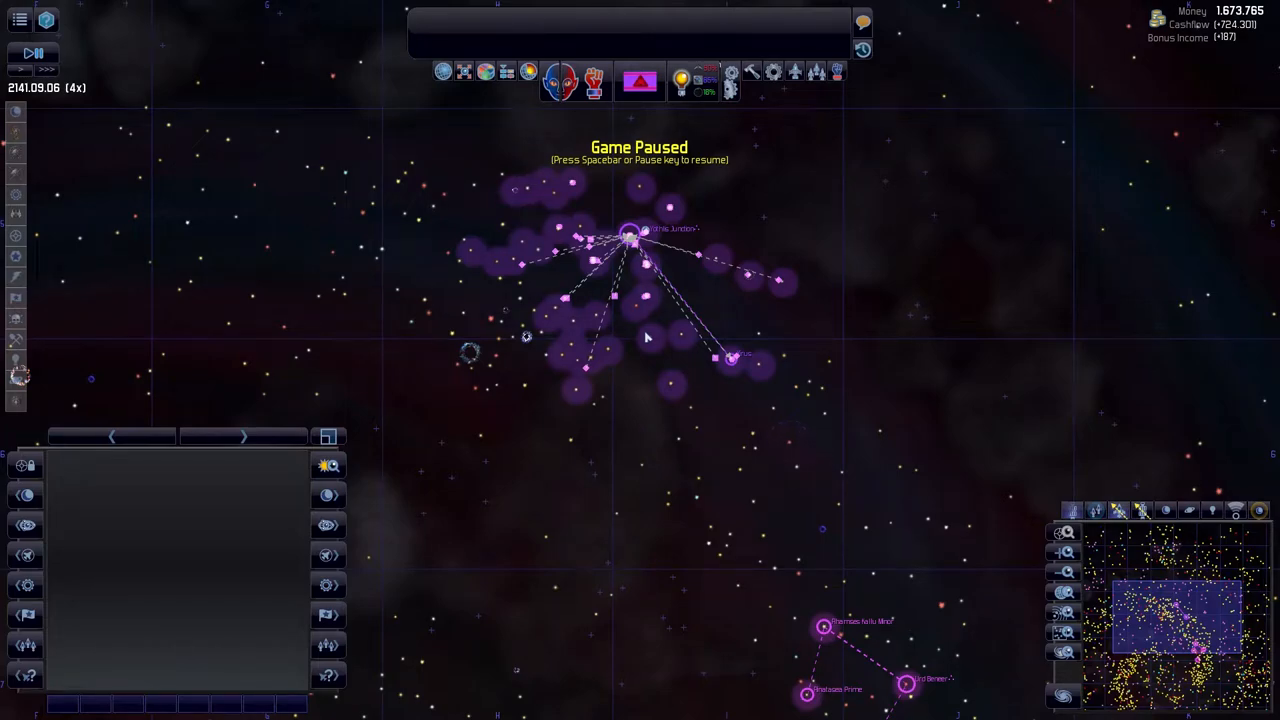
- Review the Military Ships list in Ships and Bases and inspect escort Sentry Mk7 005
key(space)
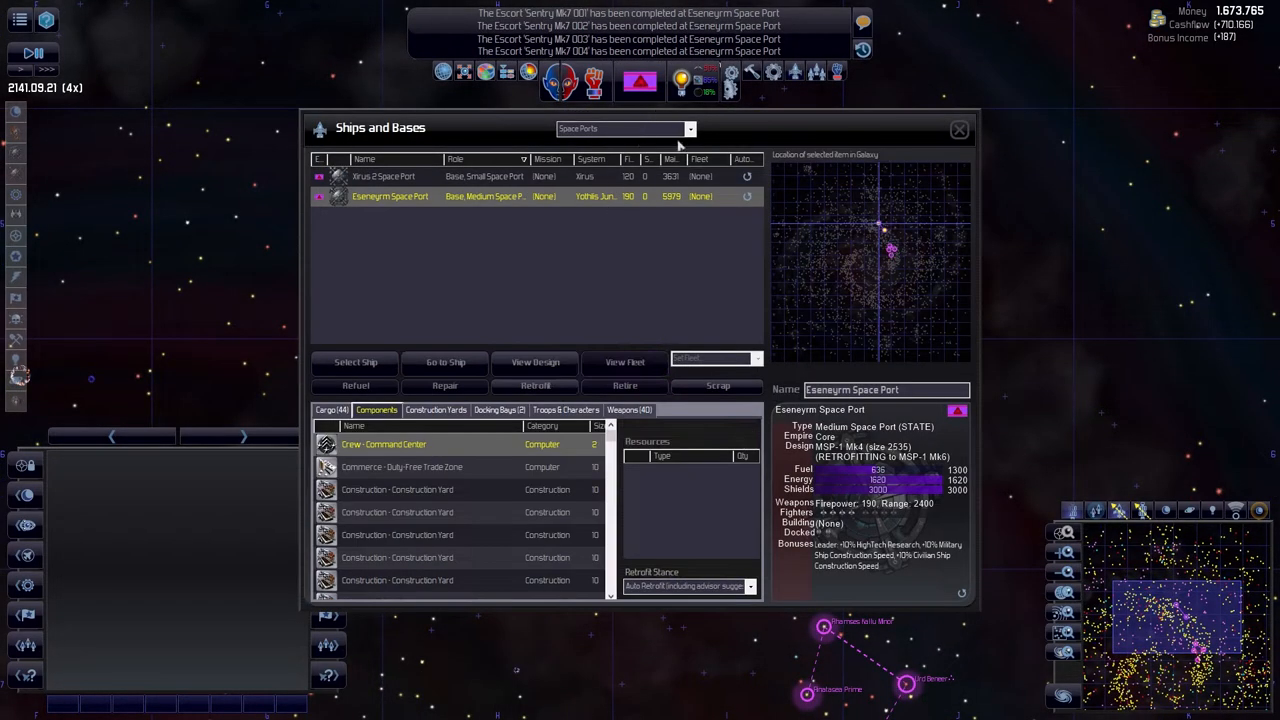
click(624, 128)
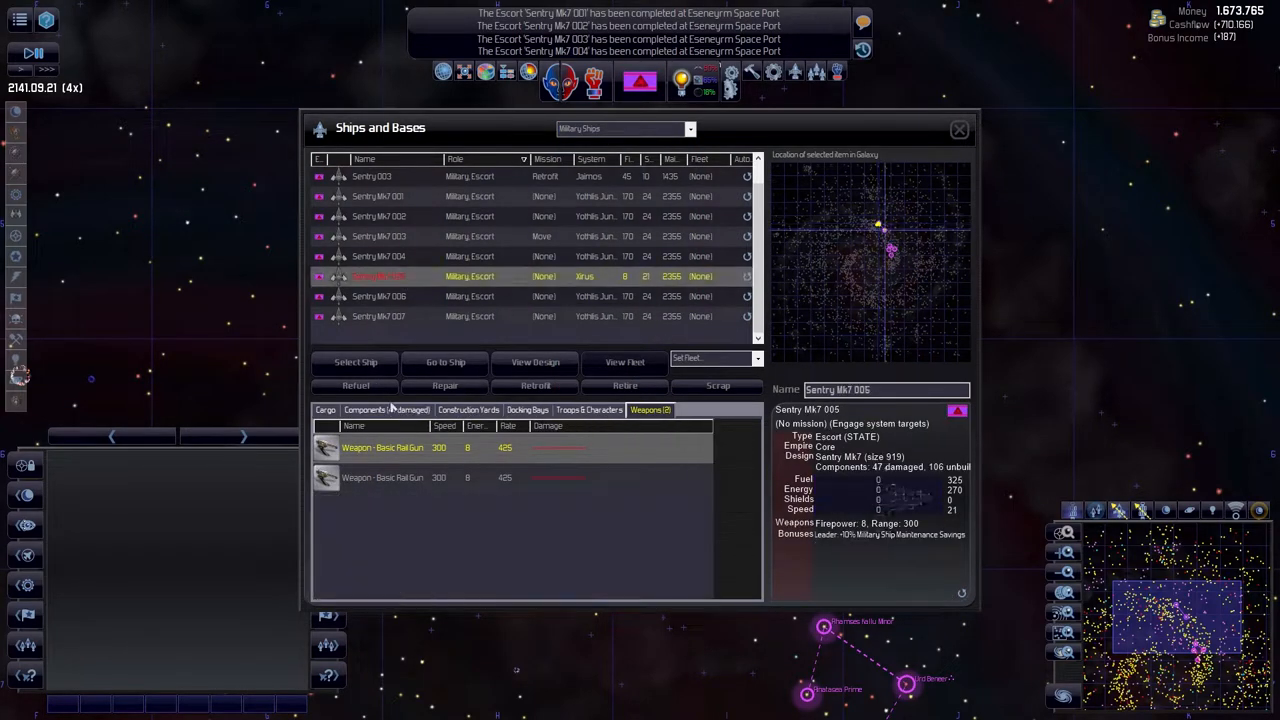
click(958, 128)
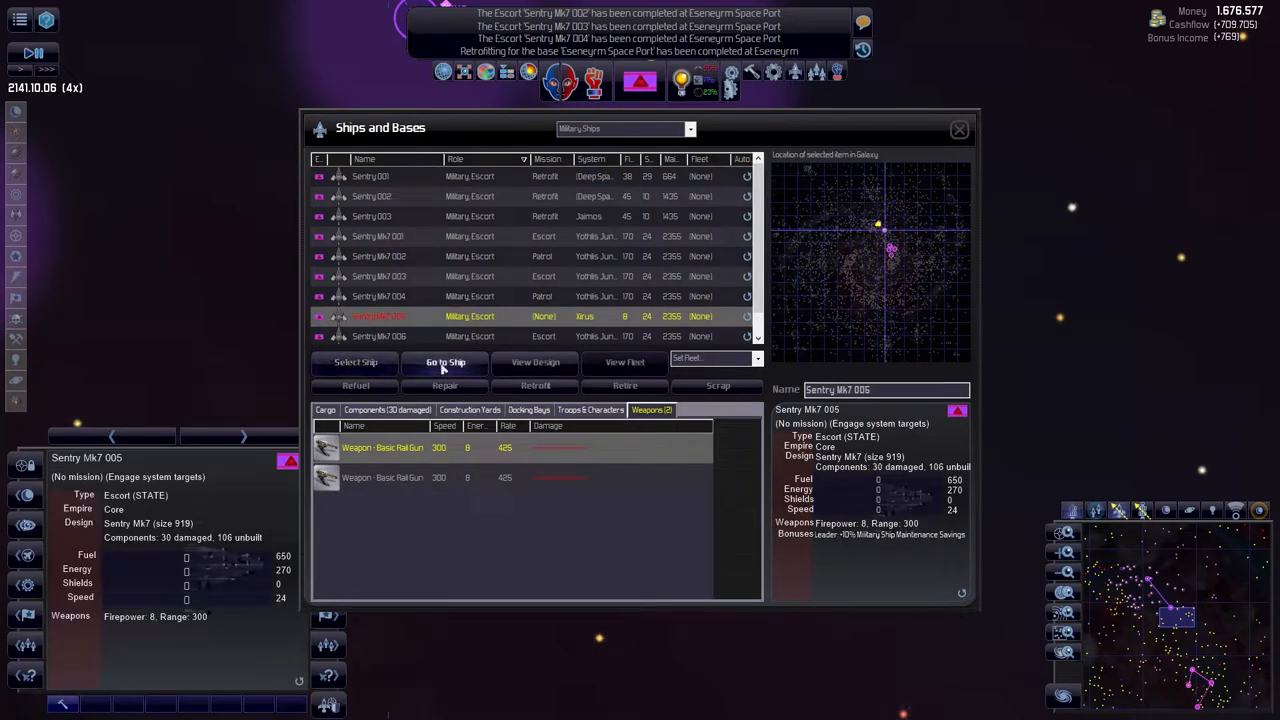
click(444, 362)
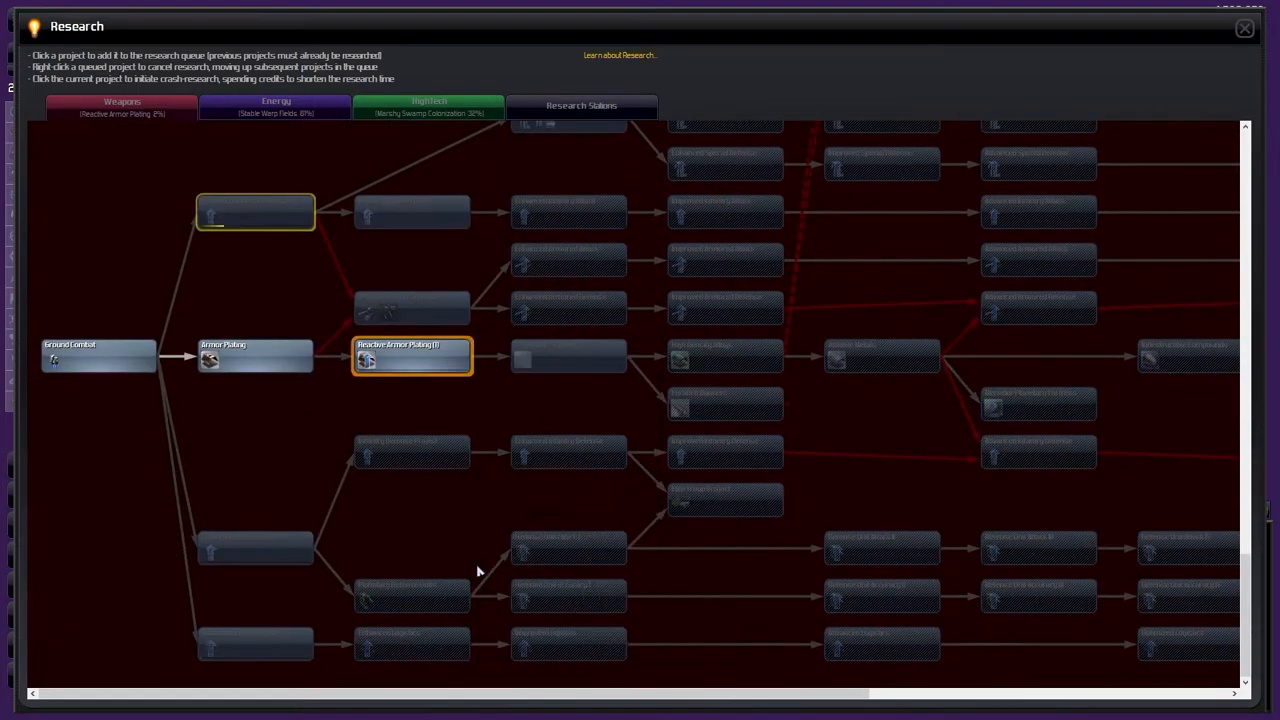
mouse_move(186, 452)
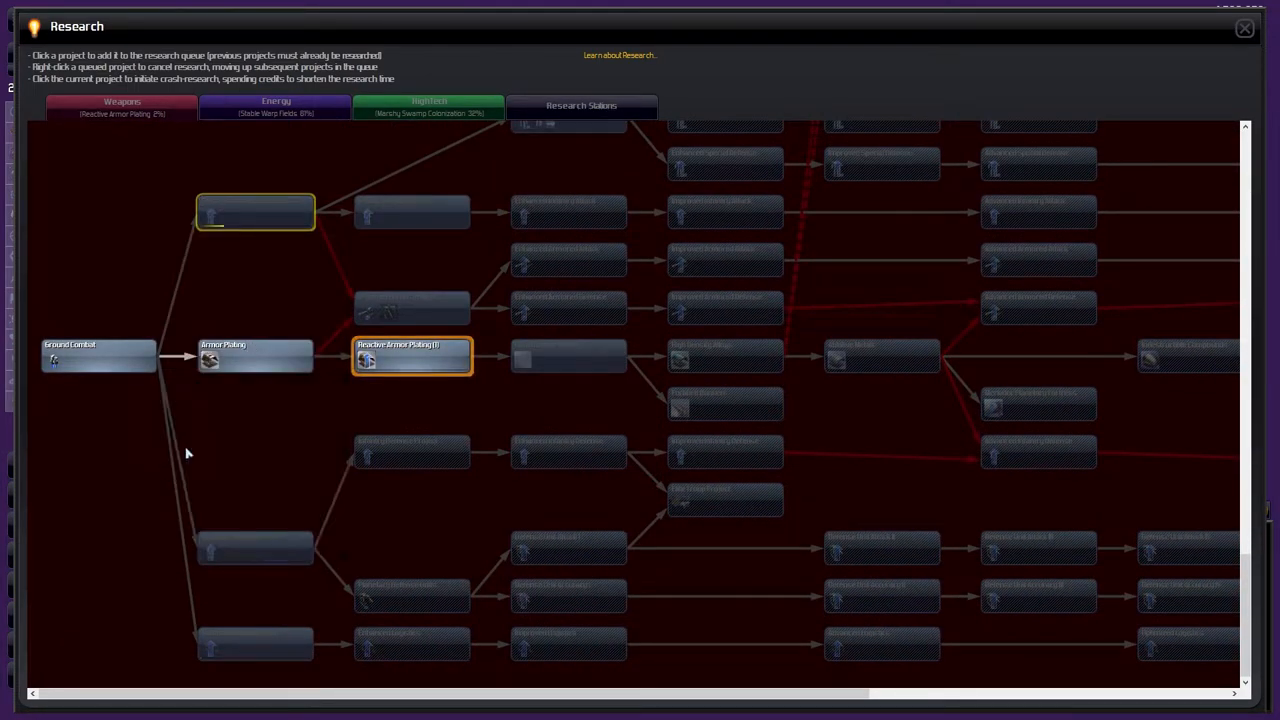
- Queue the Infantry Attack Project and the next research project, then leave the research tree
click(412, 356)
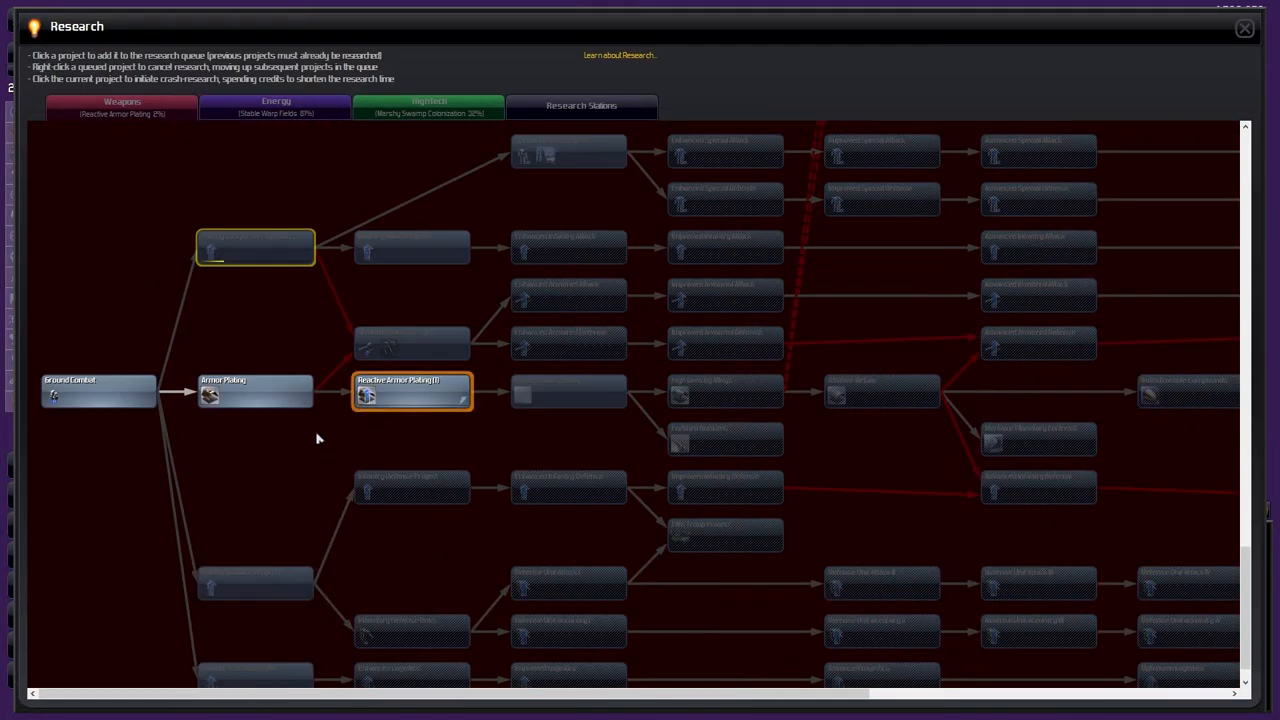
mouse_move(410, 396)
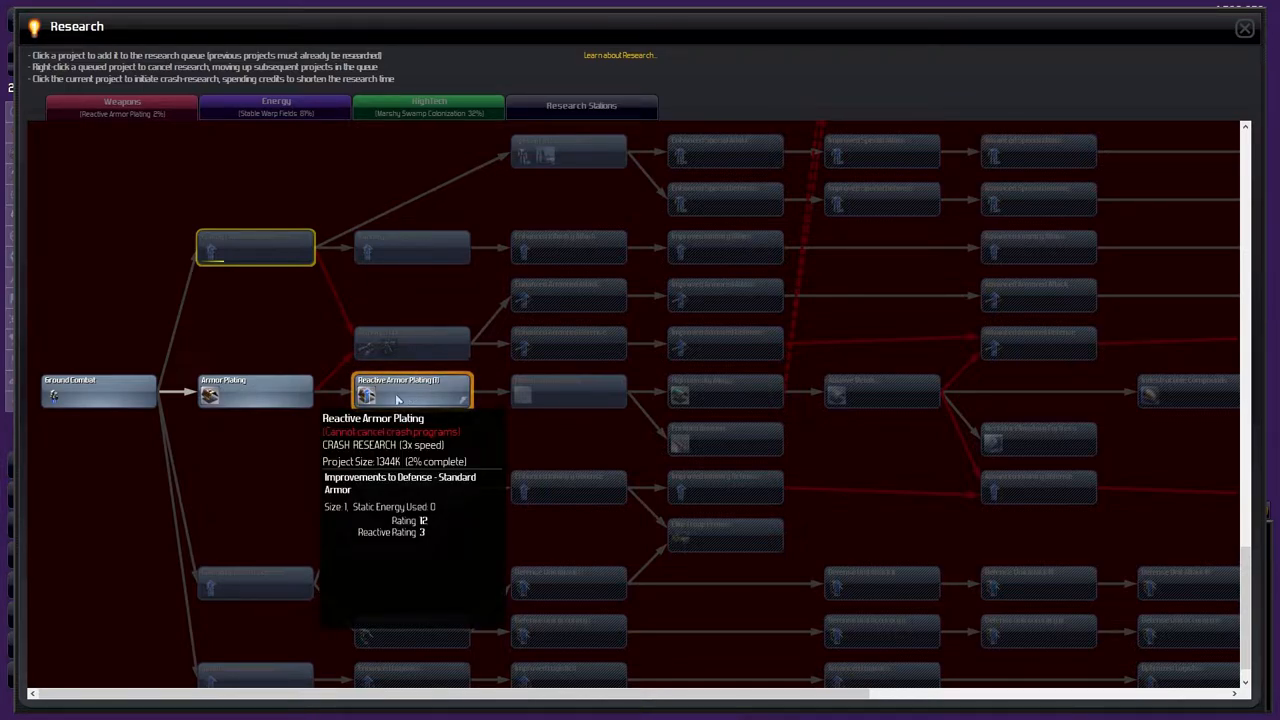
mouse_move(256, 390)
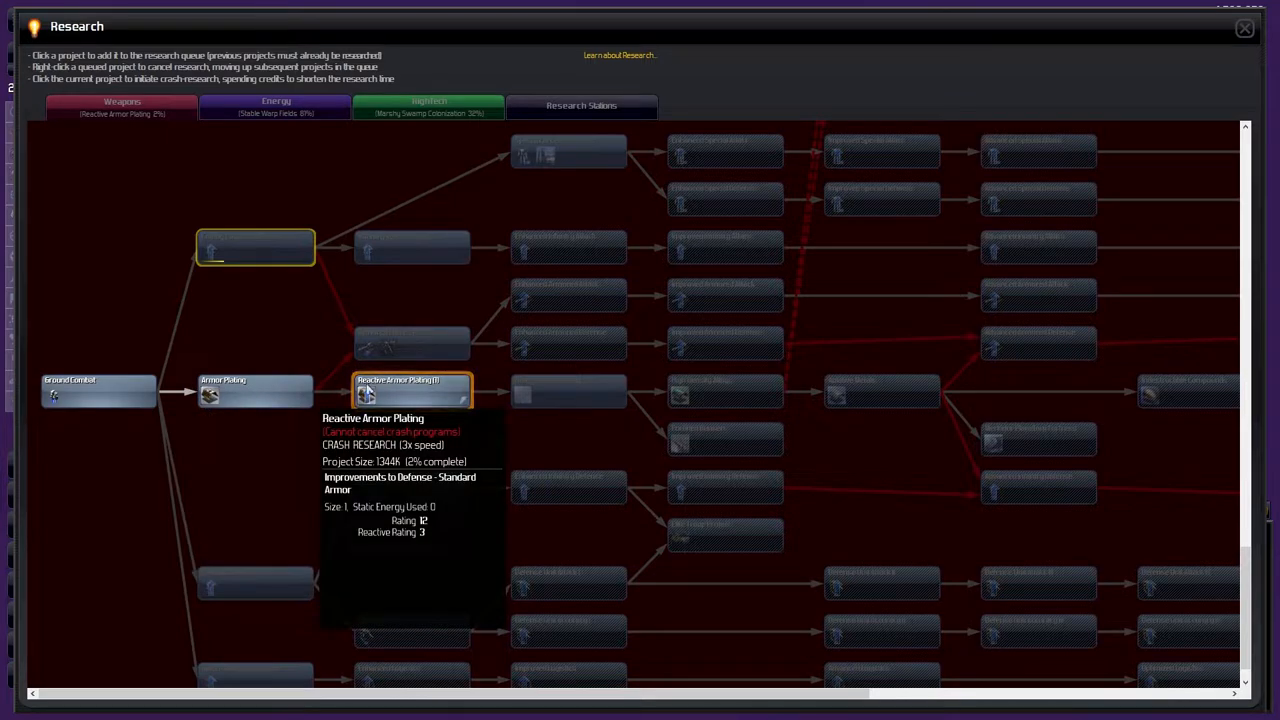
mouse_move(278, 390)
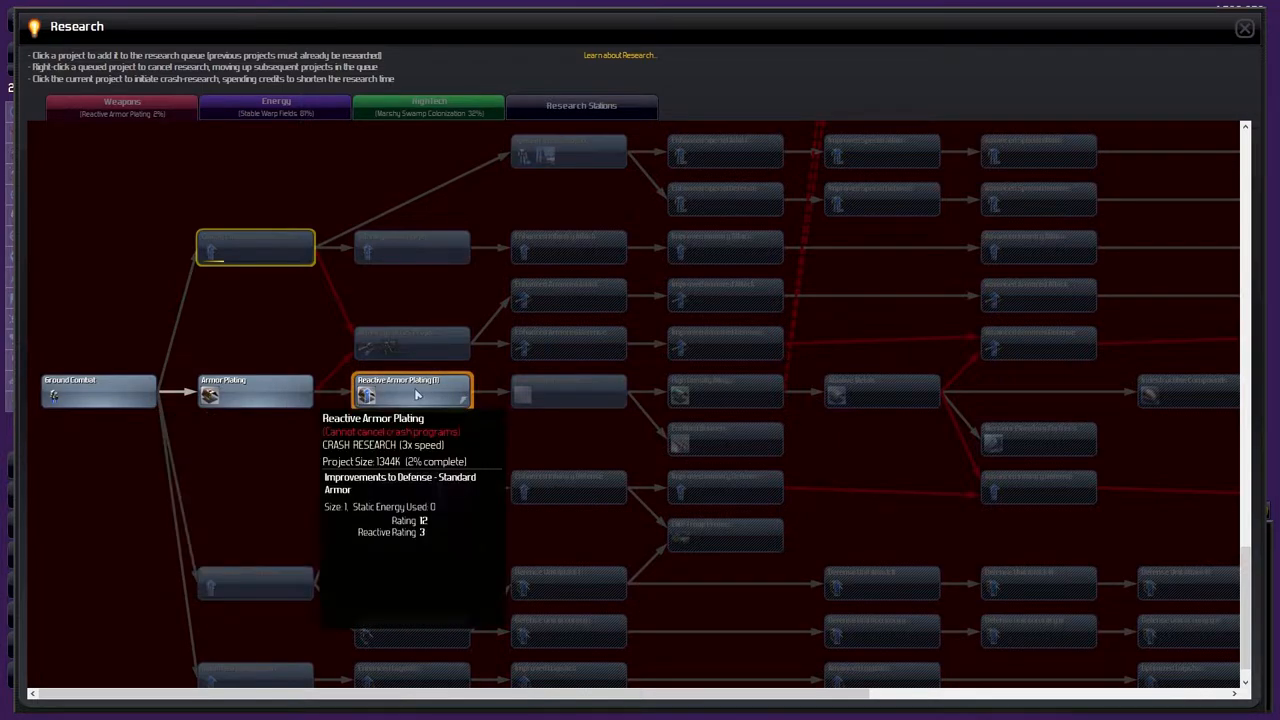
mouse_move(240, 396)
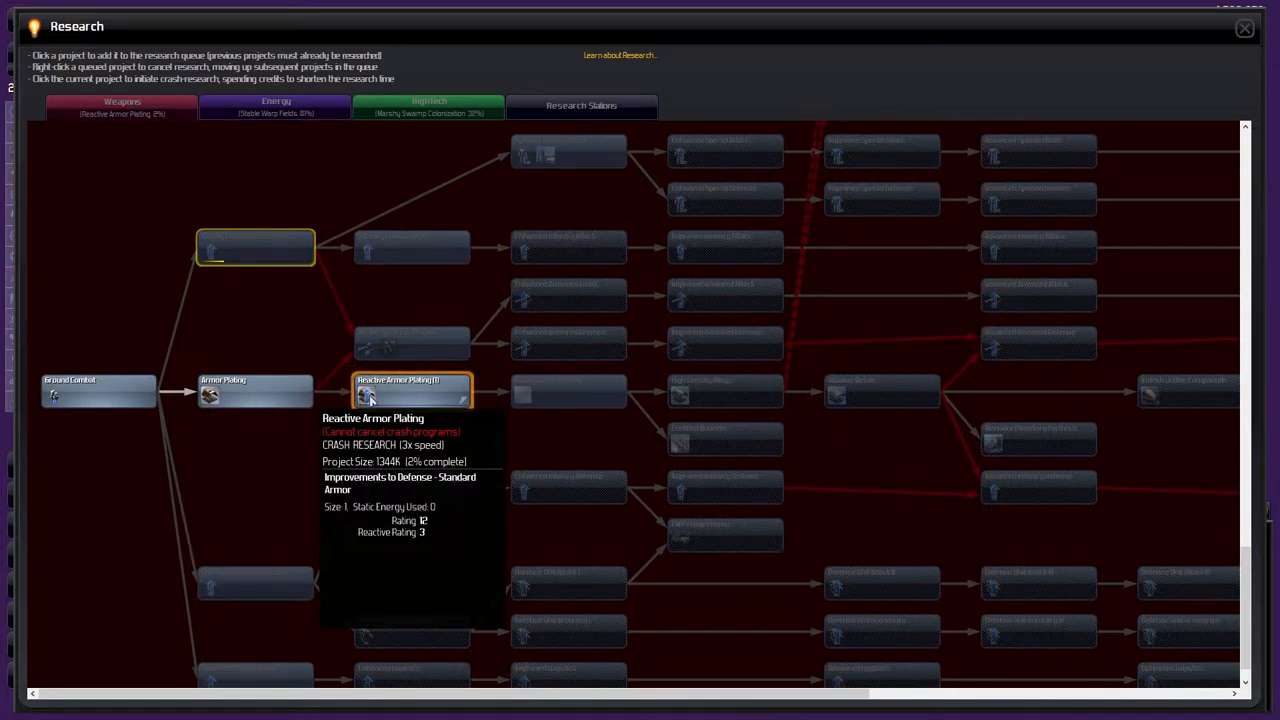
mouse_move(568, 392)
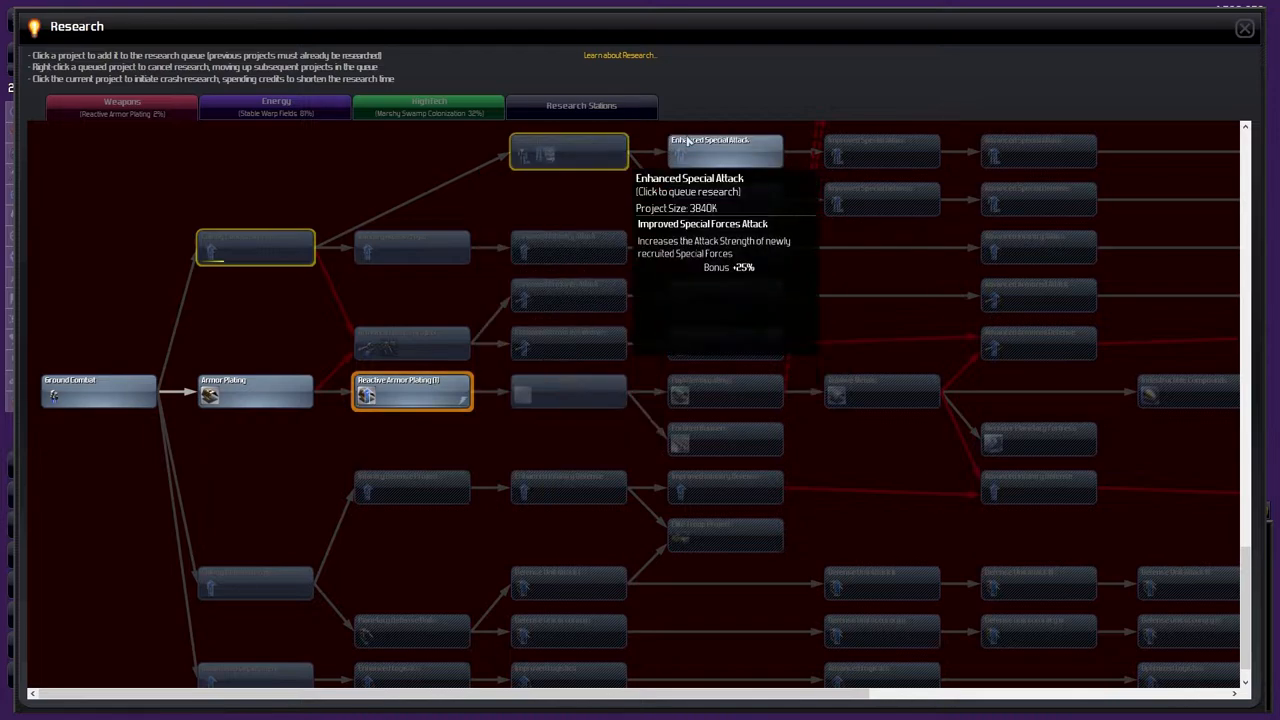
mouse_move(410, 248)
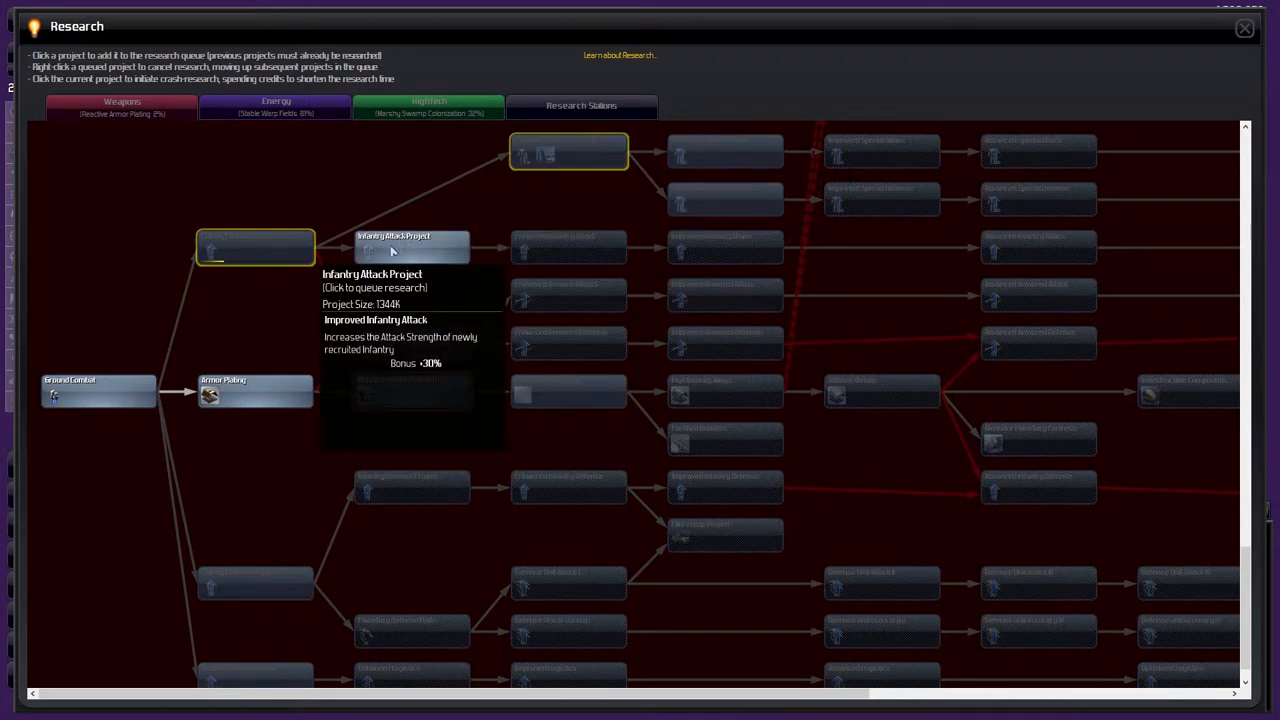
click(412, 248)
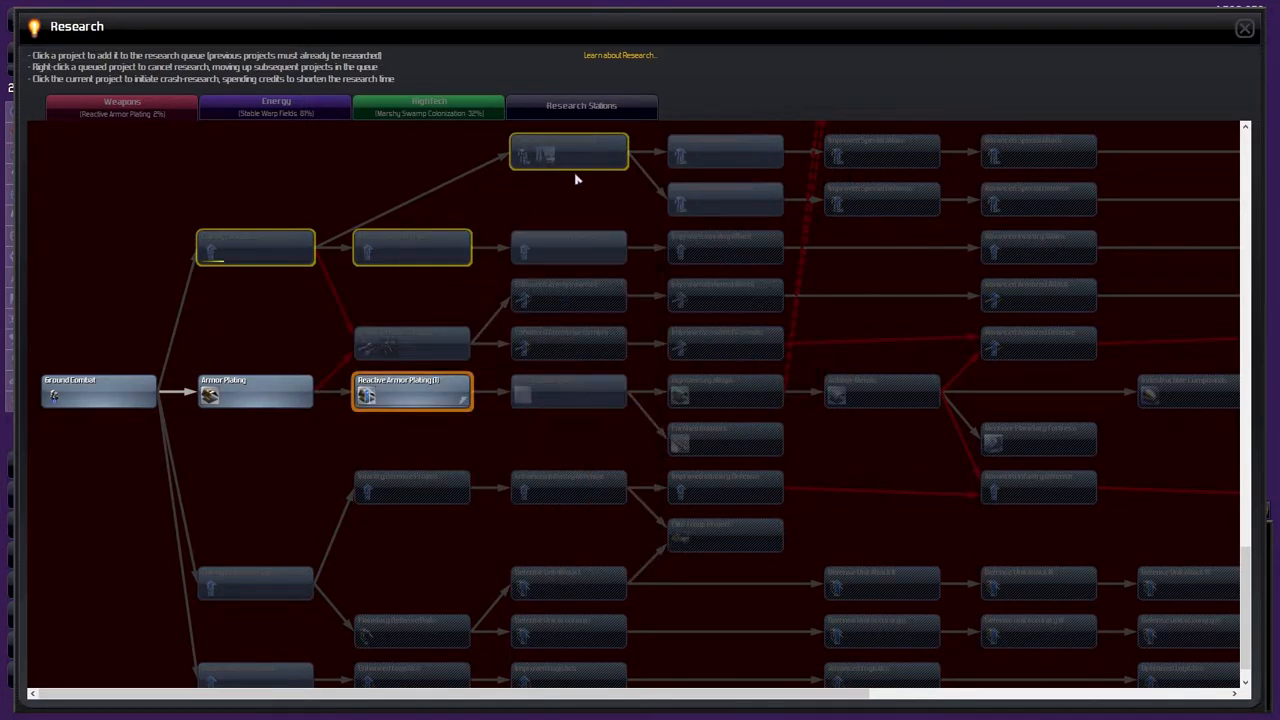
mouse_move(568, 248)
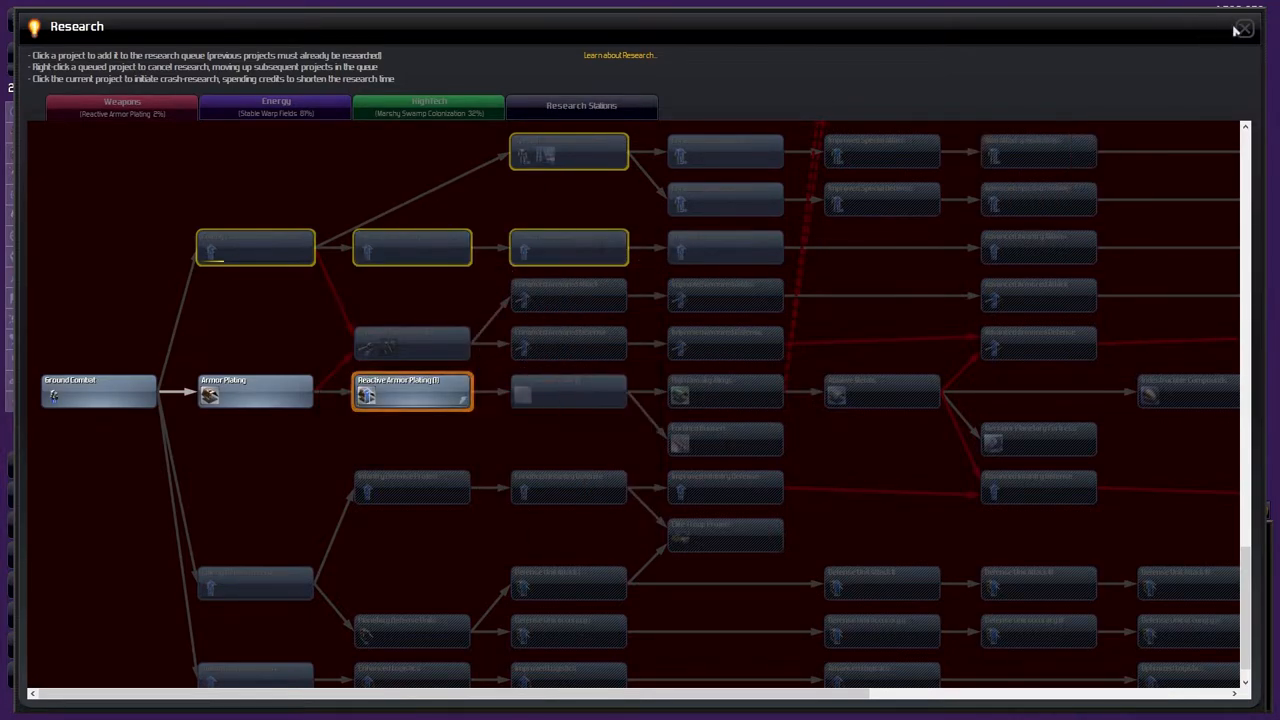
click(1244, 28)
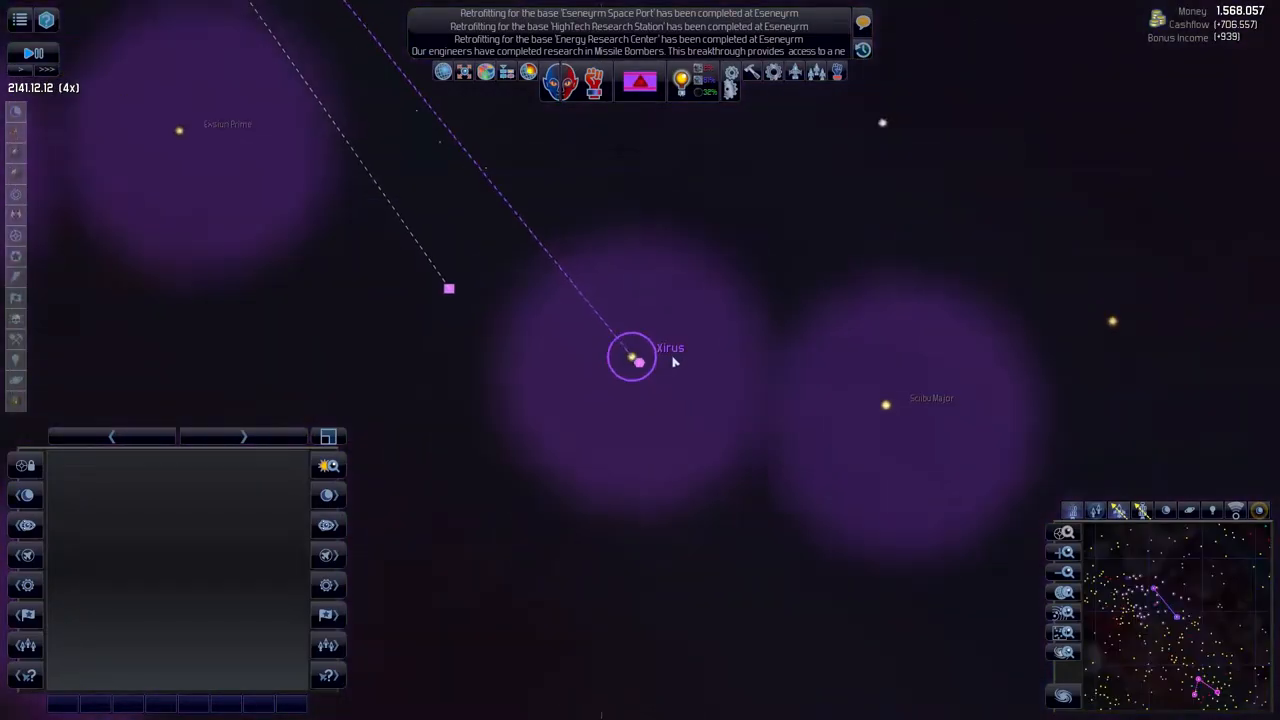
- Survey Xirus and a nearby red giant system, then bring up the Urd Beneer Empire's gift message
click(638, 360)
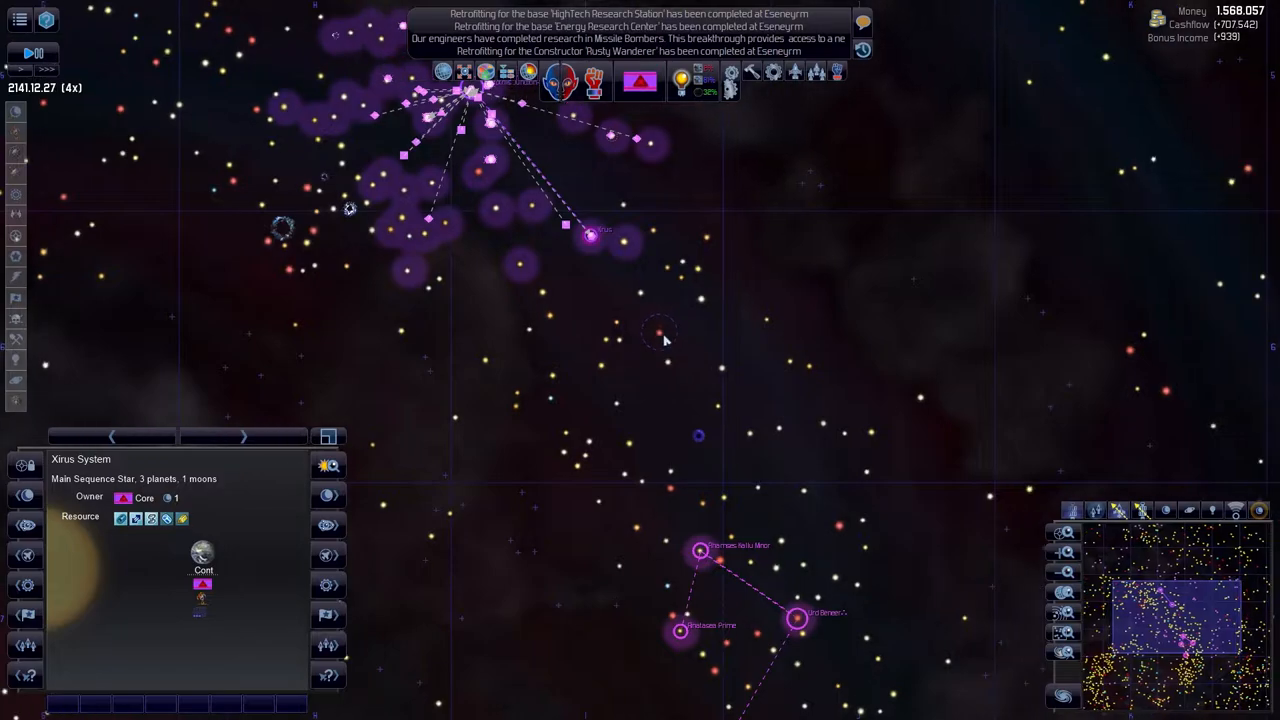
click(660, 332)
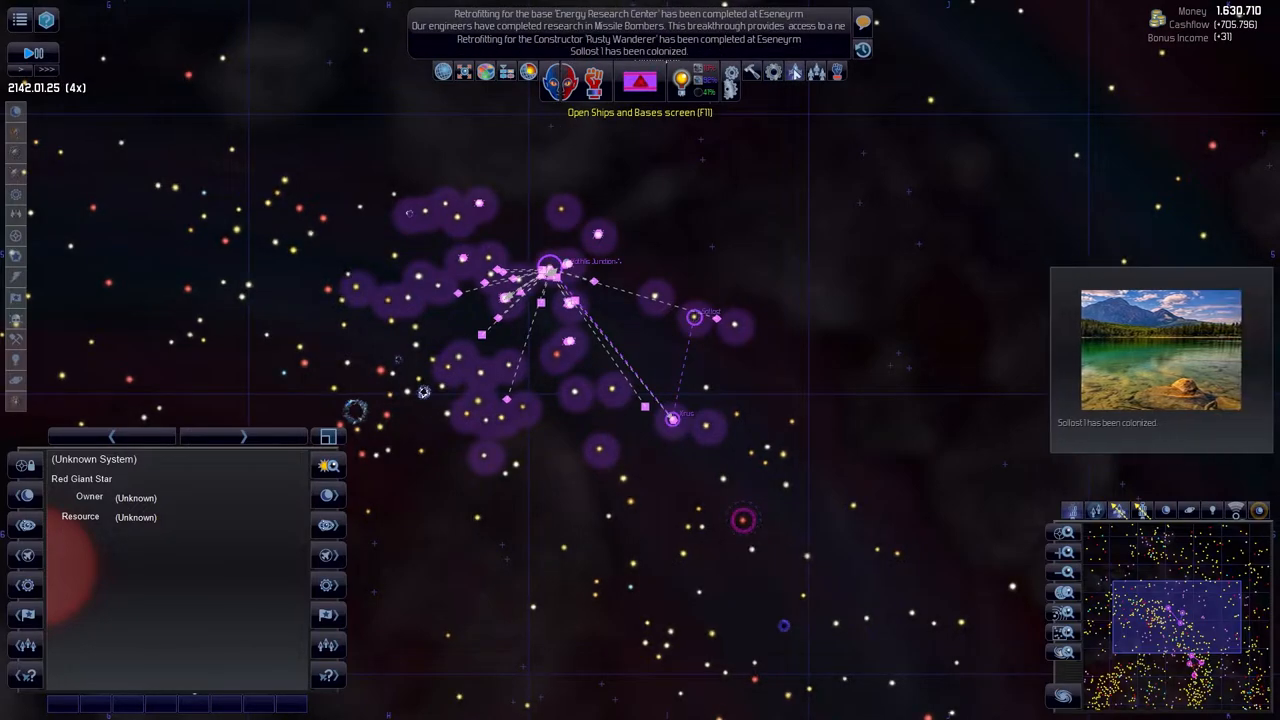
click(696, 318)
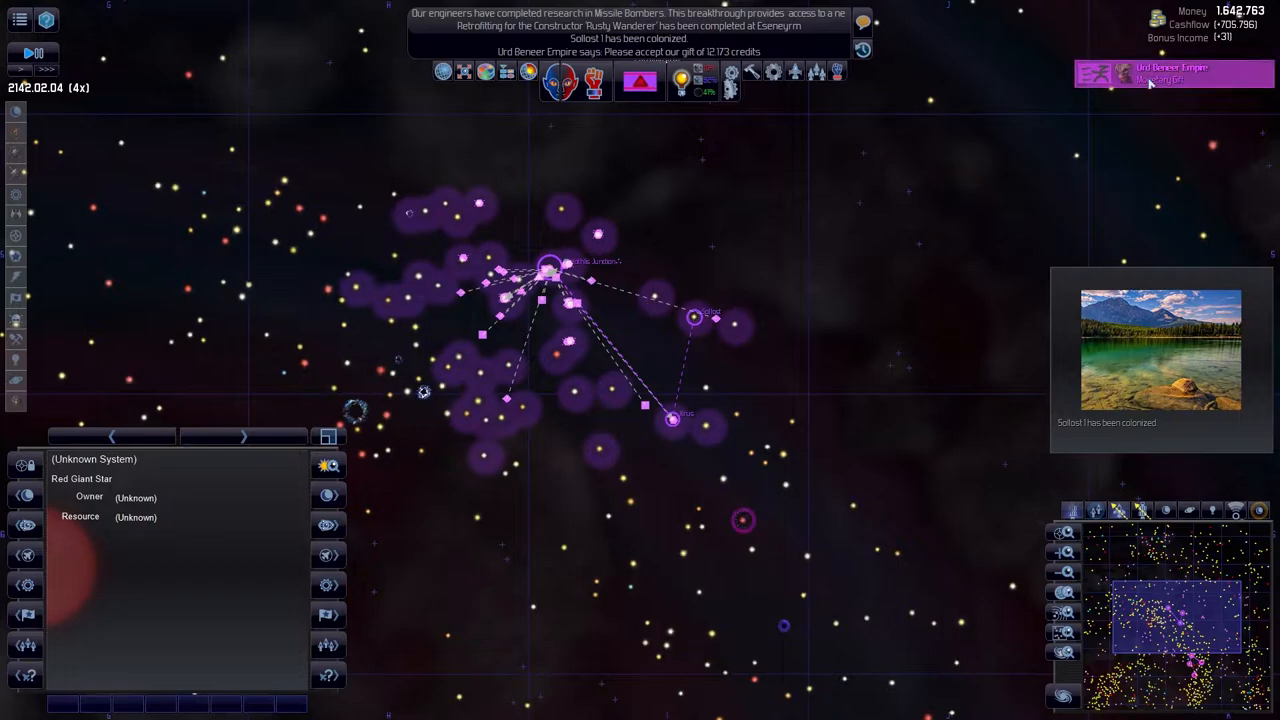
click(1170, 72)
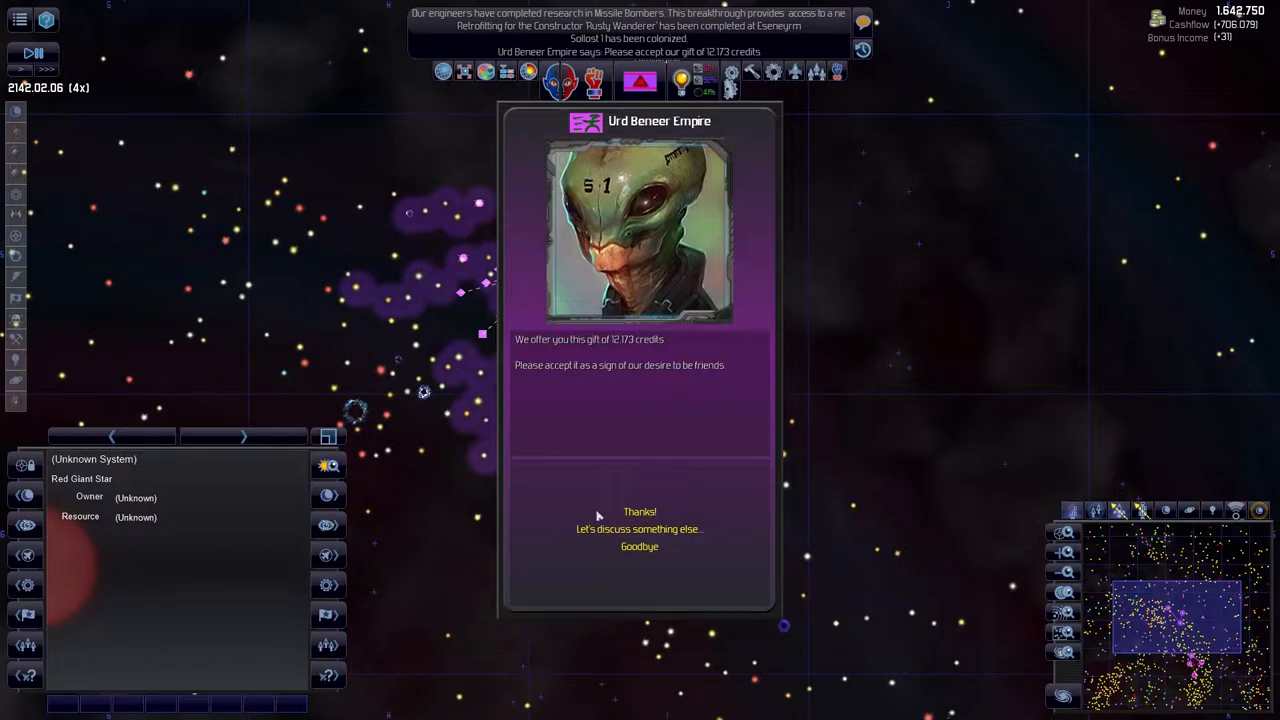
- Accept the Urd Beneer credit gift with "Thanks!" and end the conversation with "Goodbye"
click(640, 528)
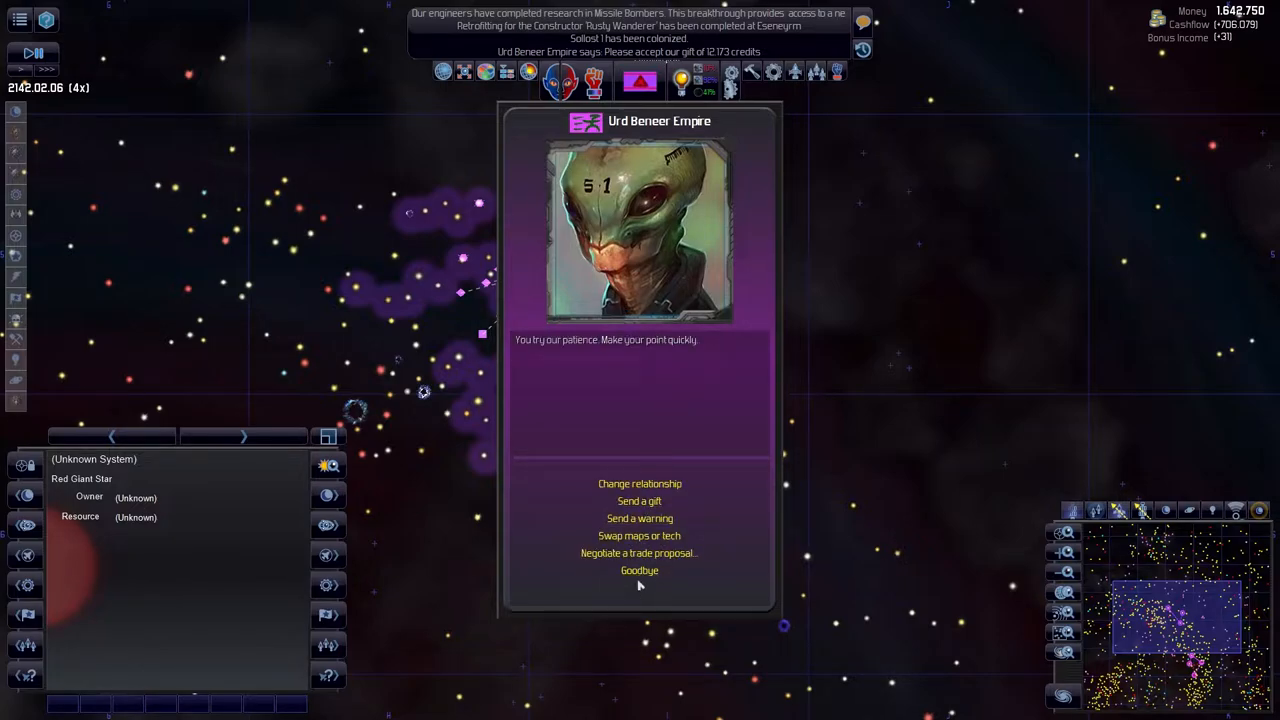
click(640, 570)
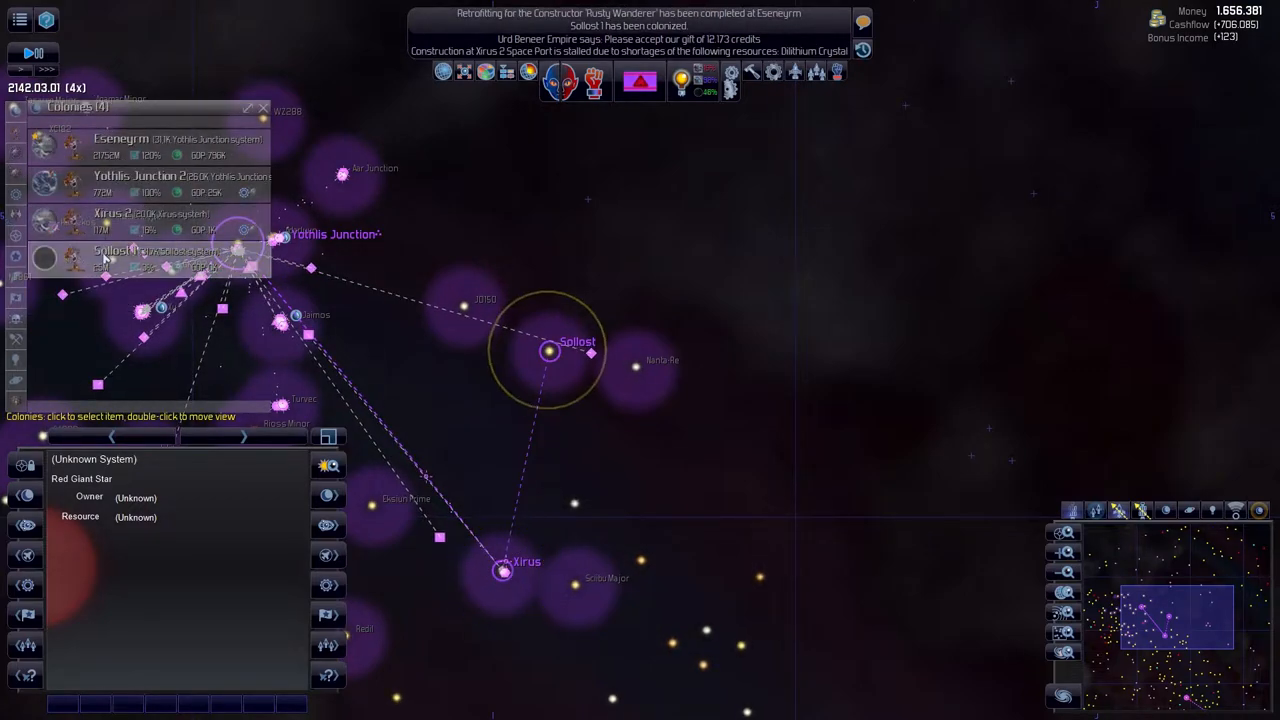
- View the newly colonized Sollost 1, pause the game and bring up the full Colonies screen
click(548, 352)
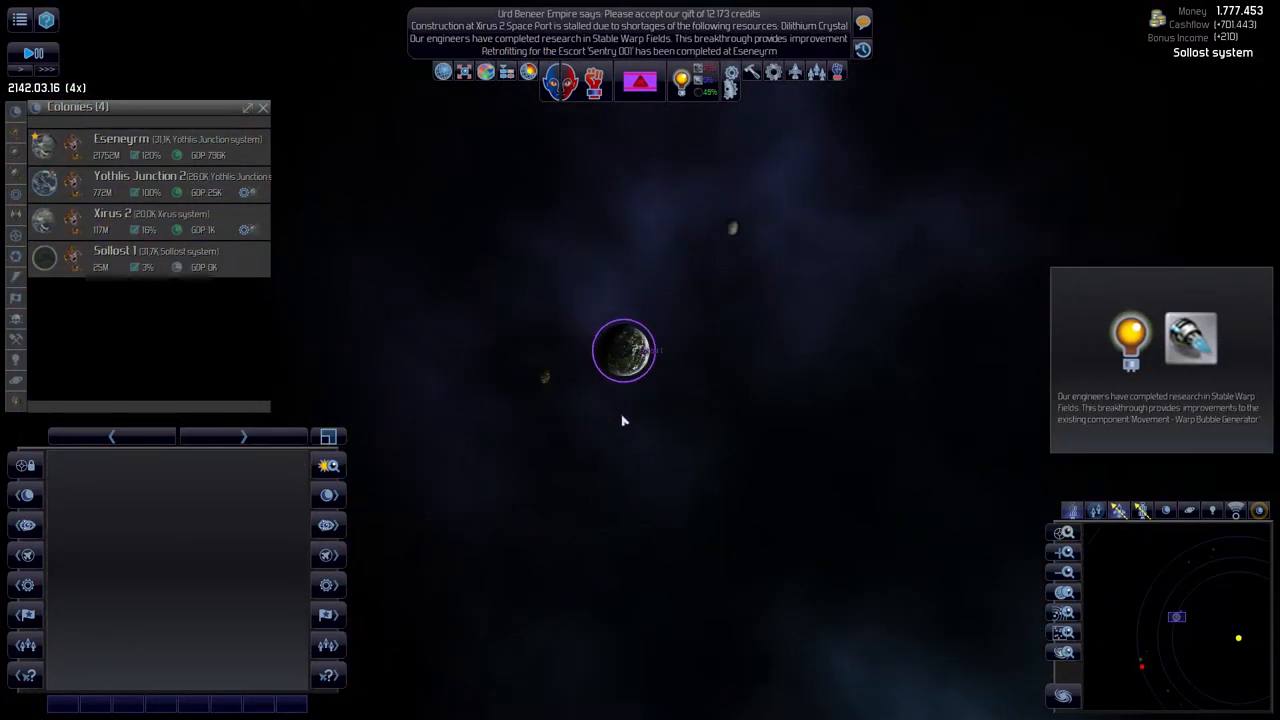
key(space)
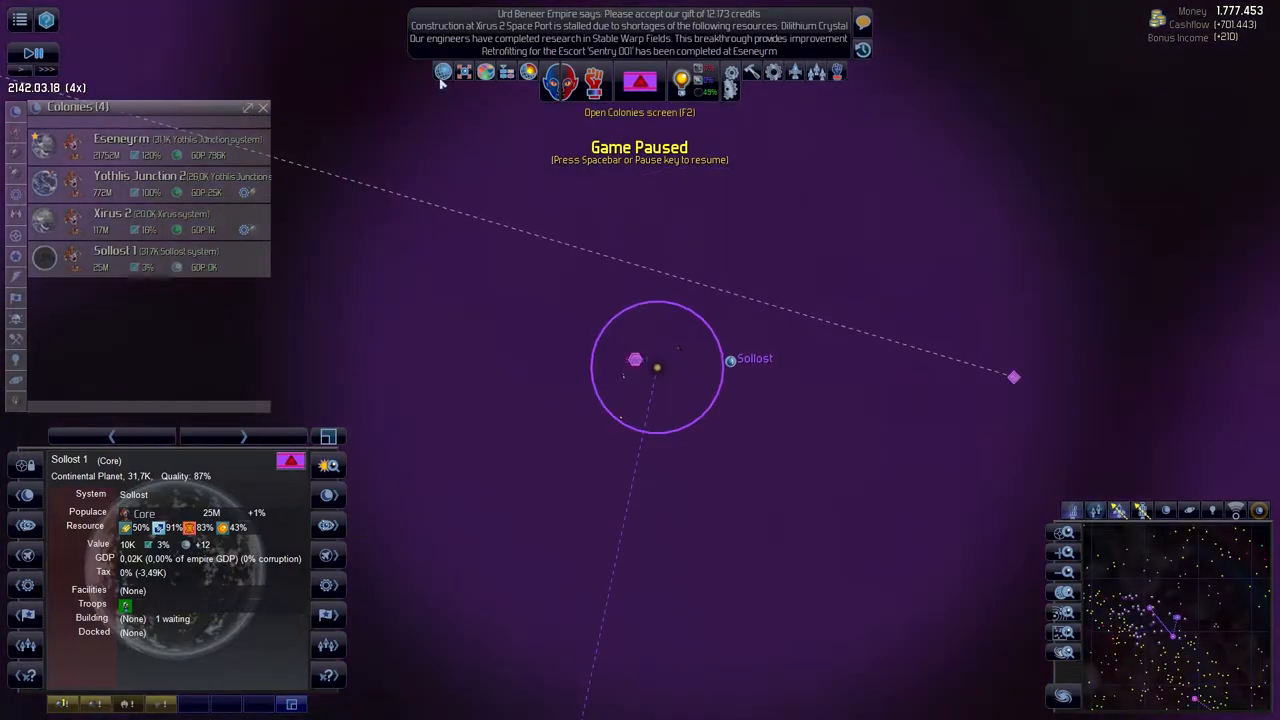
click(442, 72)
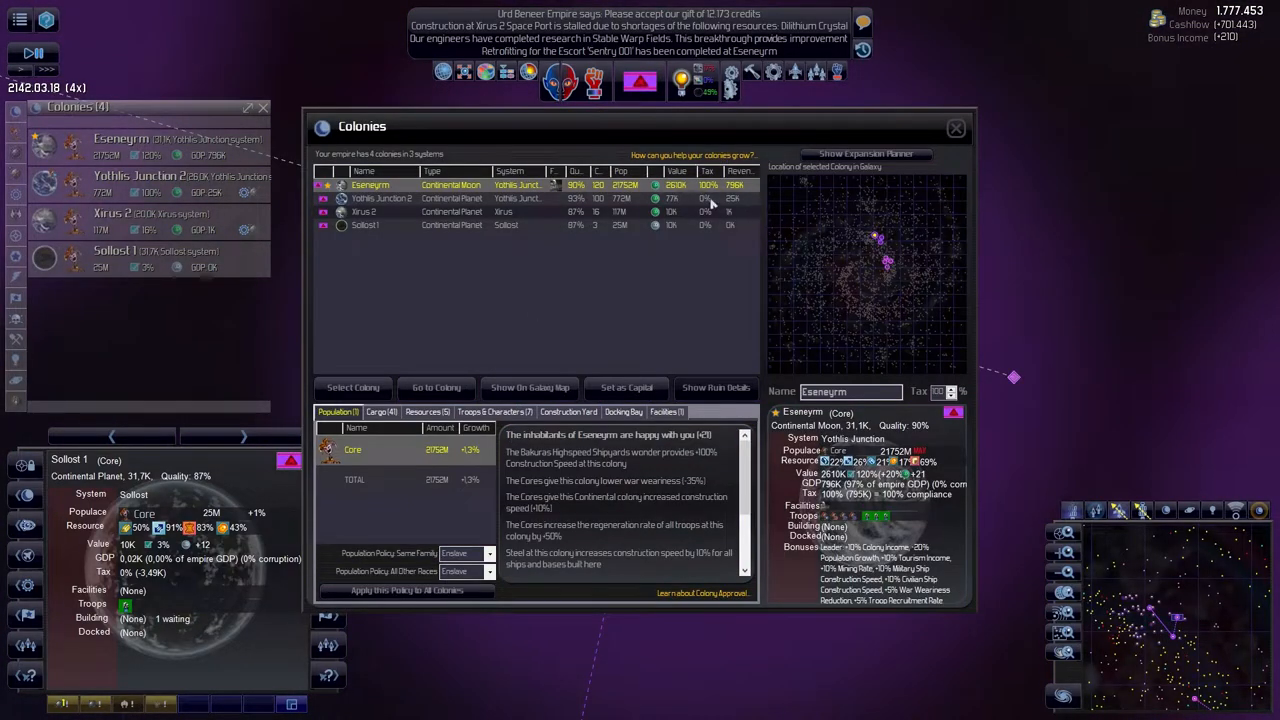
- Review Yothis Junction 2, Xirus 2, Esenyrm and Sollost 1 colonies, then go to research
click(380, 198)
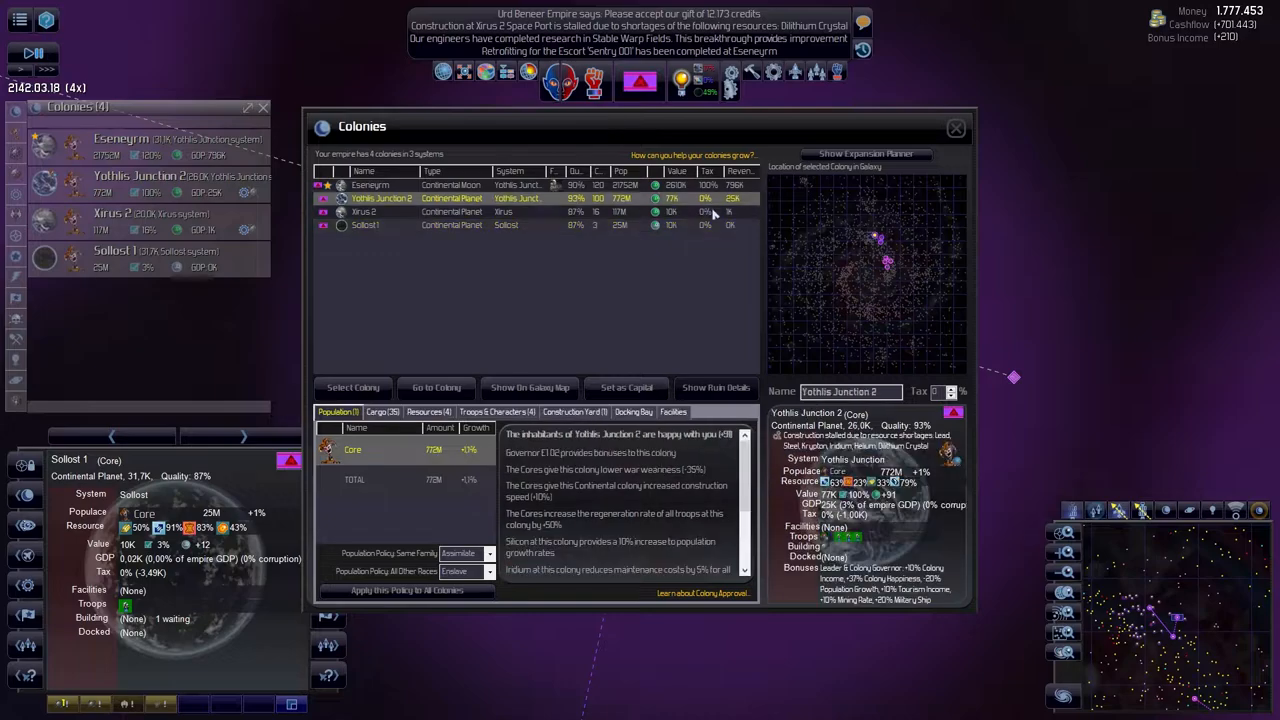
click(364, 224)
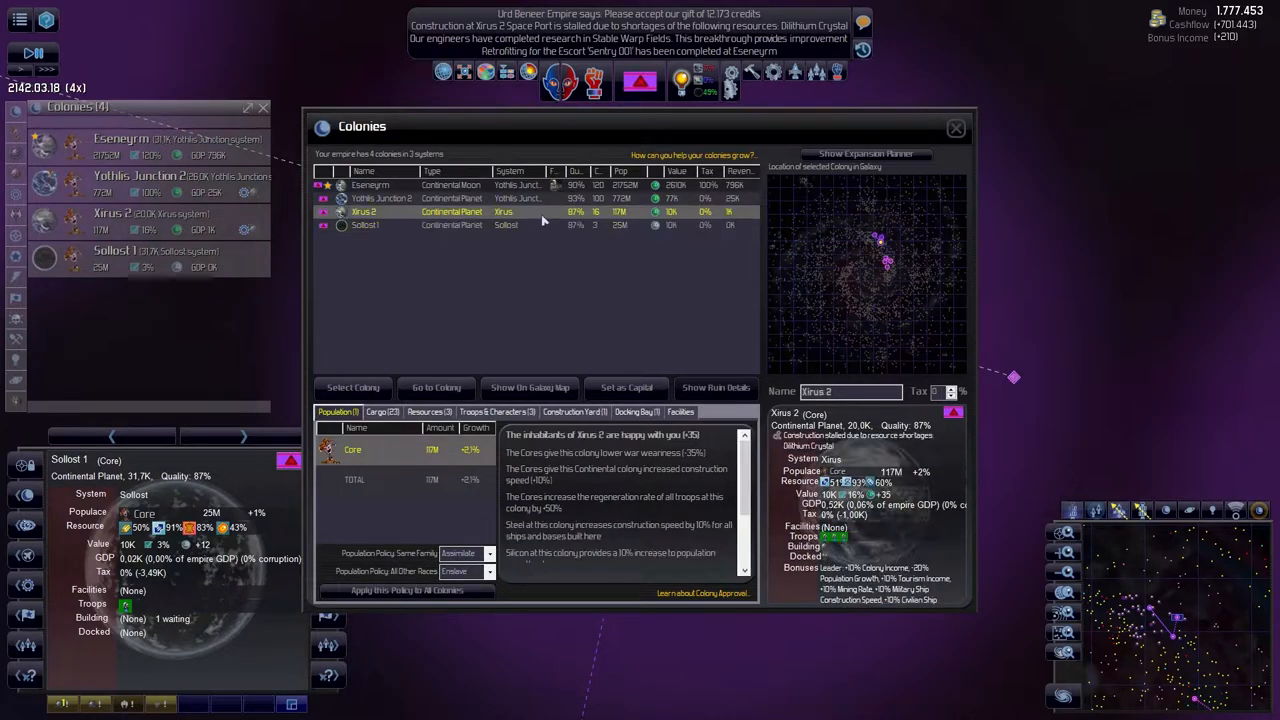
click(370, 184)
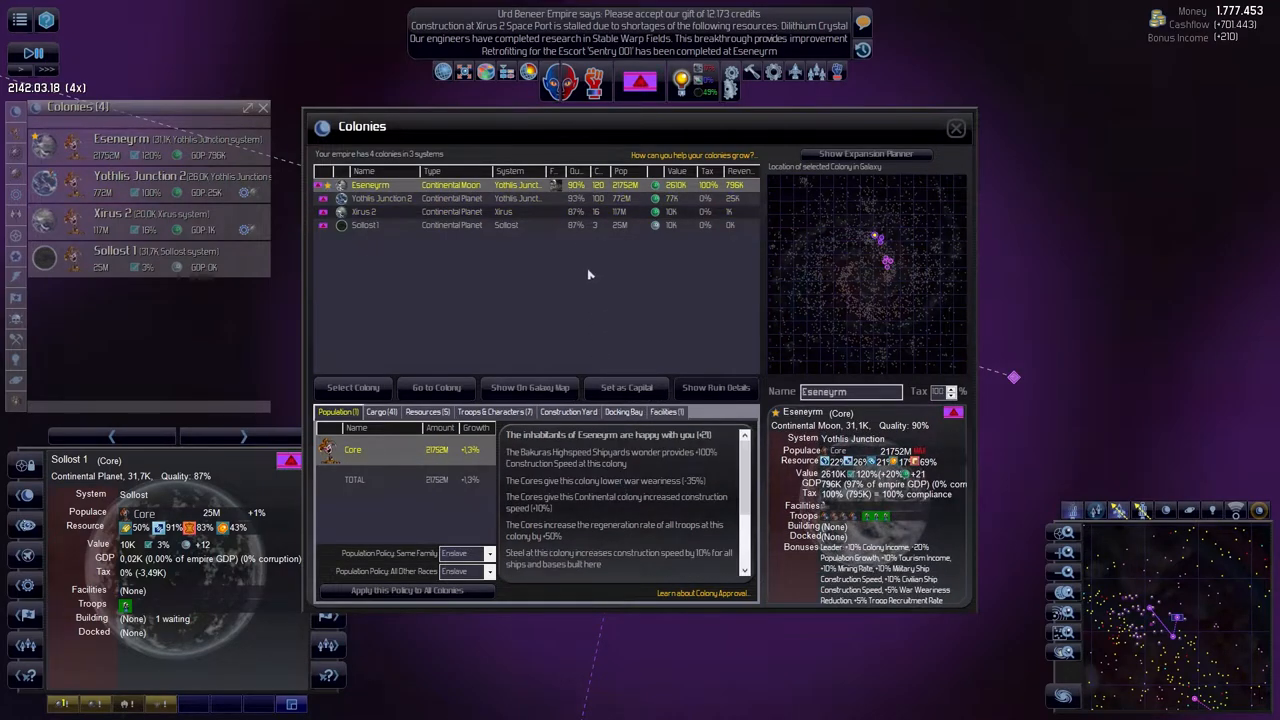
click(380, 198)
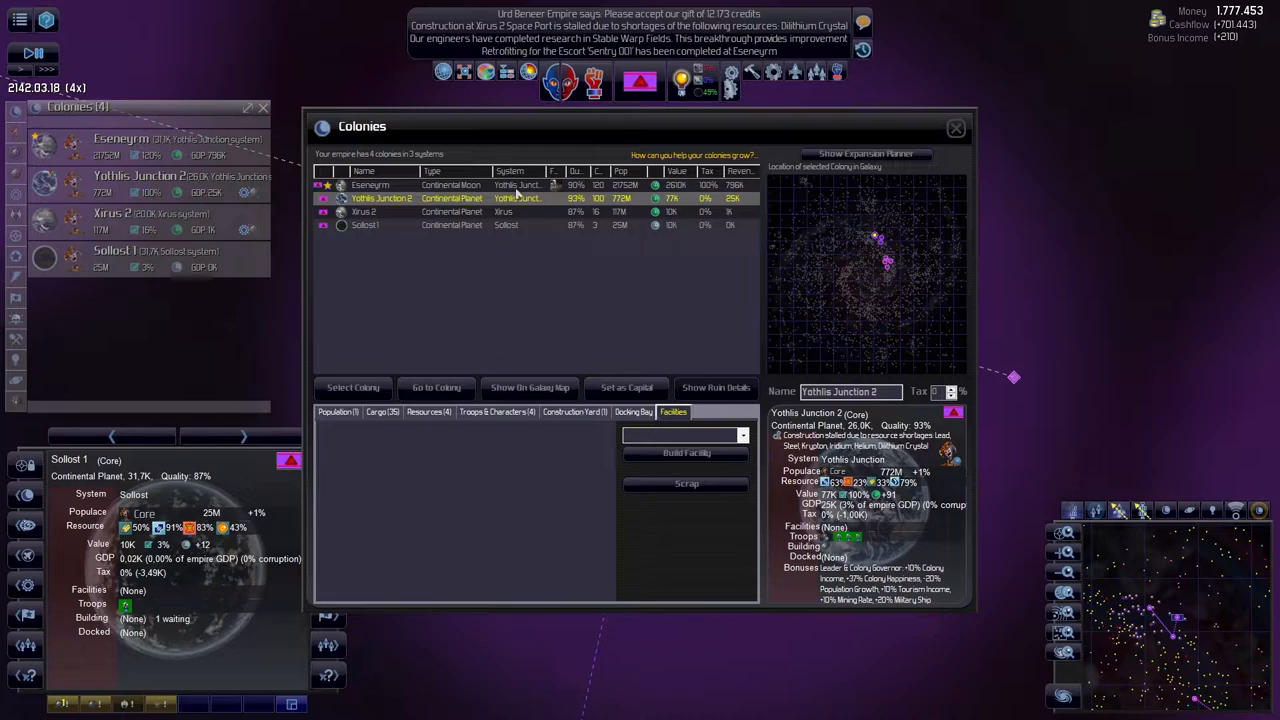
click(370, 184)
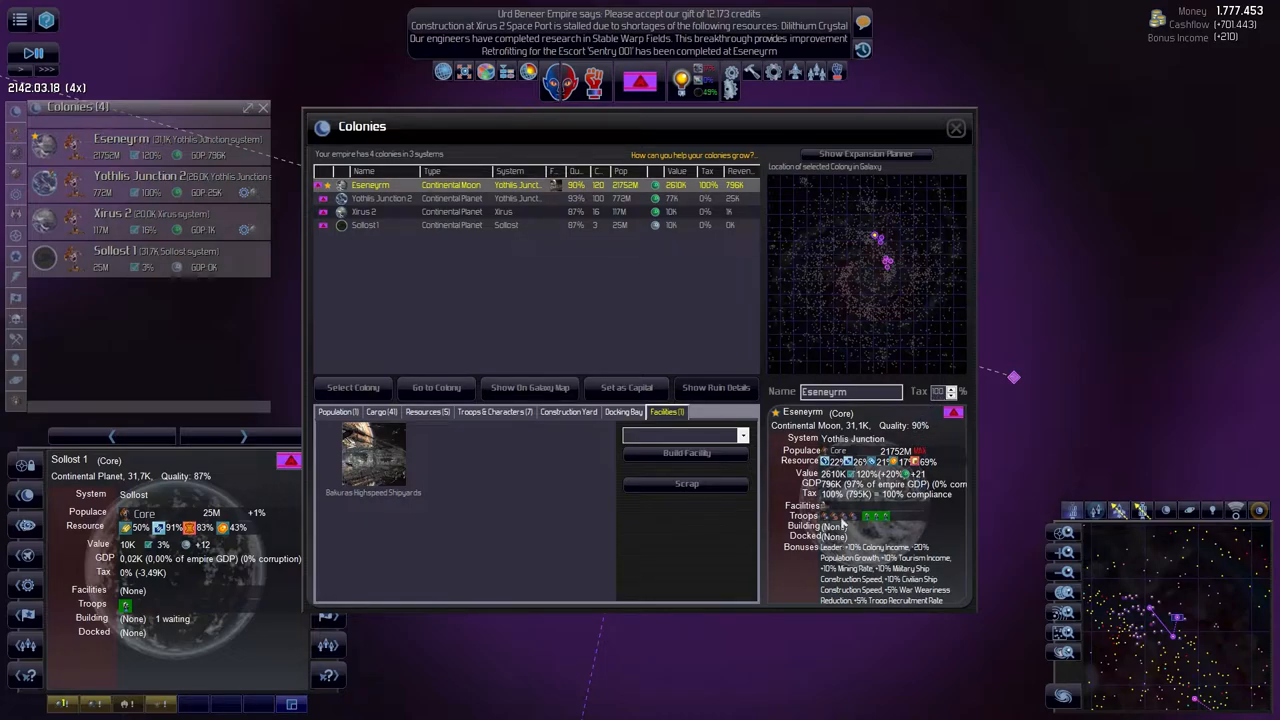
click(380, 198)
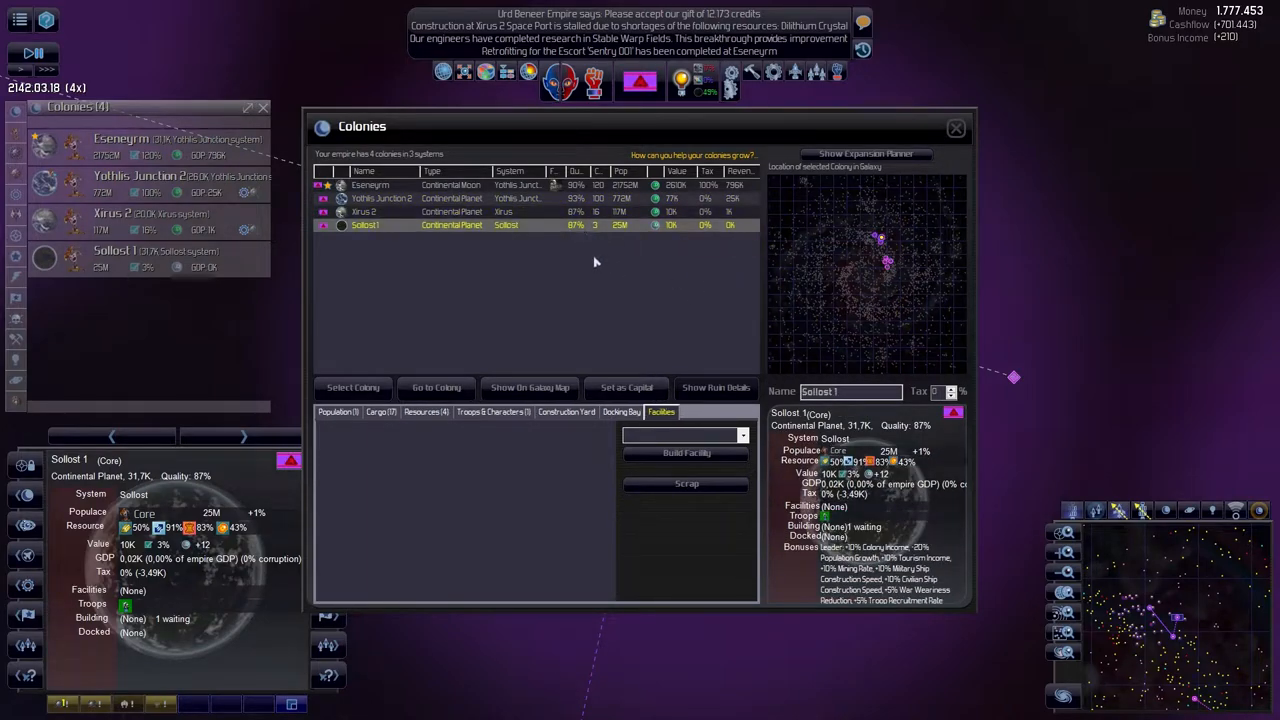
mouse_move(858, 402)
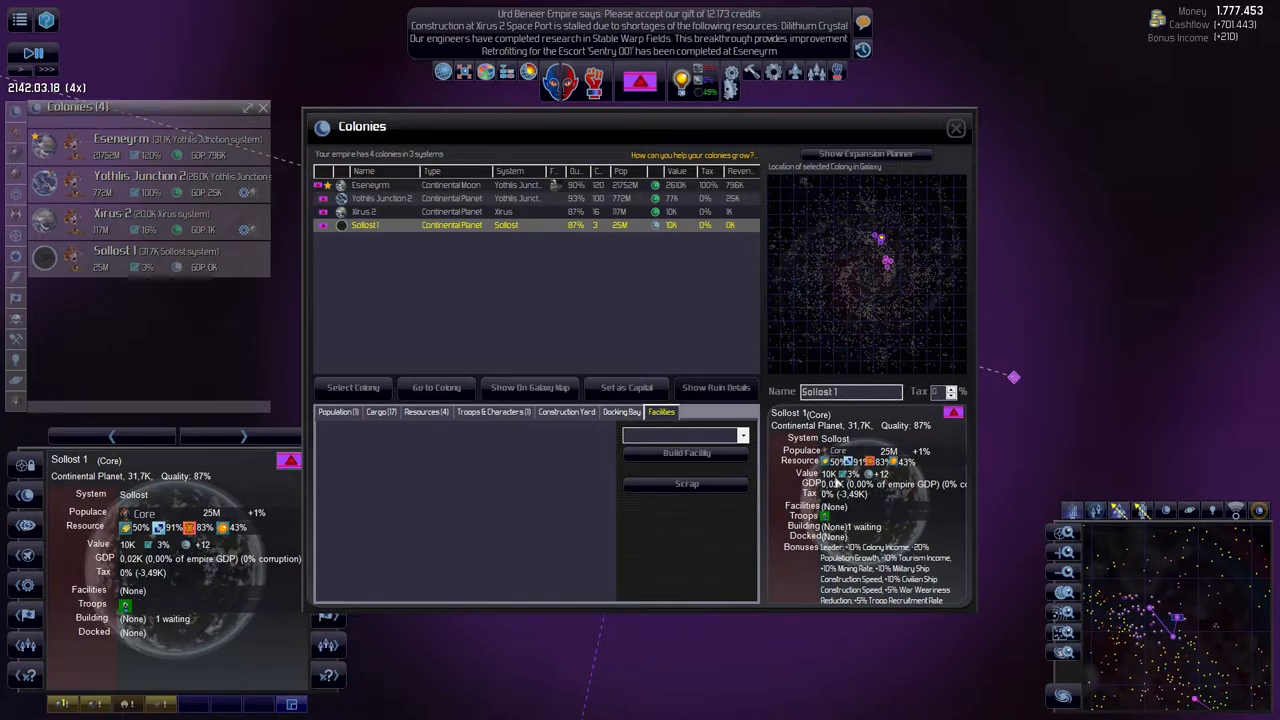
mouse_move(884, 510)
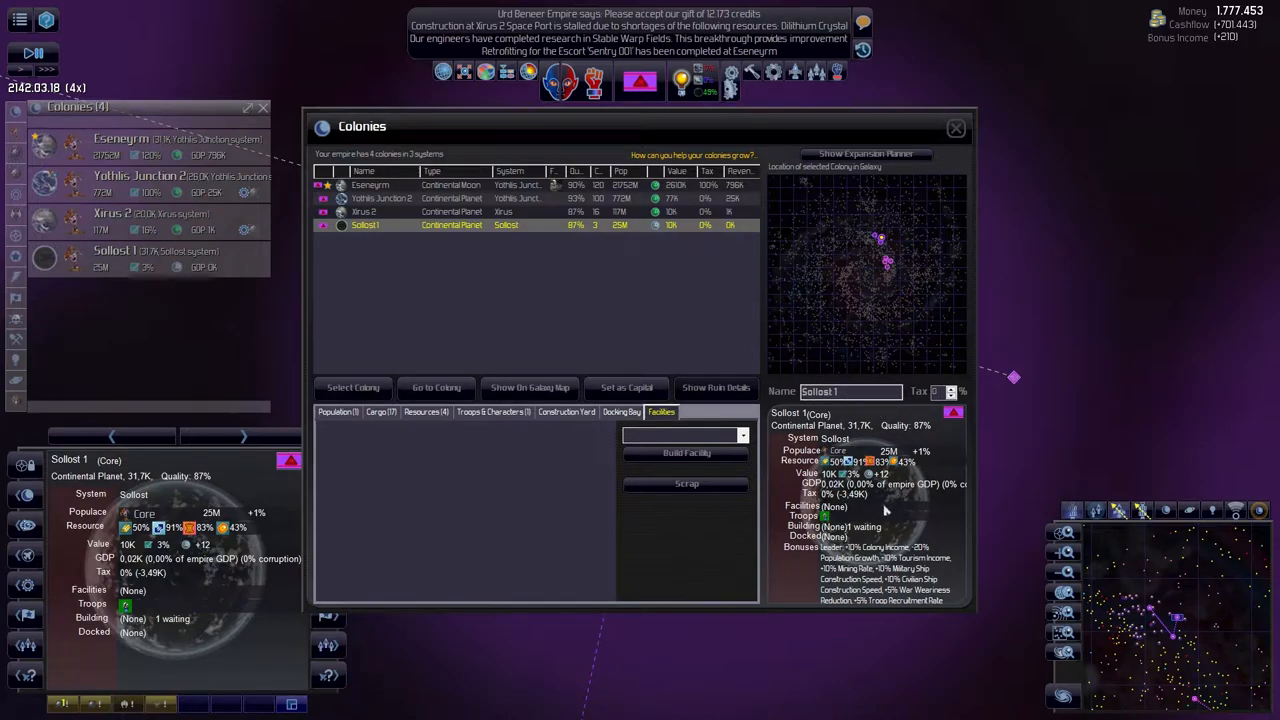
click(956, 128)
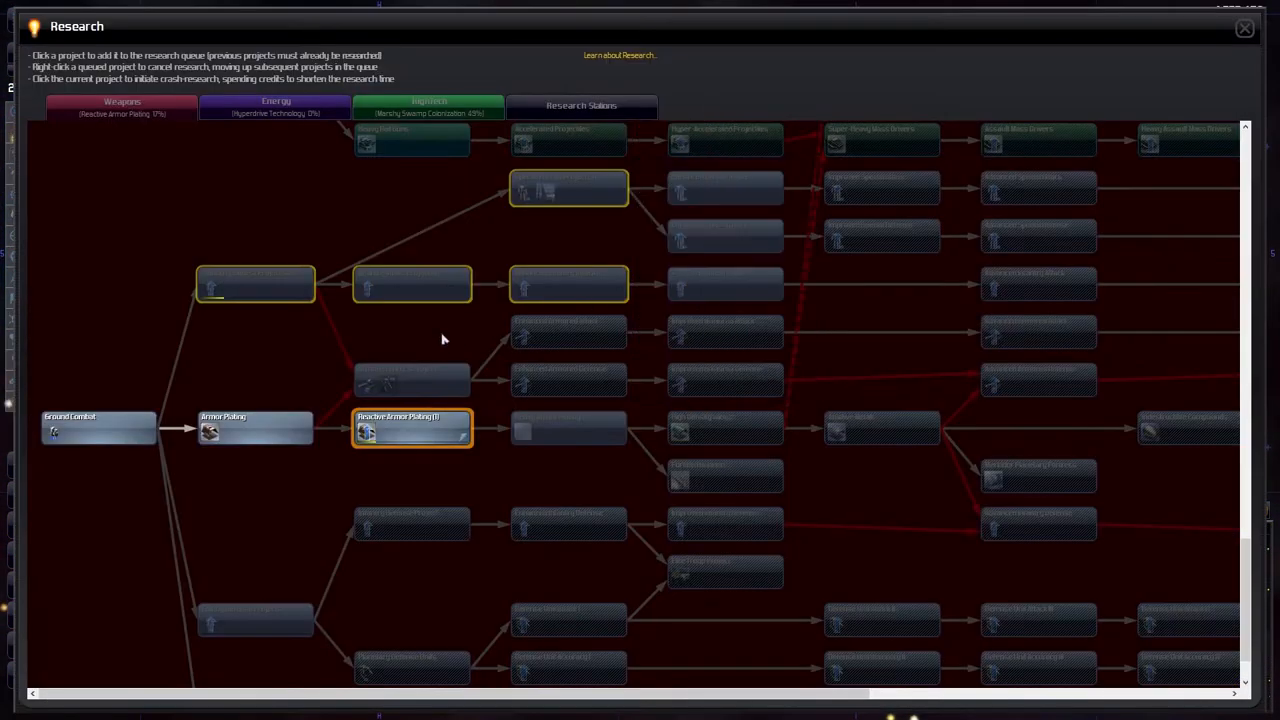
- Look over the Energy research projects and switch to the ship Designs list
click(276, 104)
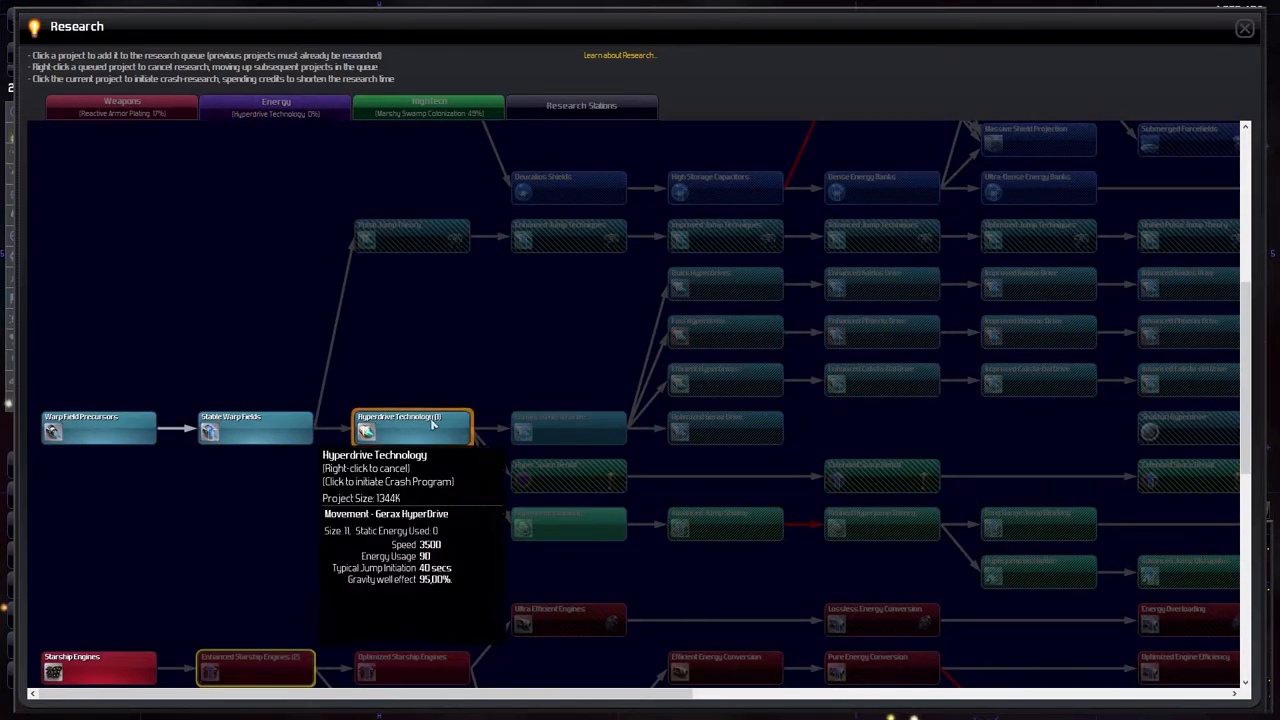
click(410, 424)
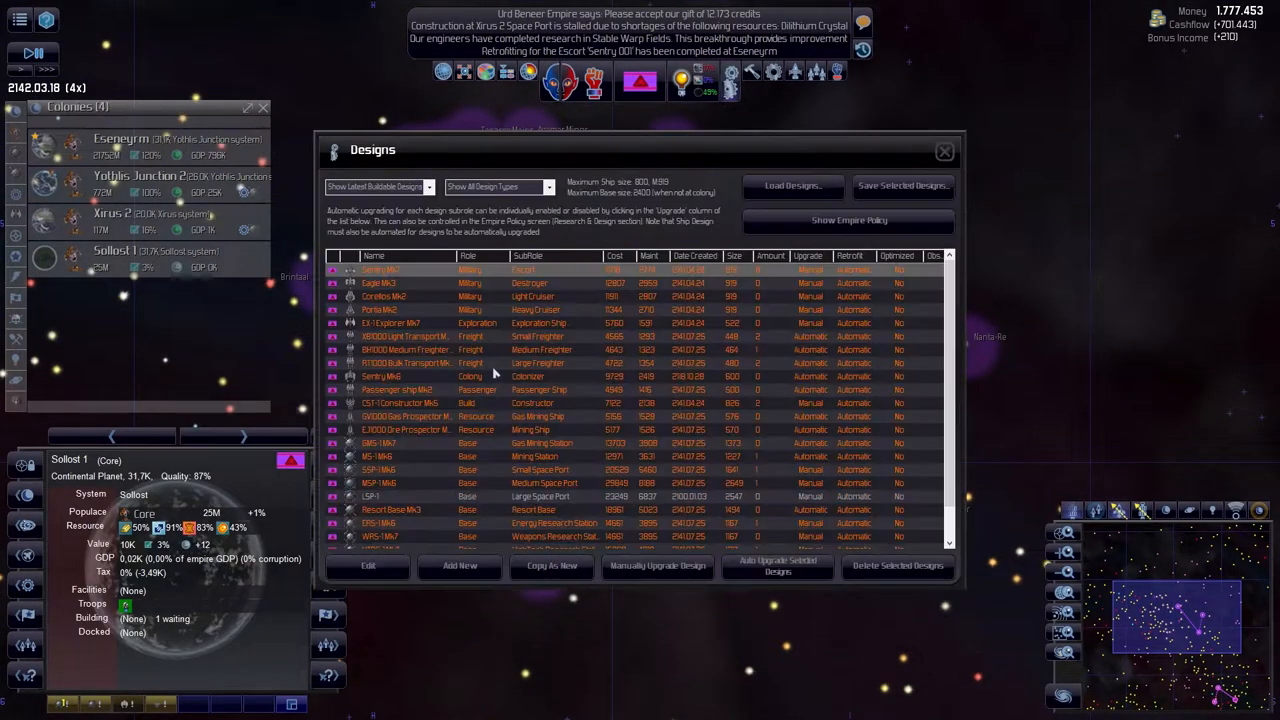
- Try the design filter options and set the list to Show All Designs
click(496, 188)
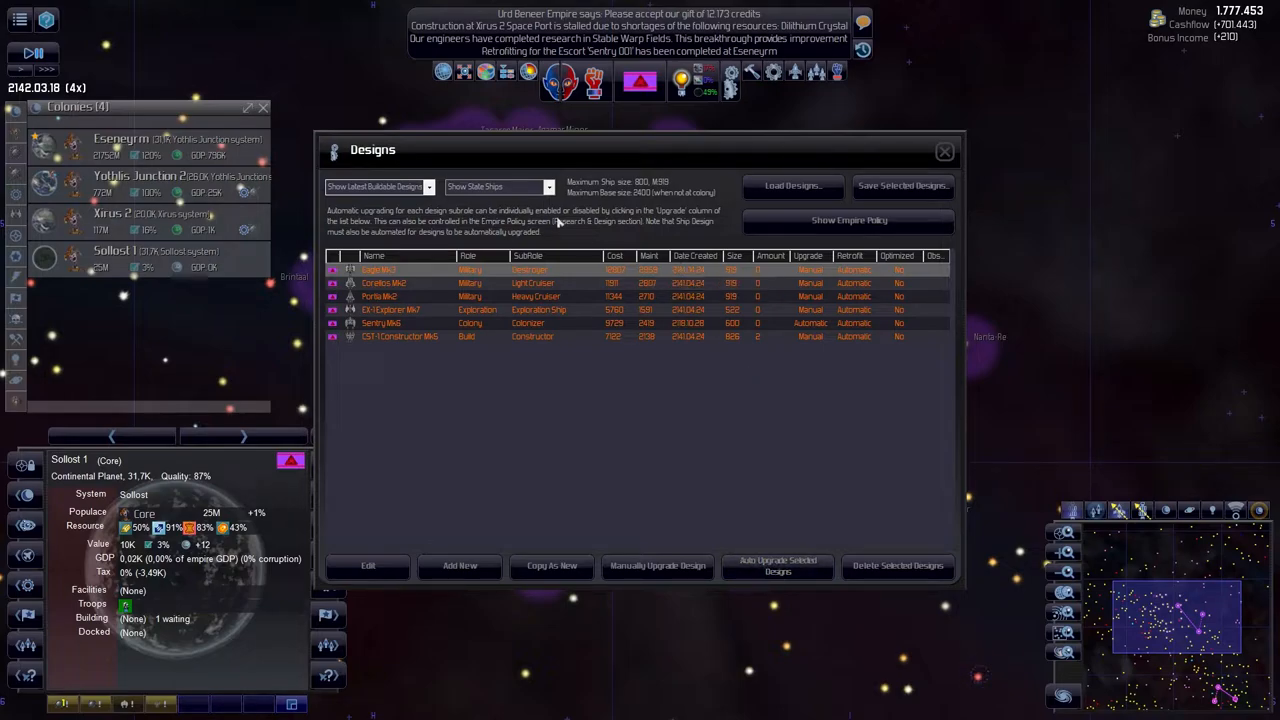
click(378, 186)
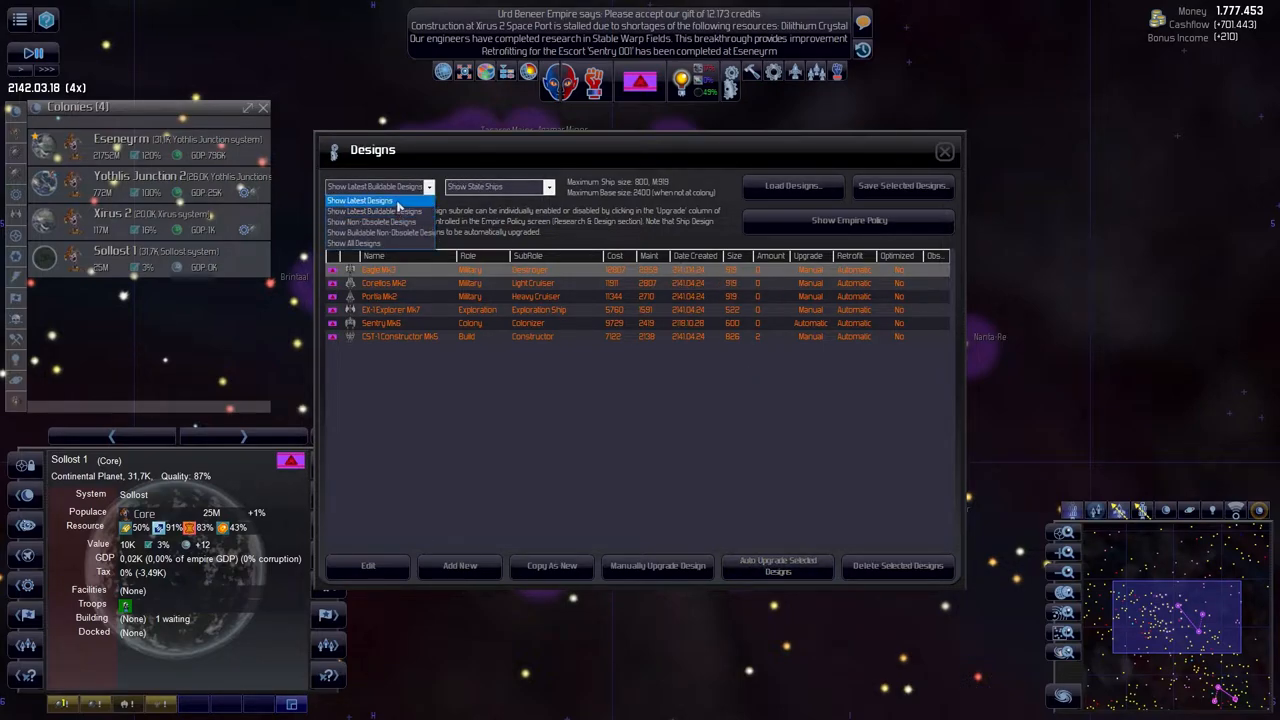
click(380, 212)
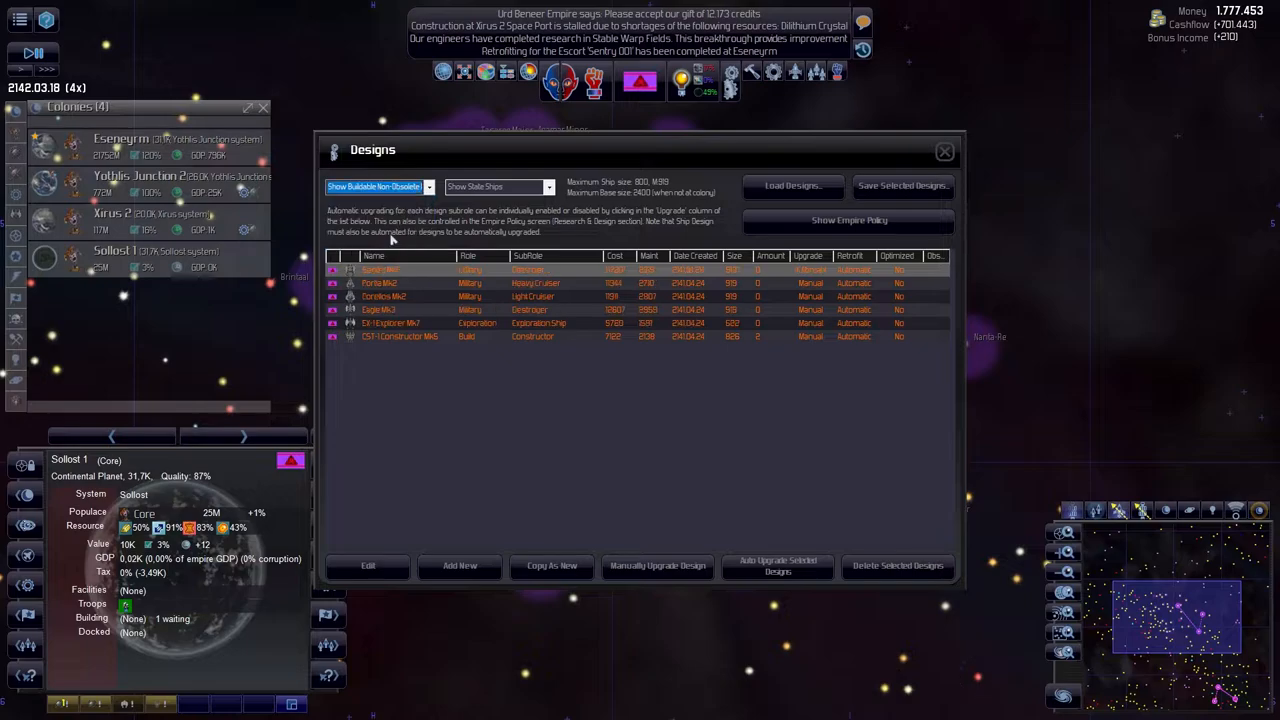
click(376, 186)
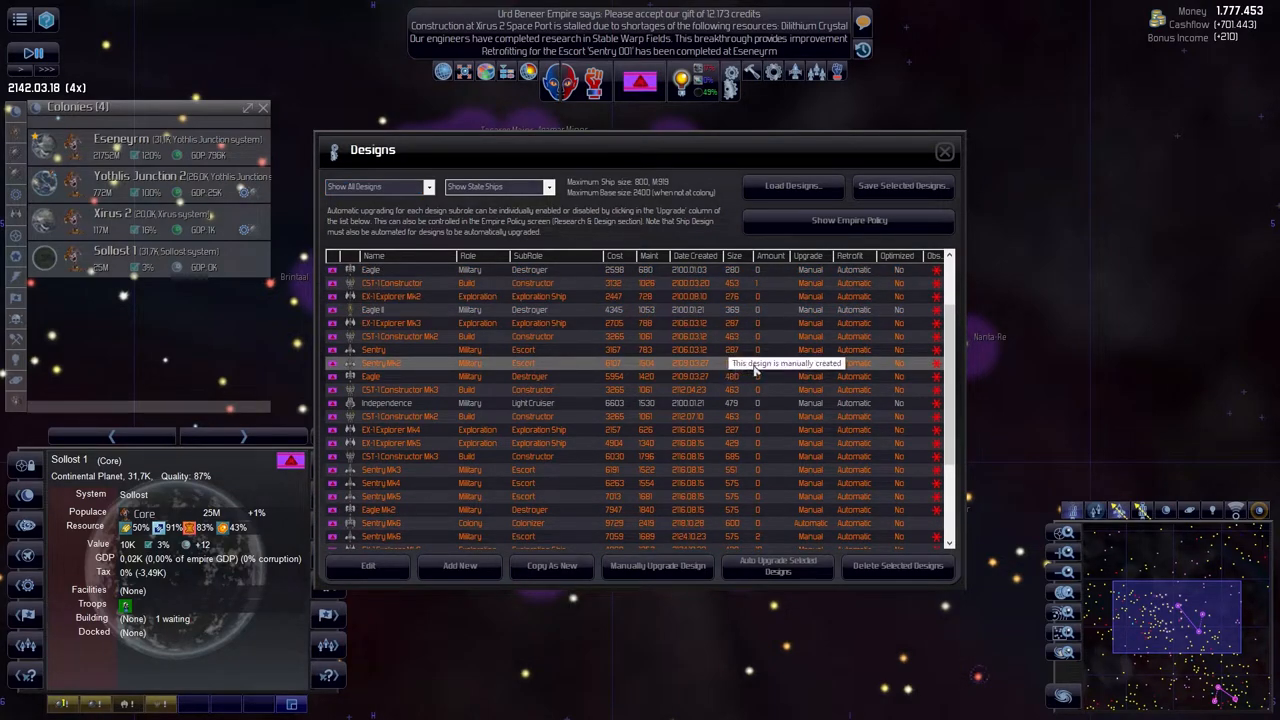
mouse_move(418, 380)
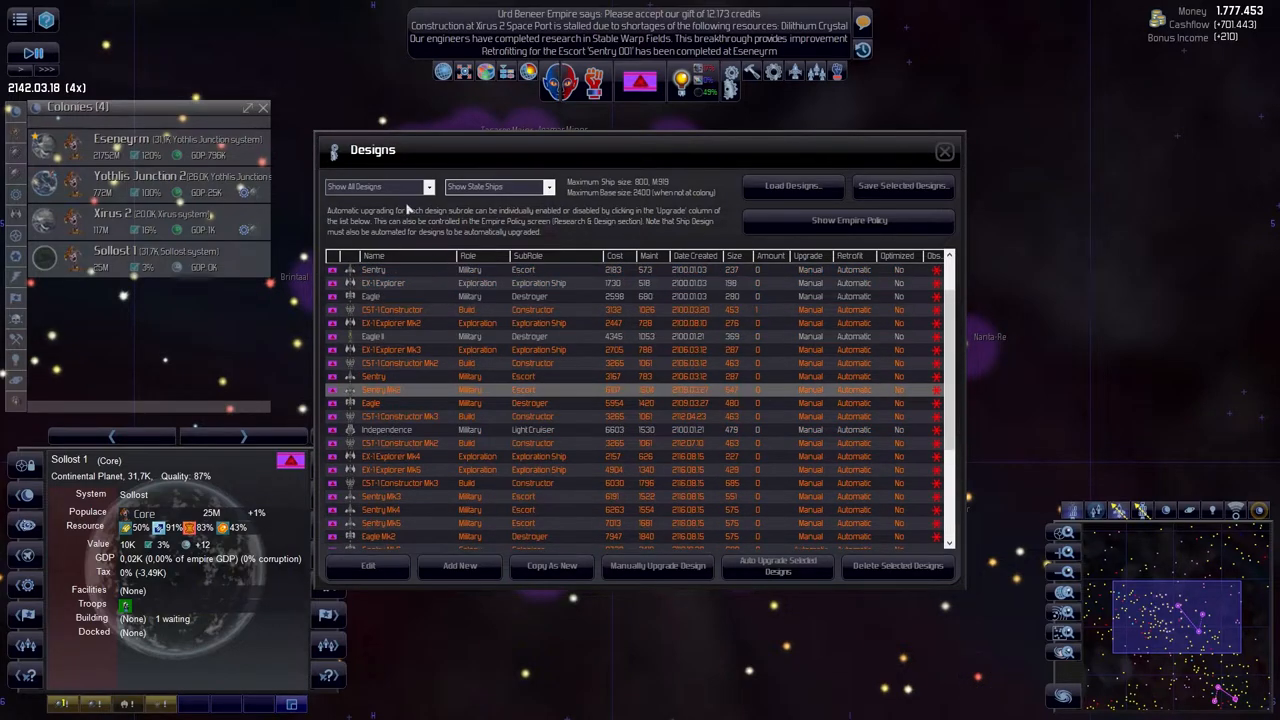
click(376, 188)
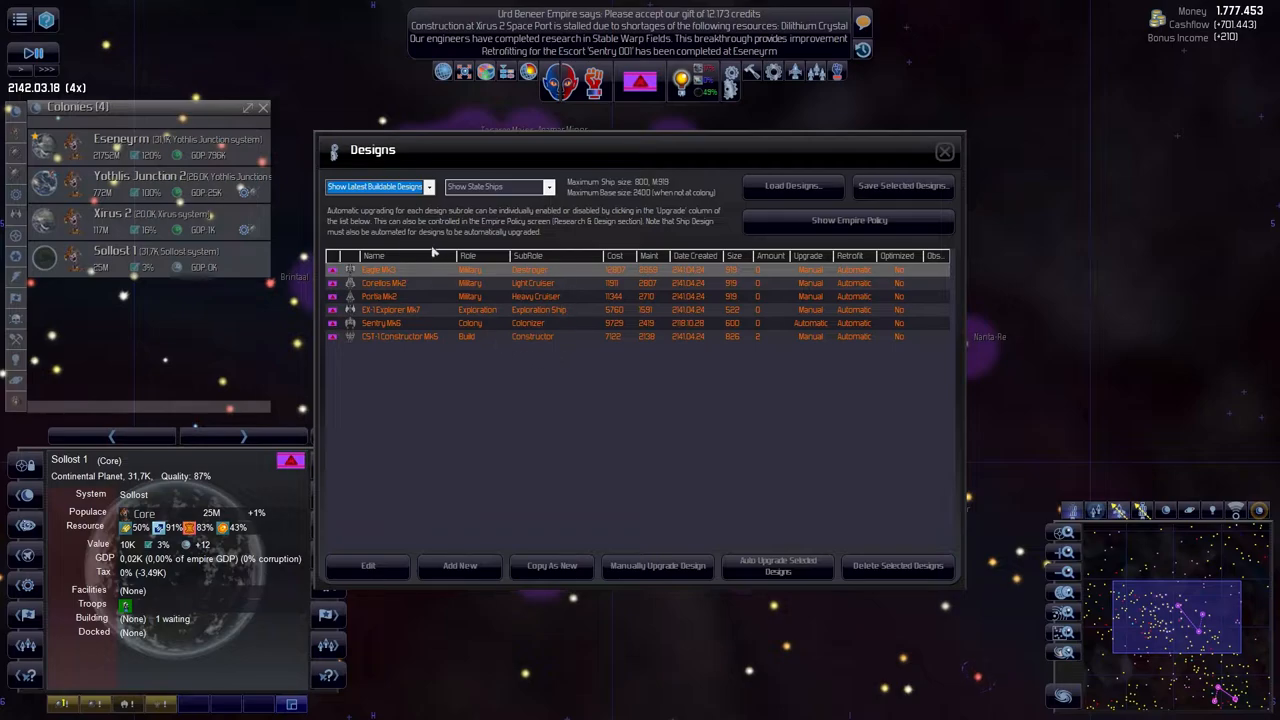
click(378, 188)
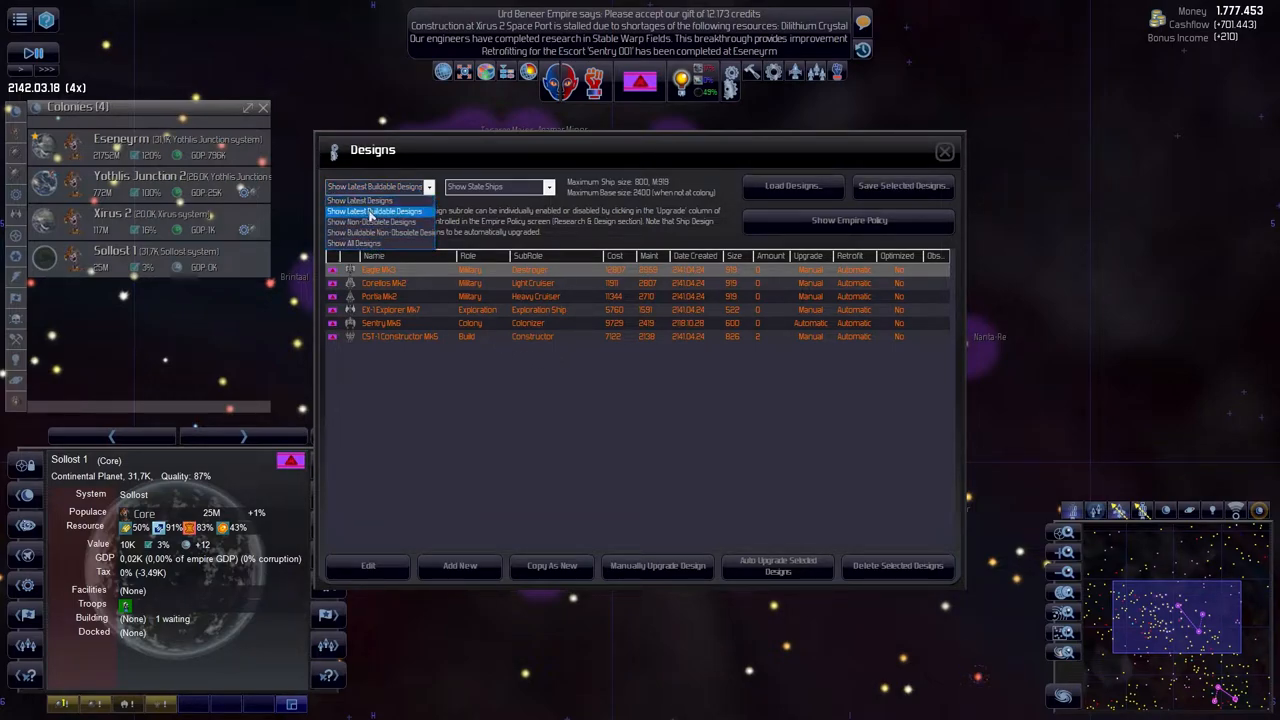
click(352, 244)
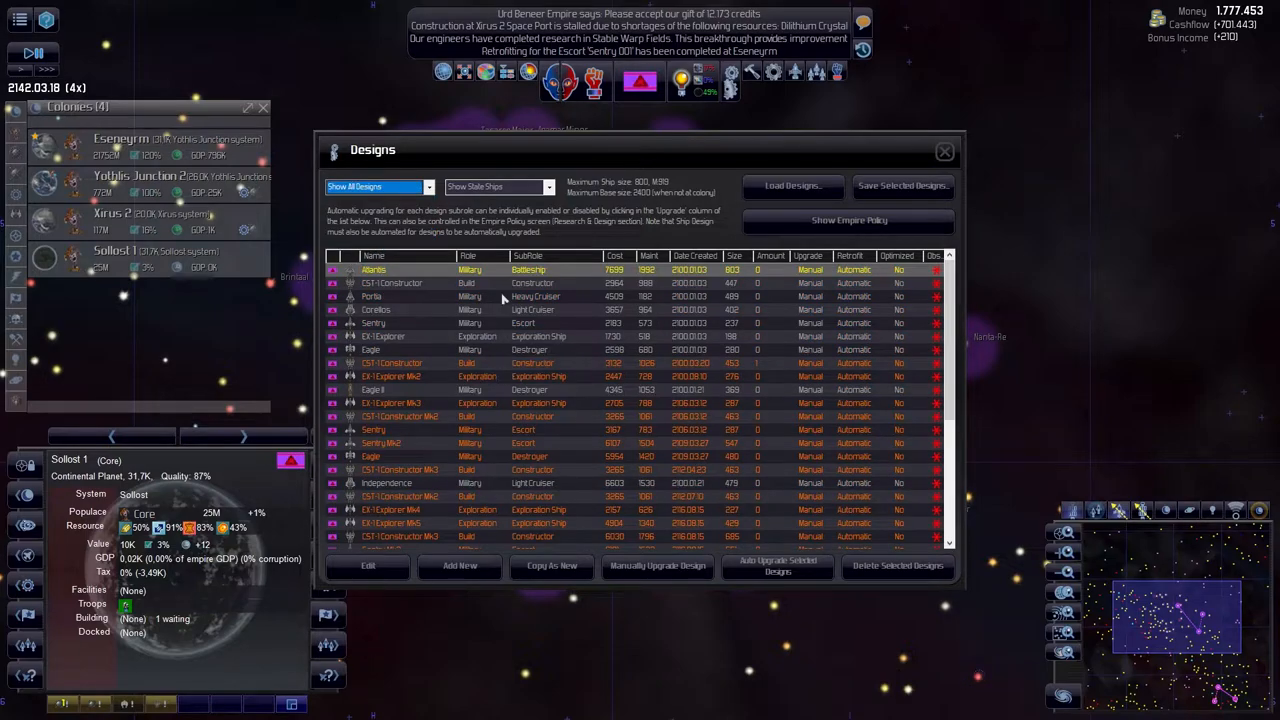
- Sort the full designs list by the Subrole column
click(490, 256)
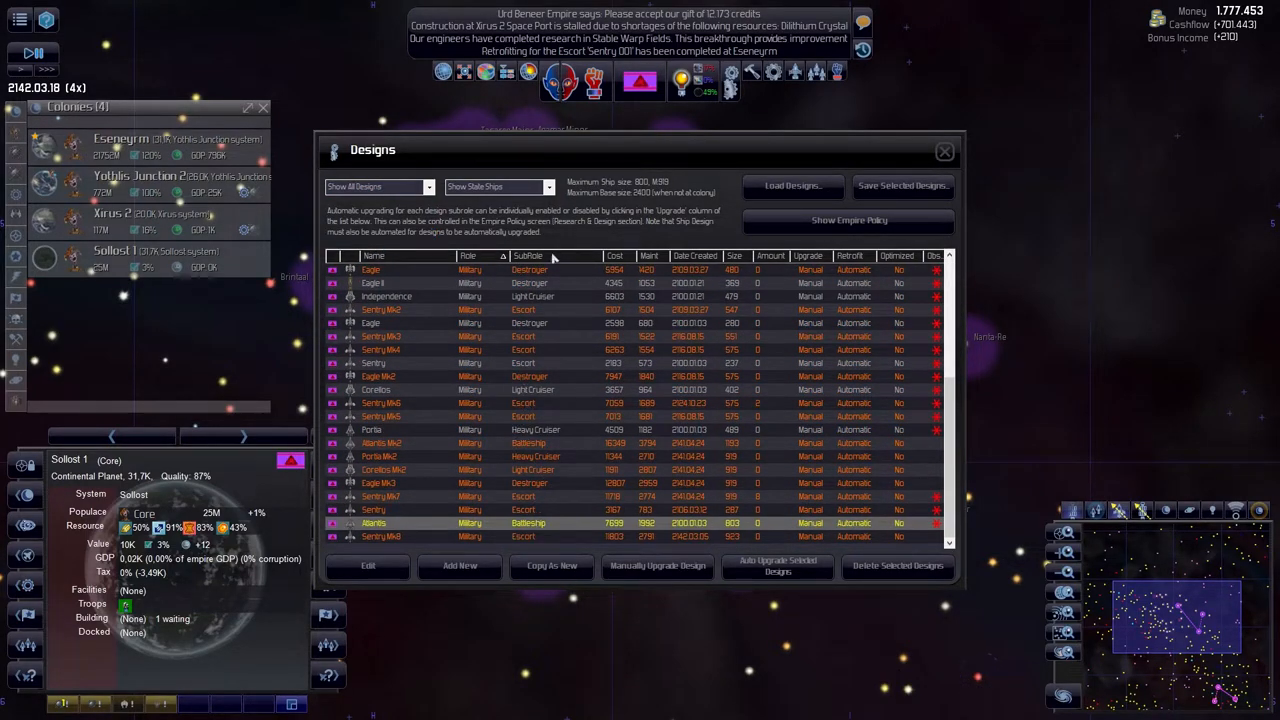
click(528, 256)
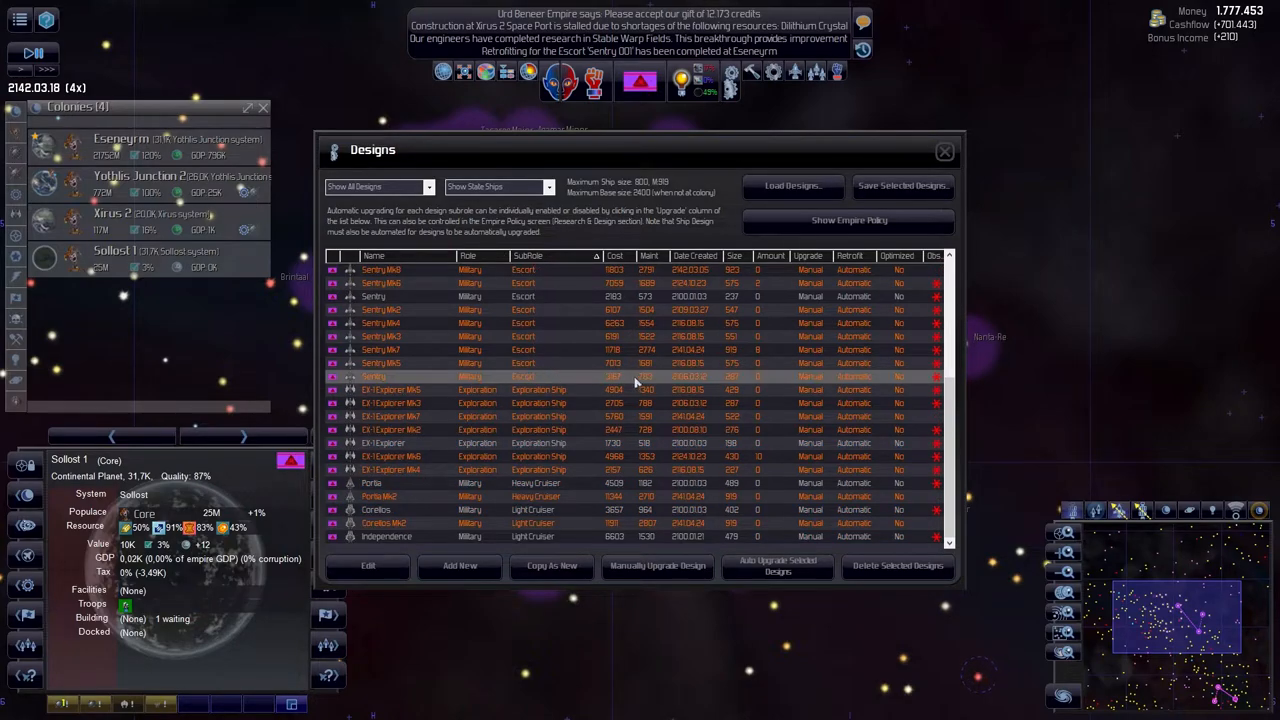
mouse_move(640, 384)
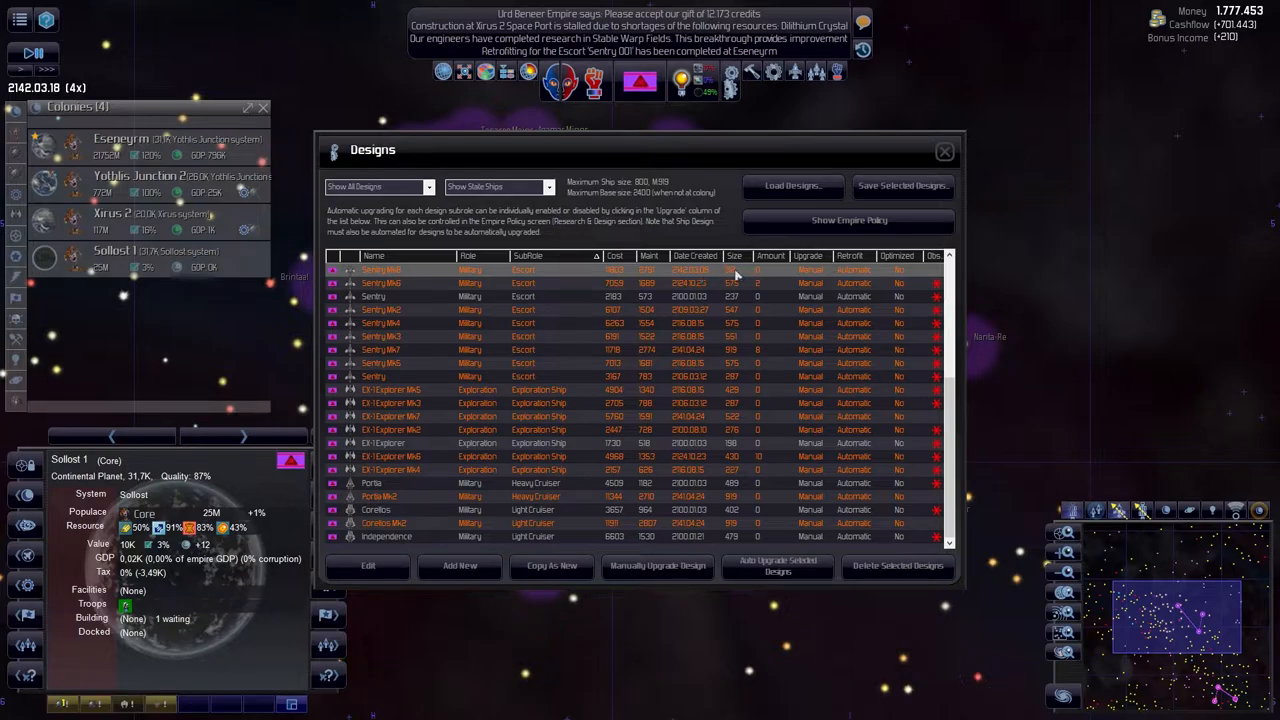
mouse_move(510, 278)
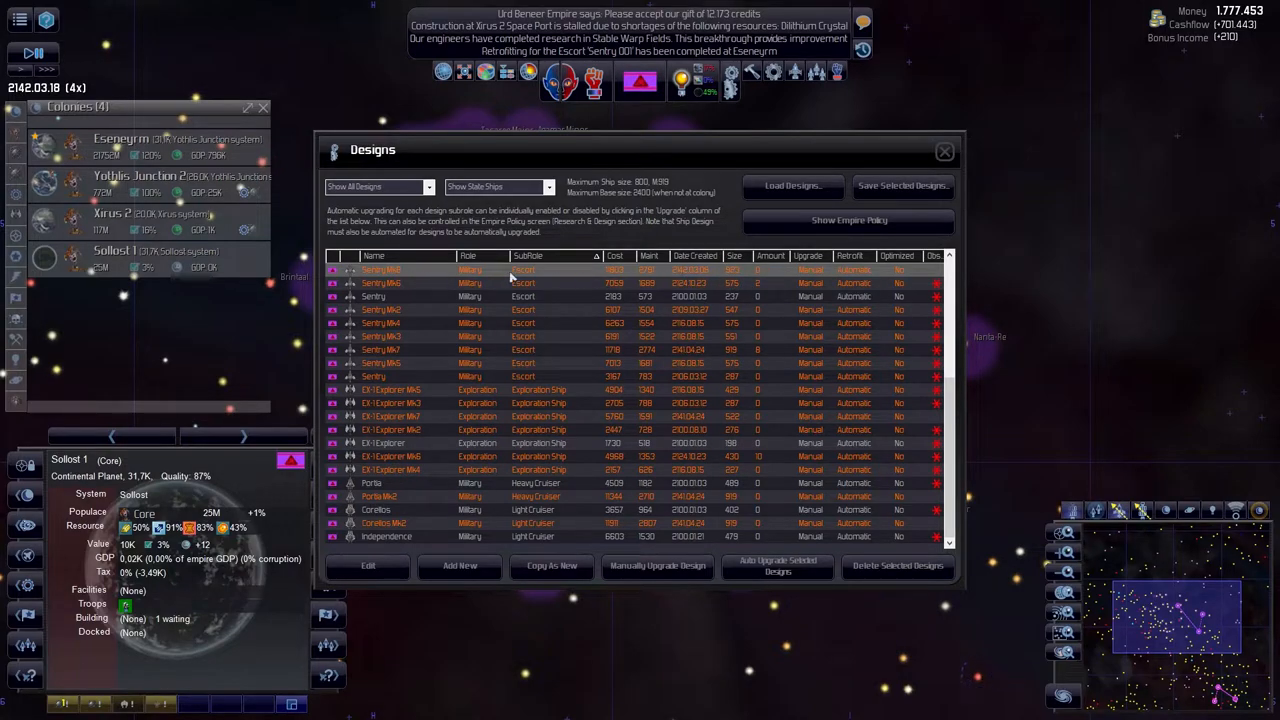
mouse_move(716, 504)
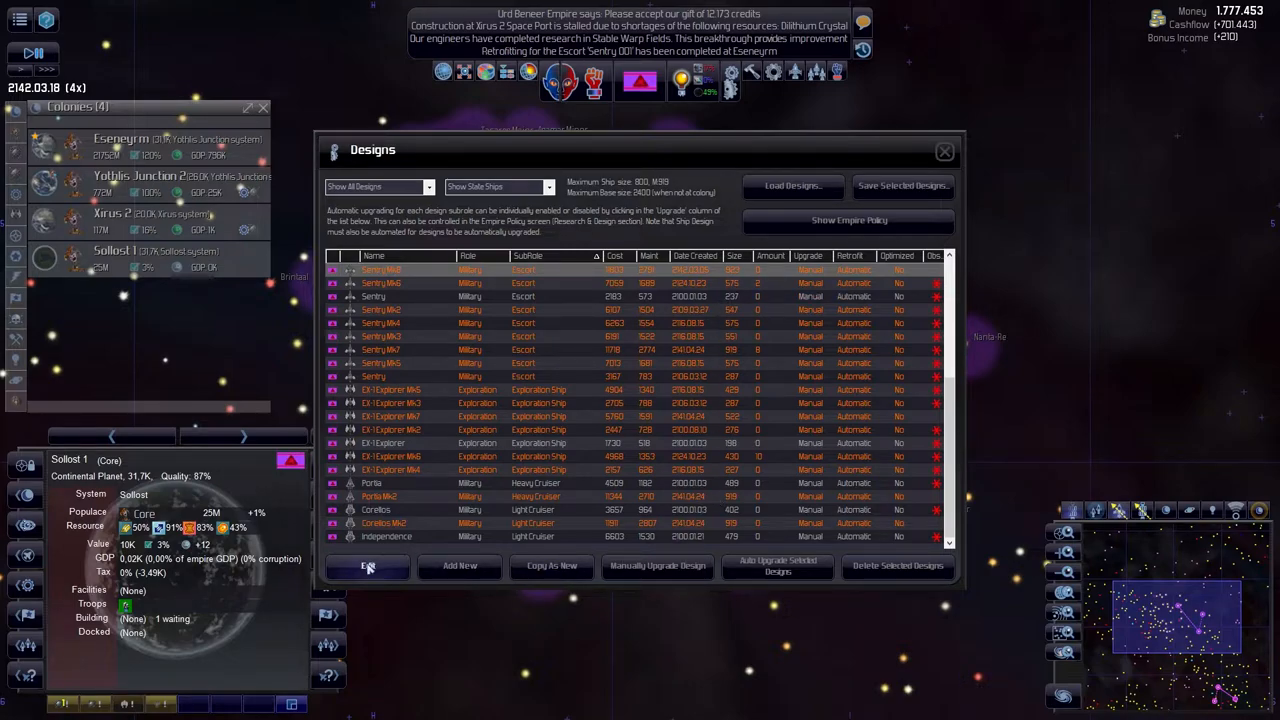
click(368, 566)
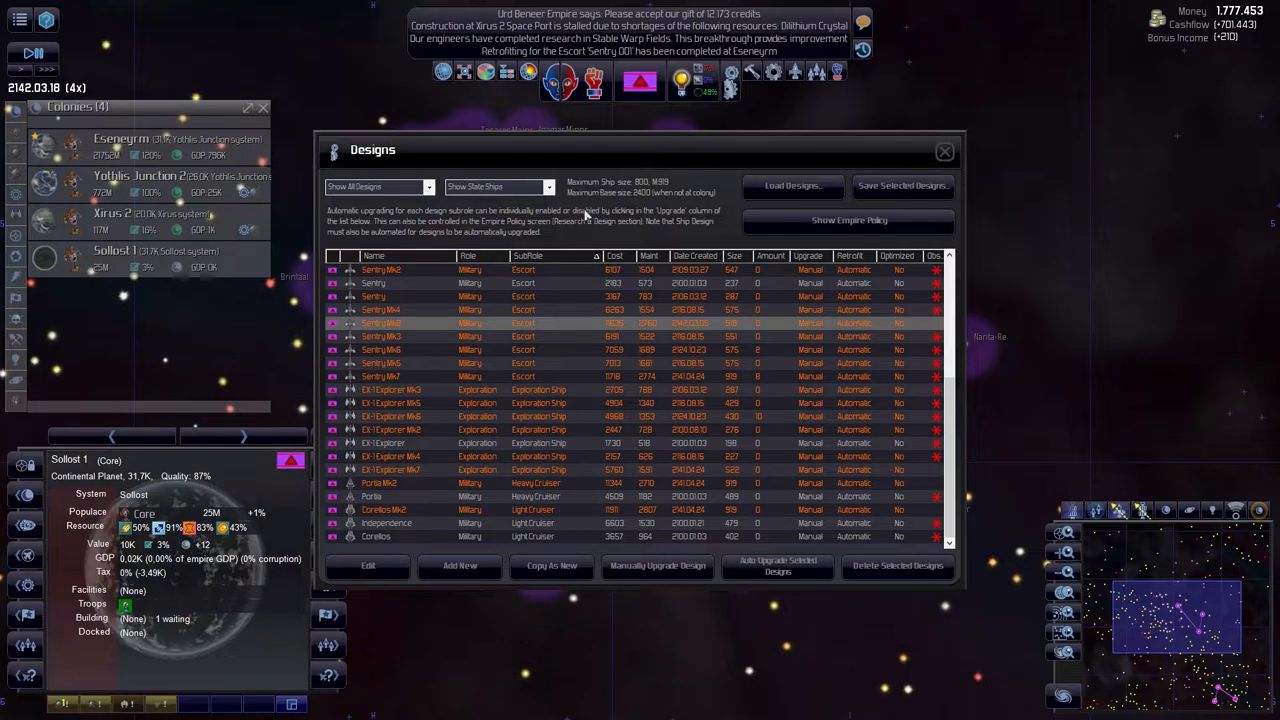
- Narrow the Designs list to Show Latest Designs only
click(498, 188)
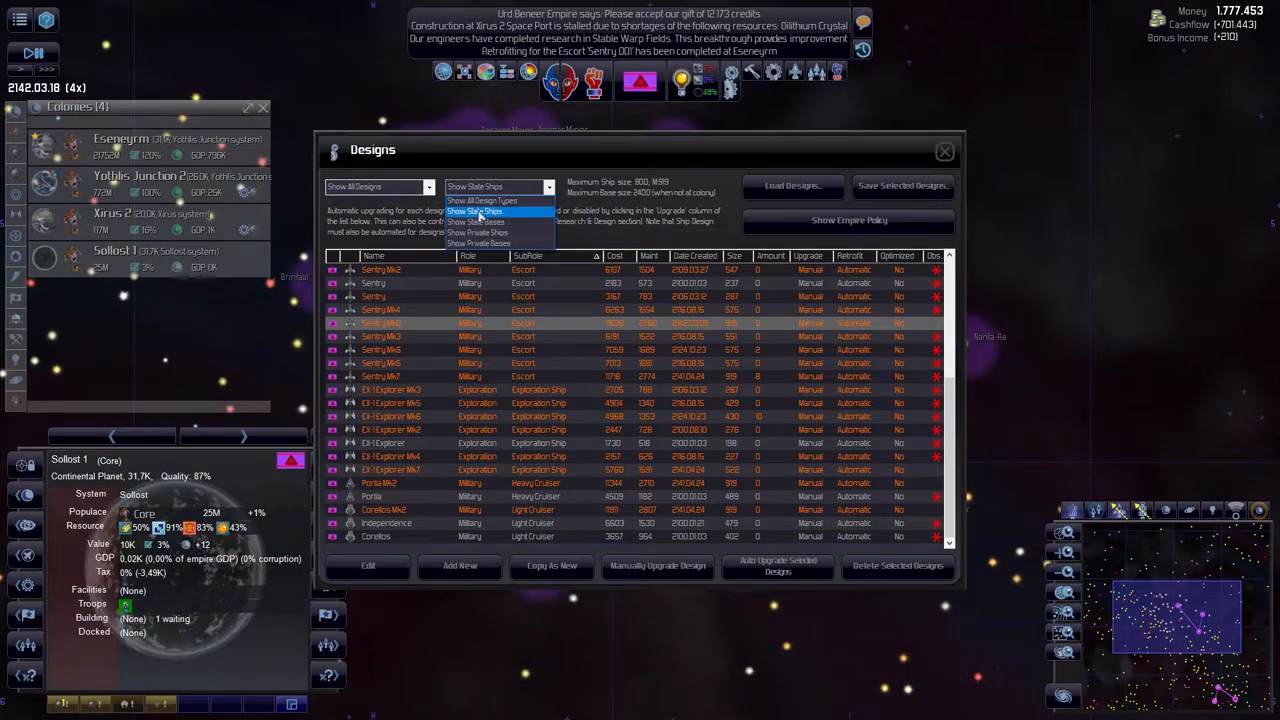
click(476, 210)
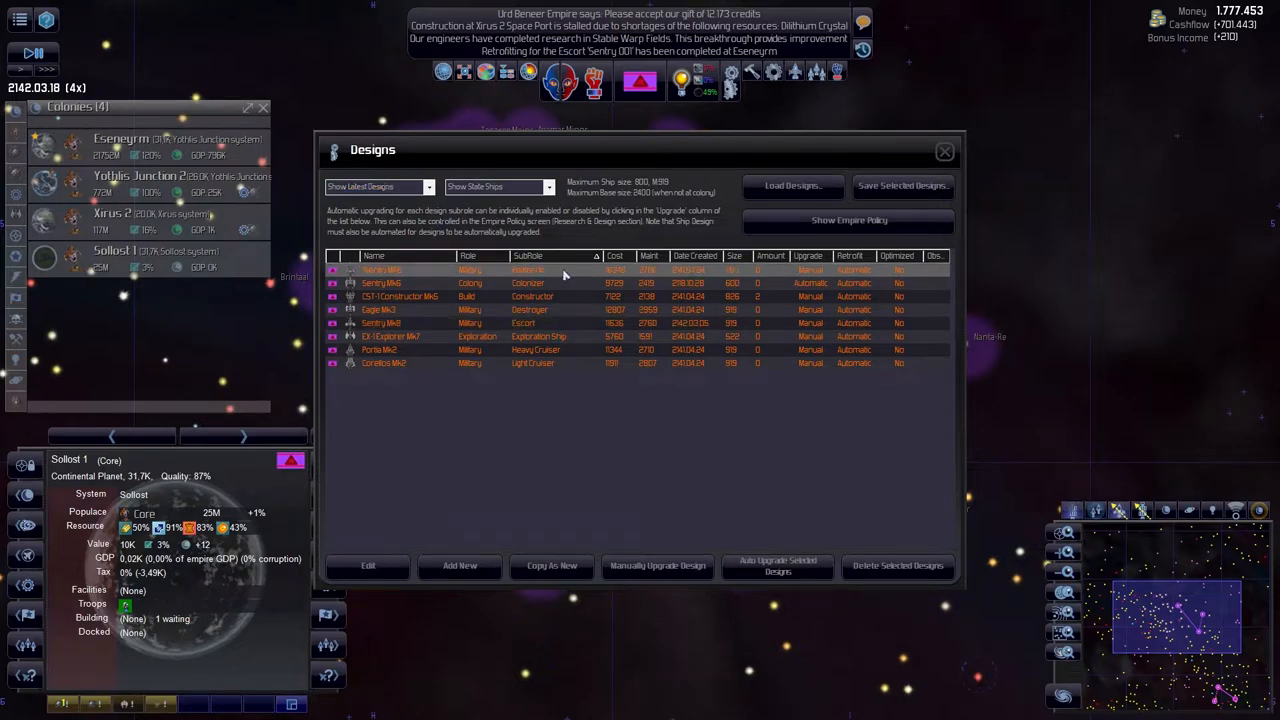
mouse_move(778, 564)
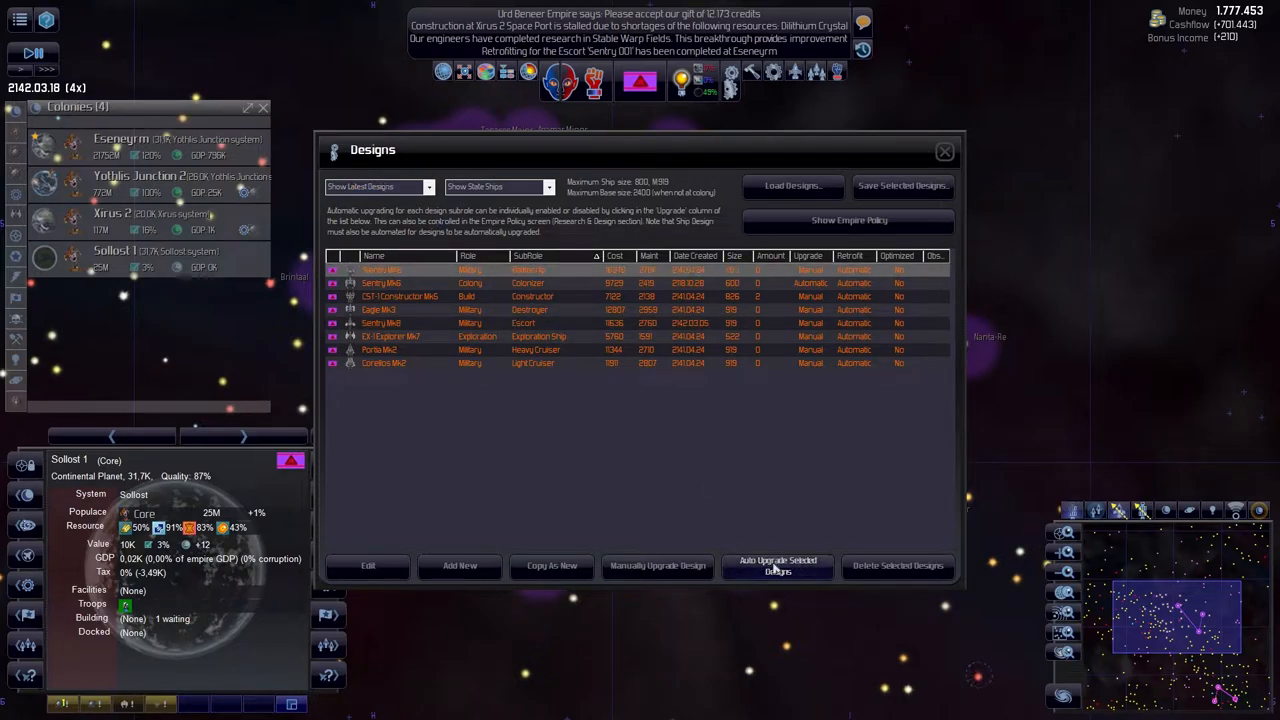
- Auto-upgrade the listed latest designs, producing the upgraded Sentry design
click(368, 564)
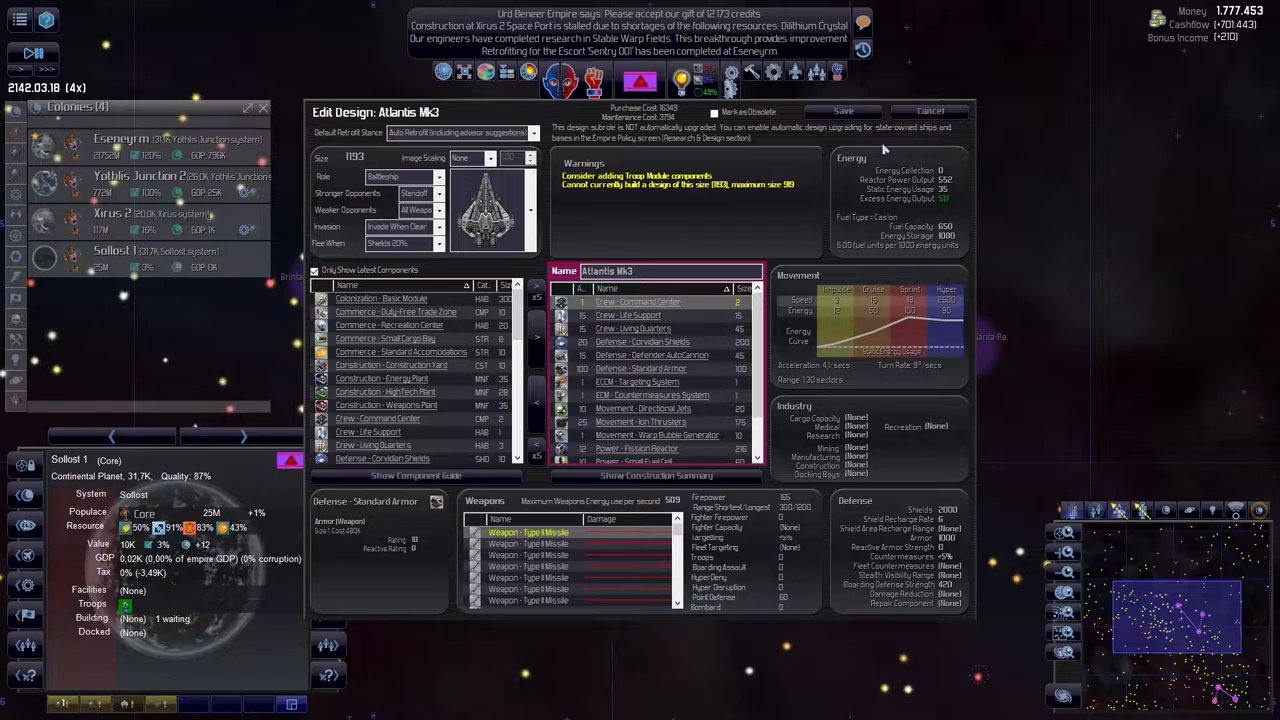
mouse_move(620, 332)
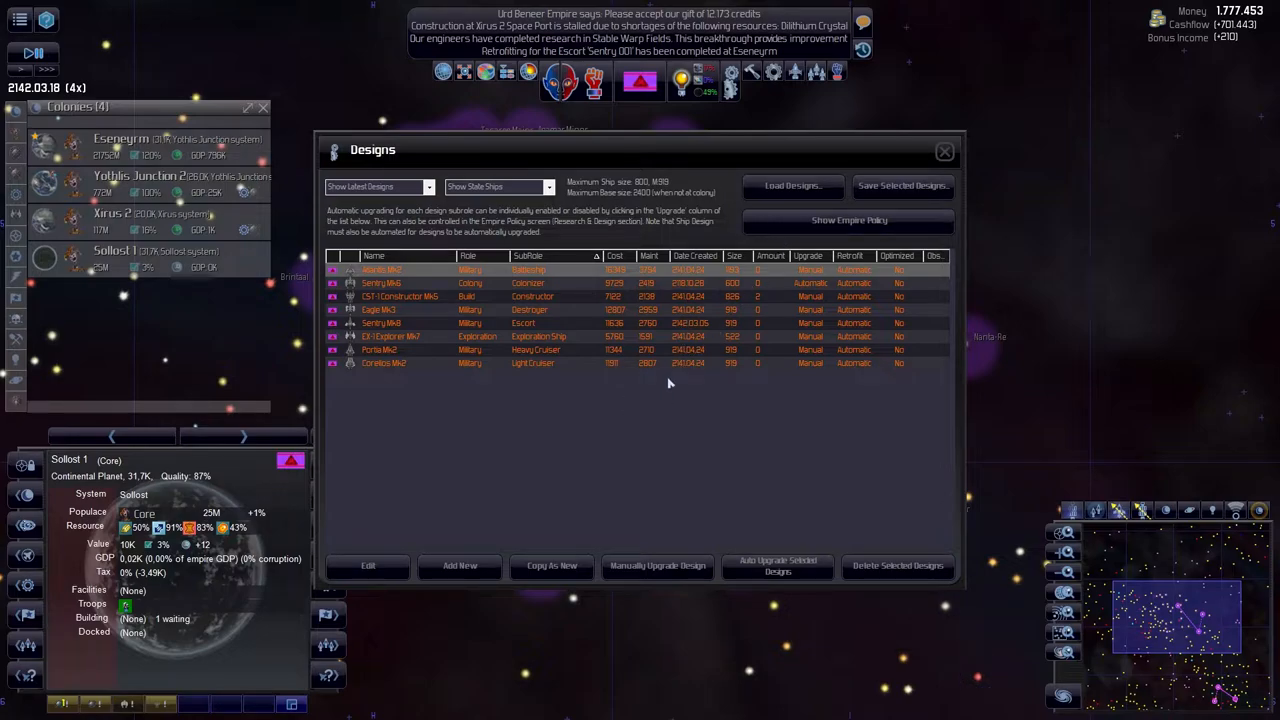
mouse_move(776, 516)
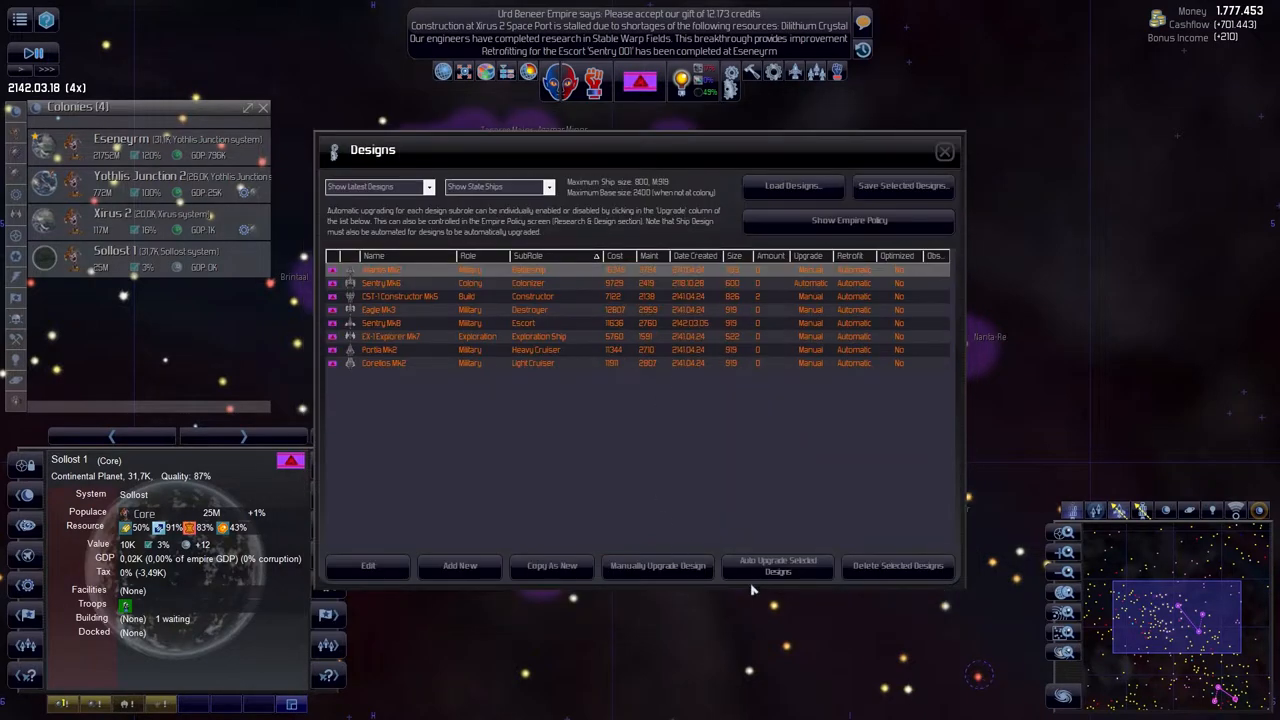
mouse_move(722, 296)
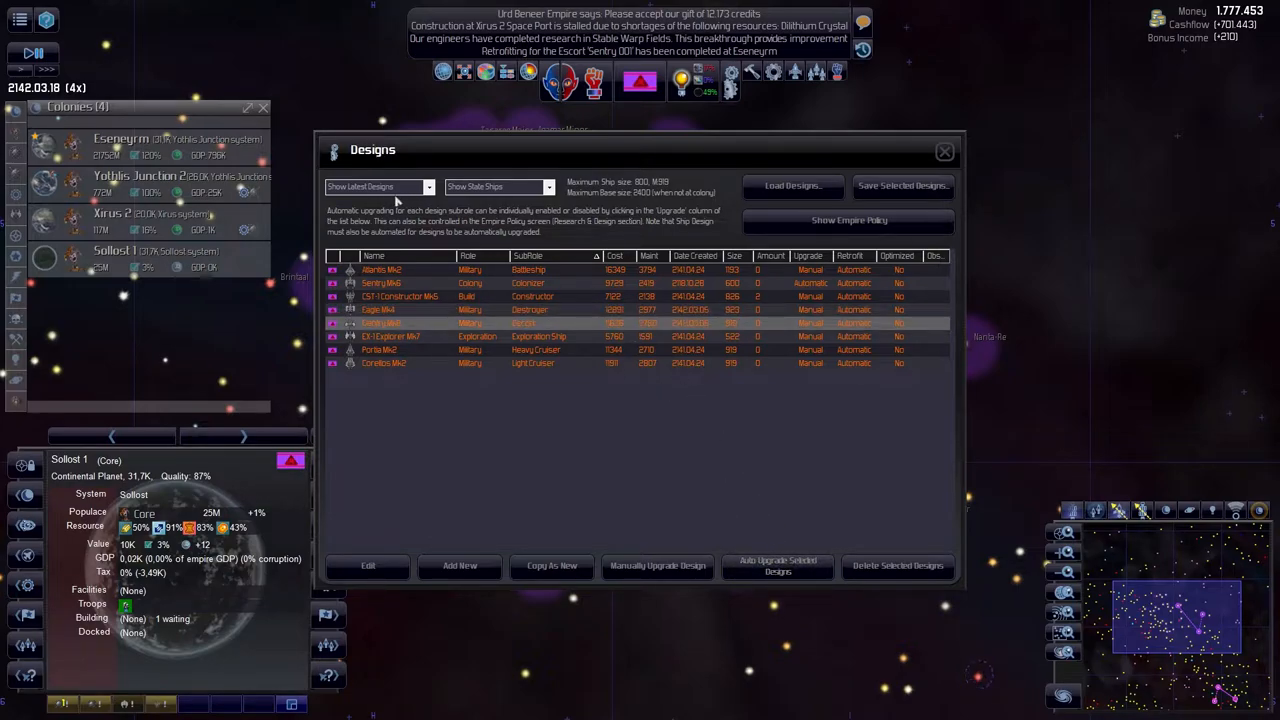
mouse_move(718, 320)
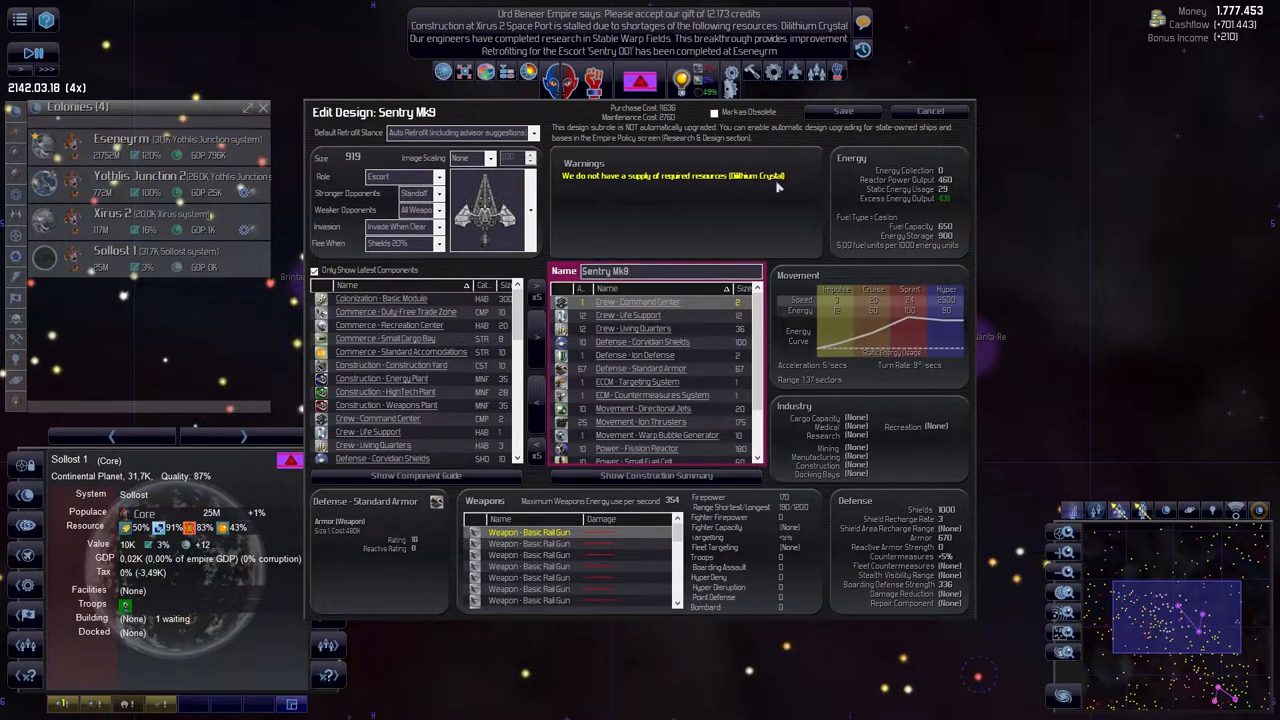
- Close the Sentry and Corellis design editors and change the designs ownership filter
click(928, 112)
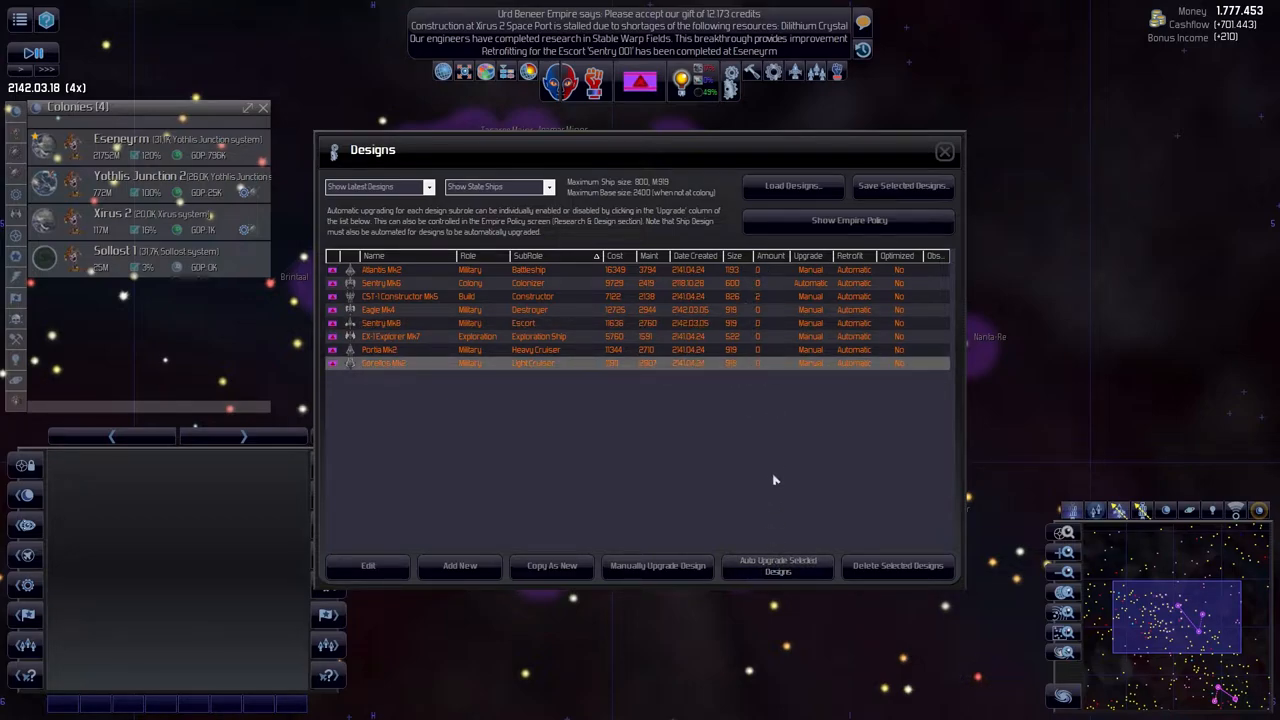
mouse_move(656, 564)
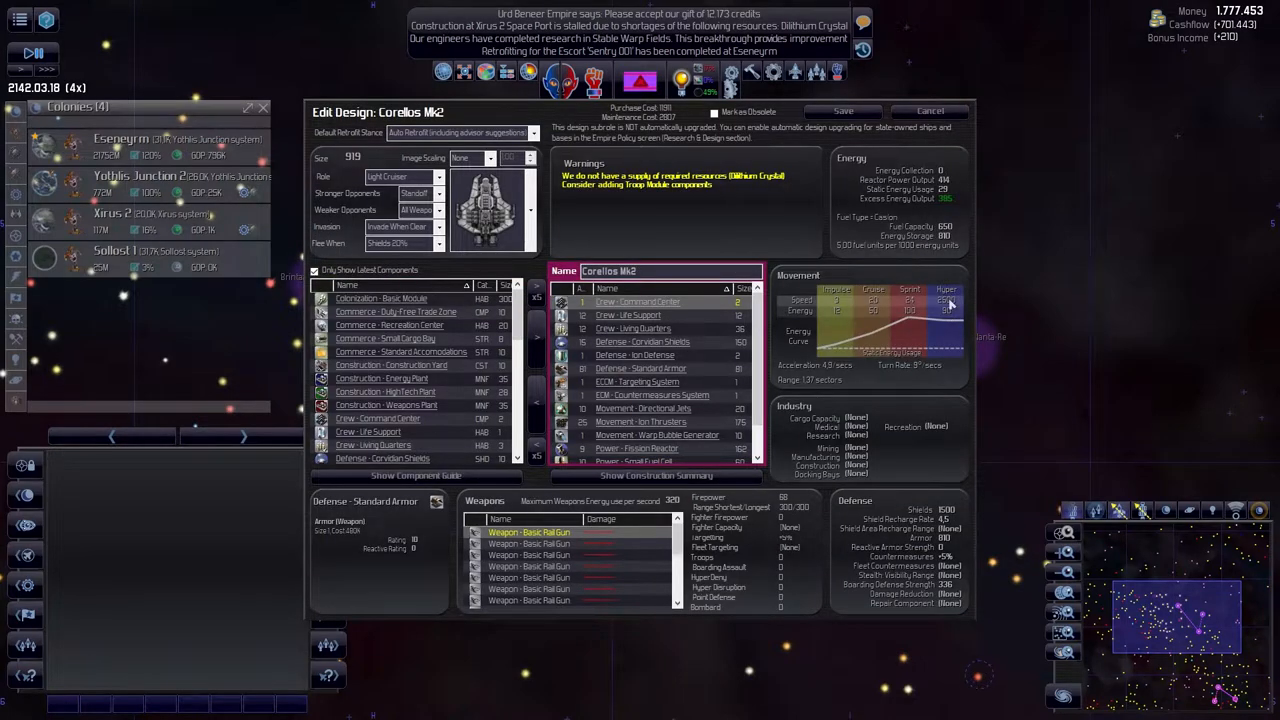
click(928, 112)
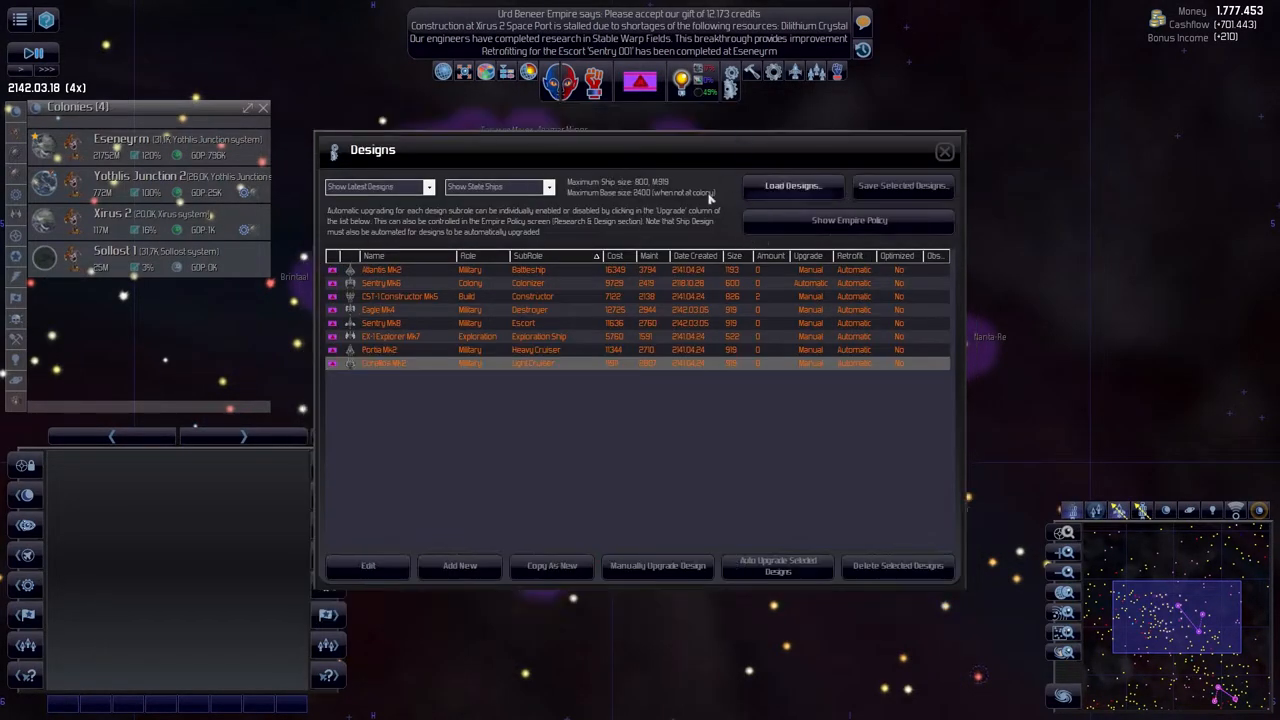
click(496, 188)
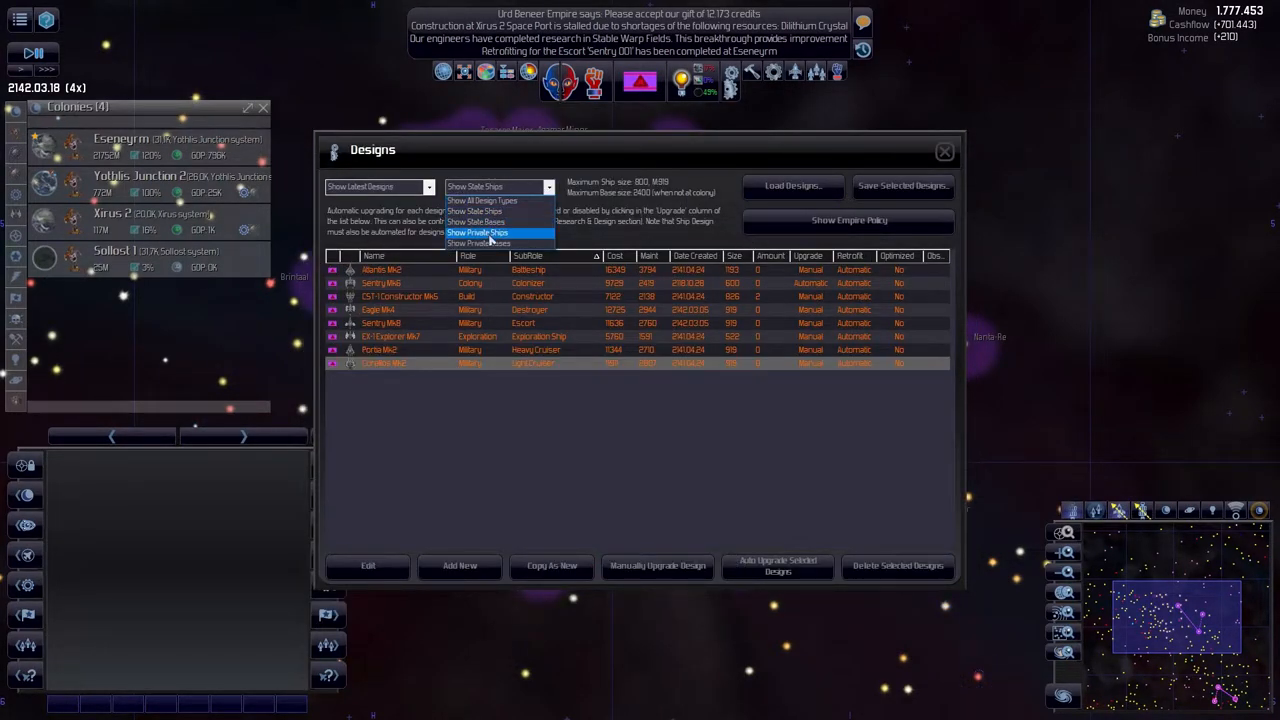
click(476, 232)
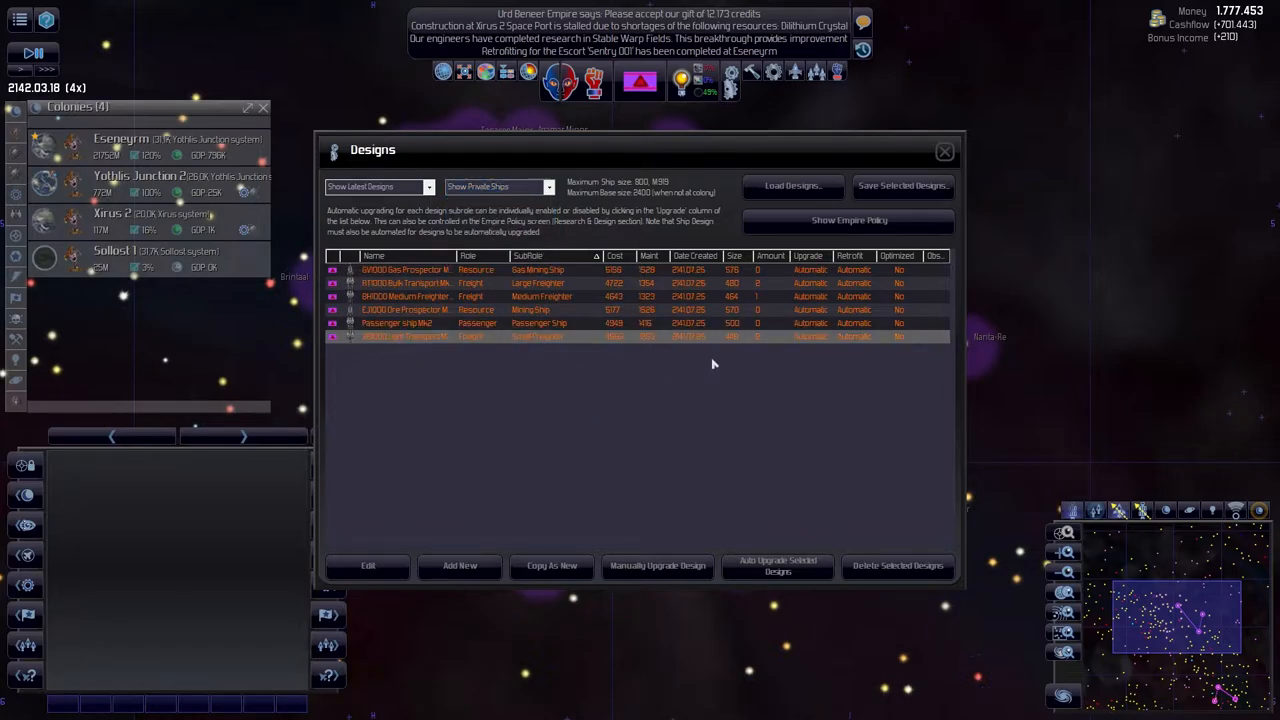
- Keep the list on Private Ships, review it, and close the Designs window
click(496, 186)
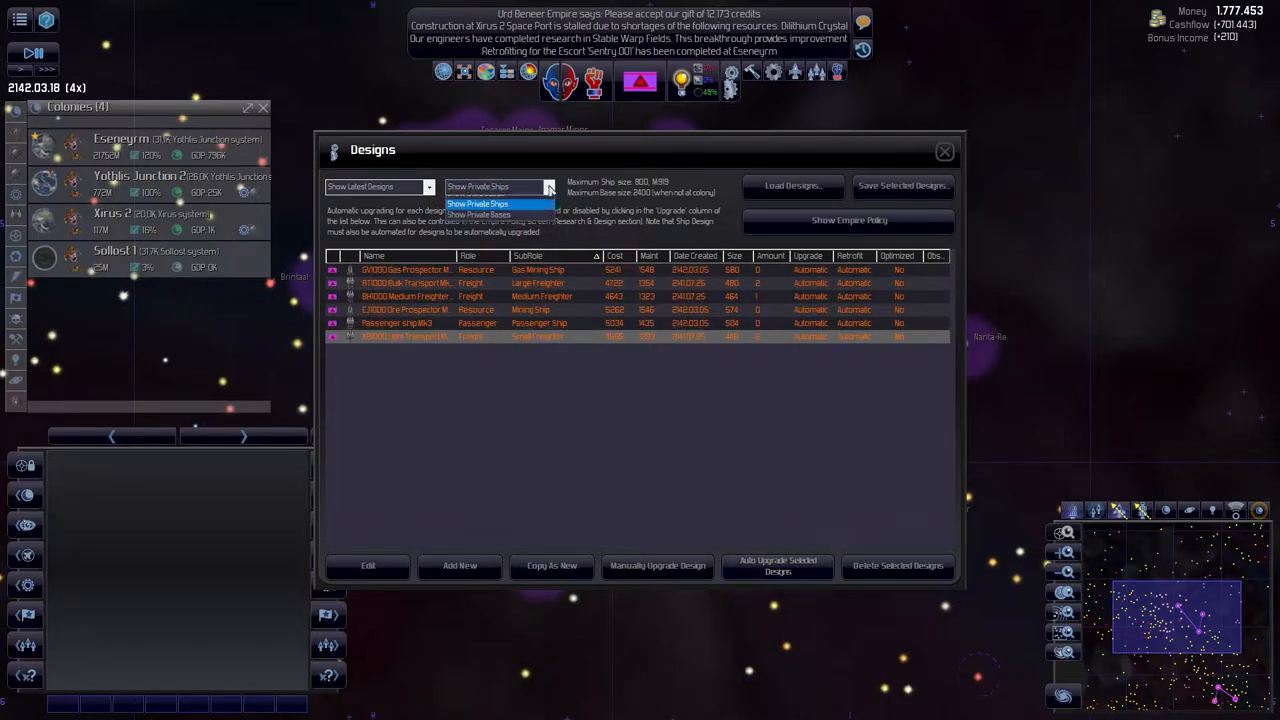
click(478, 204)
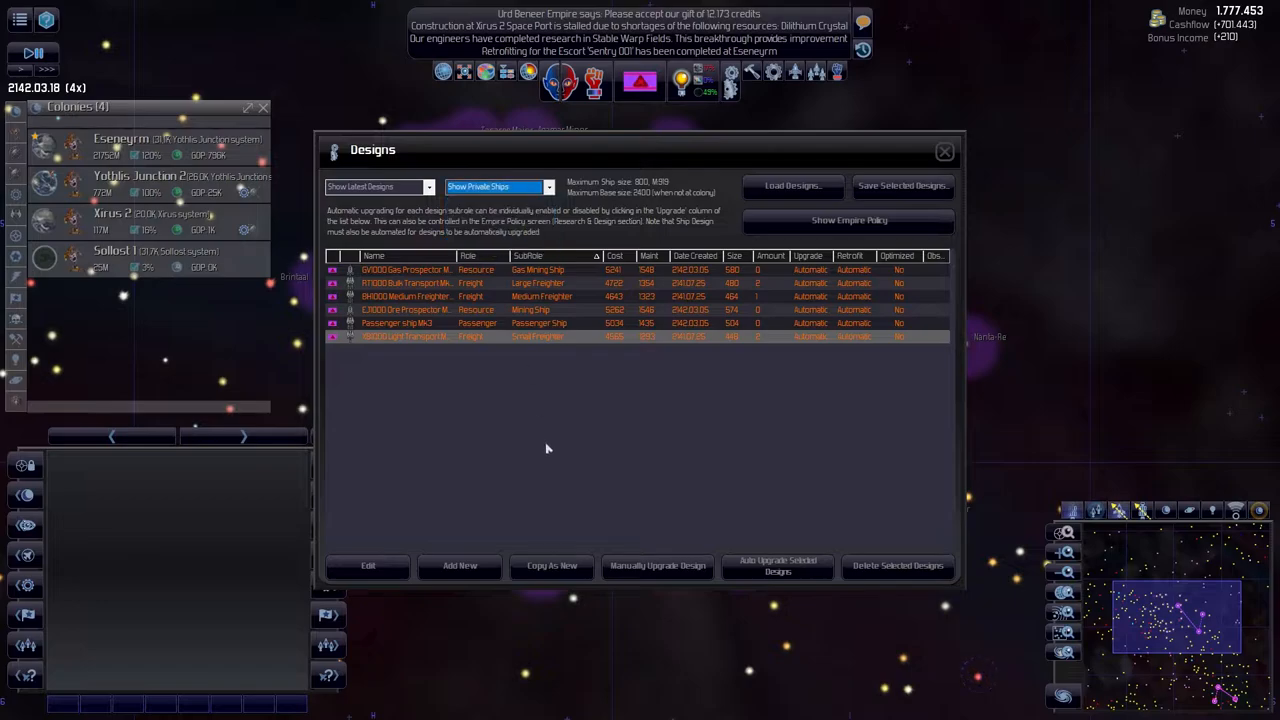
click(944, 152)
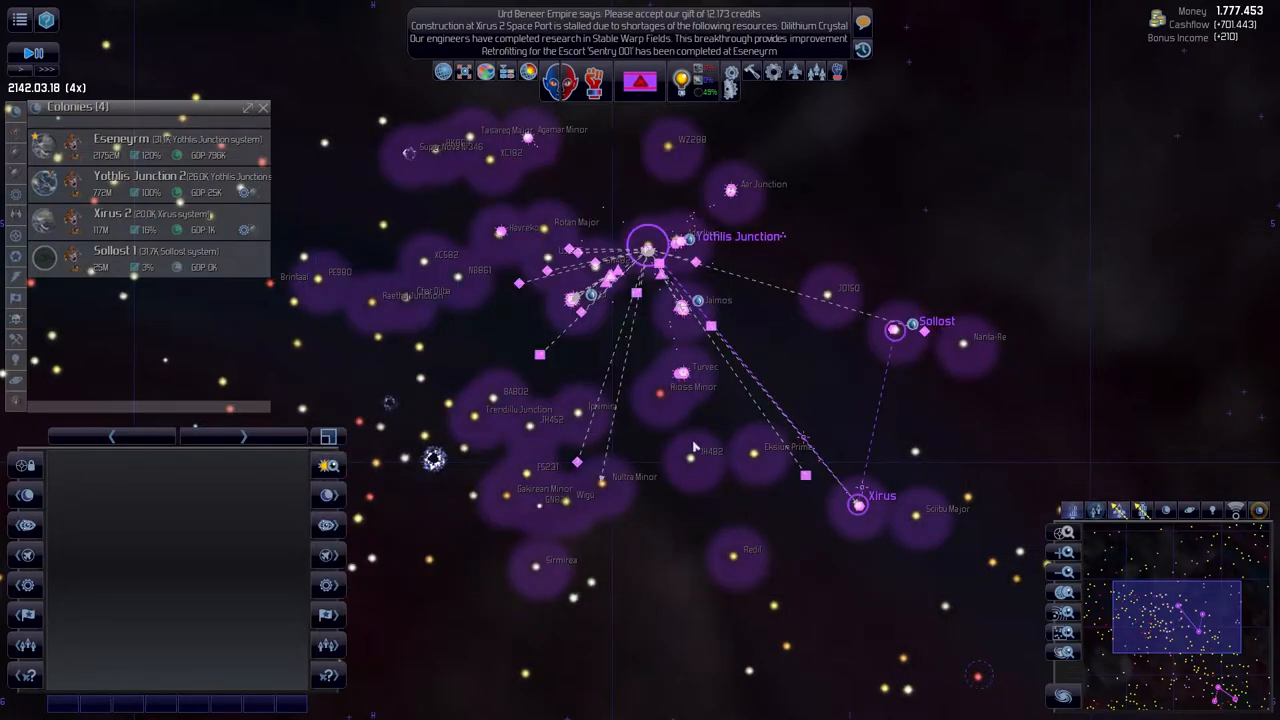
- Browse the energy research tree for hyperdrive and engine projects and queue a sensors project
click(680, 80)
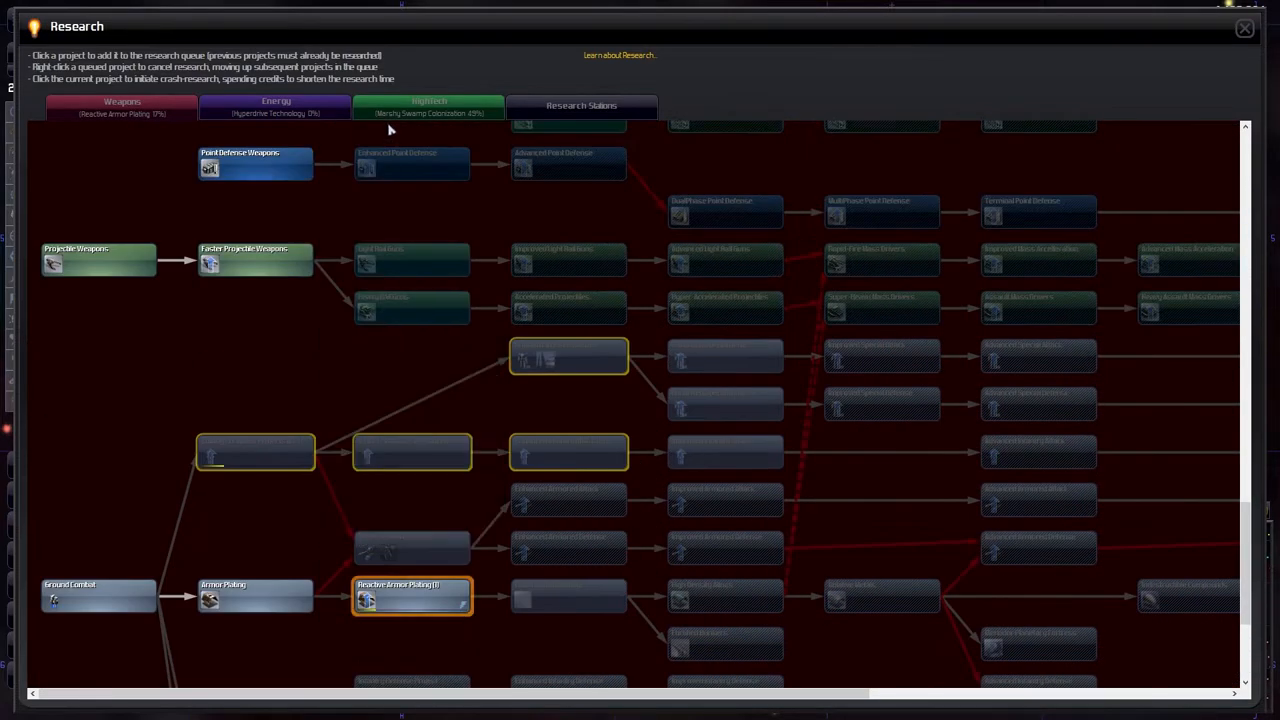
click(276, 106)
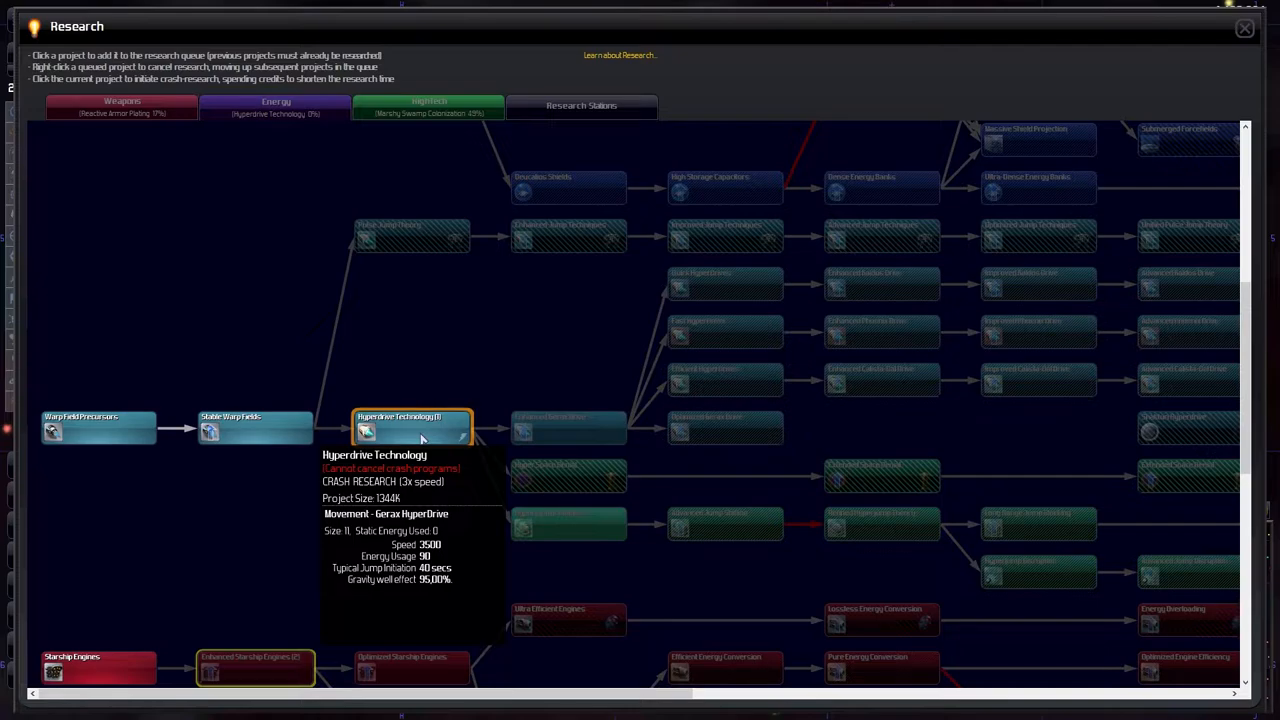
mouse_move(244, 430)
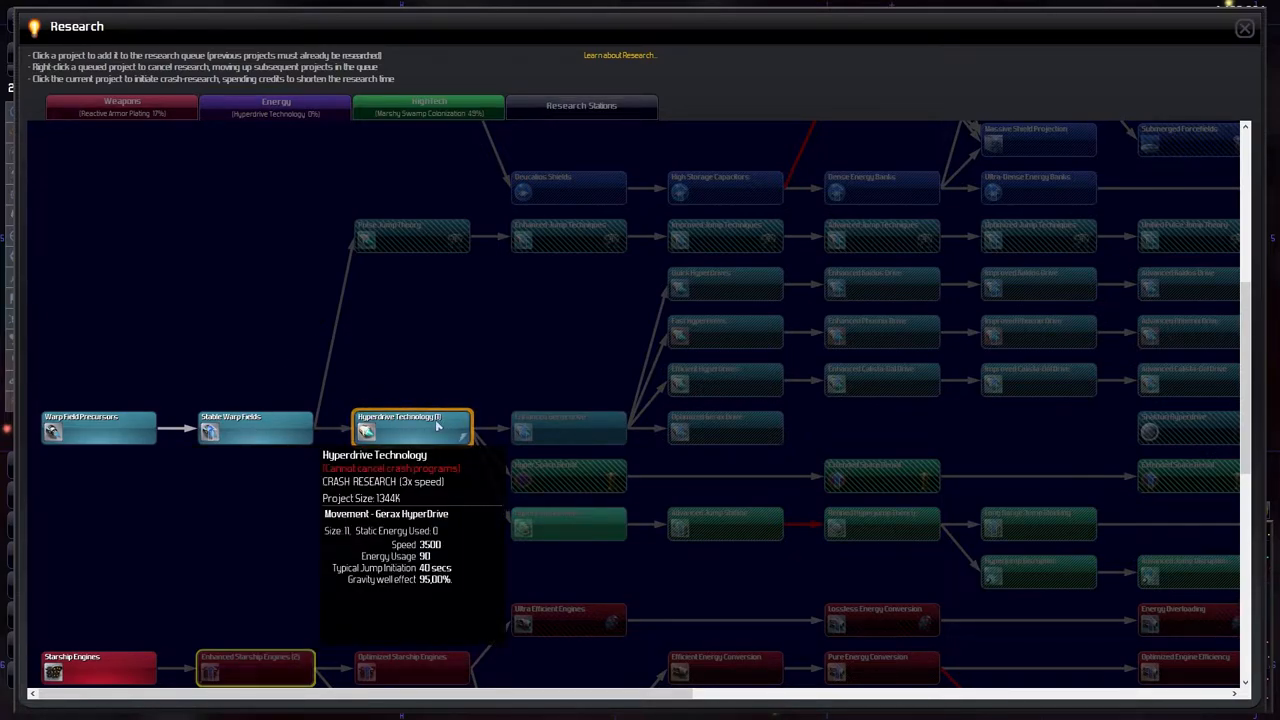
mouse_move(724, 378)
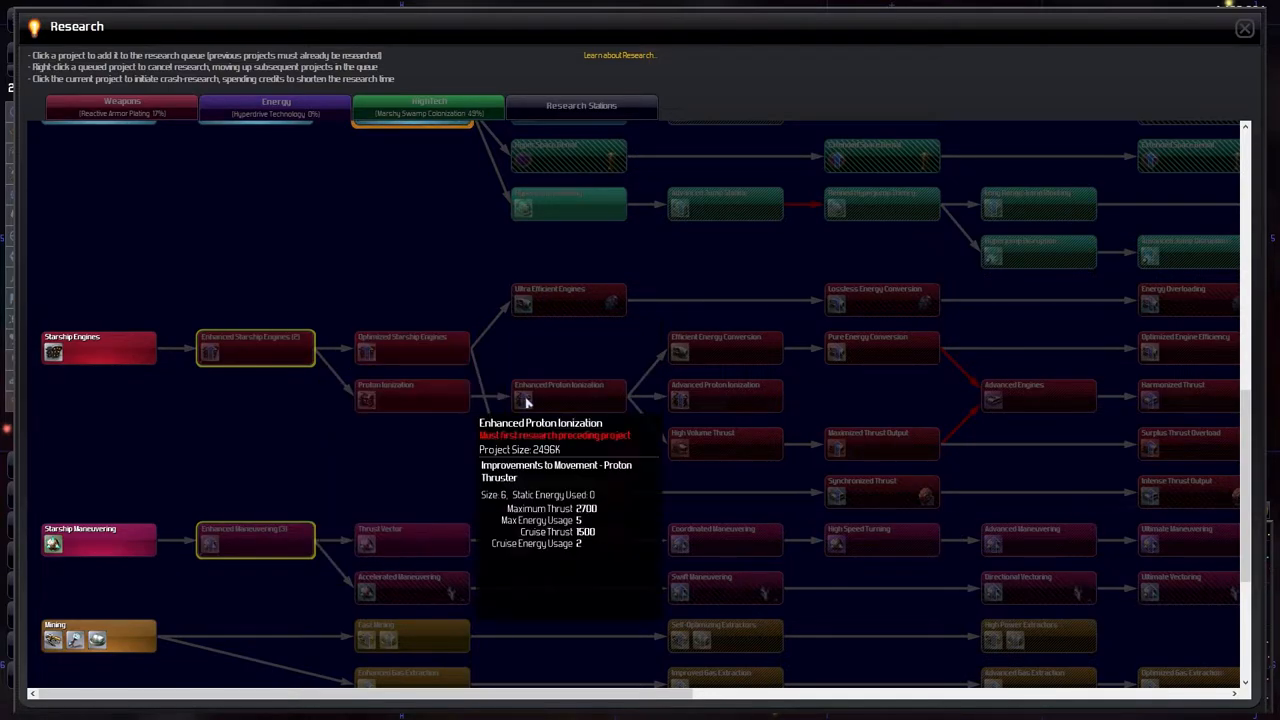
mouse_move(740, 350)
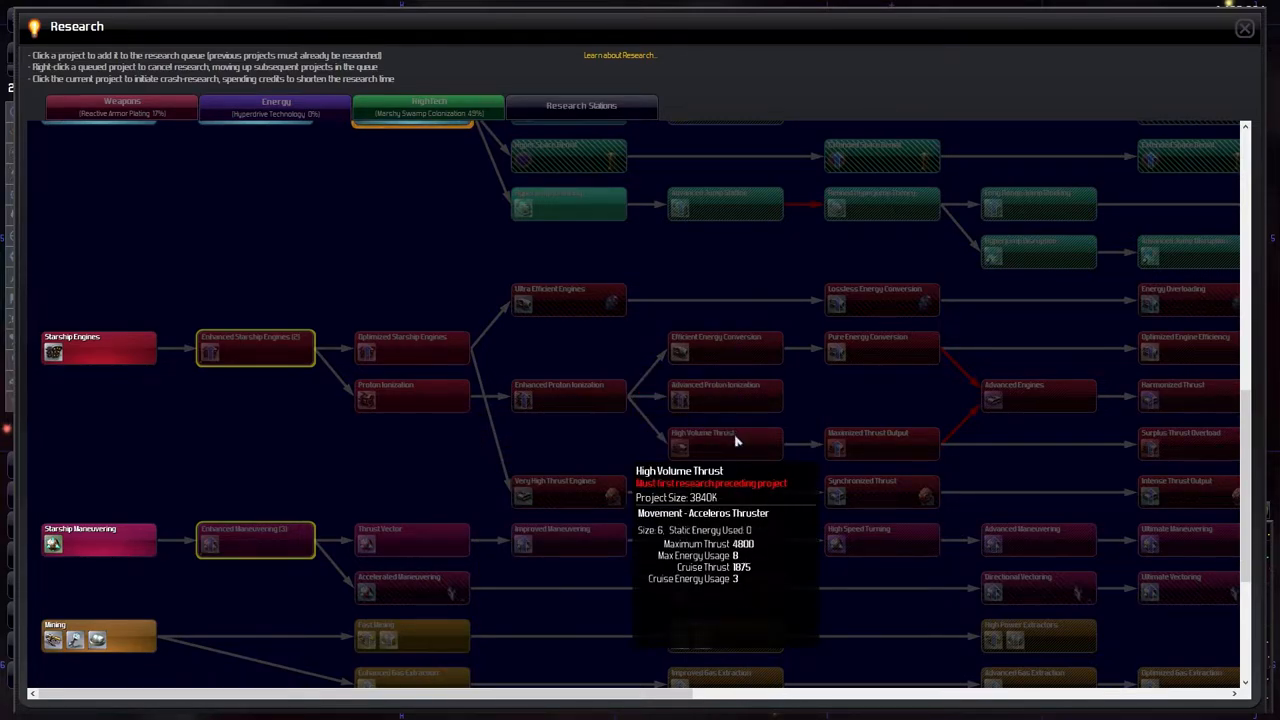
mouse_move(800, 440)
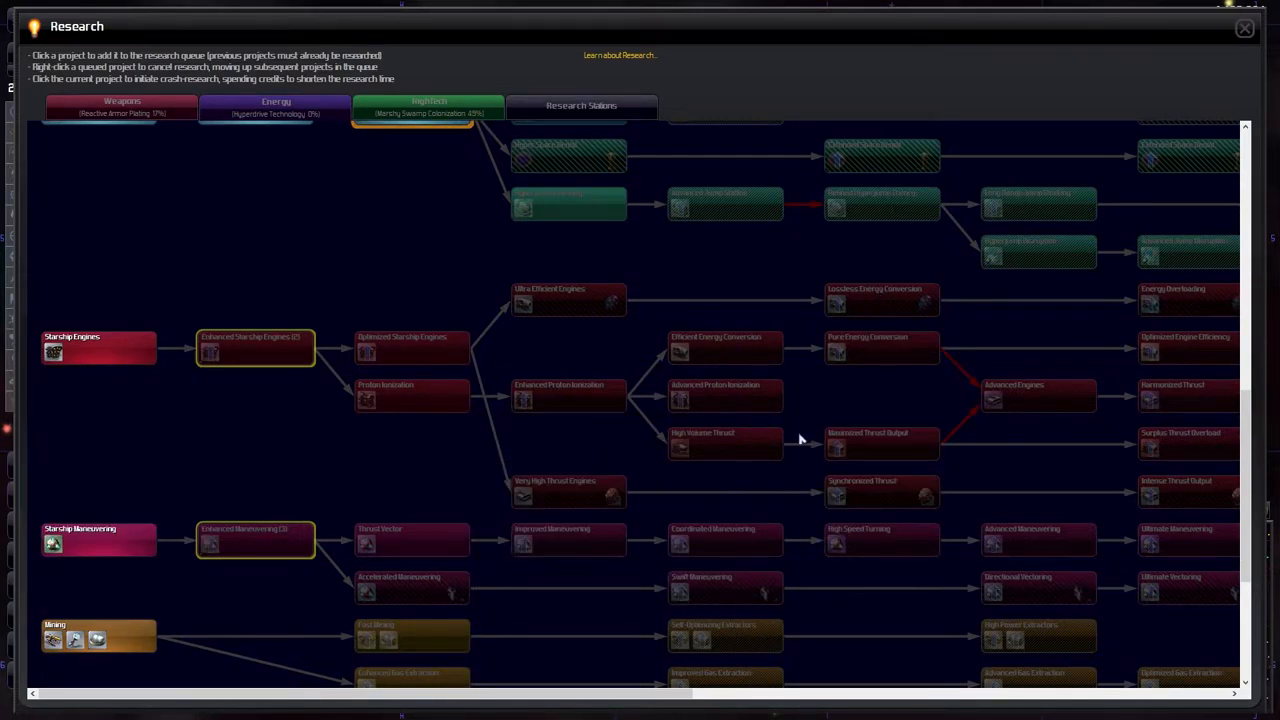
mouse_move(412, 540)
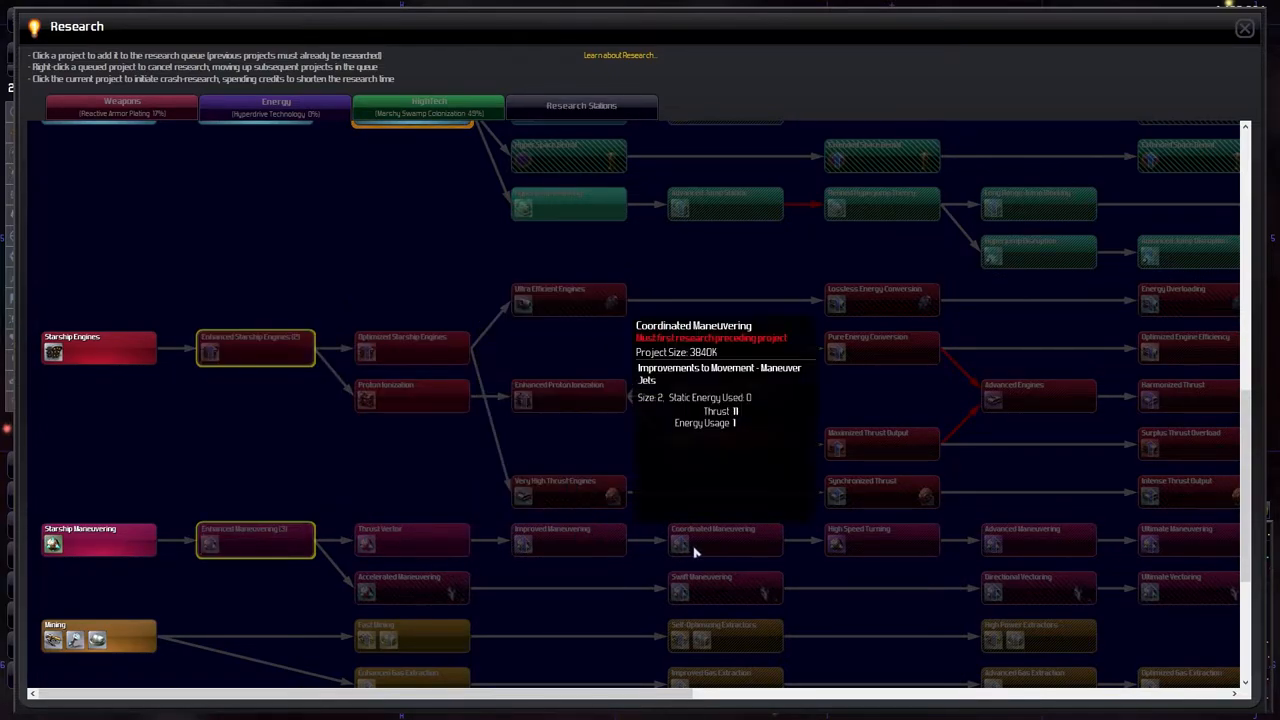
scroll(down, 3)
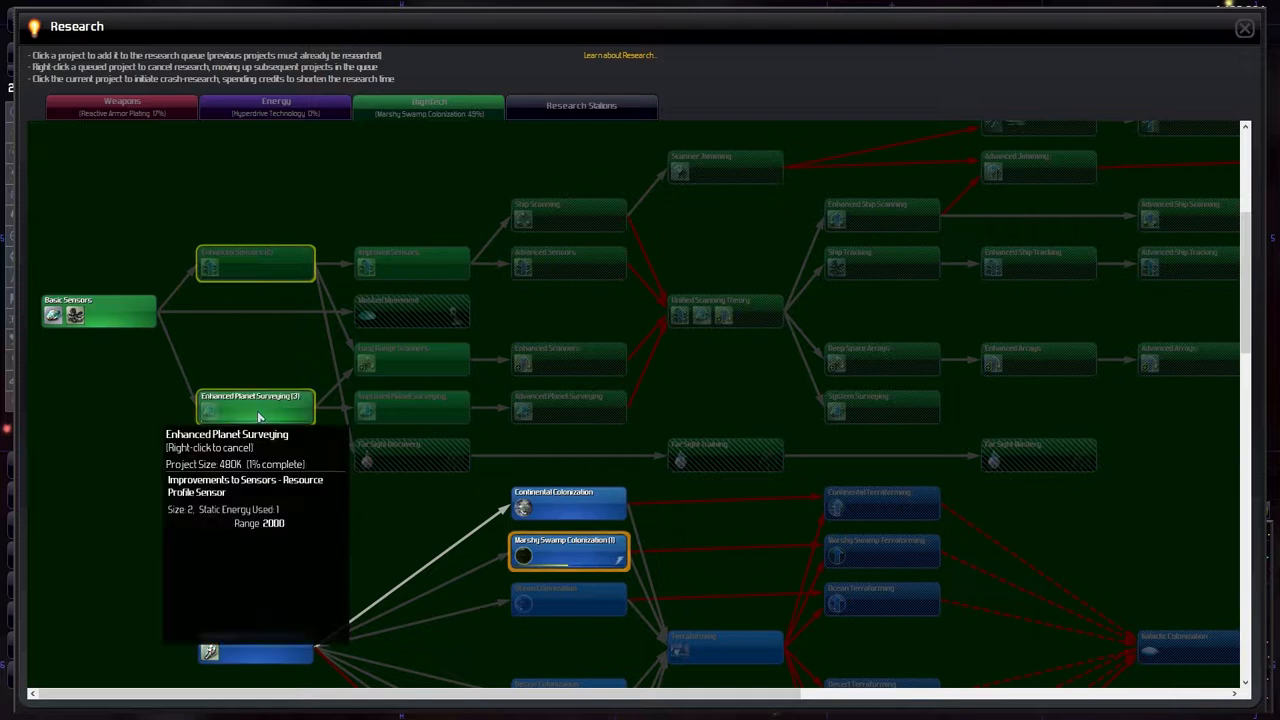
mouse_move(256, 262)
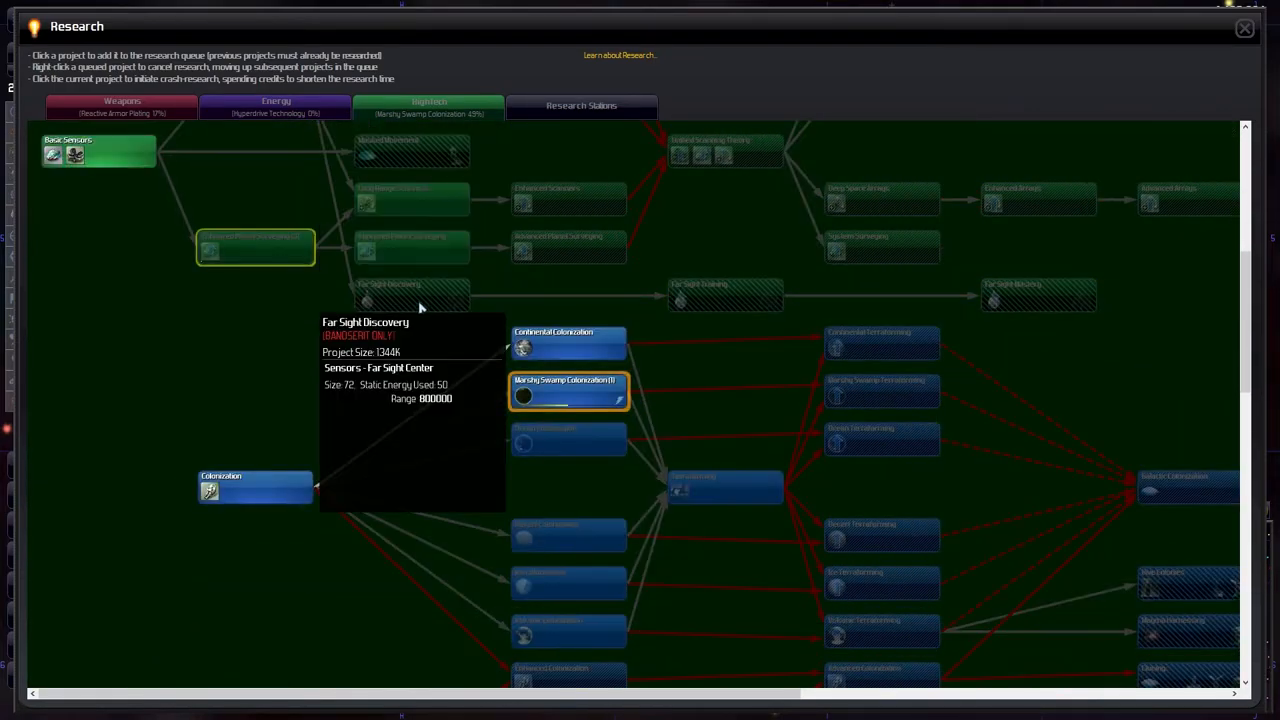
click(1244, 28)
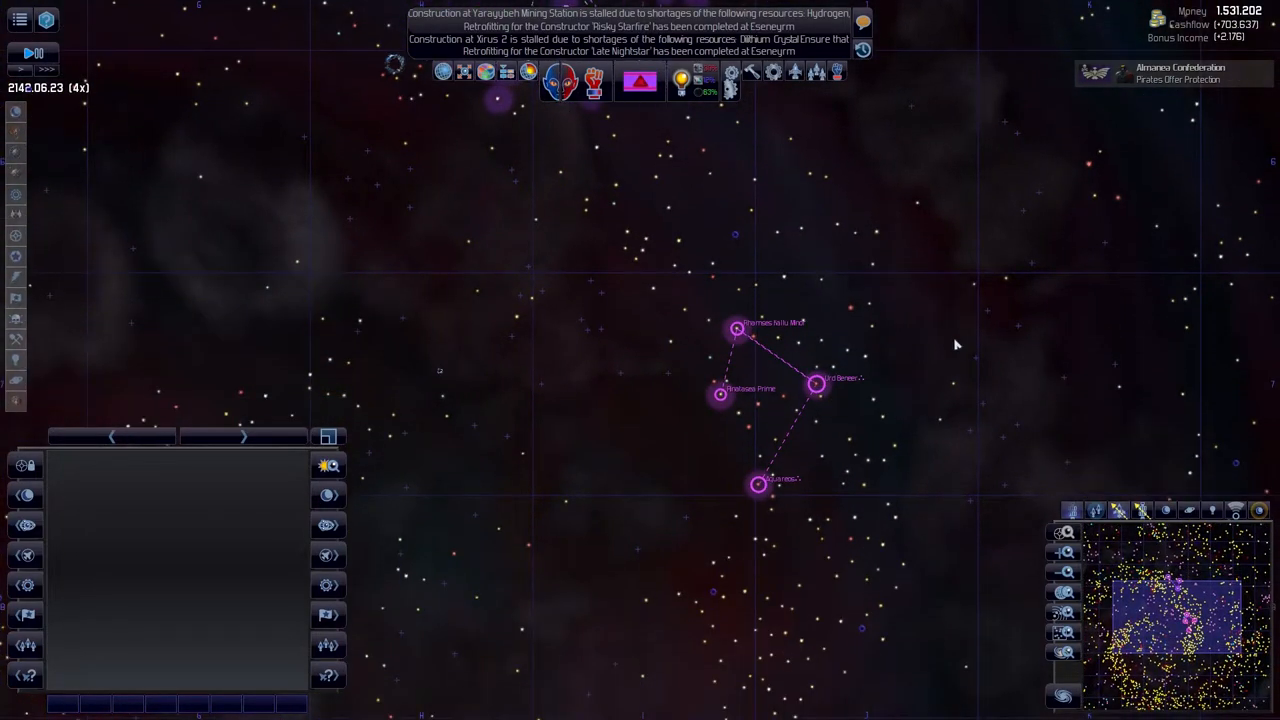
mouse_move(676, 170)
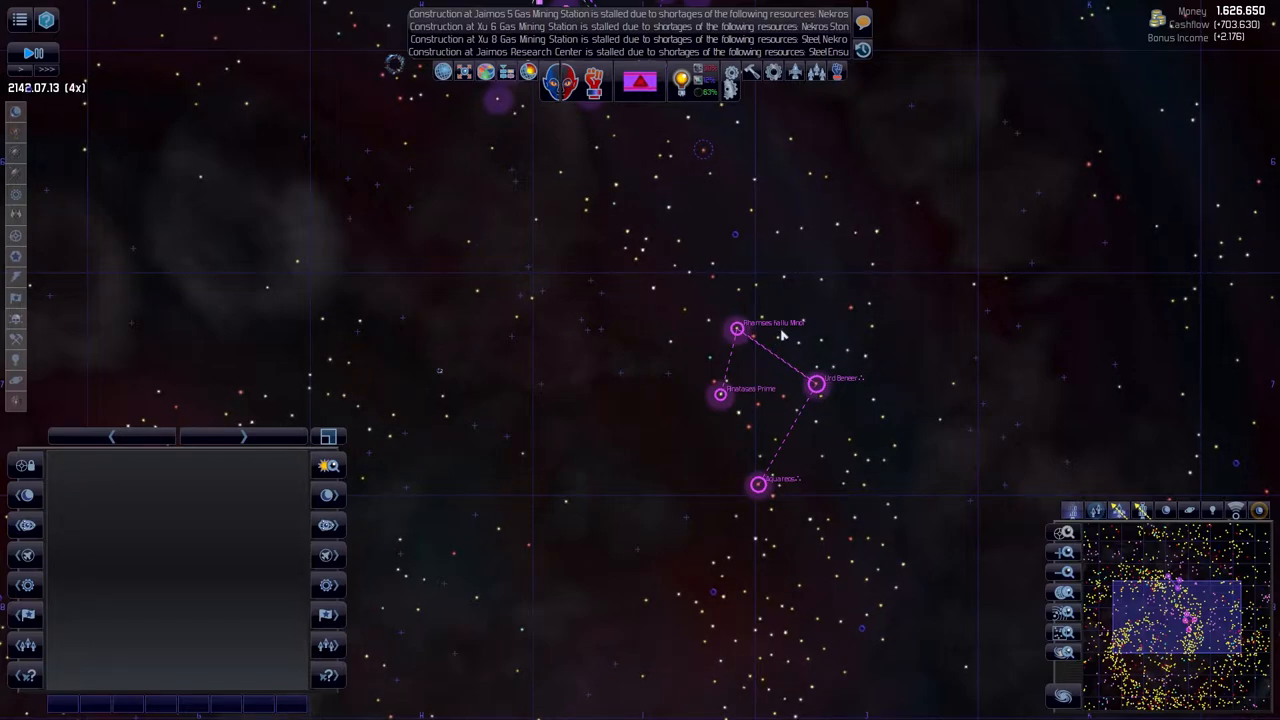
mouse_move(656, 100)
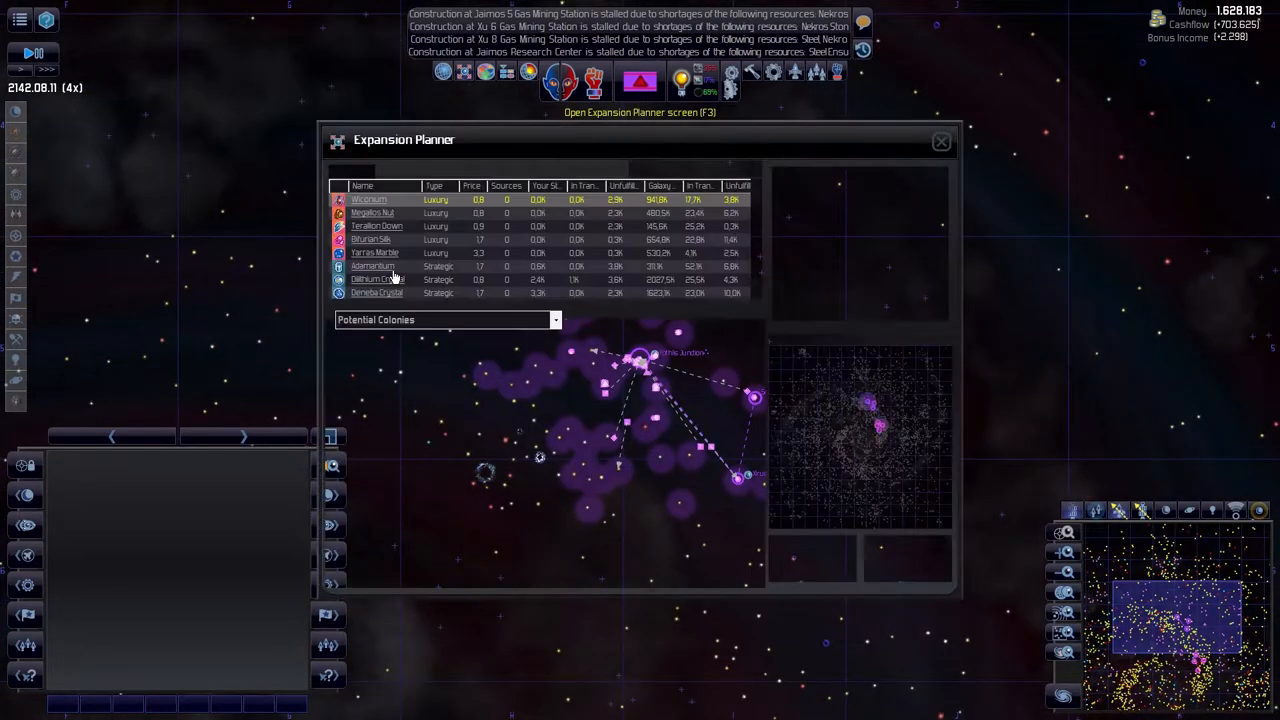
- Show Resource Targets by Your Empire Priority, scan the list and close the Expansion Planner
click(444, 320)
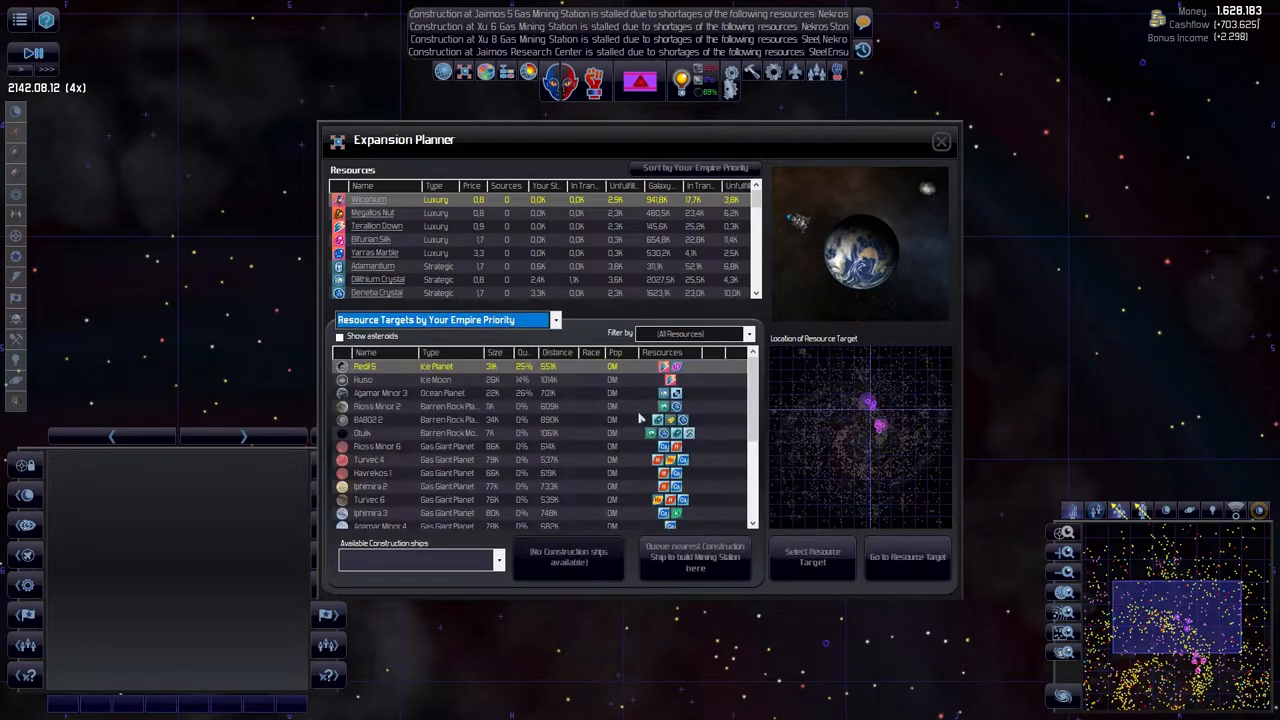
scroll(down, 3)
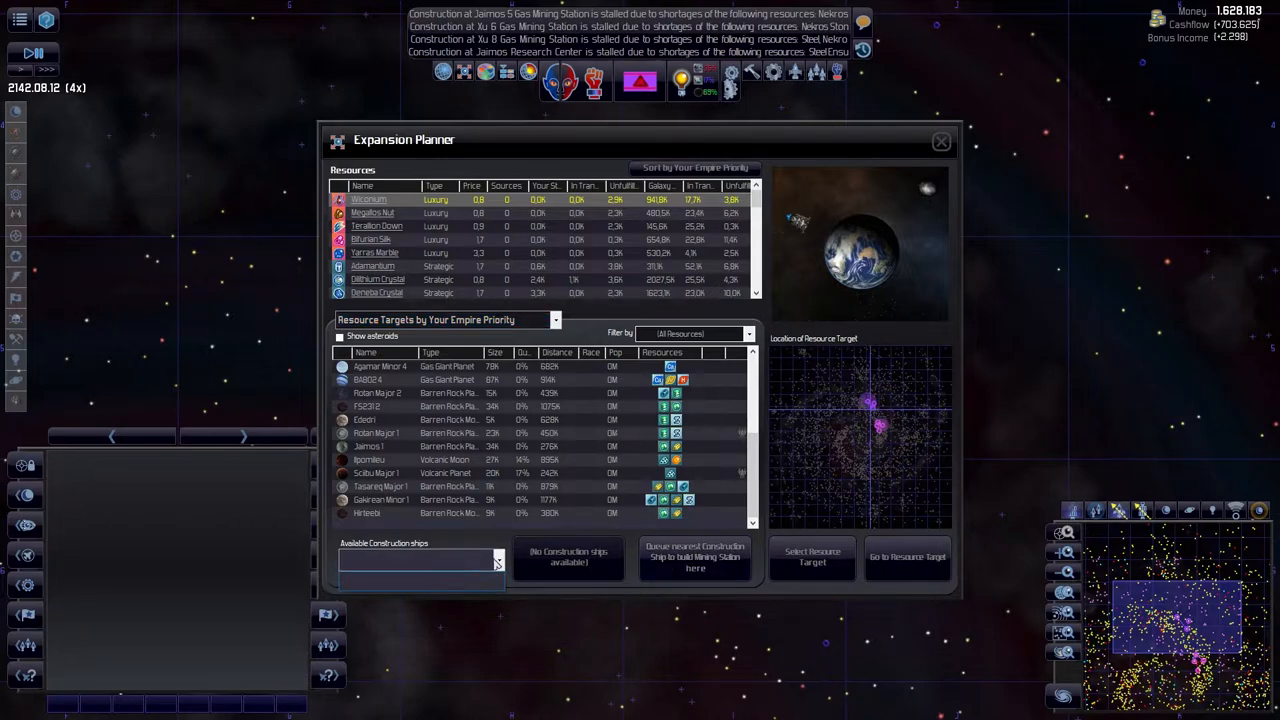
click(940, 140)
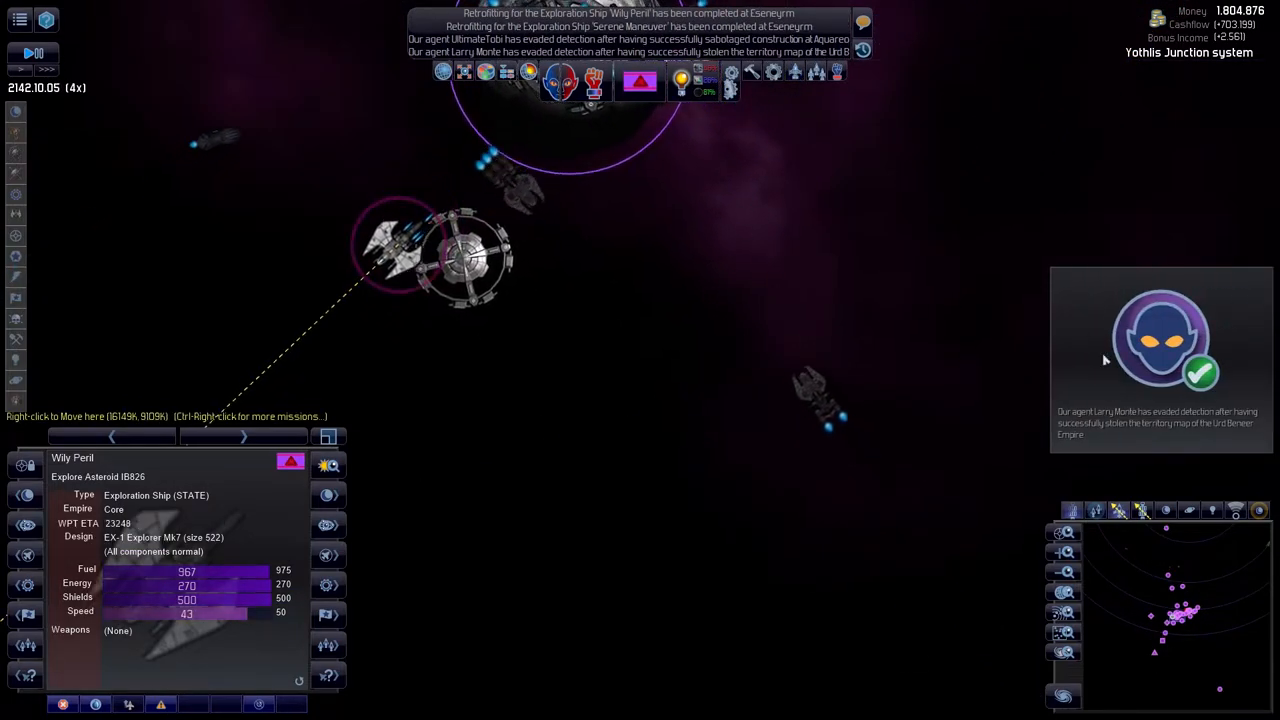
- Review the Wily Peril's EX-1 Explorer Mk7 design components and close the design view
key(space)
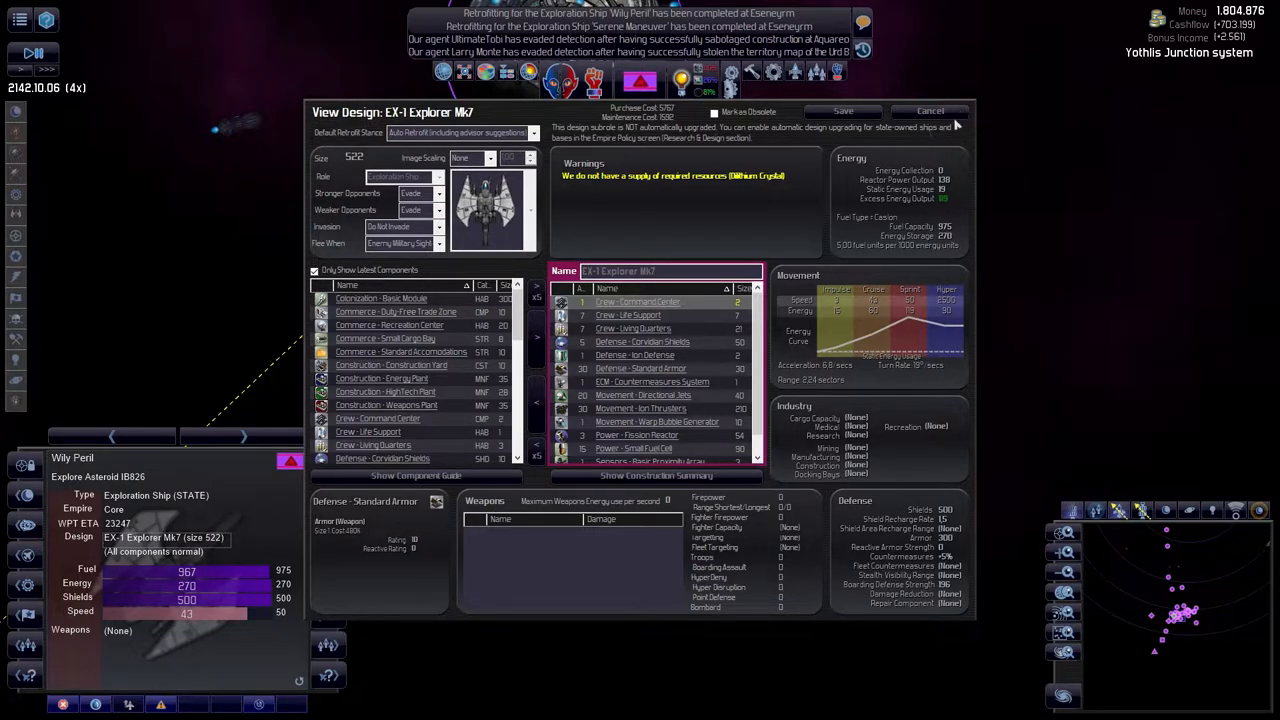
click(928, 112)
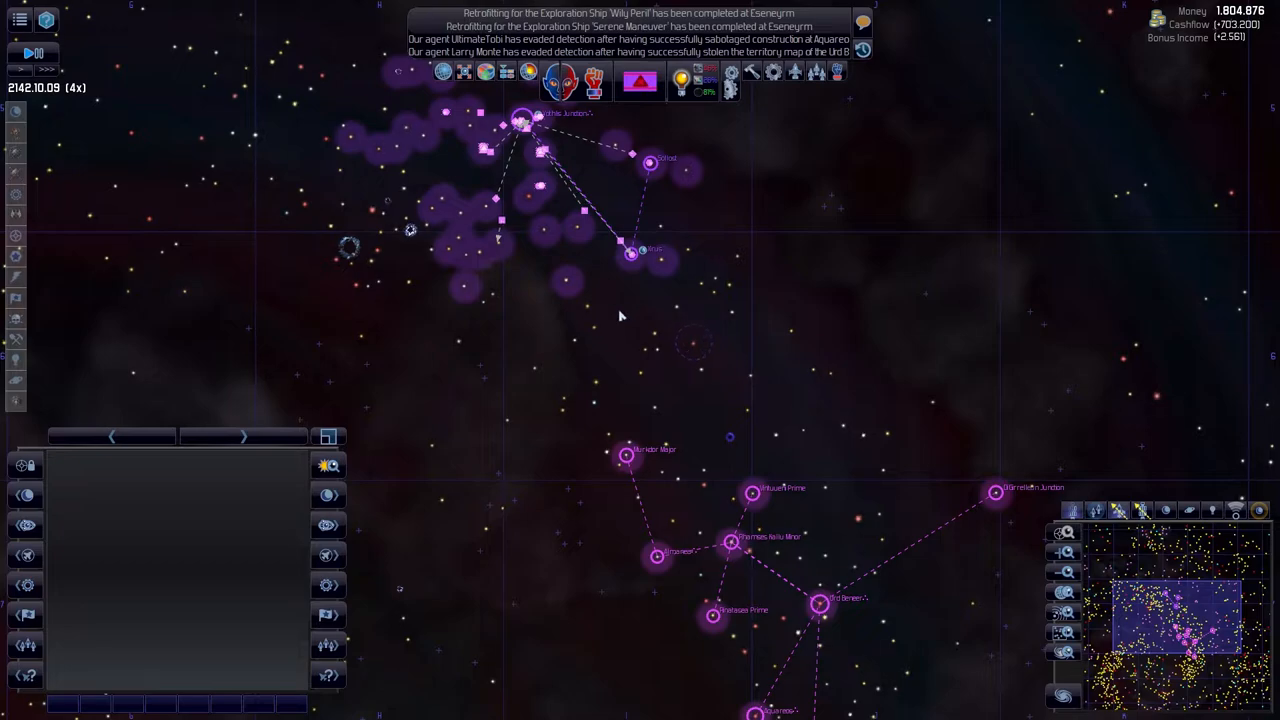
- Zoom out from the attacked constructor at Nultra Minor 1 and select the Nultra Minor system
click(630, 252)
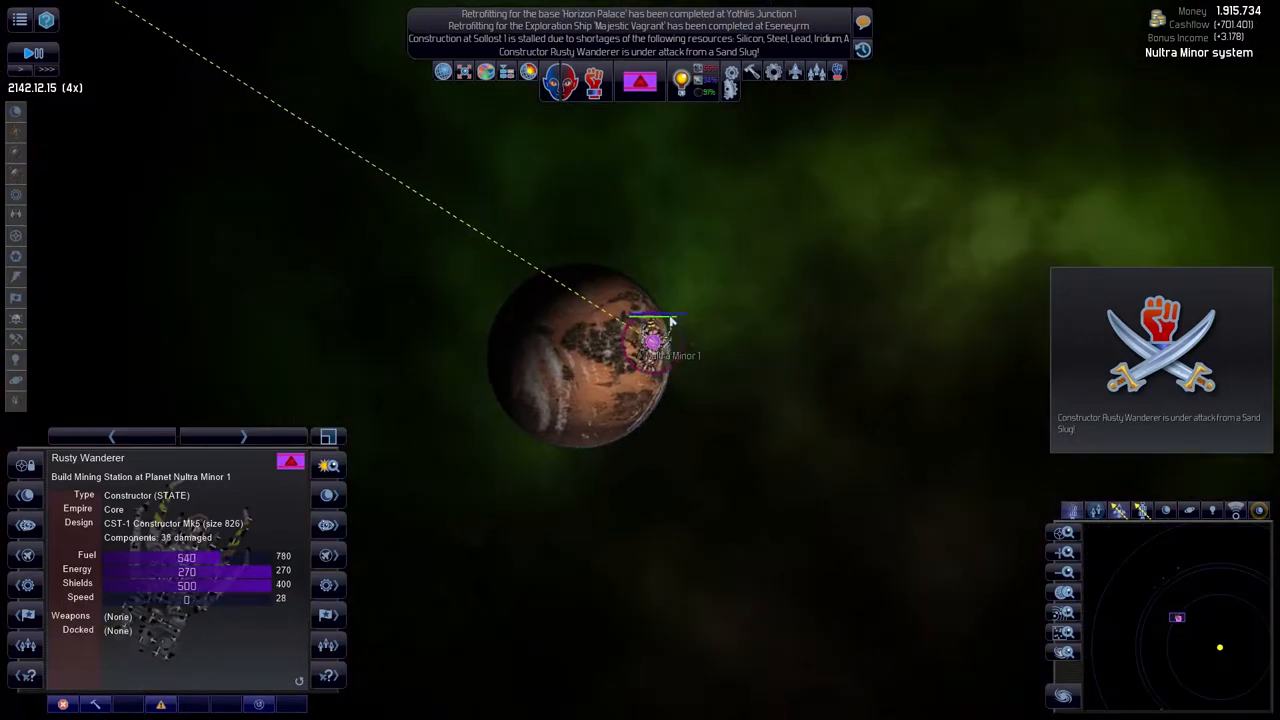
key(space)
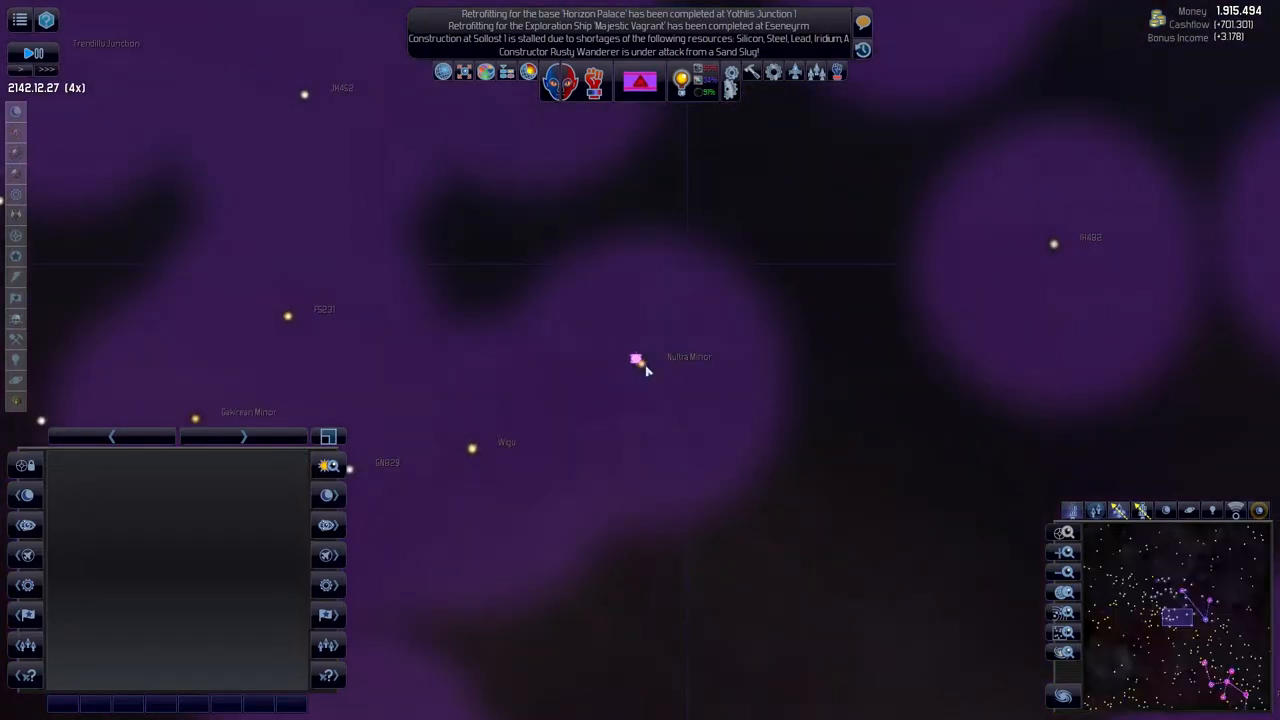
click(636, 358)
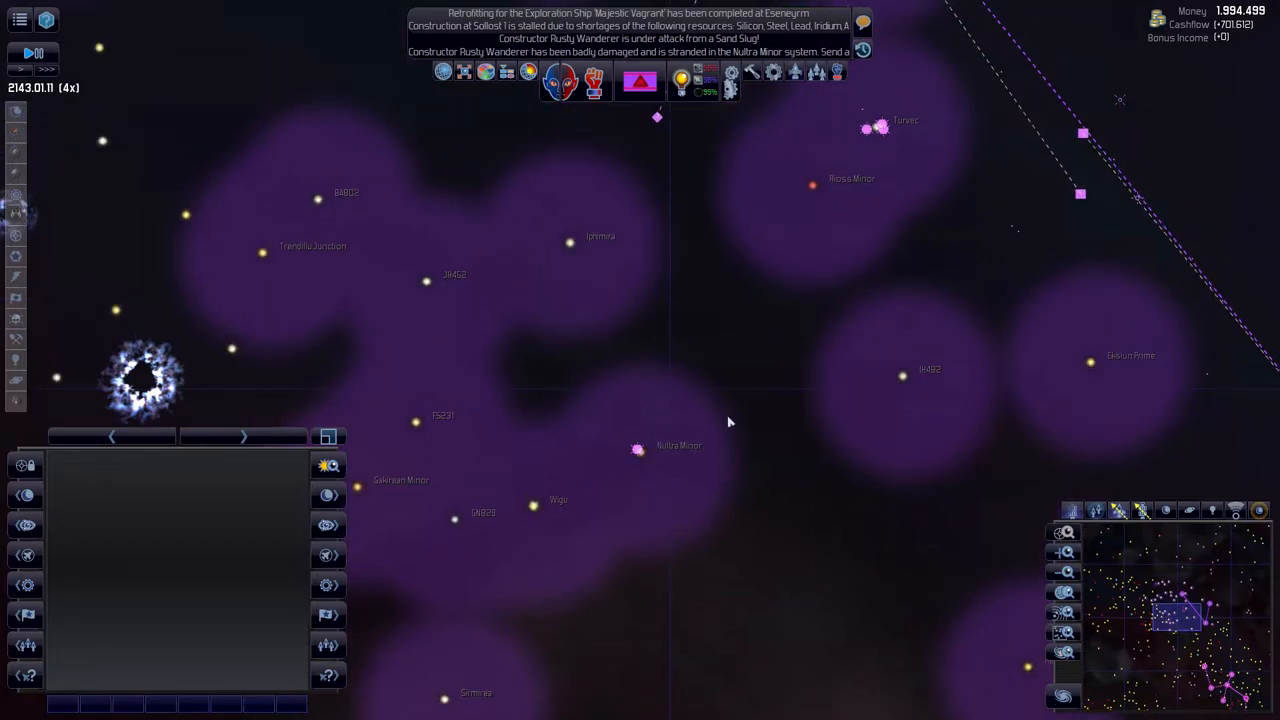
click(656, 116)
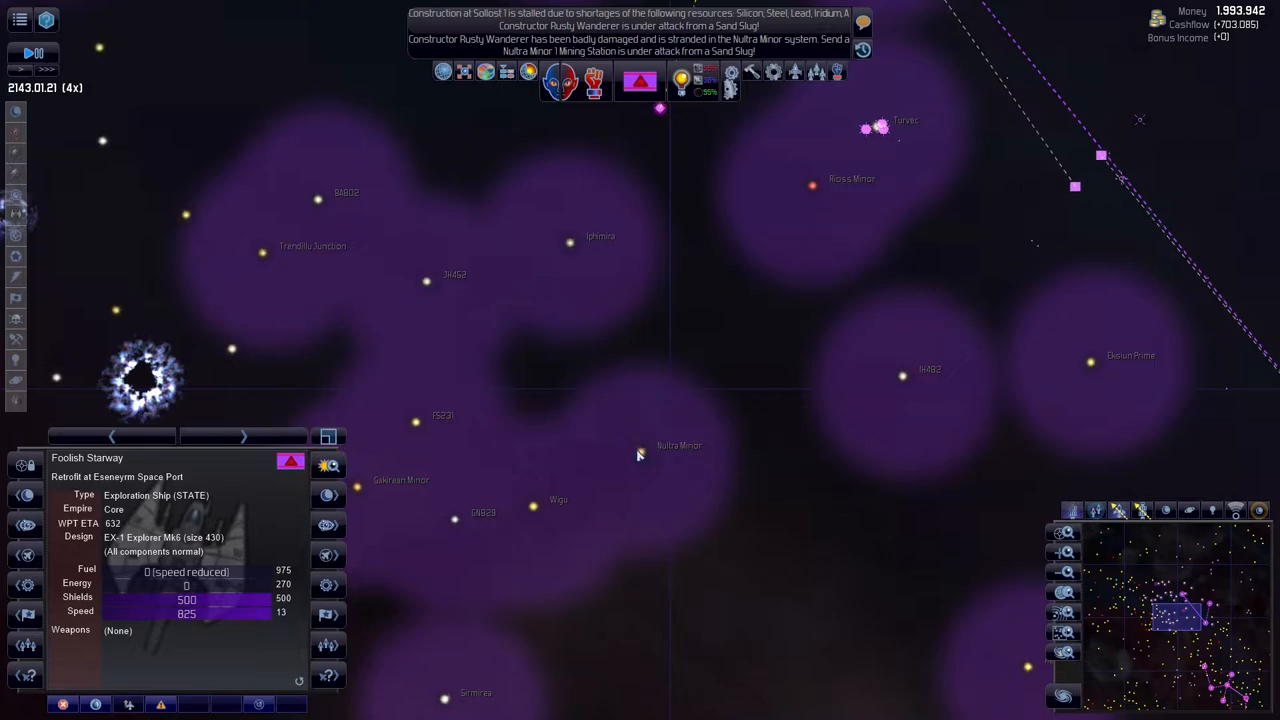
click(640, 440)
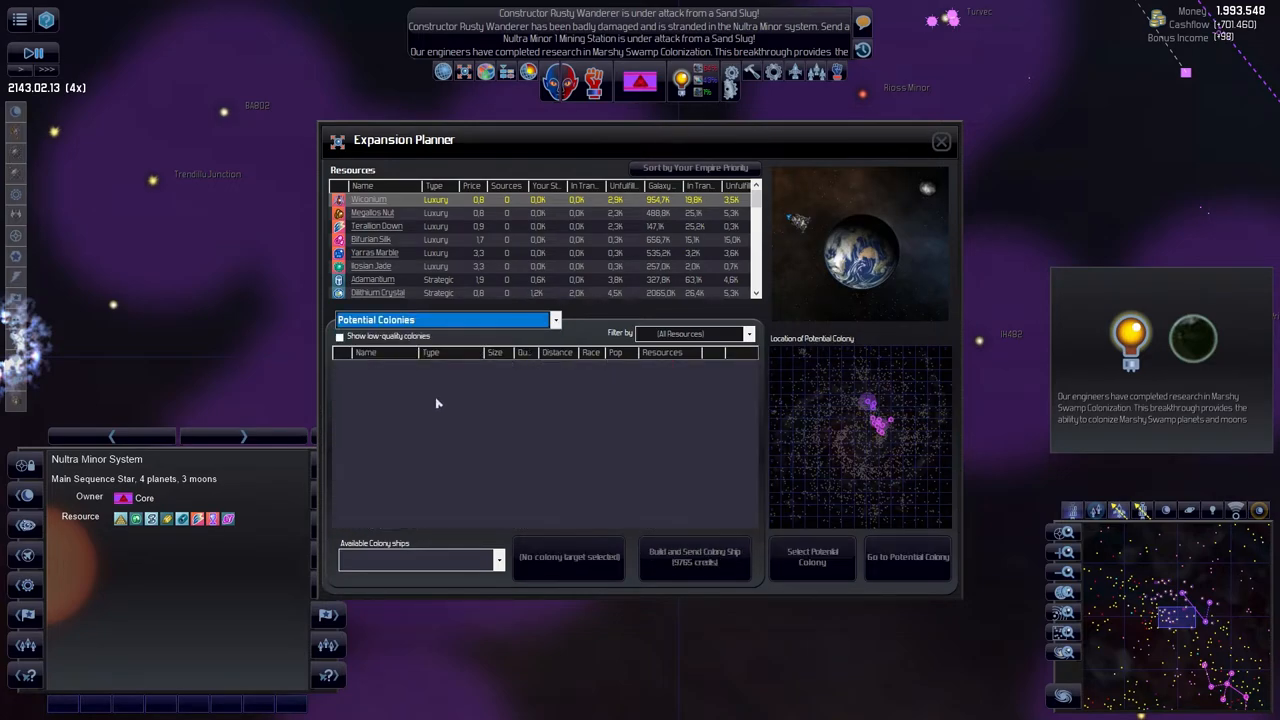
mouse_move(836, 330)
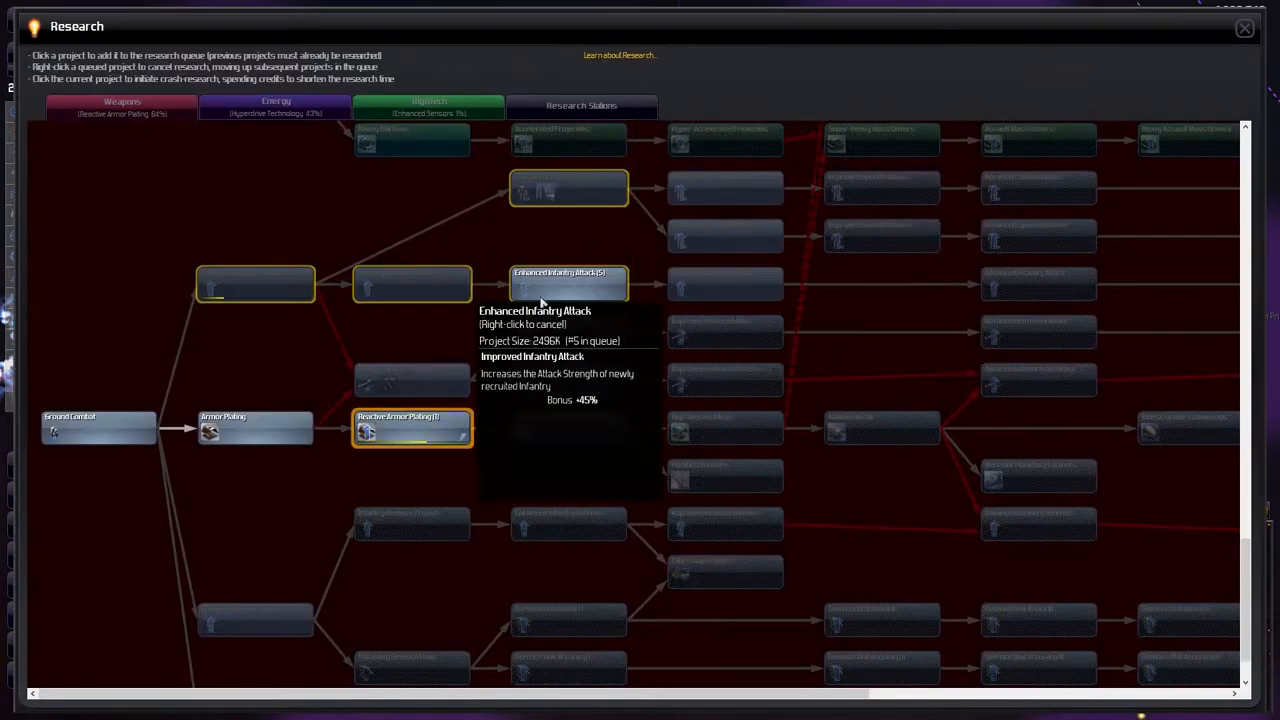
- Check the sensors and weapons research queues, including Enhanced Infantry Attack, and close Research
click(428, 104)
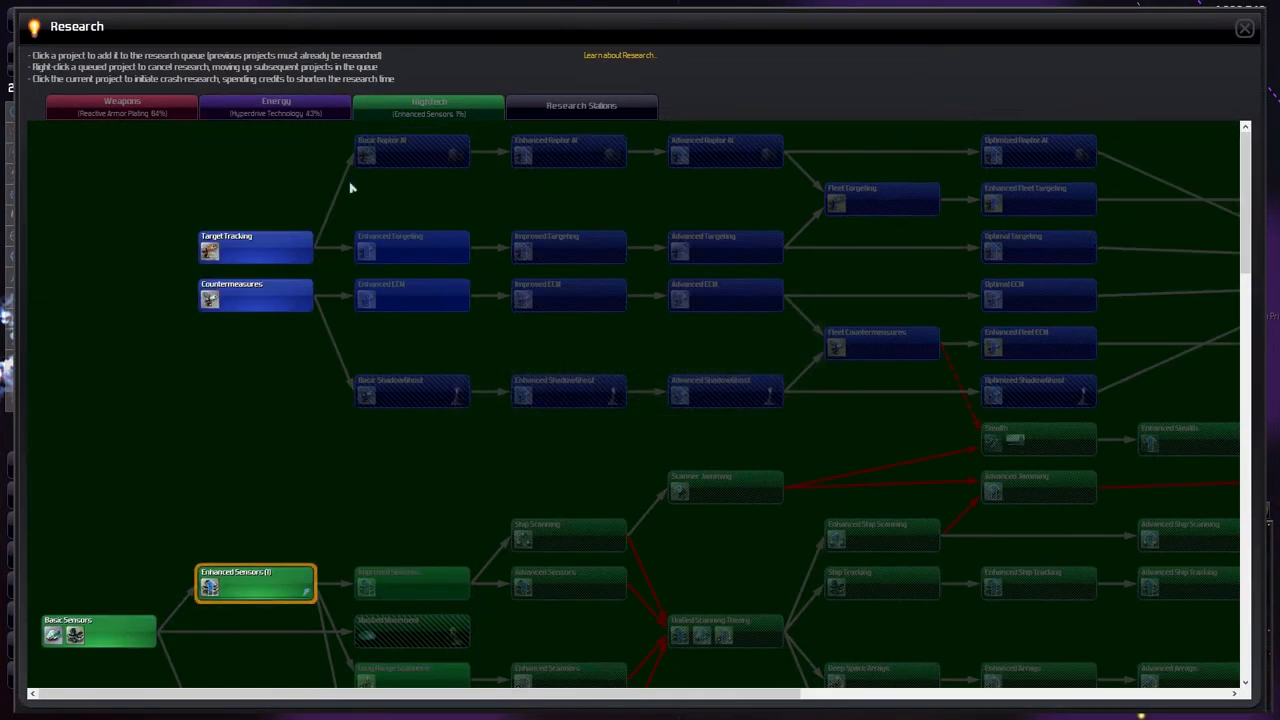
click(120, 106)
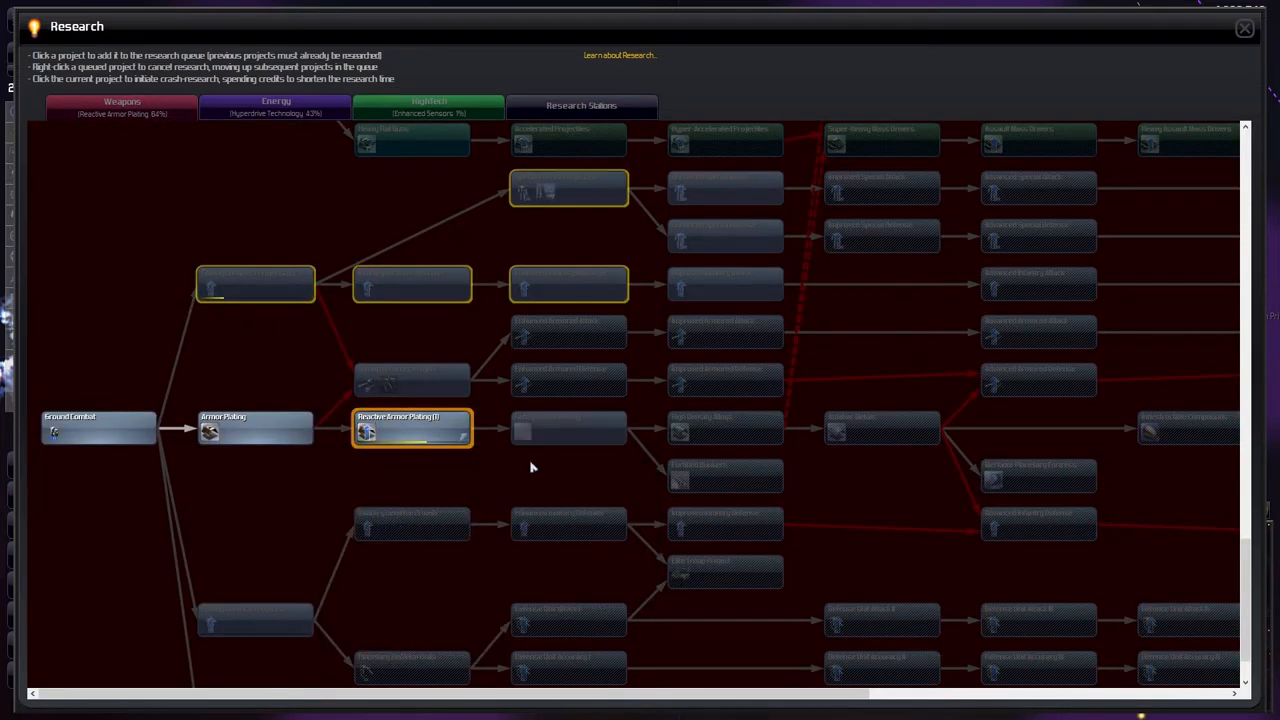
click(1244, 28)
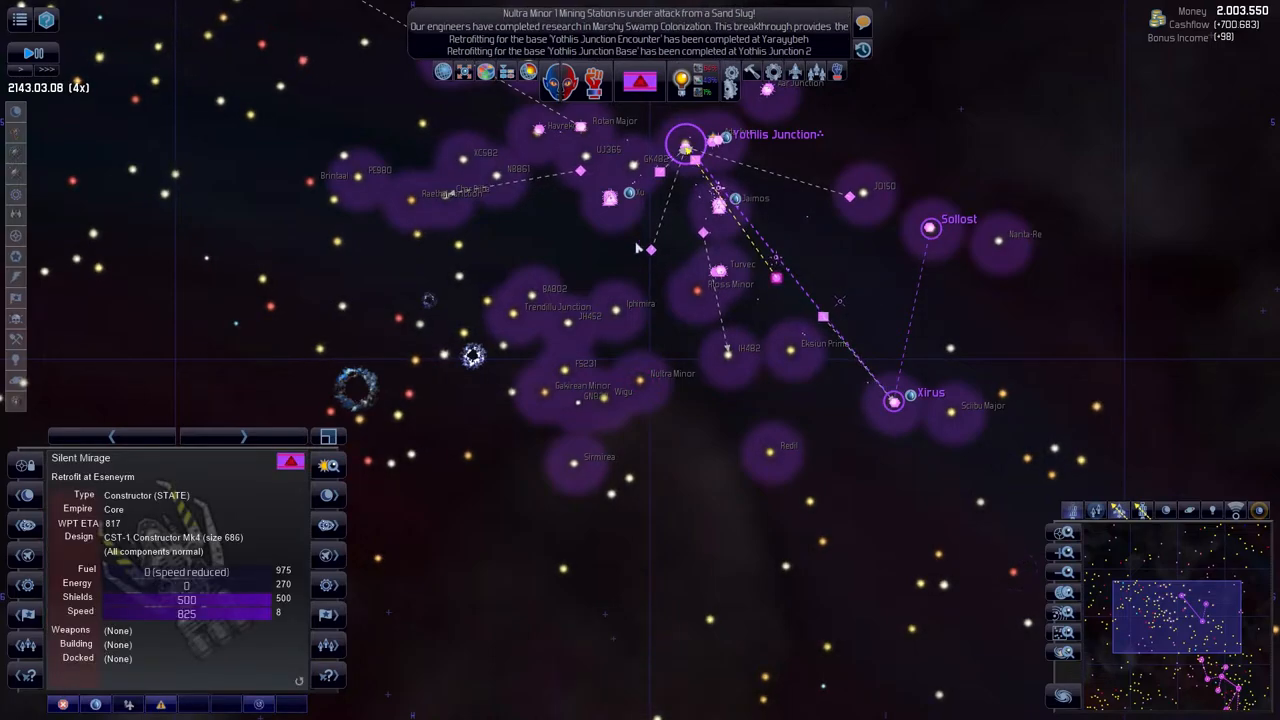
mouse_move(638, 78)
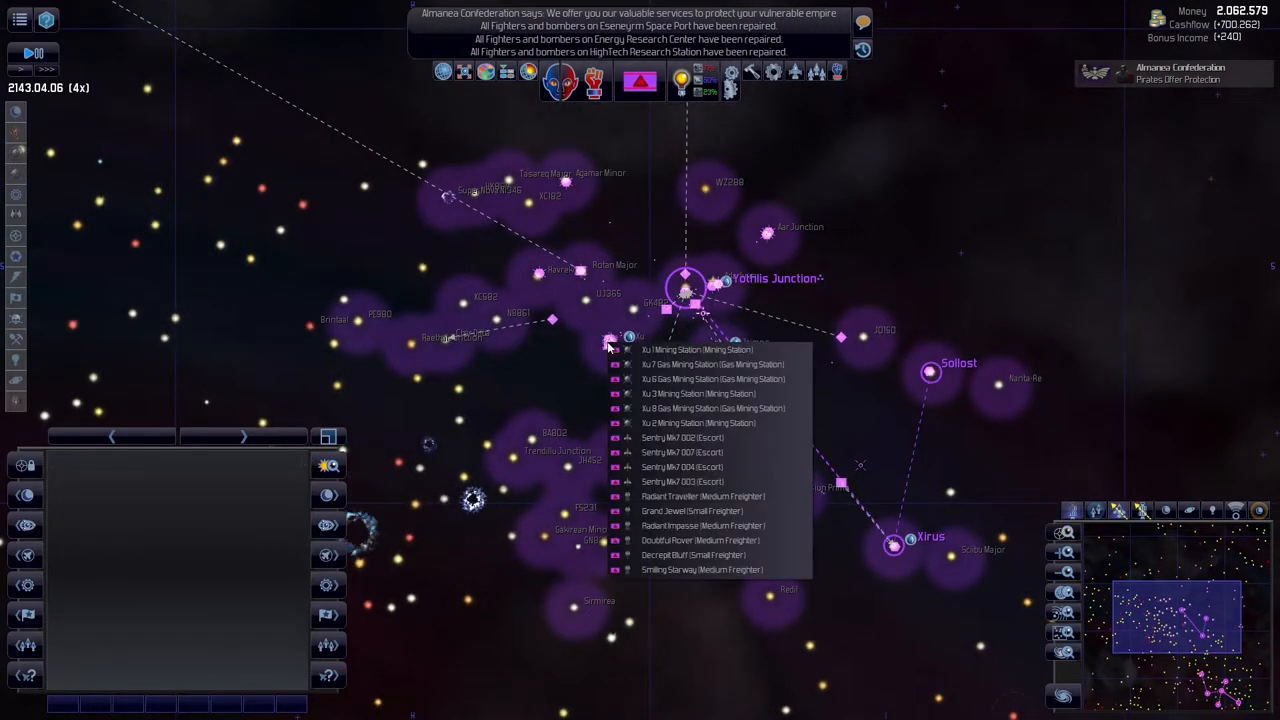
- Select Yothis Junction on the galaxy map to list its ships and stations
click(680, 436)
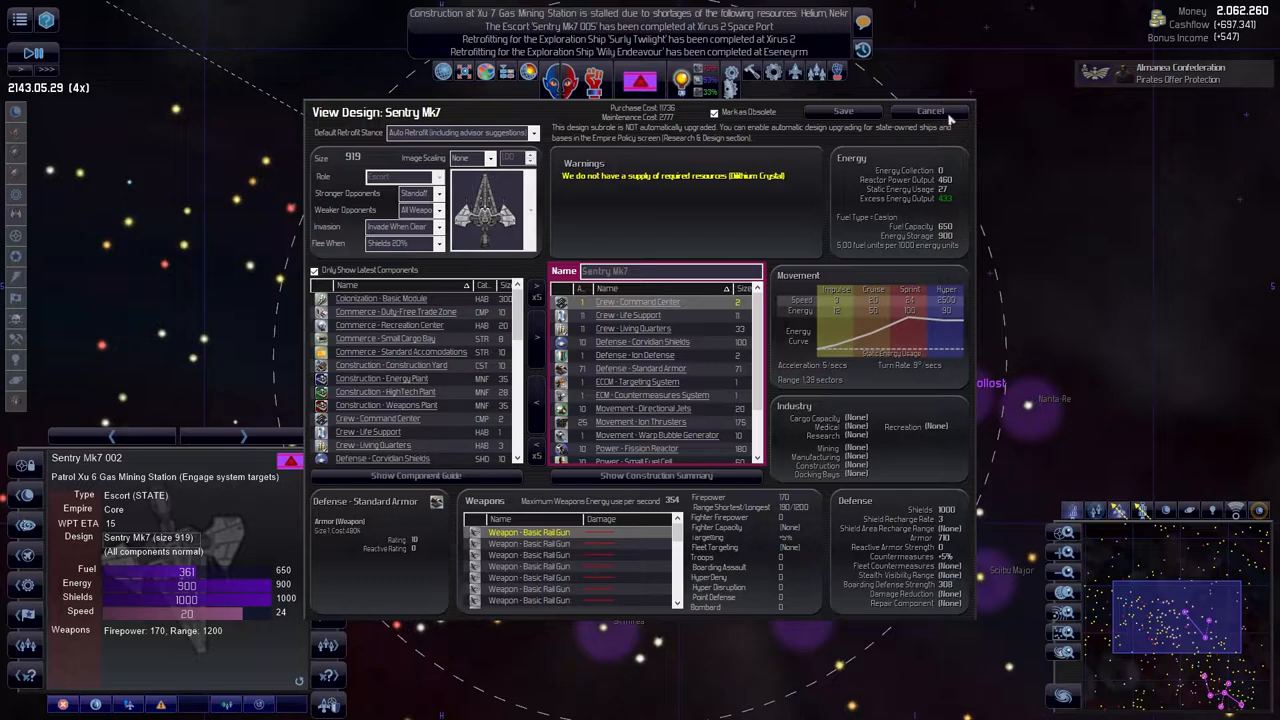
- Cancel out of the Sentry Mk7 design view and leave the Ships and Bases list for the Troops roster
click(928, 112)
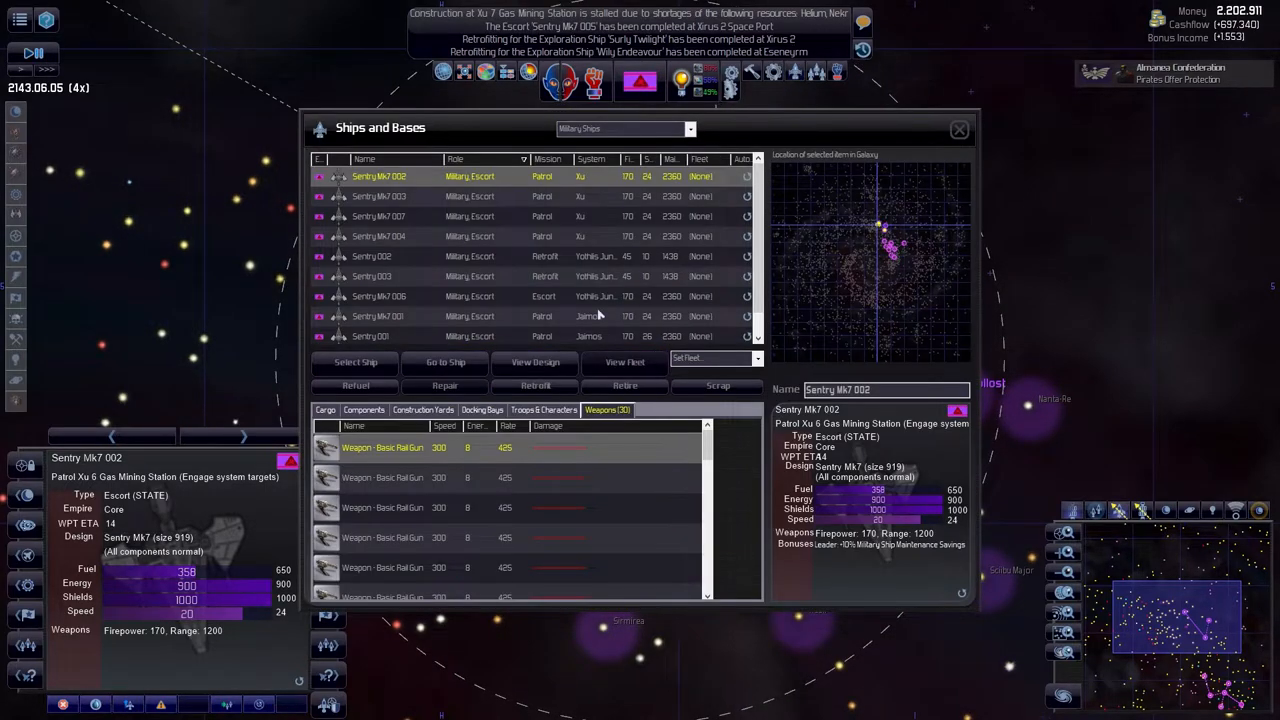
click(958, 128)
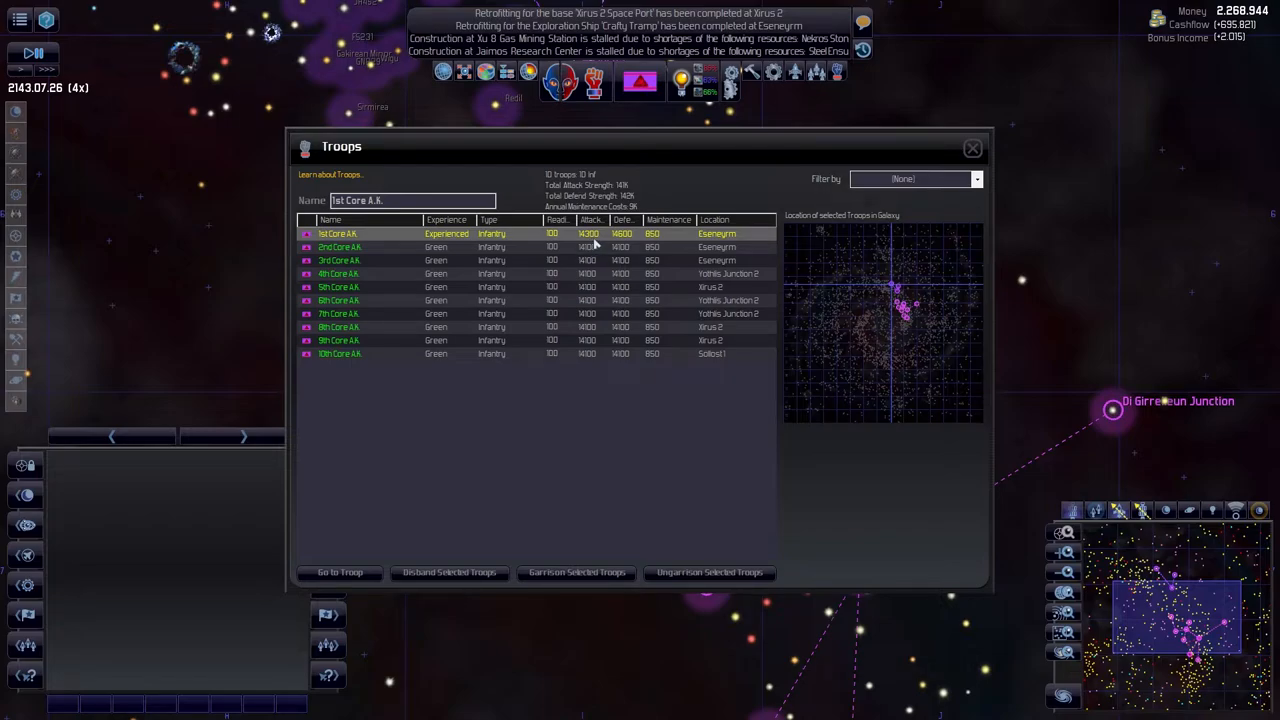
mouse_move(728, 280)
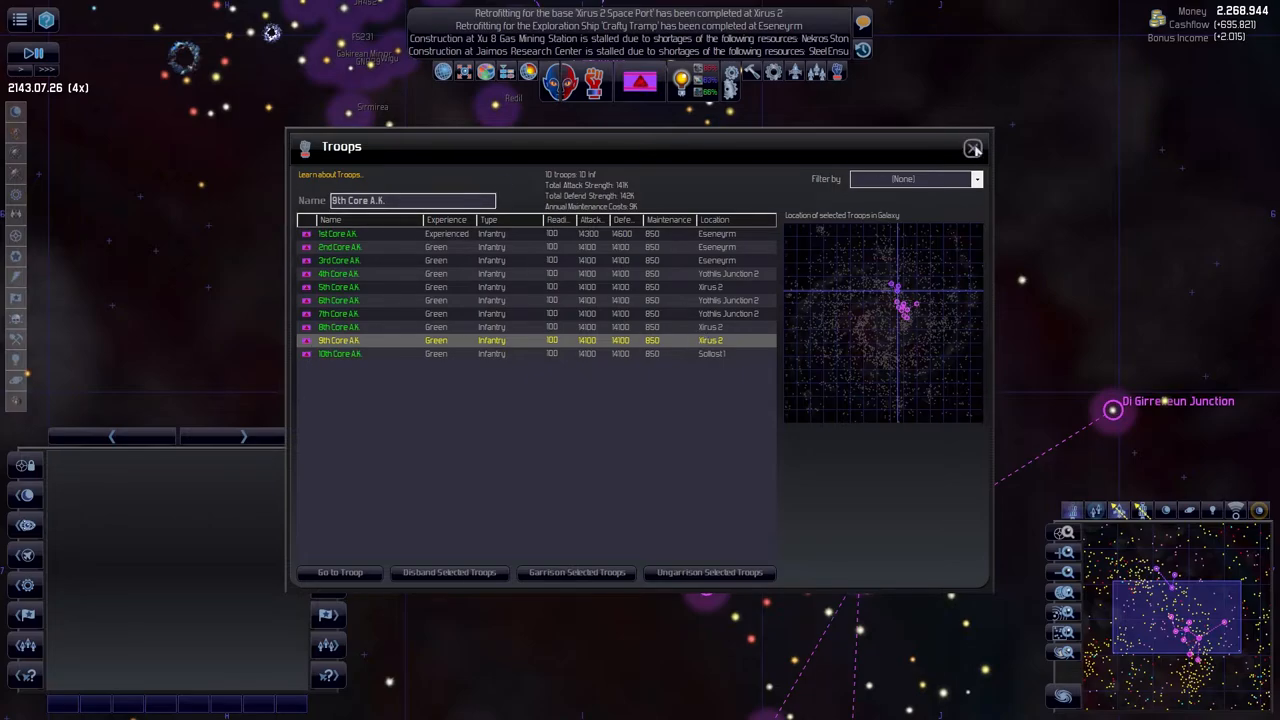
- Close the Troops roster and filter the Designs list to Show State Ships
click(972, 148)
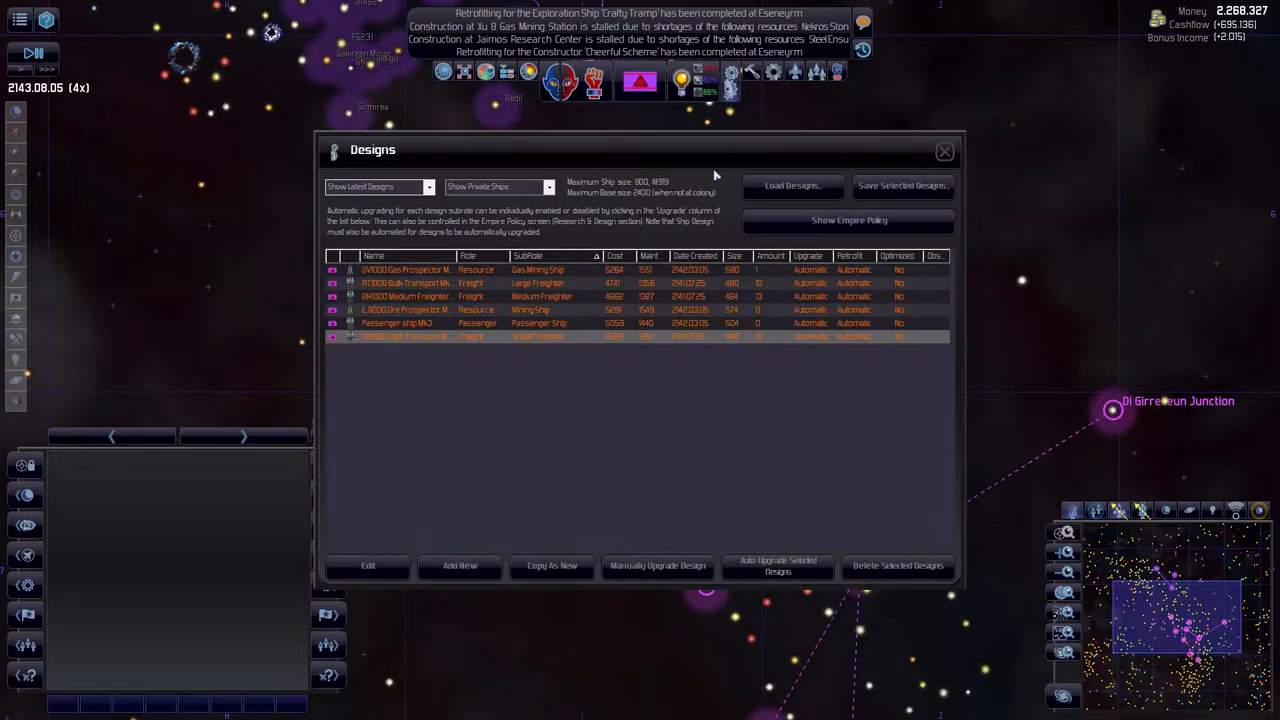
click(378, 188)
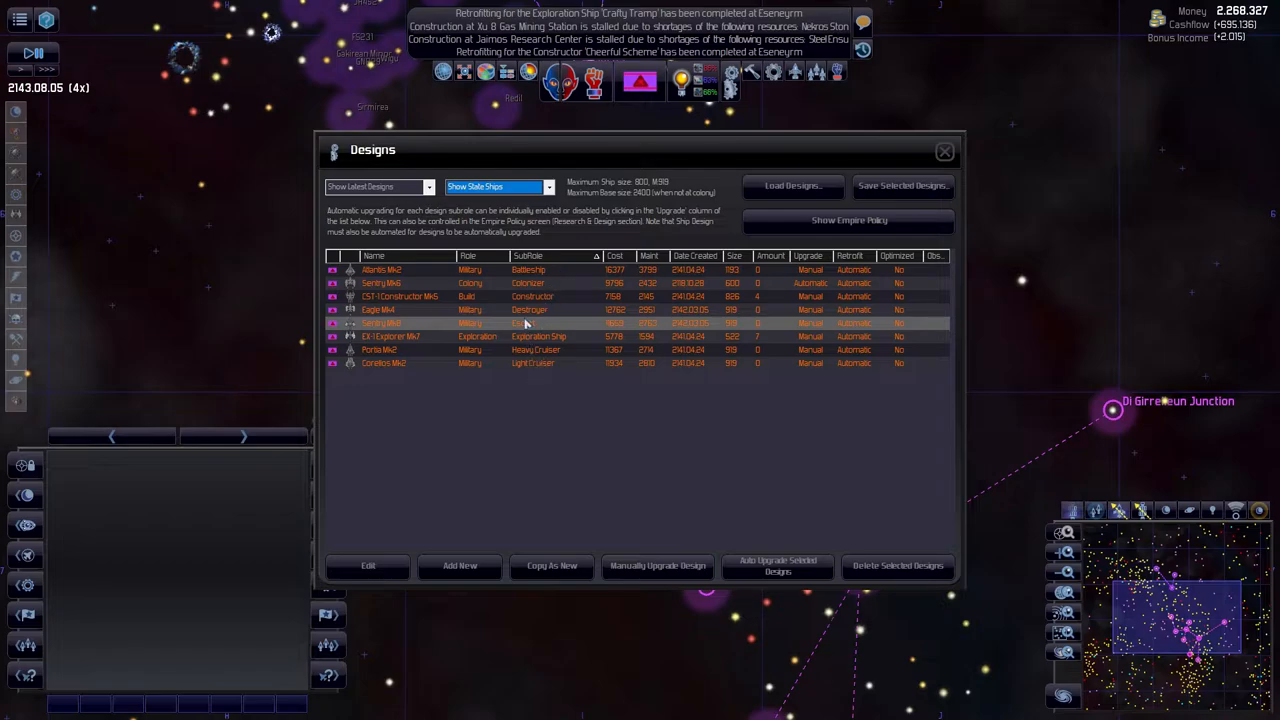
mouse_move(528, 324)
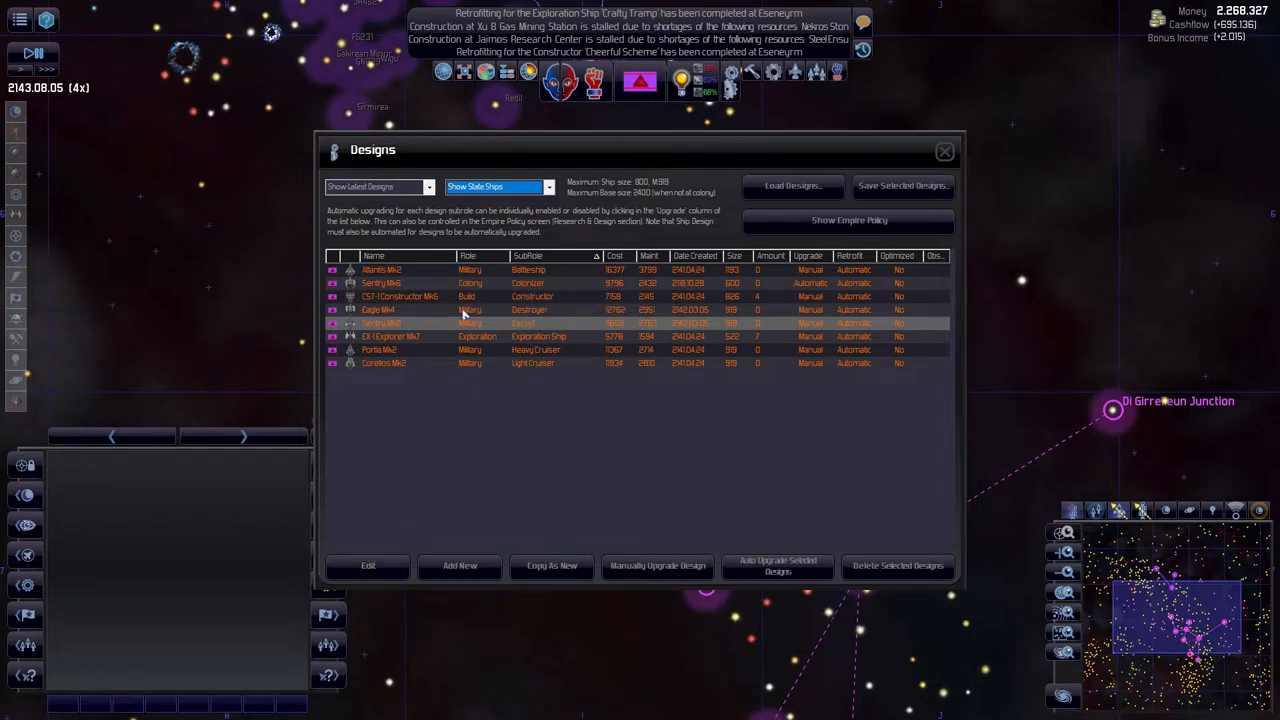
mouse_move(548, 288)
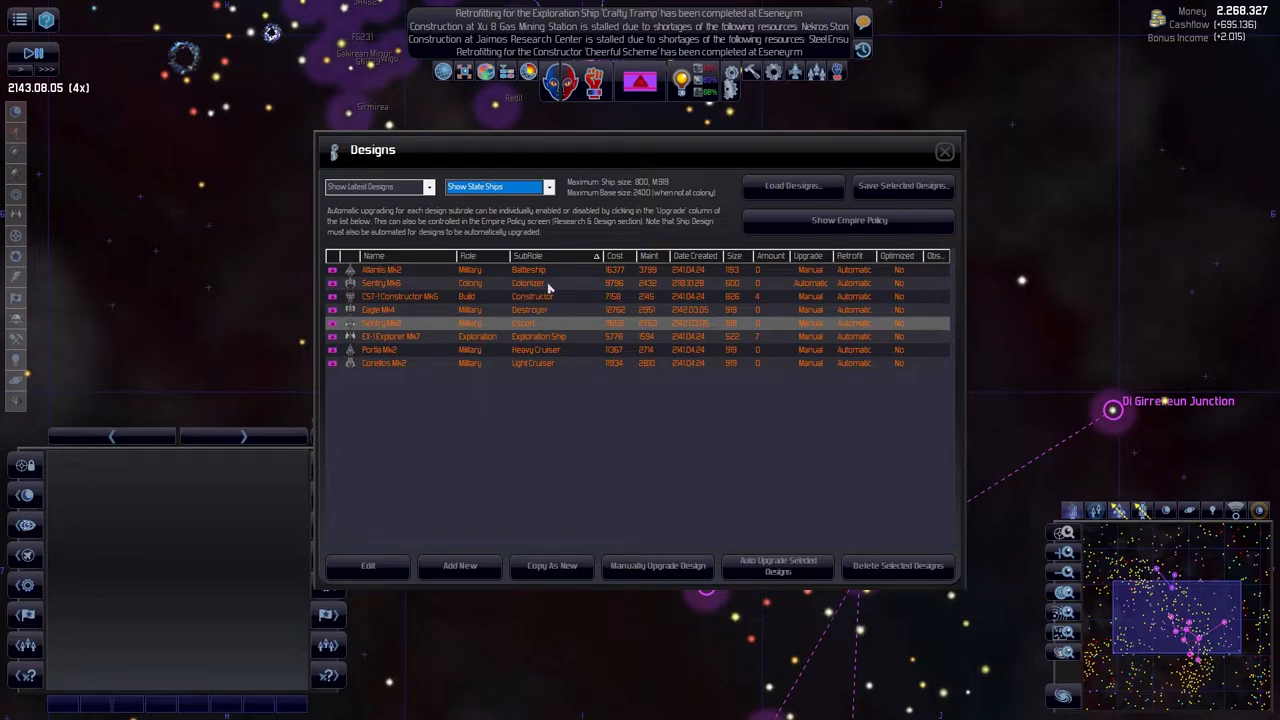
- Edit the Atlantis Mk3 design and set its role to Carrier
click(368, 564)
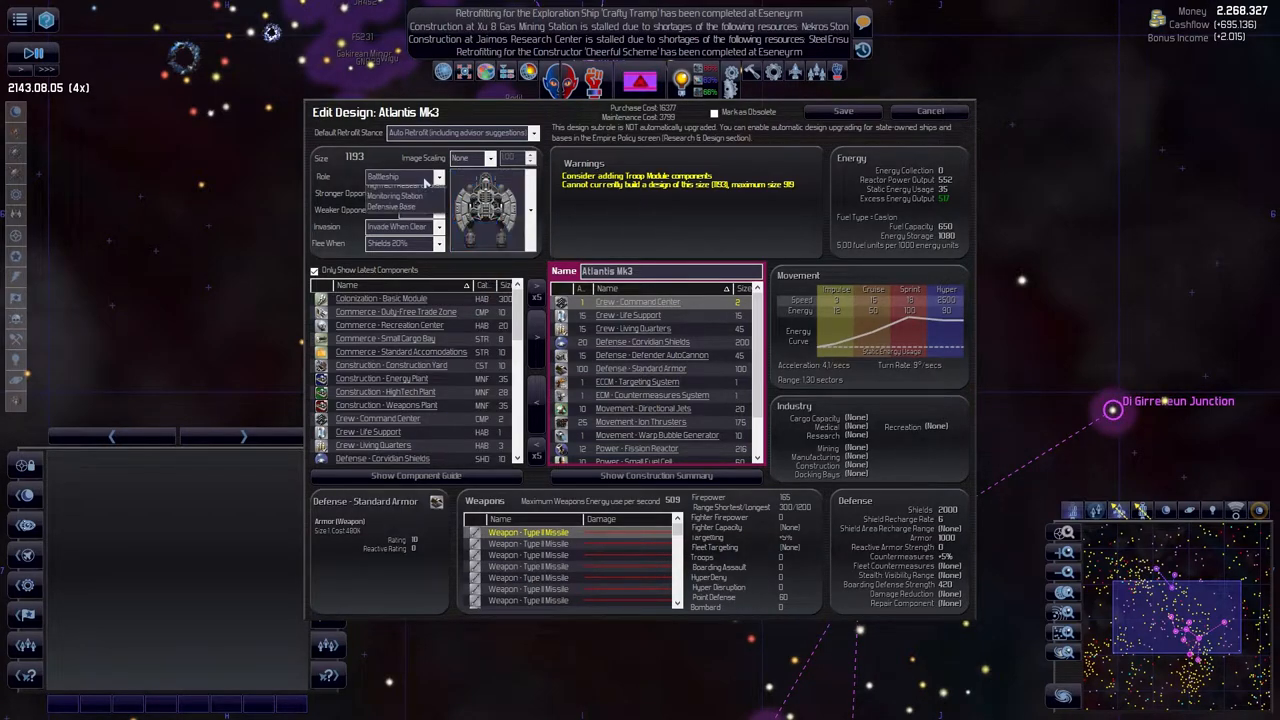
click(400, 176)
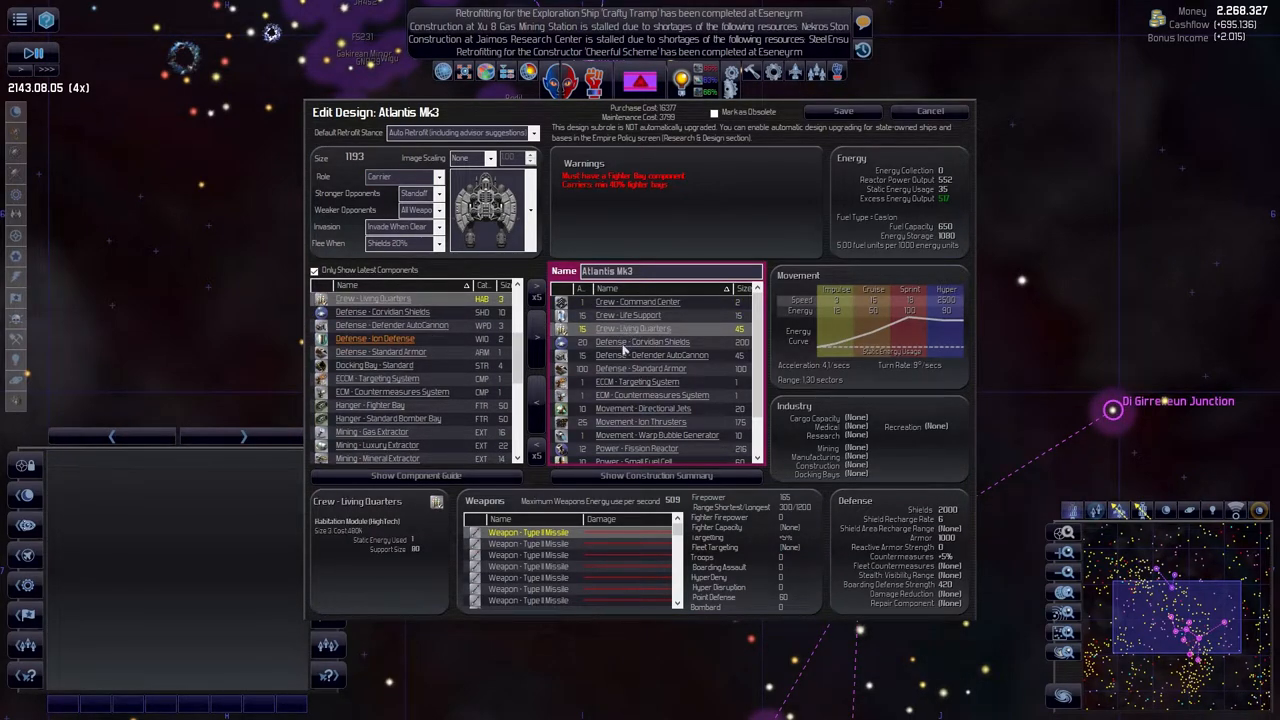
scroll(down, 3)
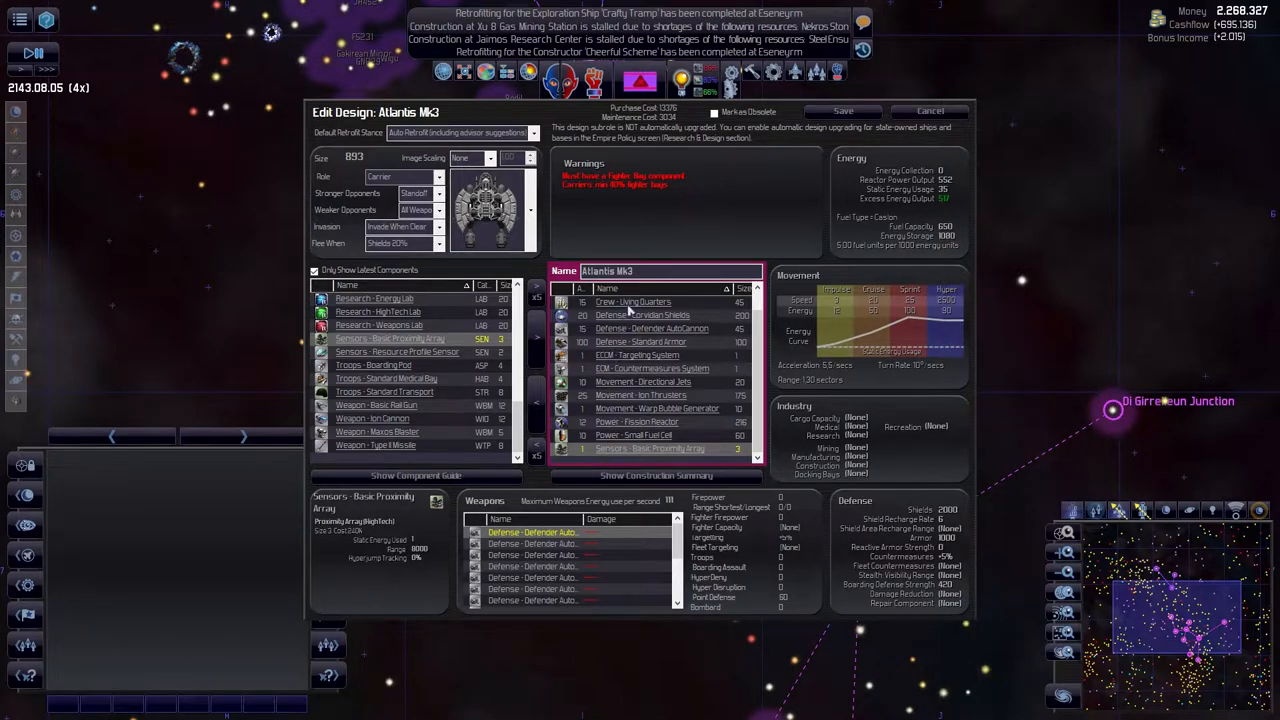
mouse_move(628, 316)
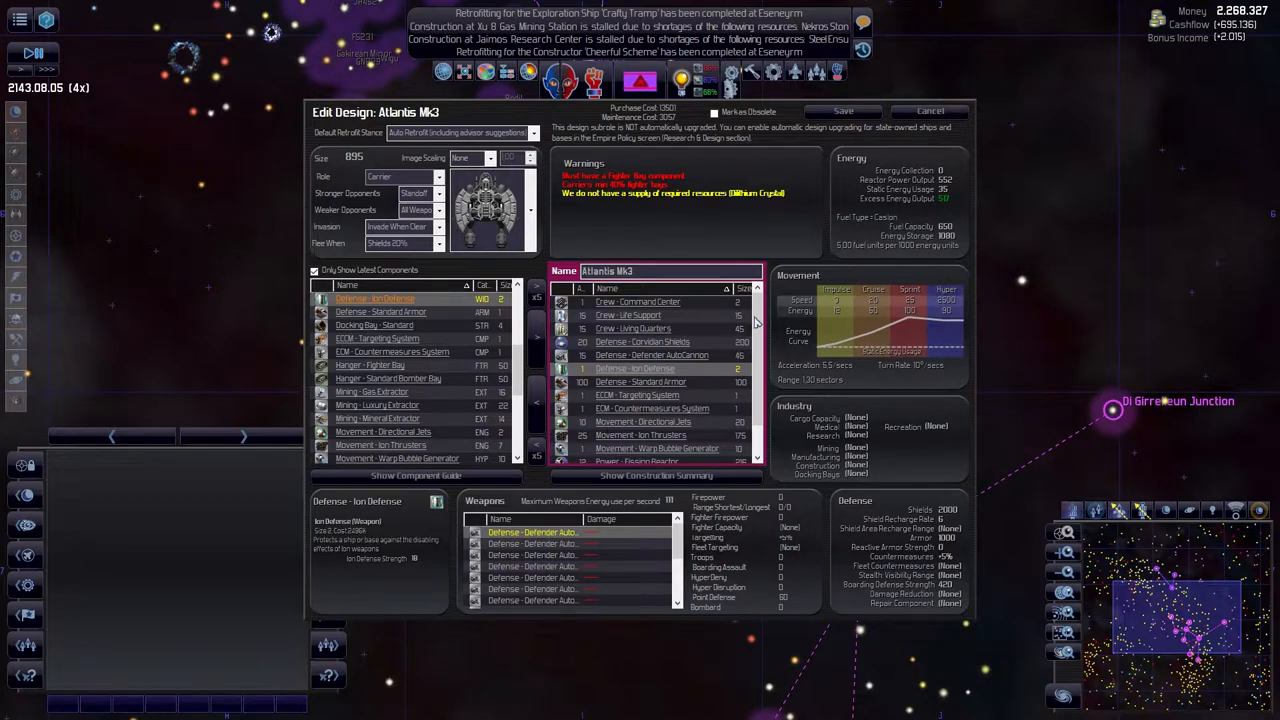
- Add Hangar - Fighter Bay components, bringing the Atlantis Mk3 size up to 1341
scroll(down, 3)
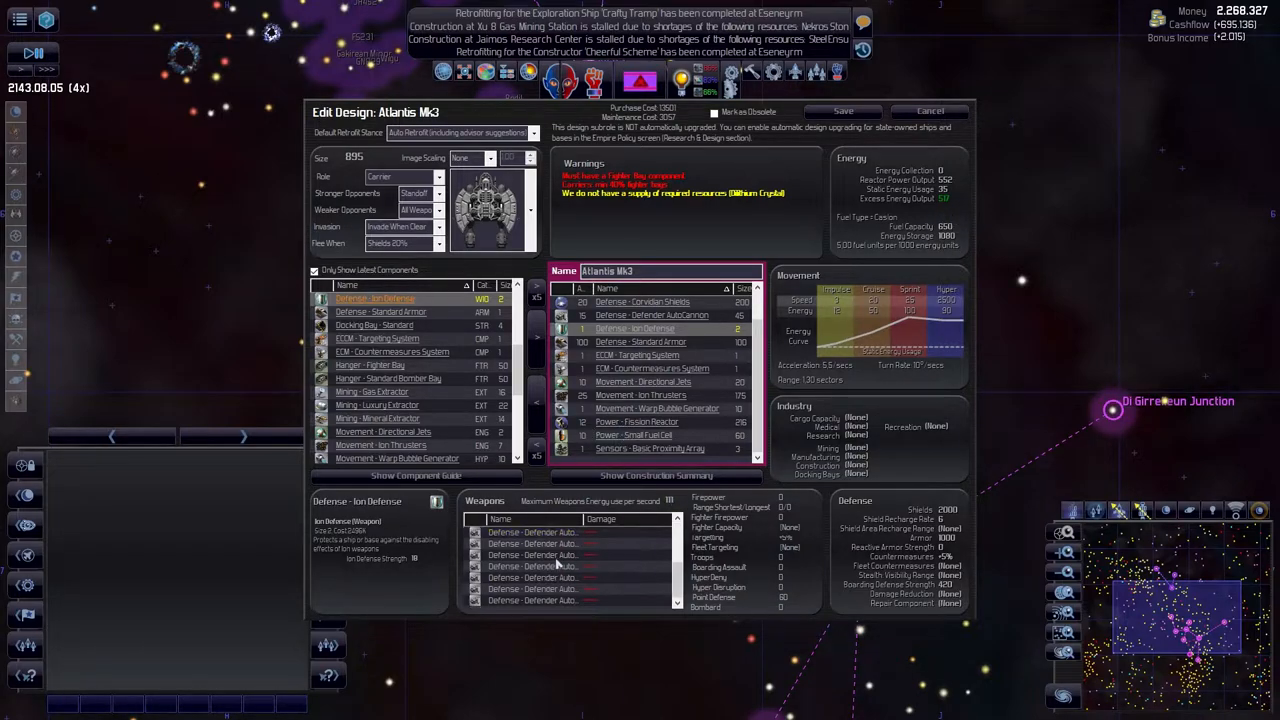
click(532, 532)
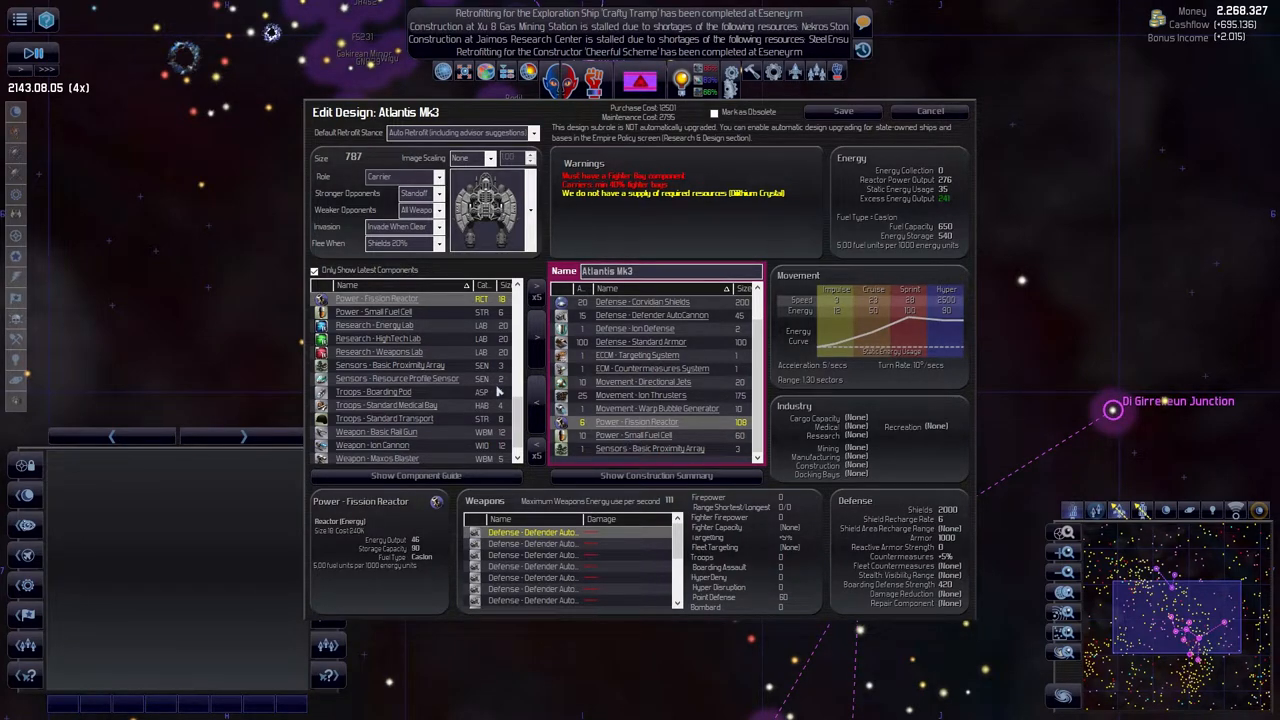
scroll(down, 3)
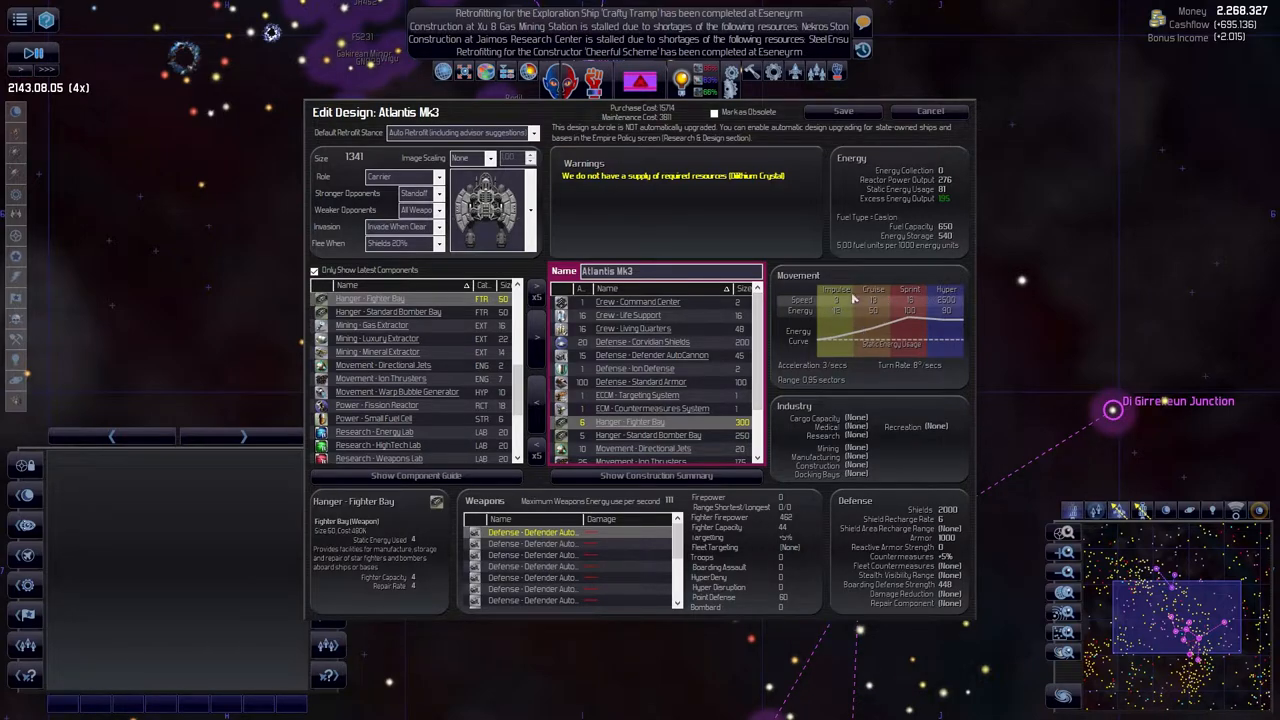
mouse_move(868, 292)
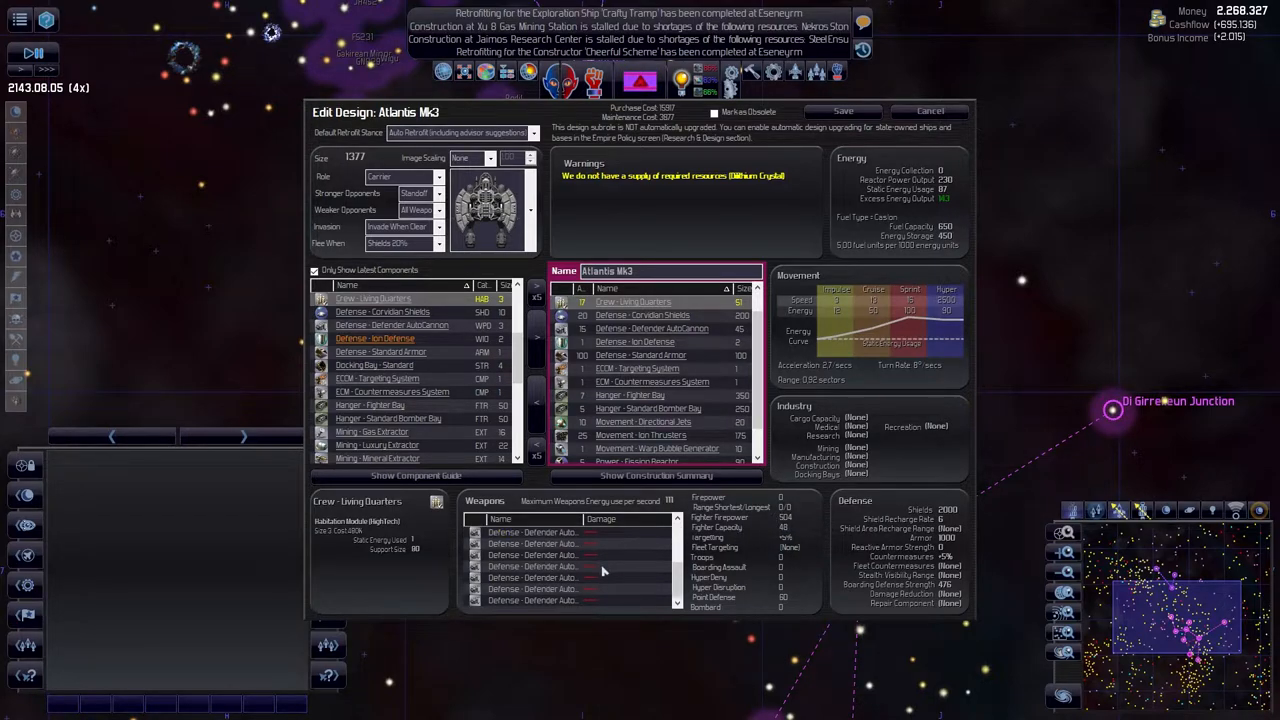
mouse_move(776, 420)
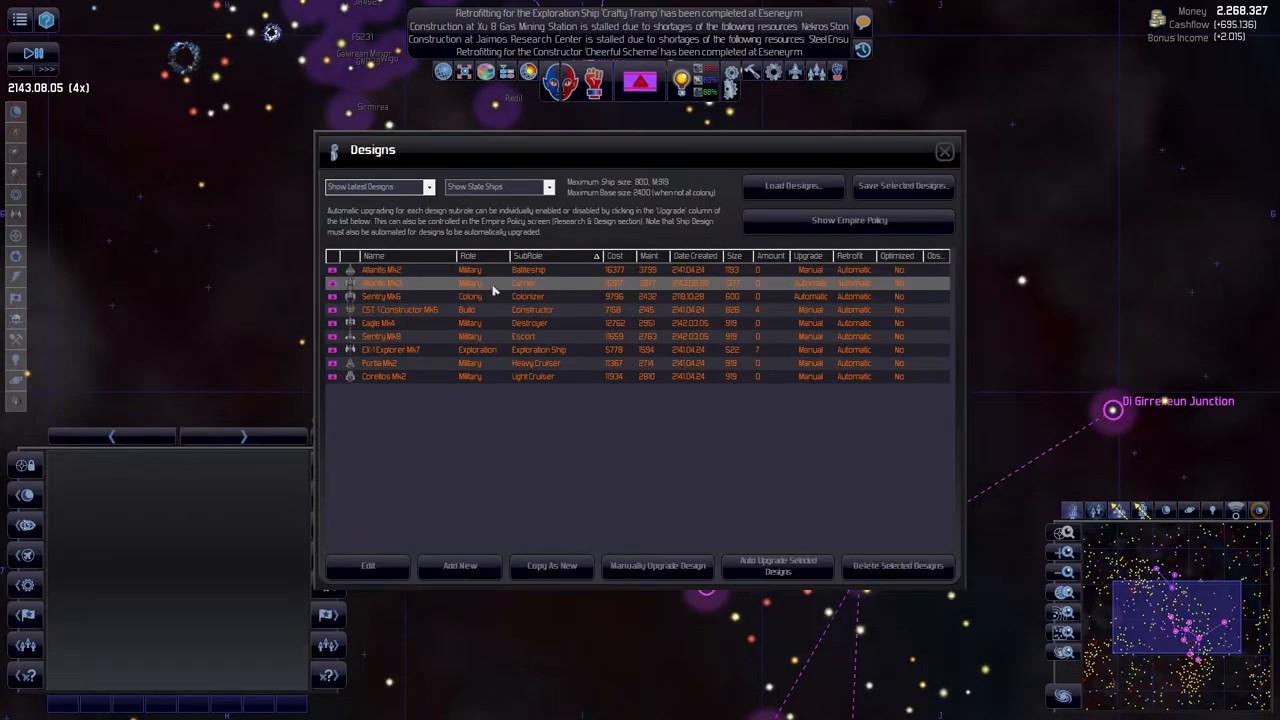
mouse_move(448, 496)
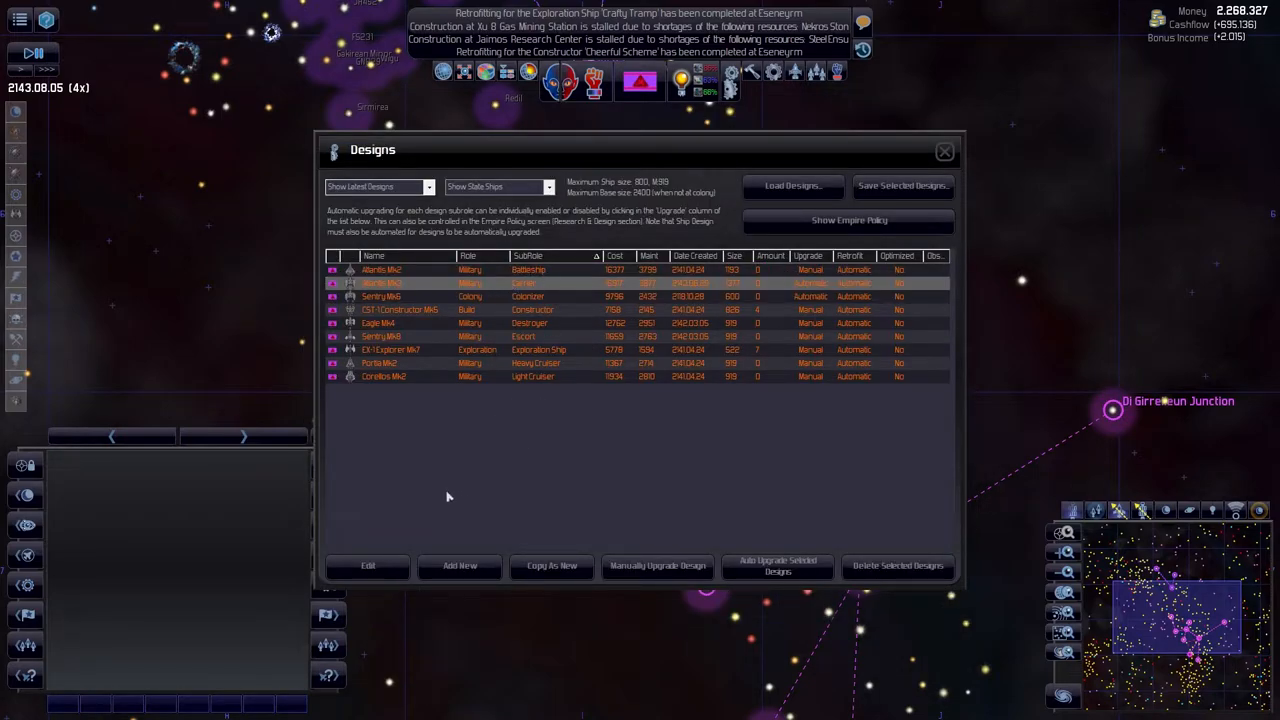
mouse_move(404, 376)
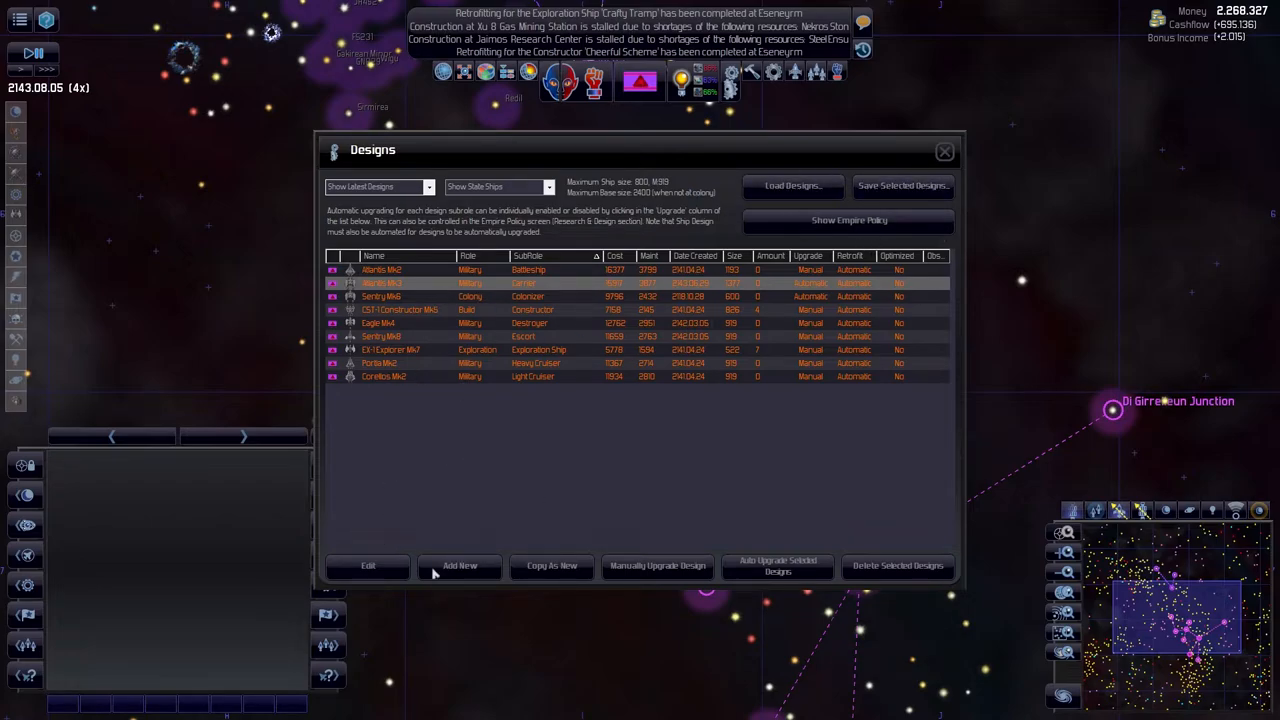
mouse_move(556, 480)
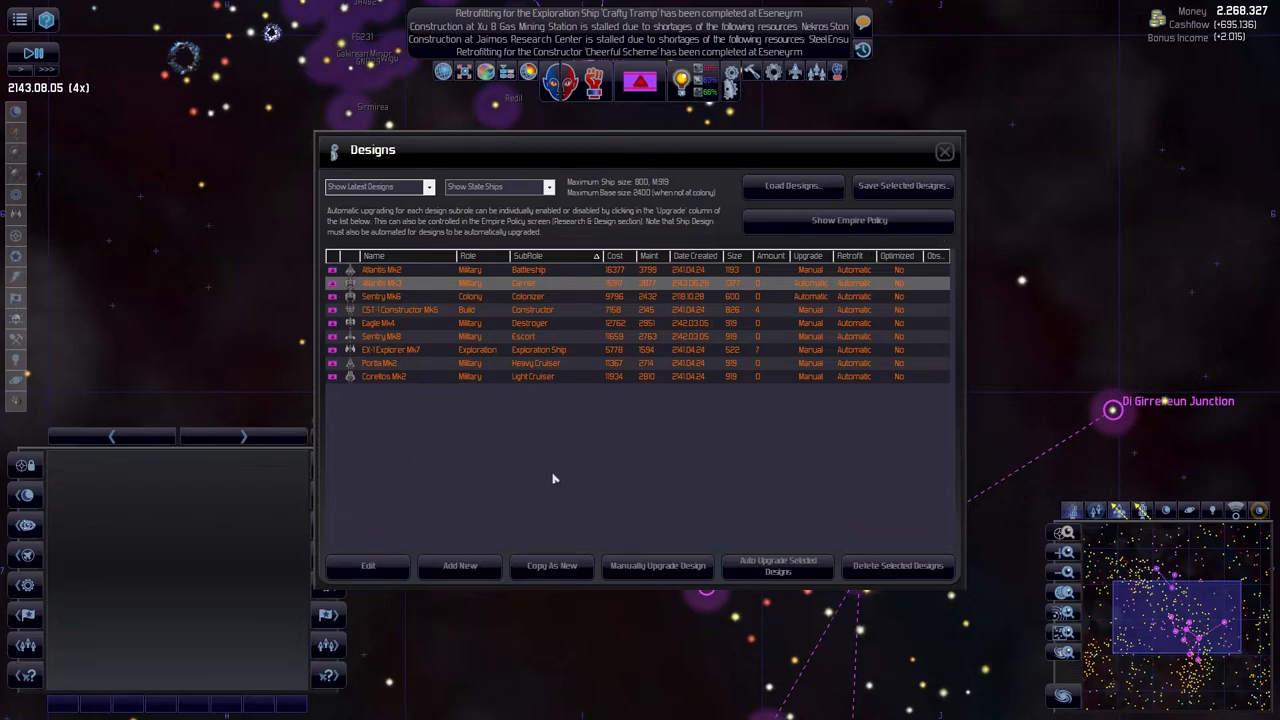
mouse_move(400, 362)
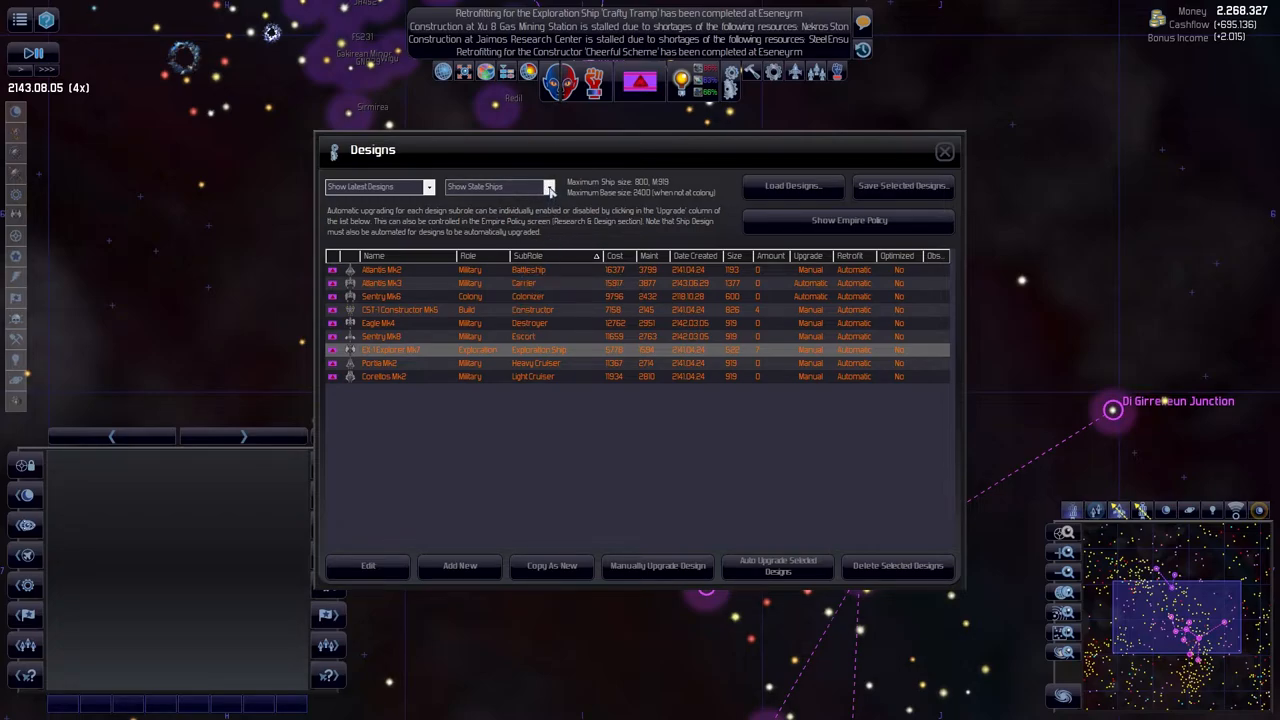
- List private ship designs and open RT1000 Bulk Transport Mk6 for editing
click(498, 188)
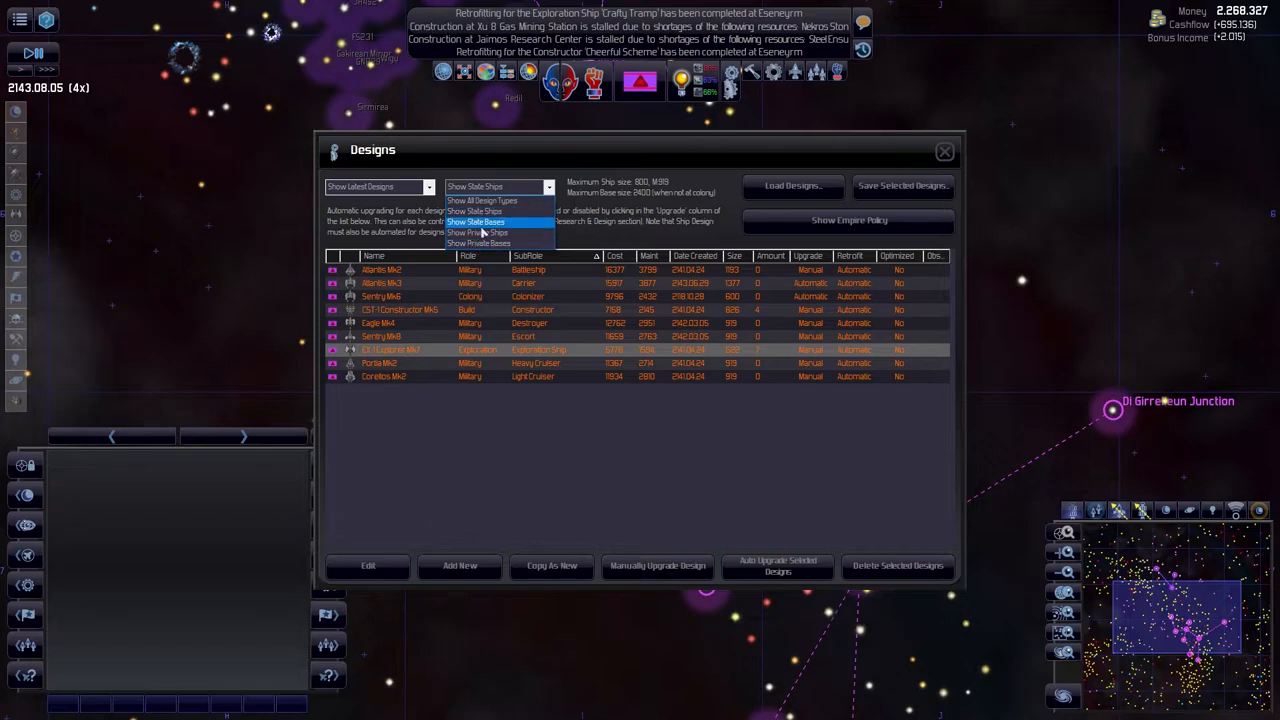
click(478, 232)
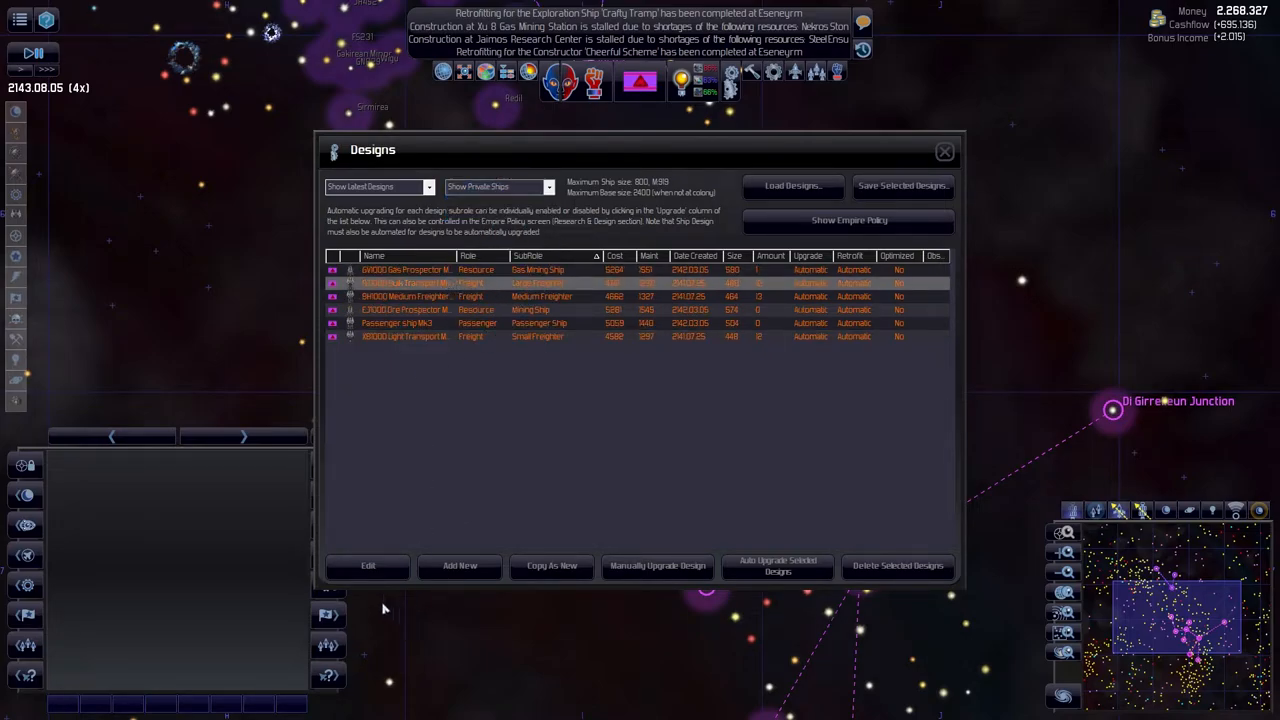
click(460, 564)
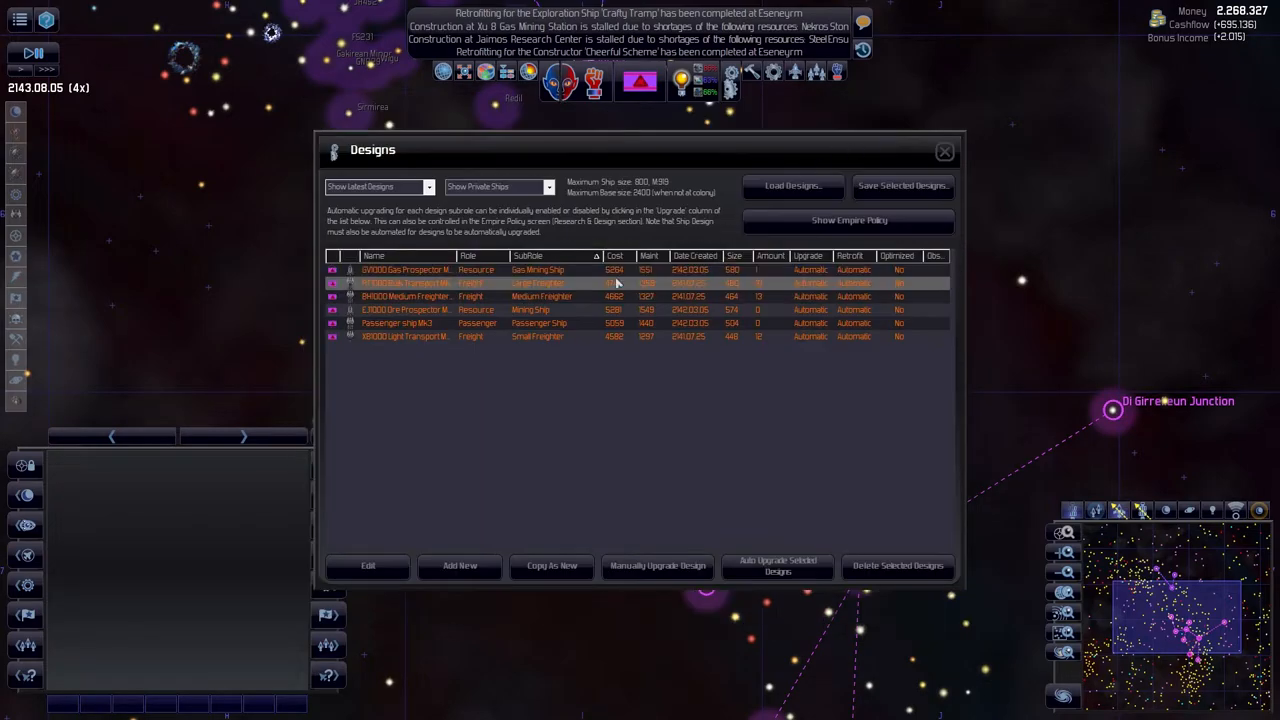
click(368, 564)
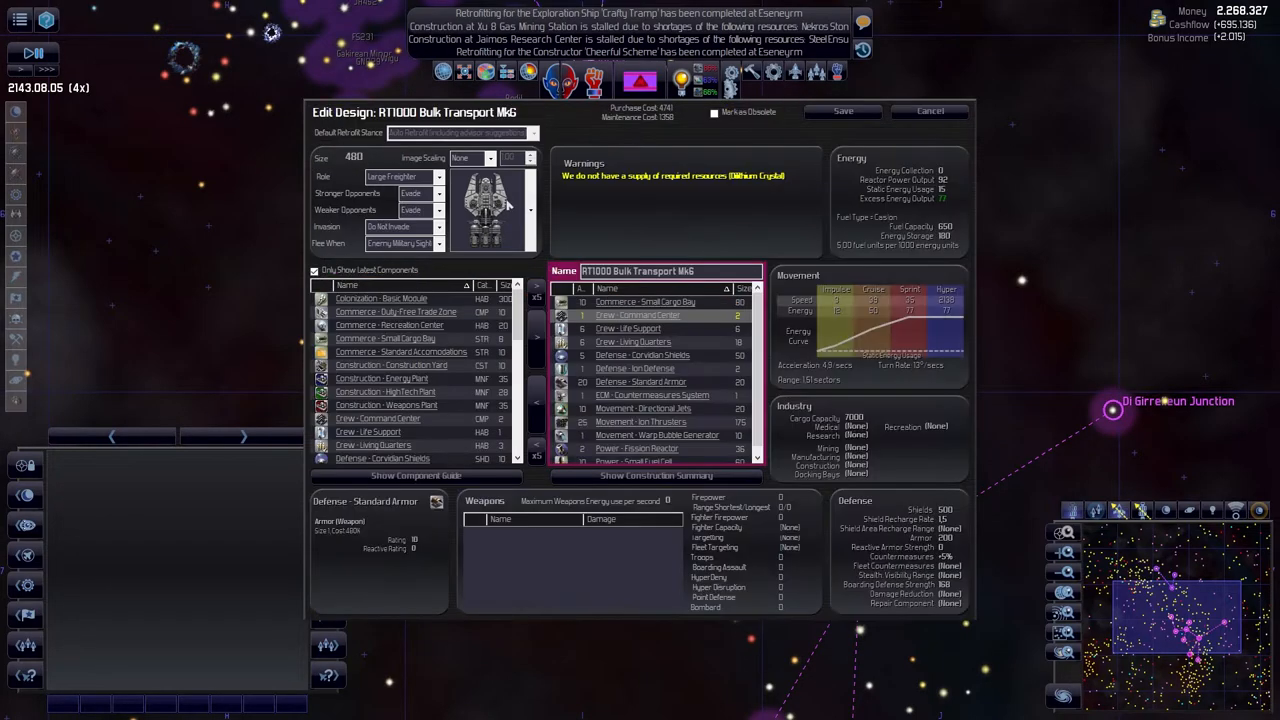
- Set the RT1000 design's role to Troop Transport and add a troop module
click(400, 176)
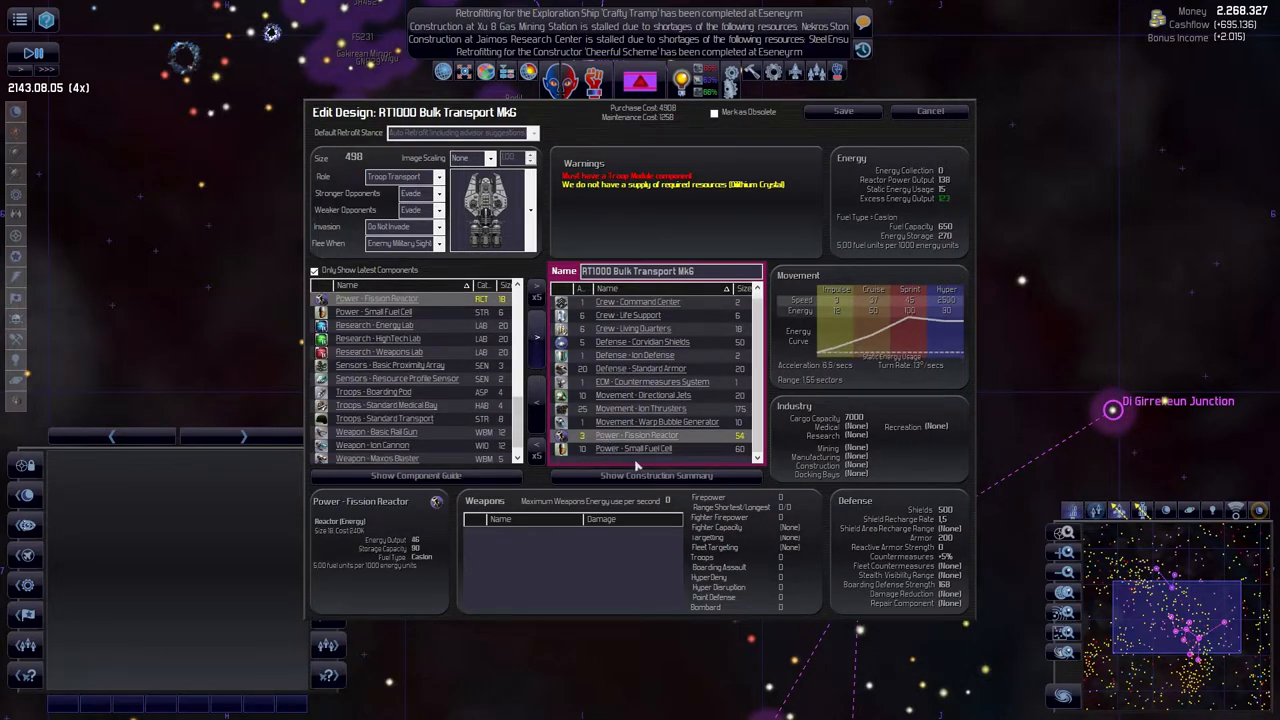
mouse_move(584, 400)
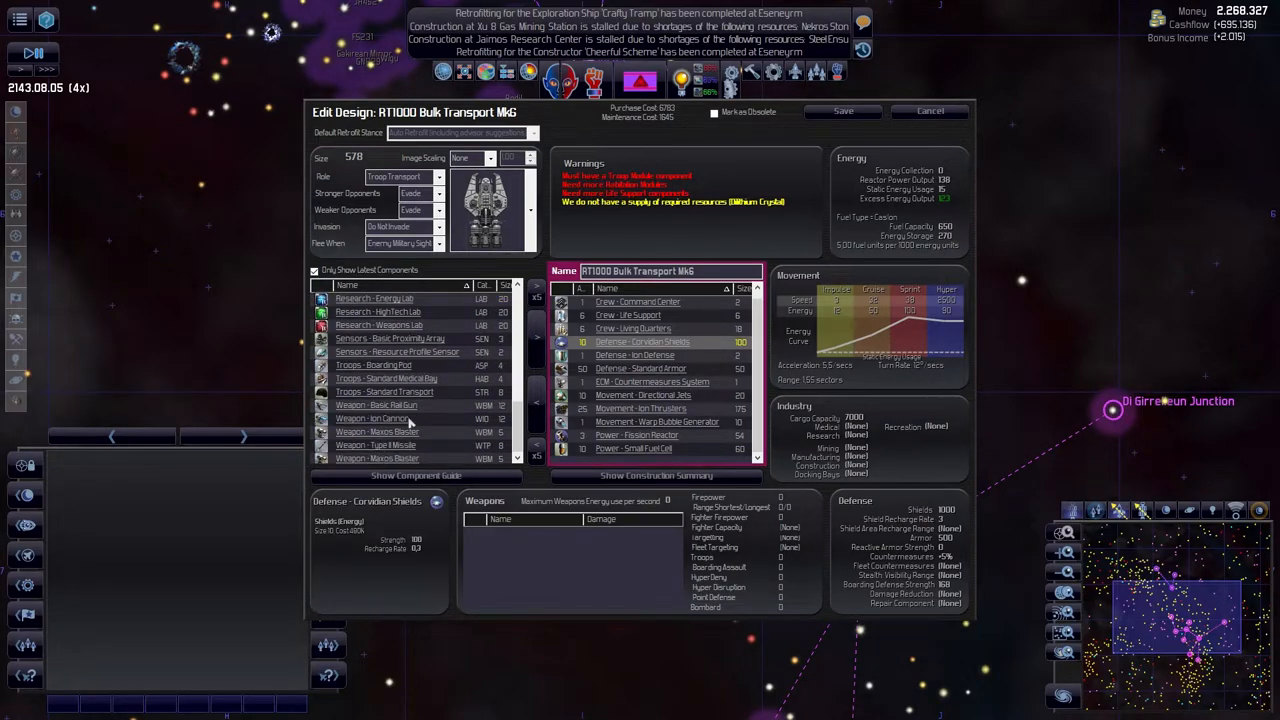
click(384, 390)
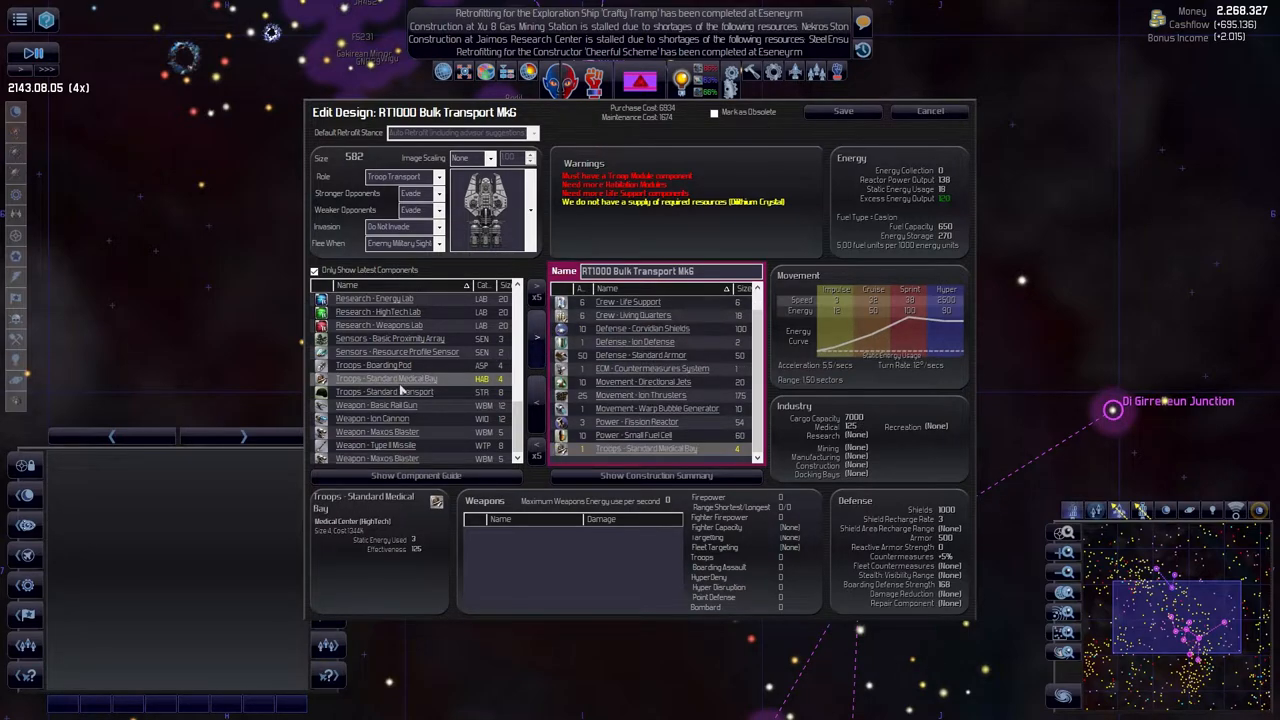
click(384, 392)
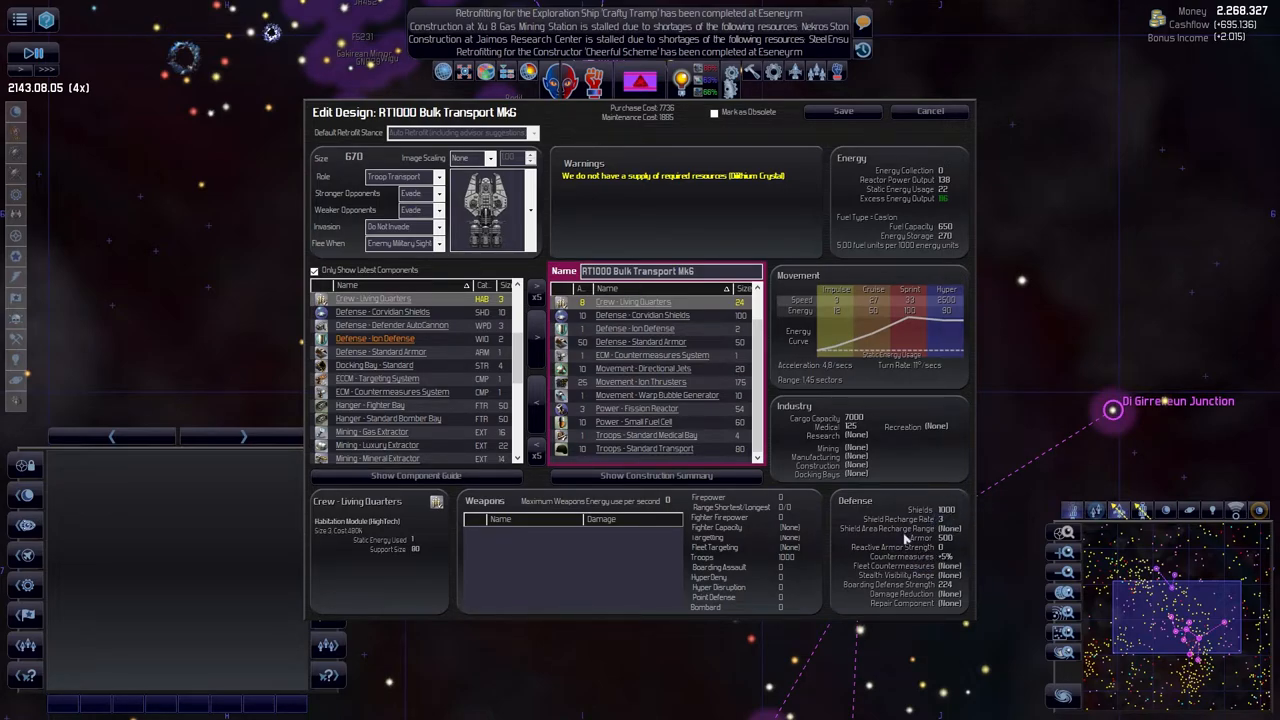
mouse_move(896, 540)
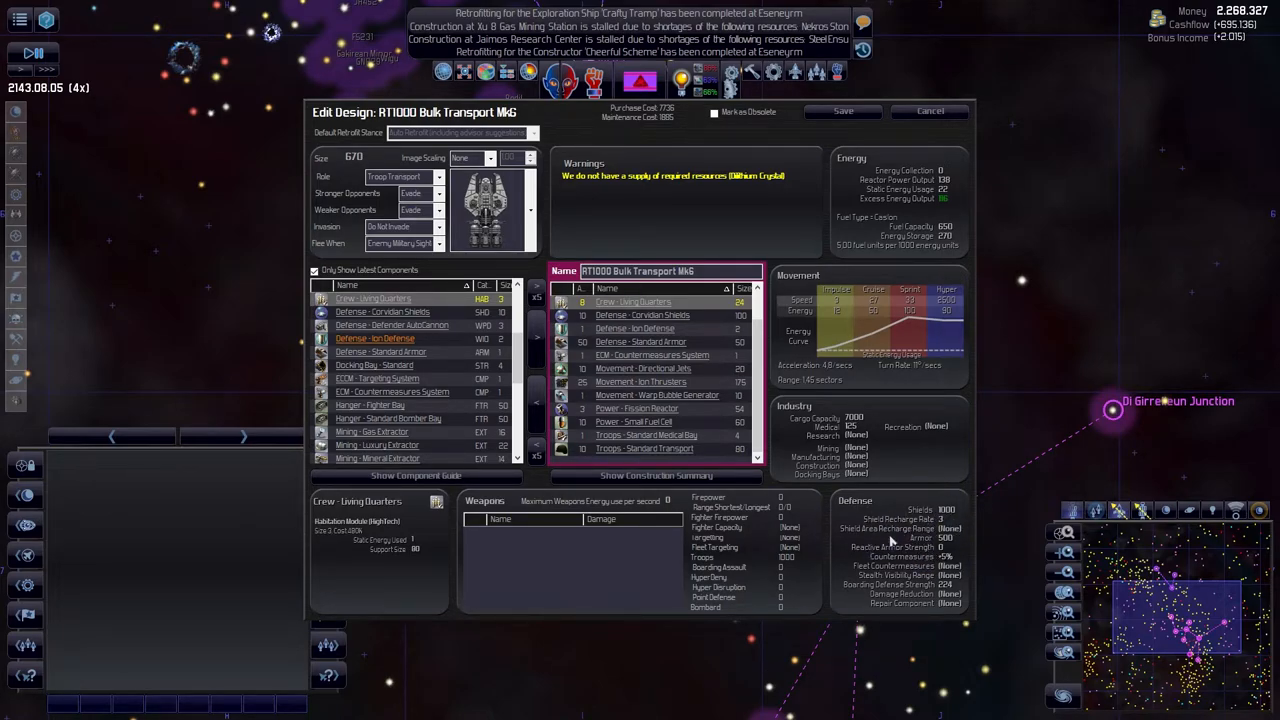
mouse_move(484, 596)
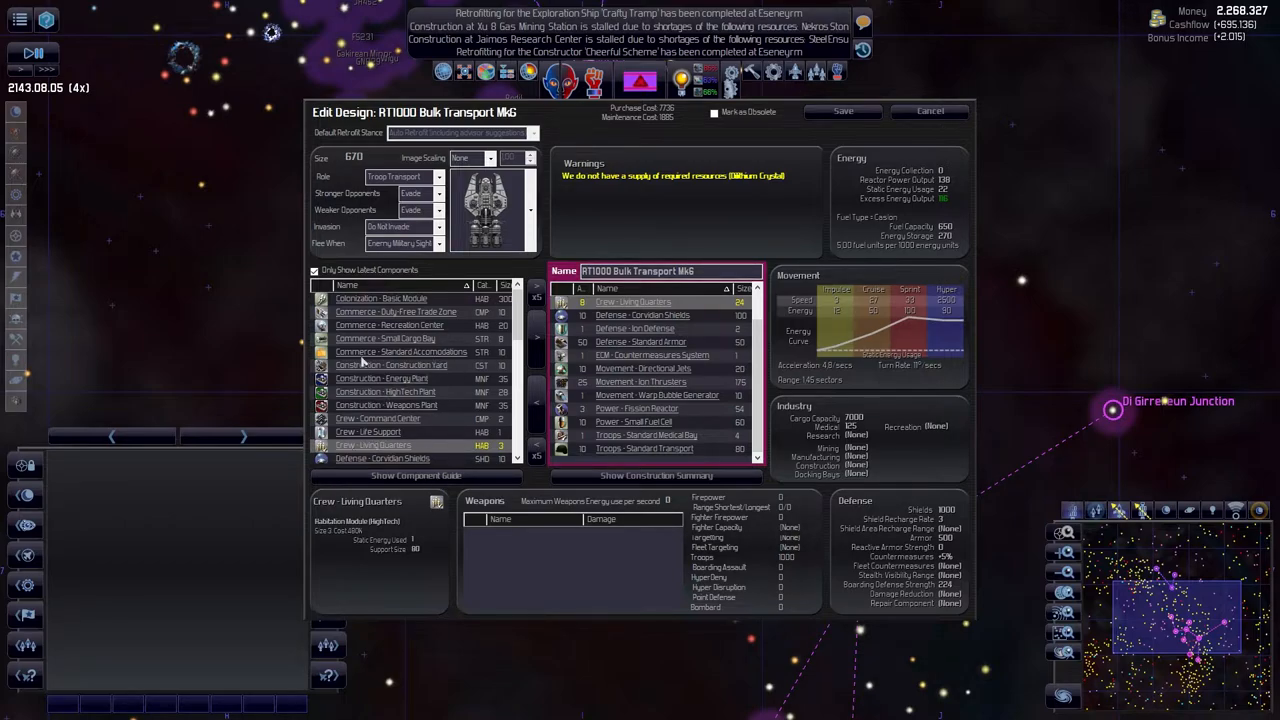
mouse_move(844, 112)
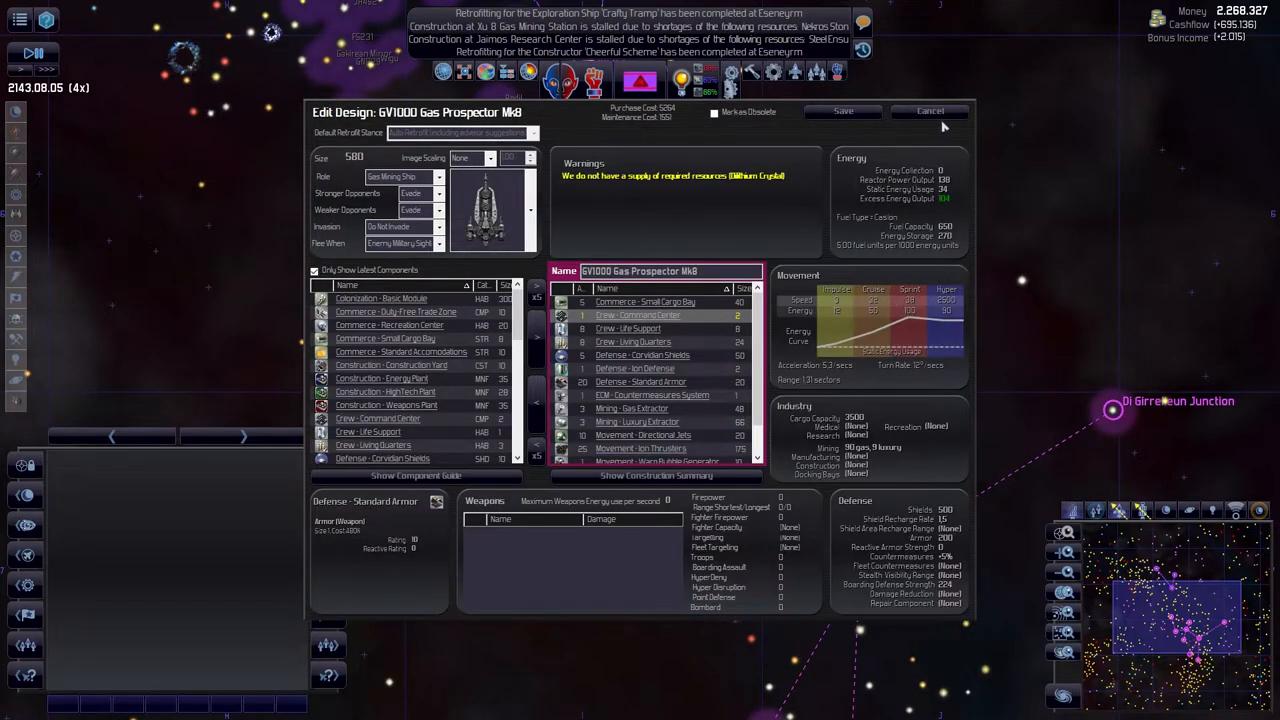
- Inspect and close the Gas Prospector and Ore Prospector private designs
click(928, 112)
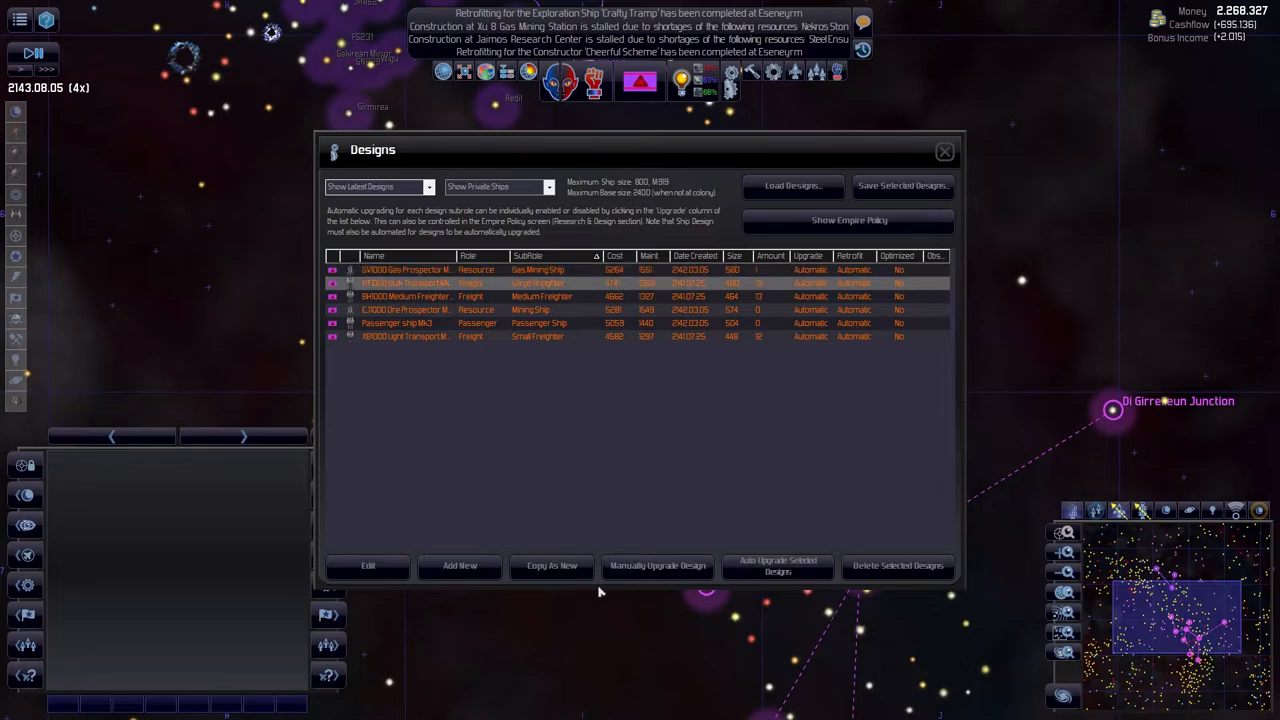
click(368, 564)
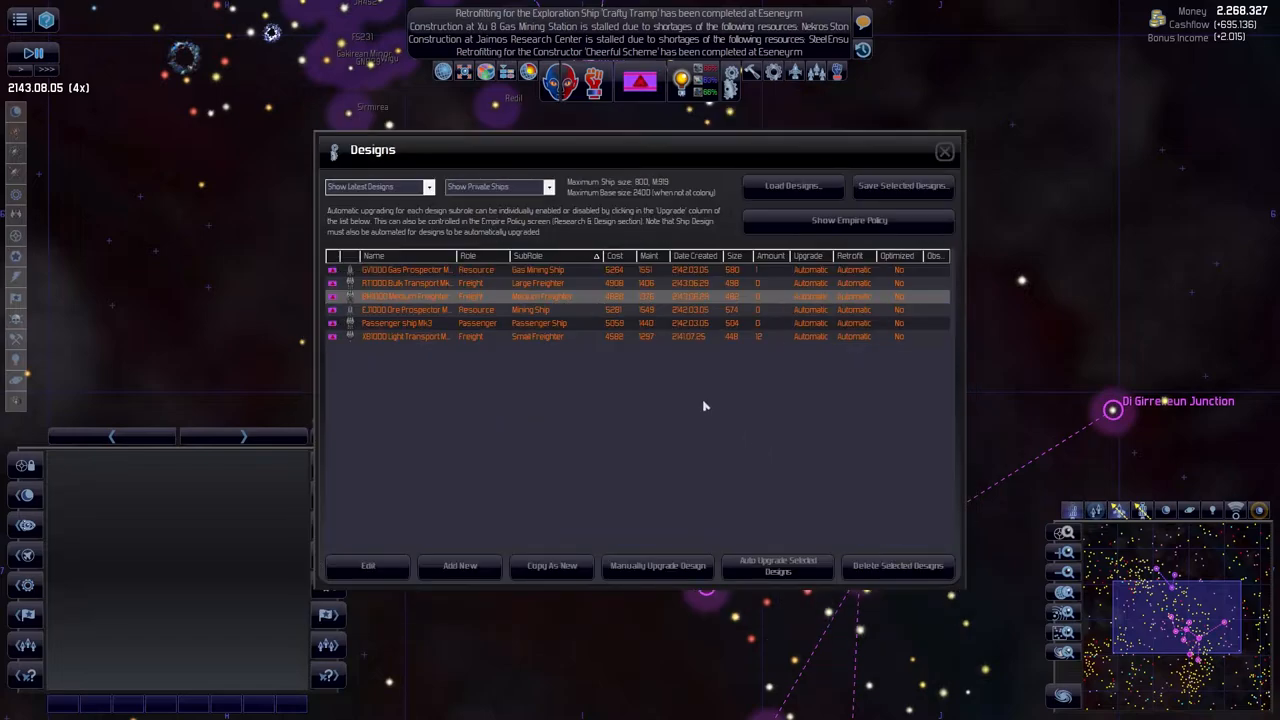
click(368, 564)
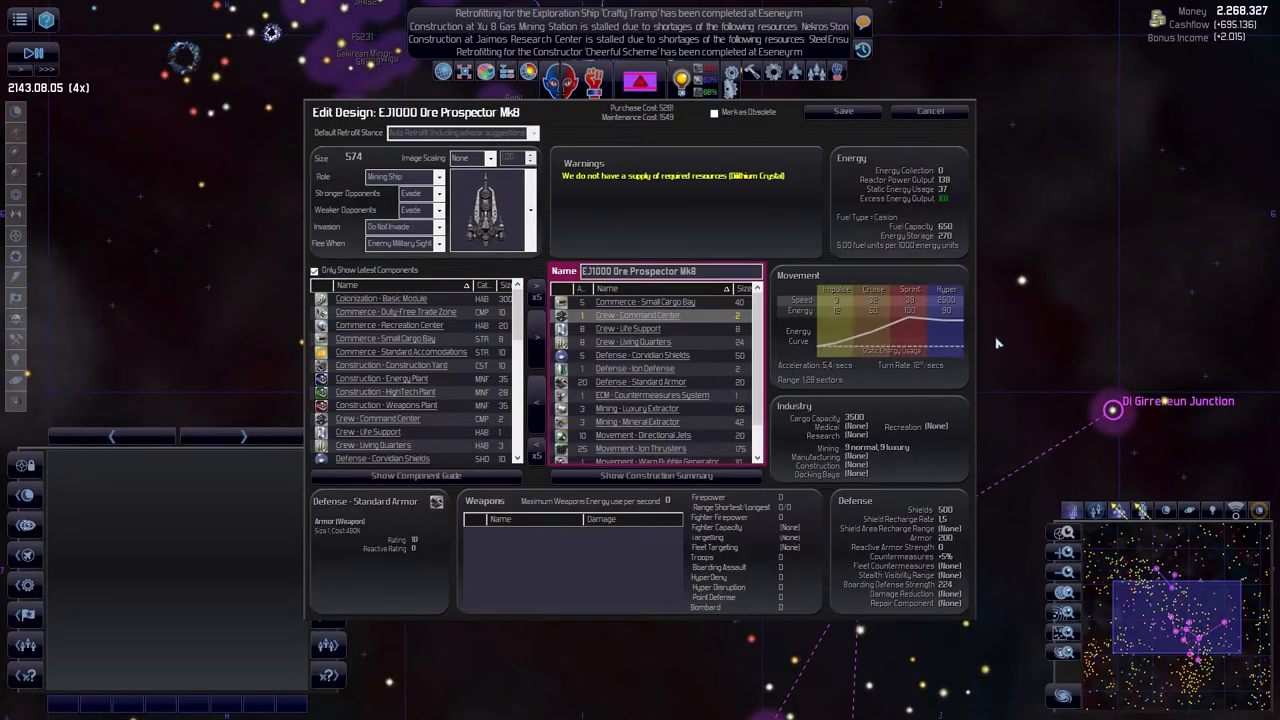
click(928, 112)
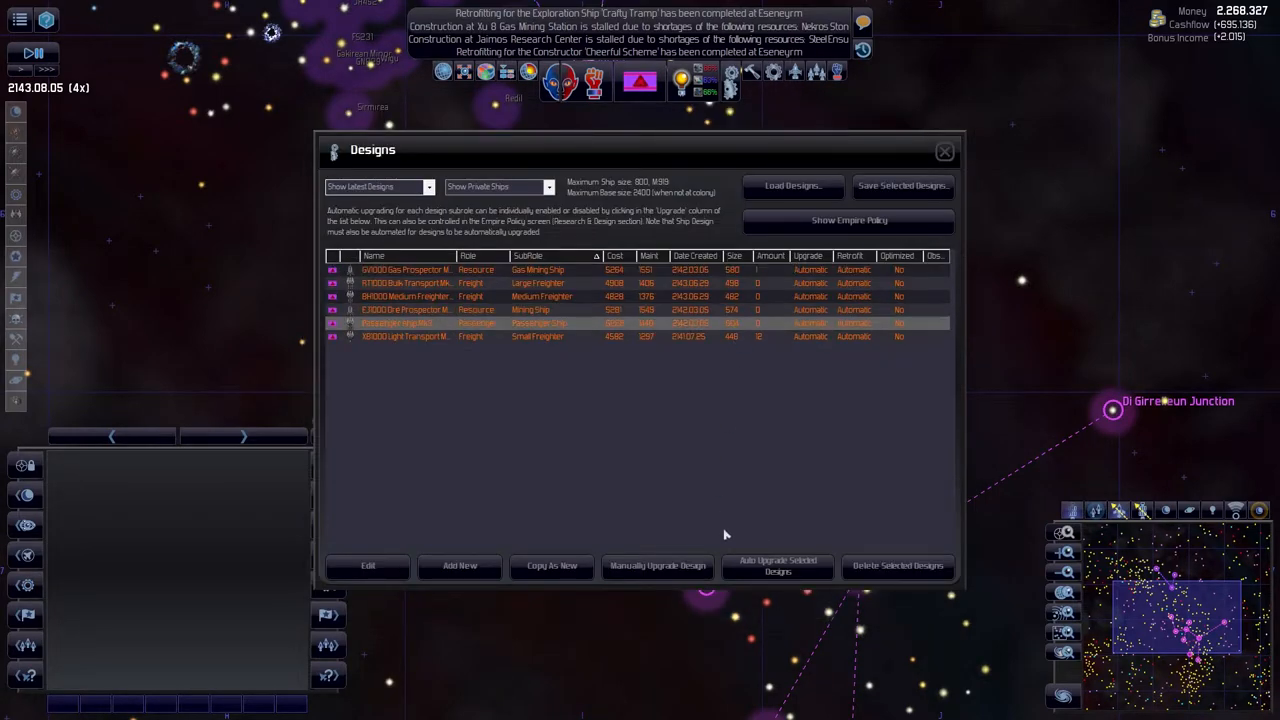
click(368, 564)
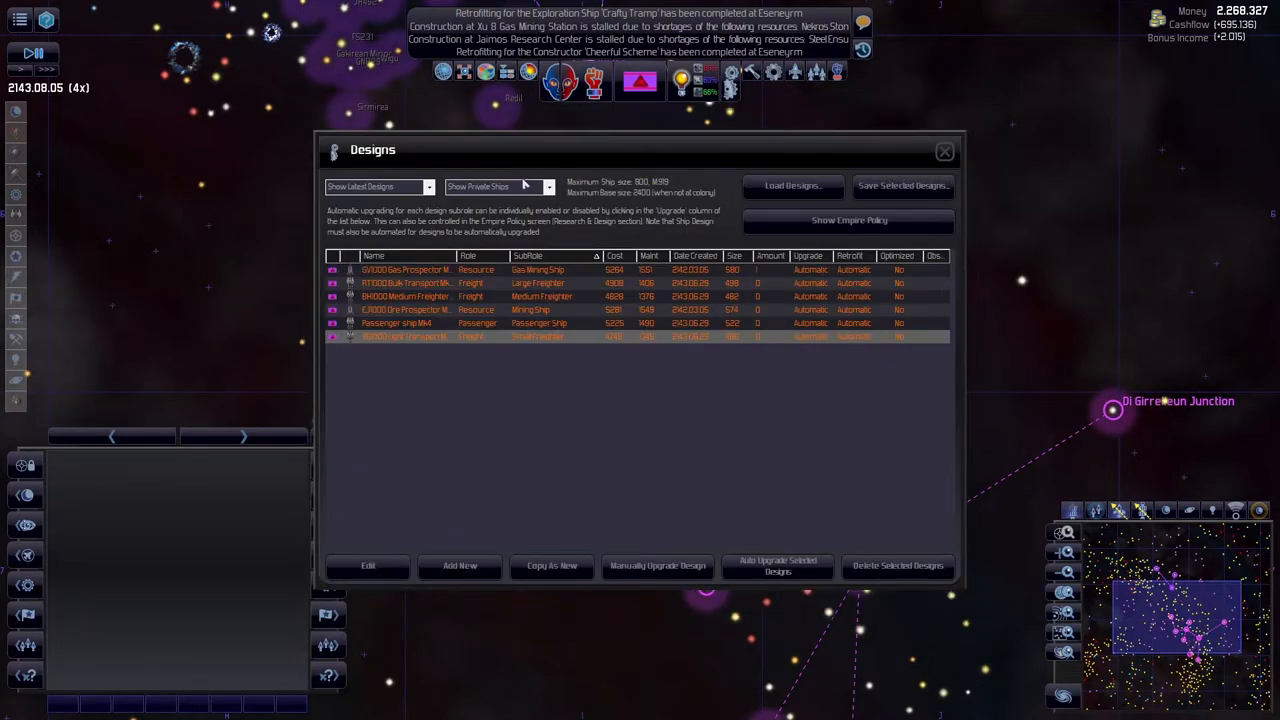
- Switch to state ship designs, close the Constructor, and open the RT1000 Bulk Transport Mk7
click(496, 186)
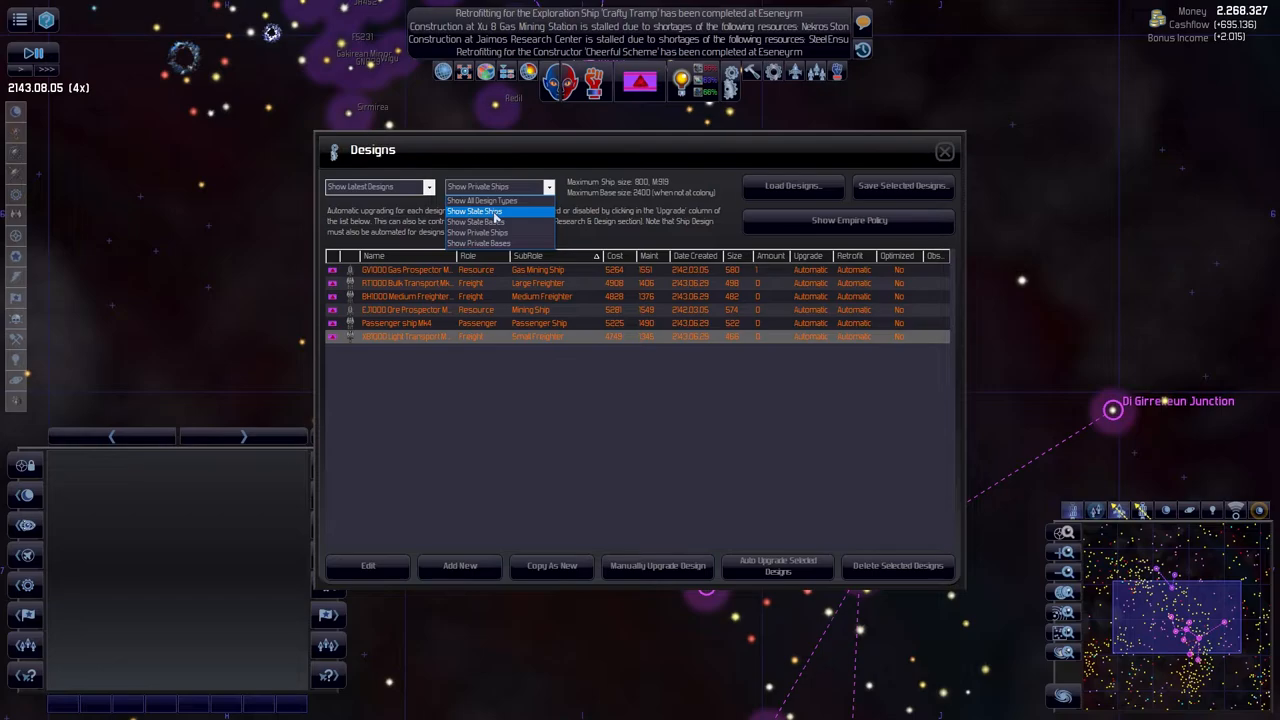
click(476, 212)
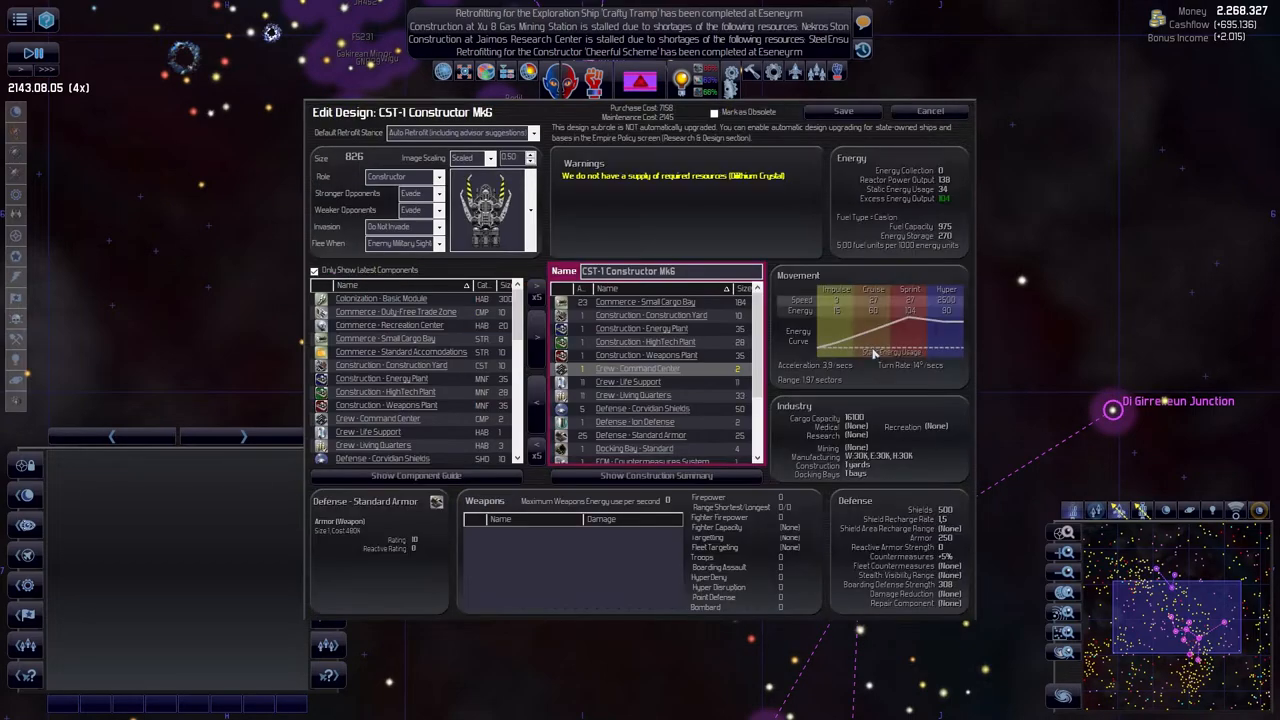
click(928, 110)
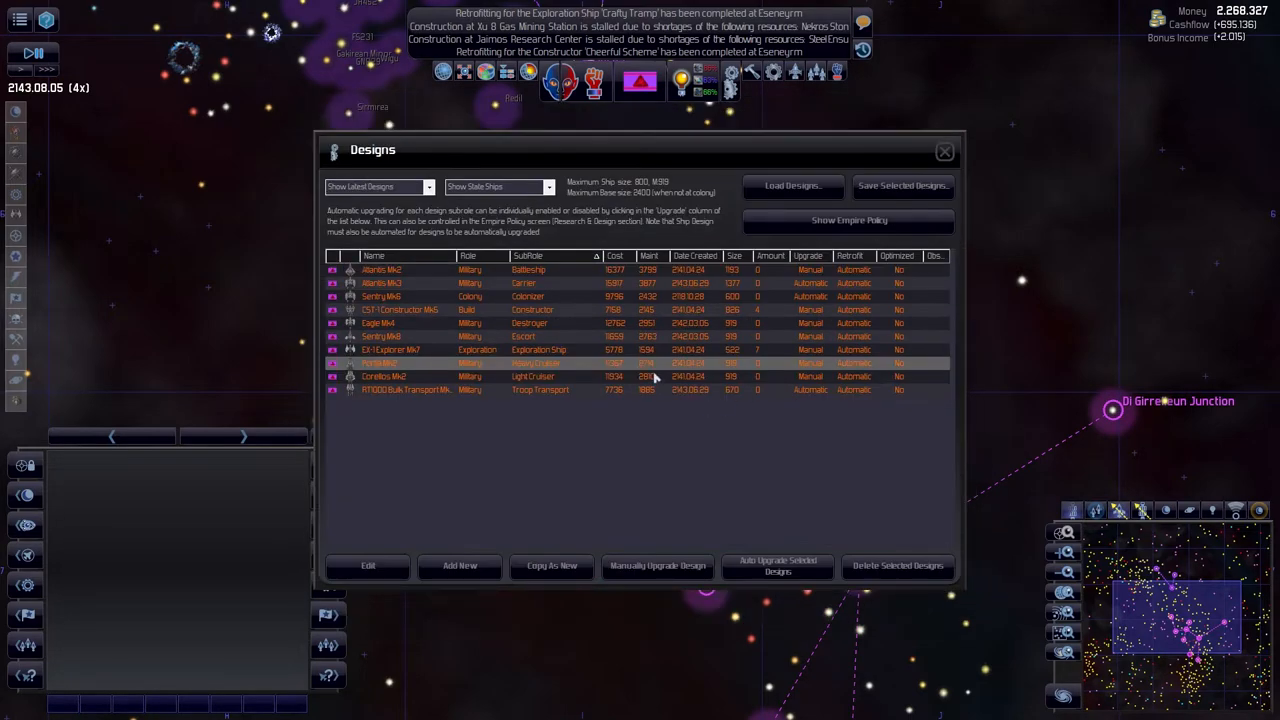
click(368, 564)
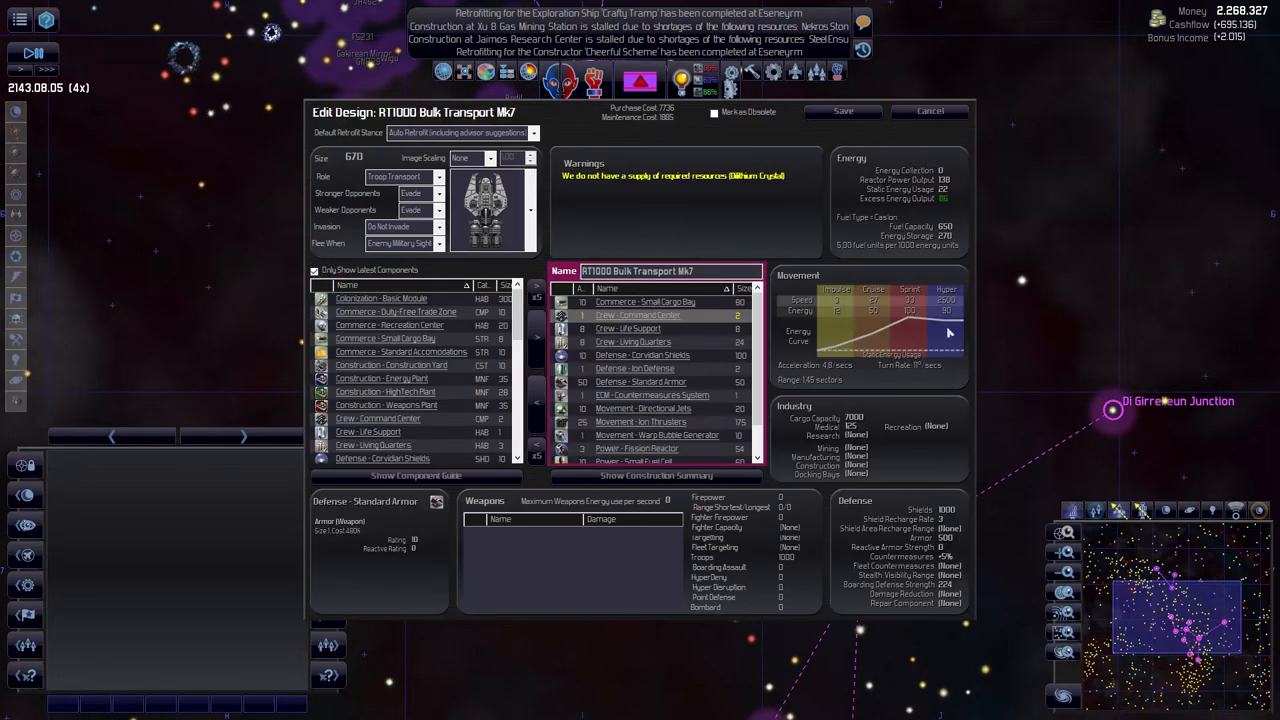
click(928, 112)
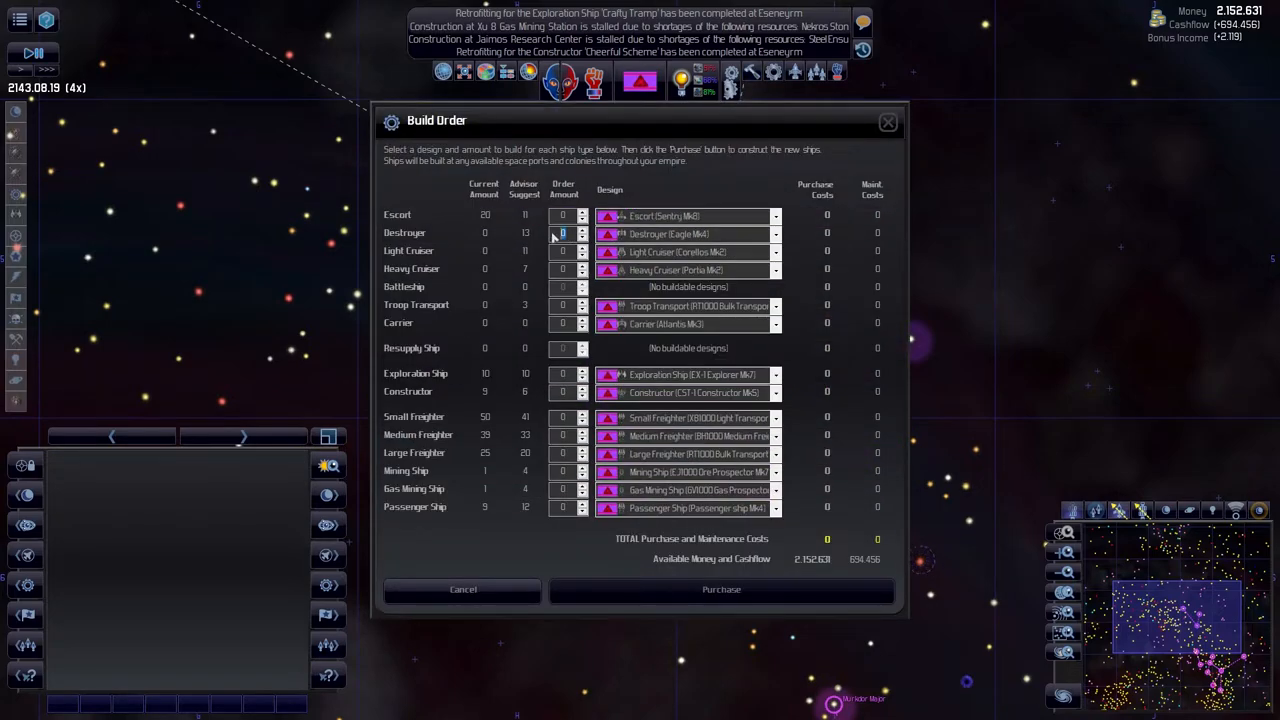
mouse_move(556, 264)
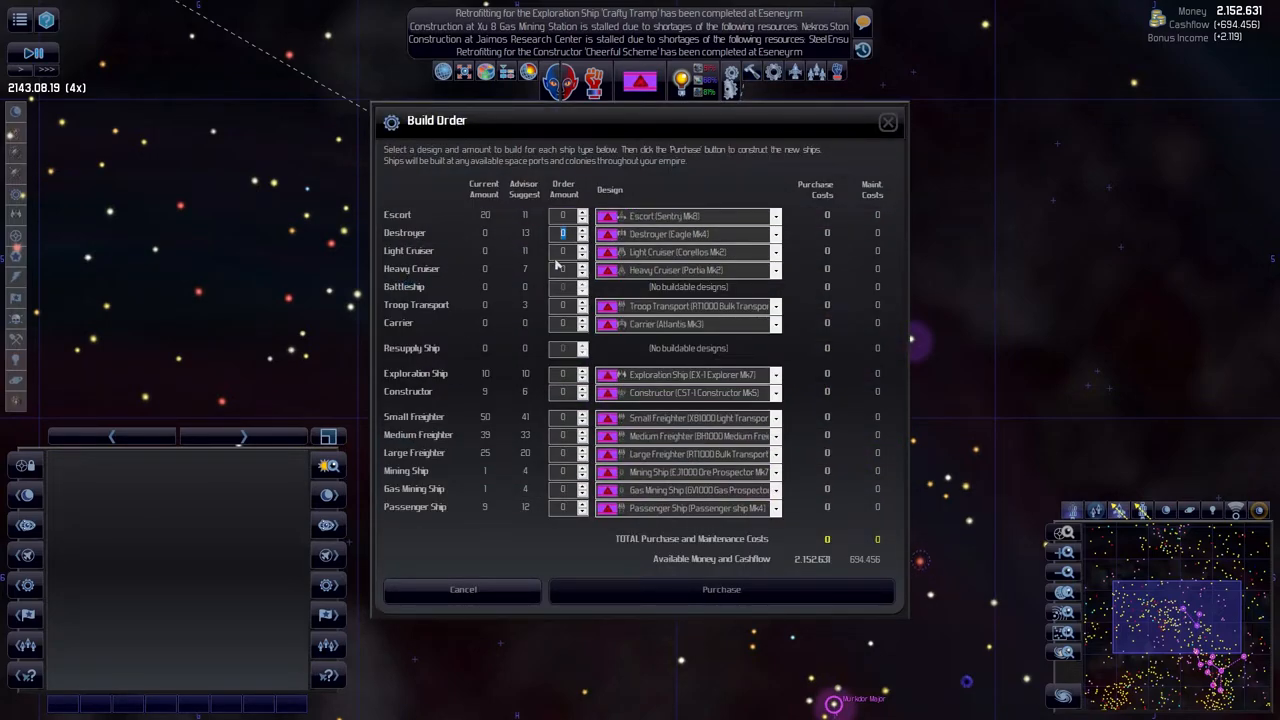
mouse_move(548, 328)
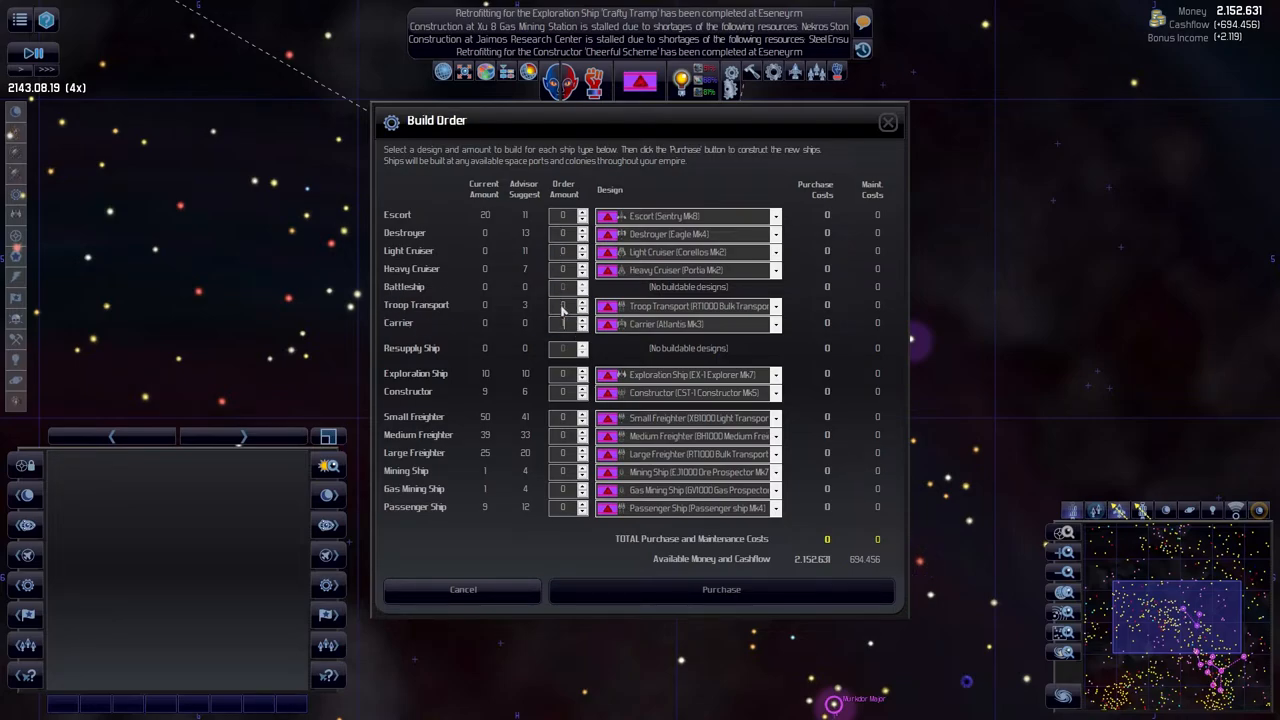
mouse_move(564, 290)
text(1)
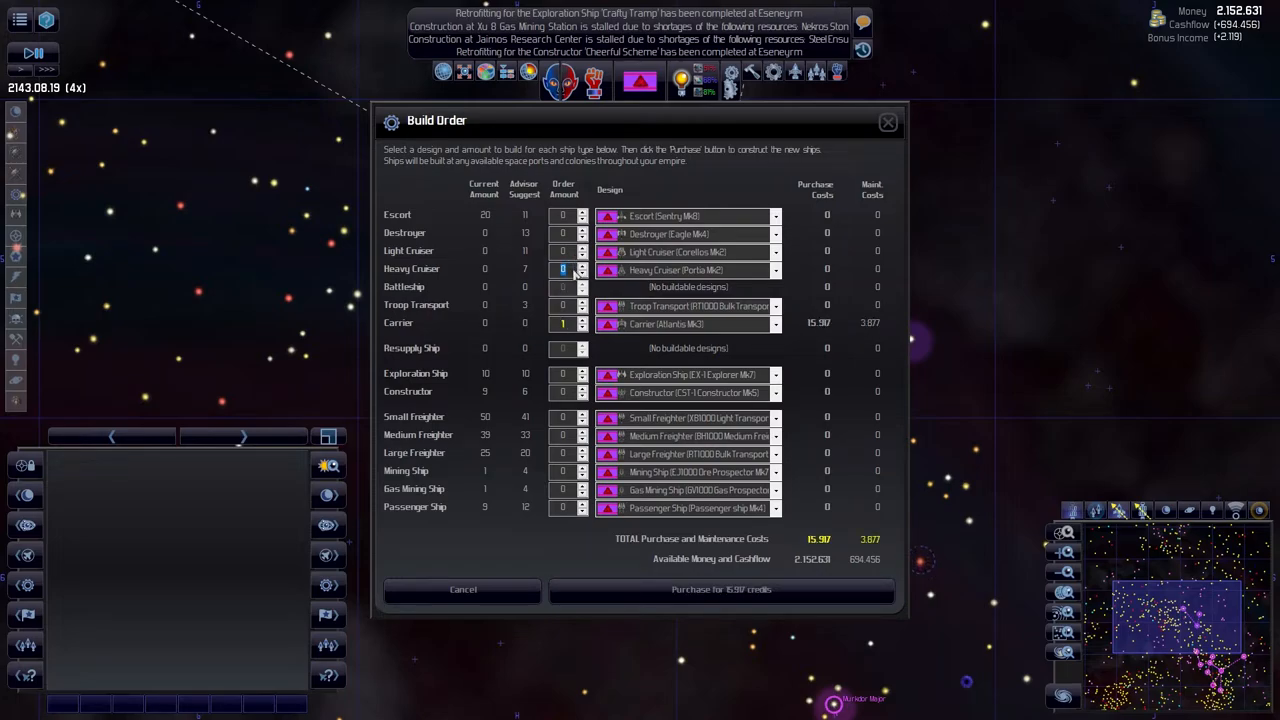
- Set order amounts for heavy cruisers and destroyers and purchase the warship batch
click(580, 266)
text(5)
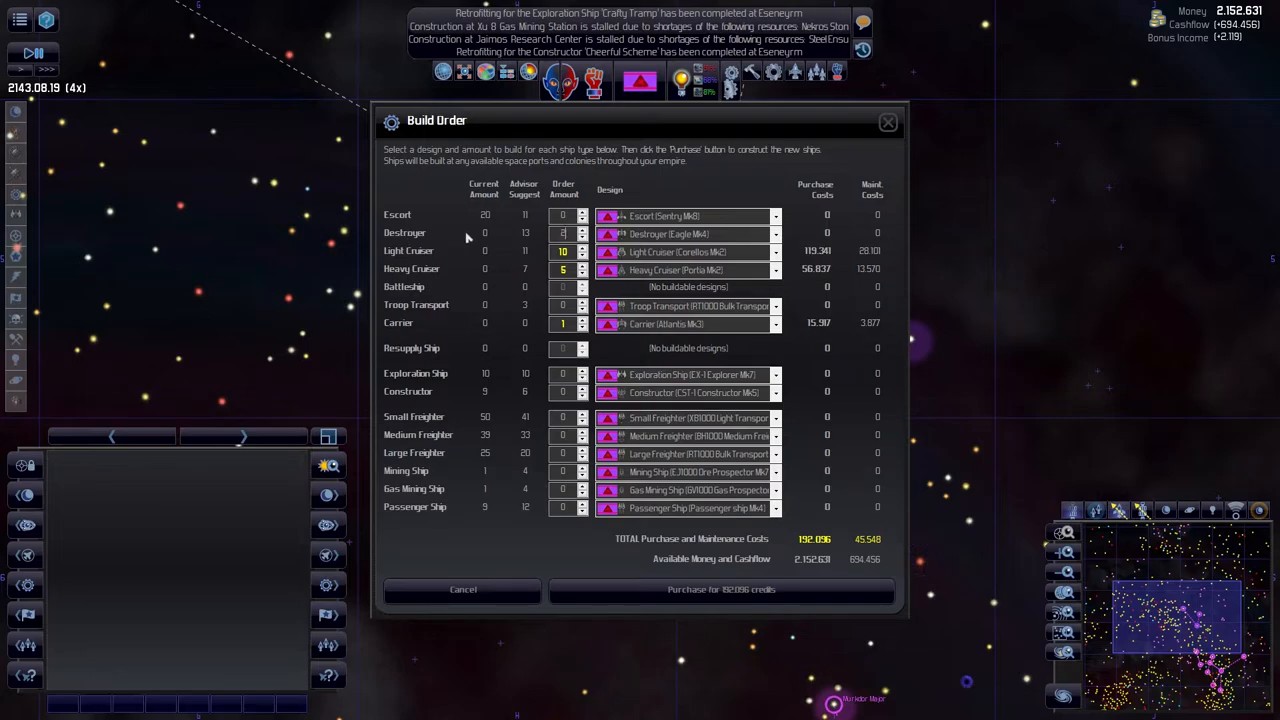
click(582, 228)
text(20)
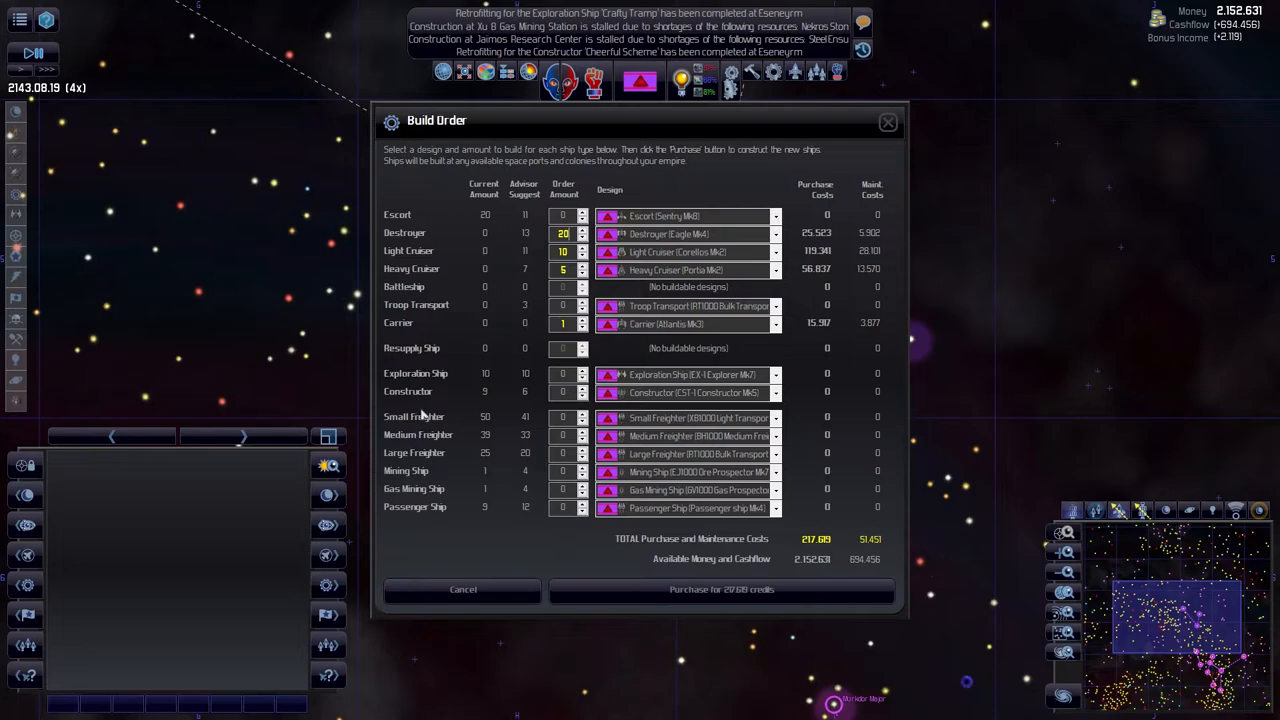
mouse_move(556, 288)
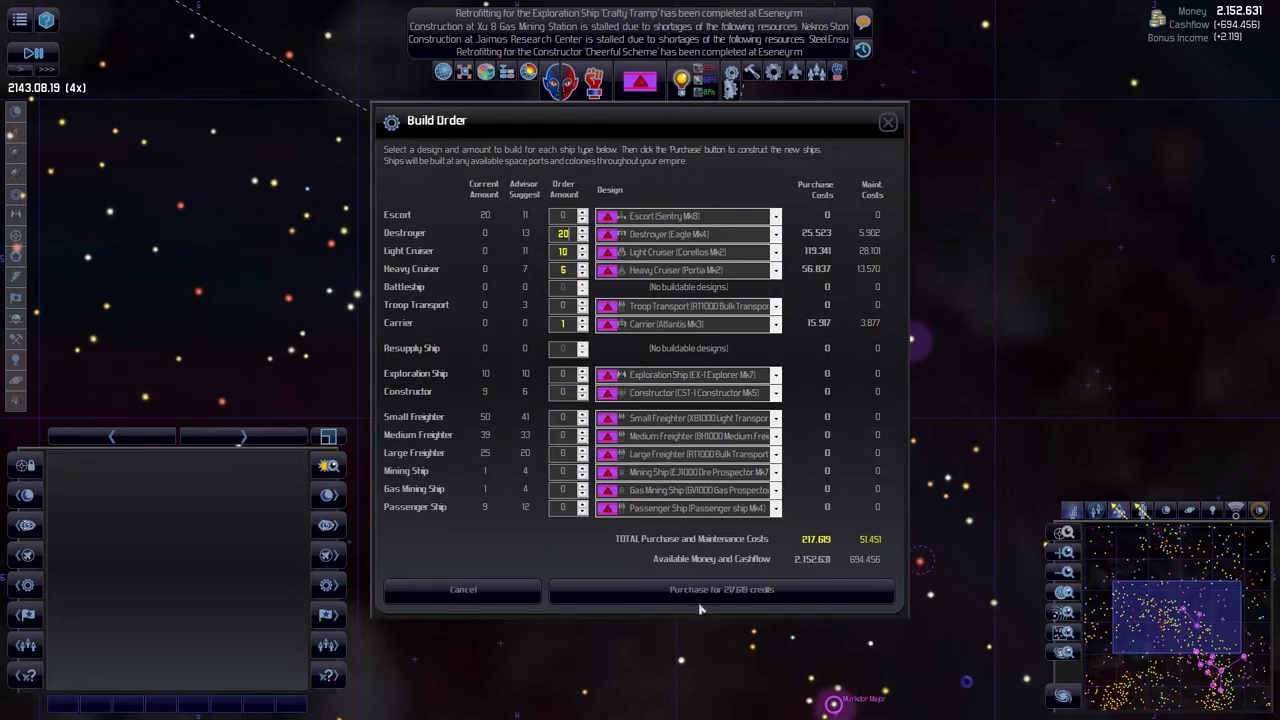
mouse_move(772, 608)
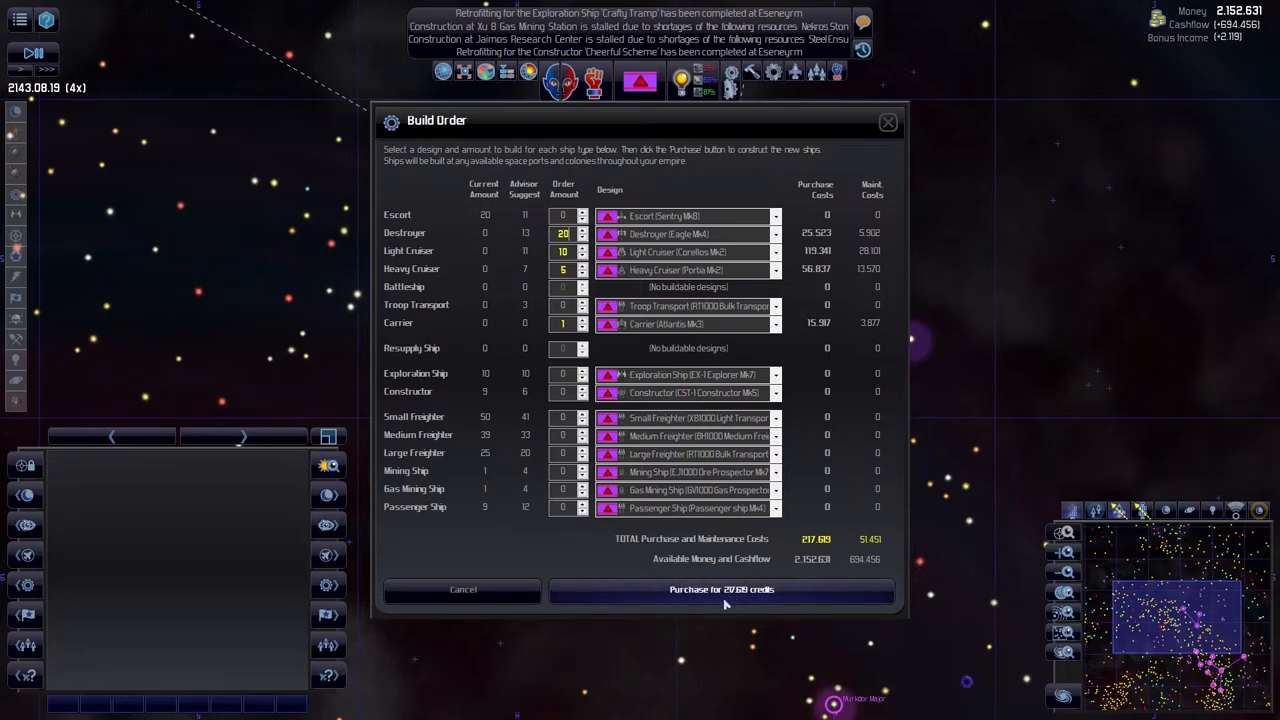
click(720, 588)
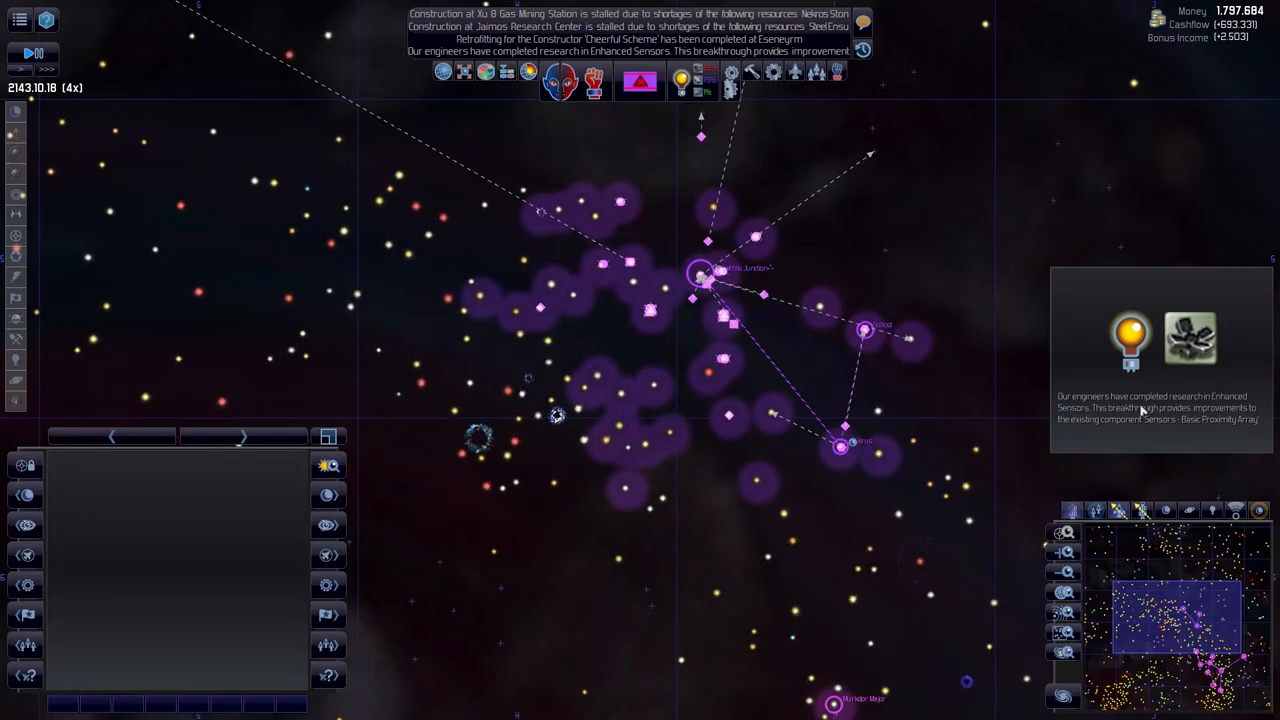
mouse_move(560, 84)
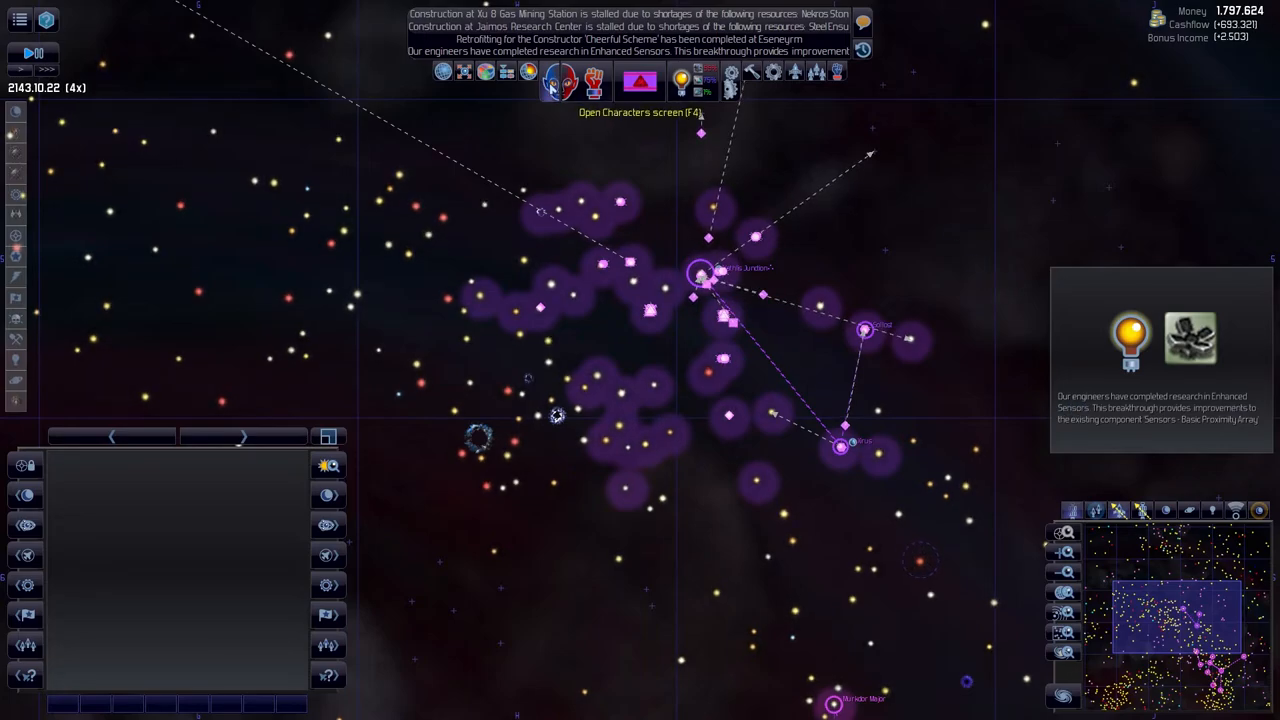
- Assign an agent to steal Energy Collection research from the Urd Beneer empire
click(552, 88)
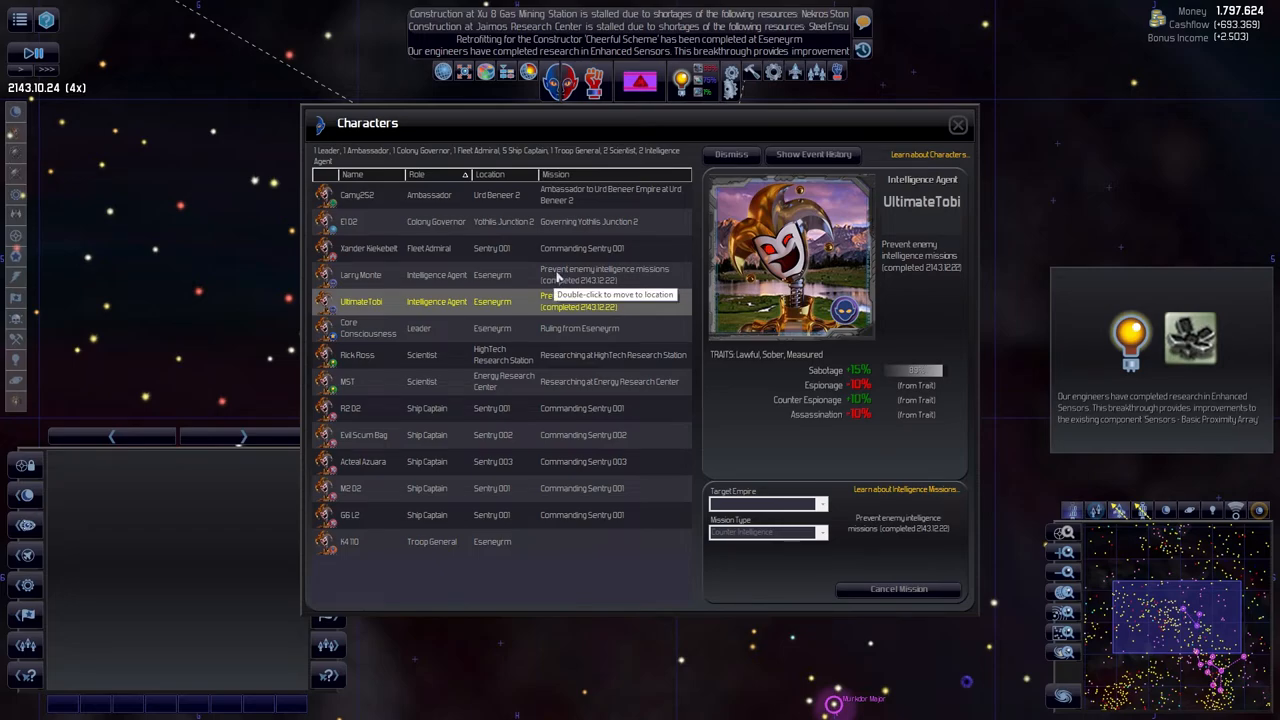
click(360, 276)
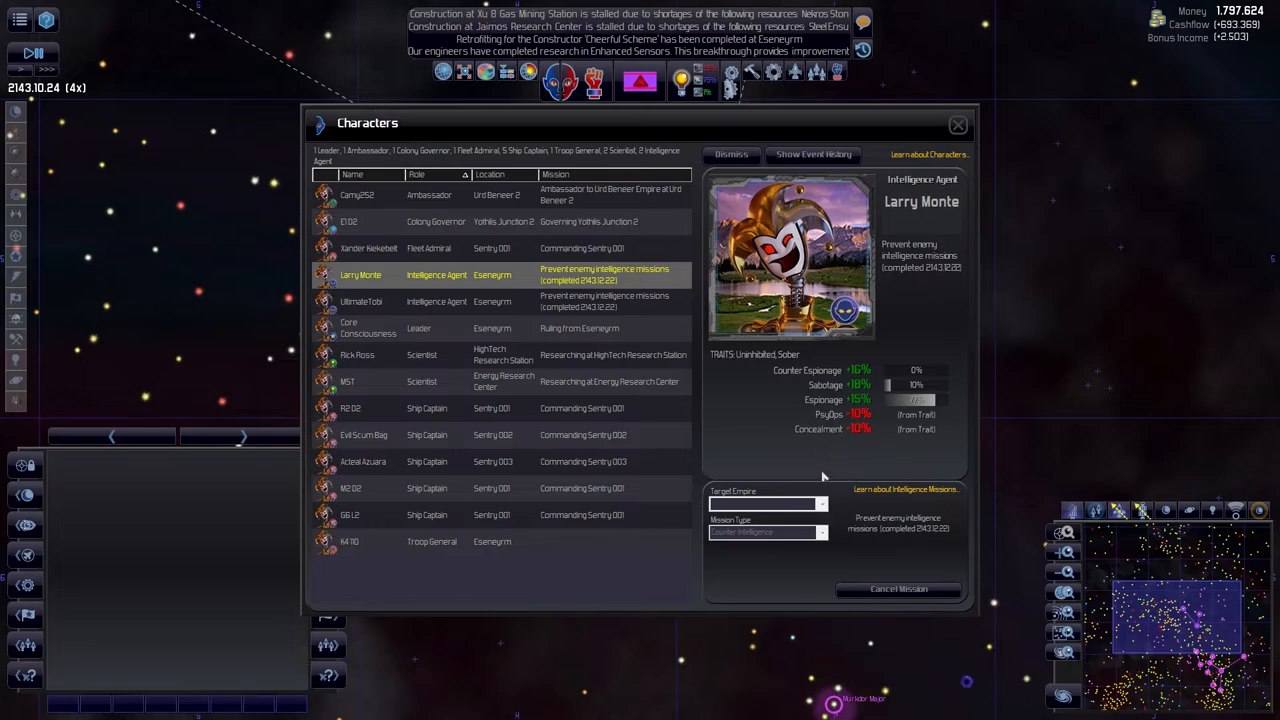
mouse_move(804, 508)
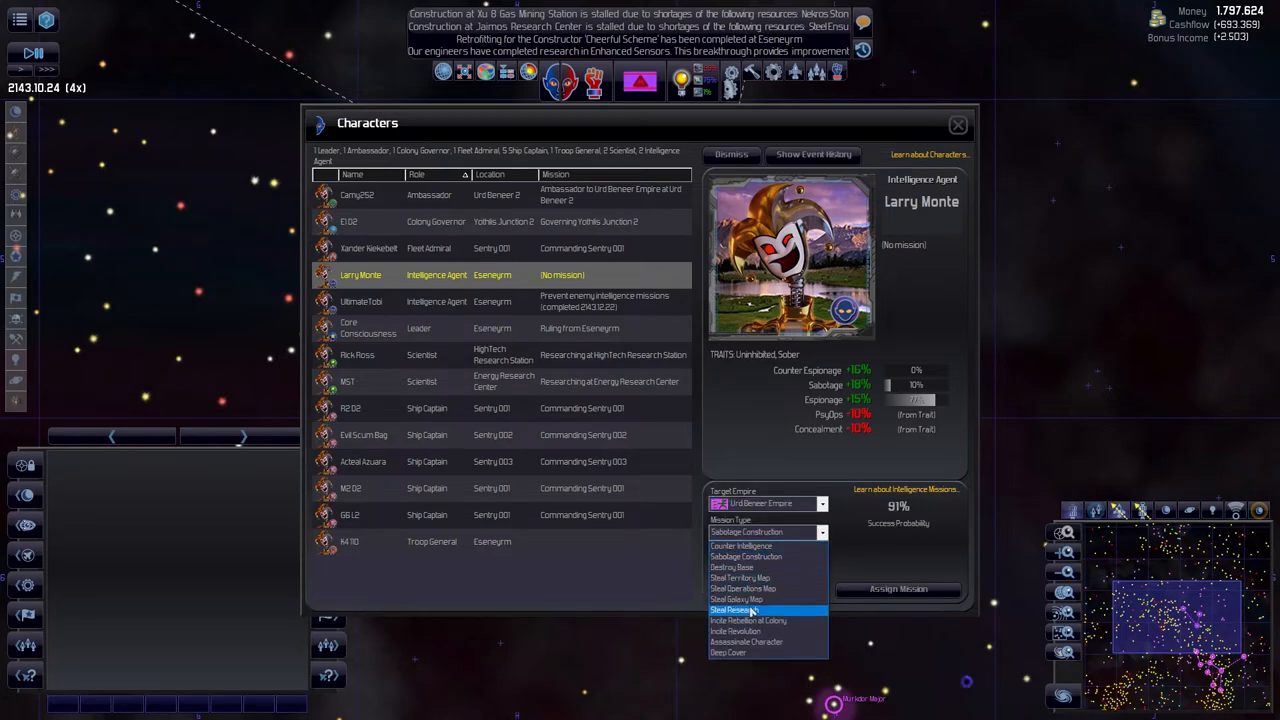
click(732, 610)
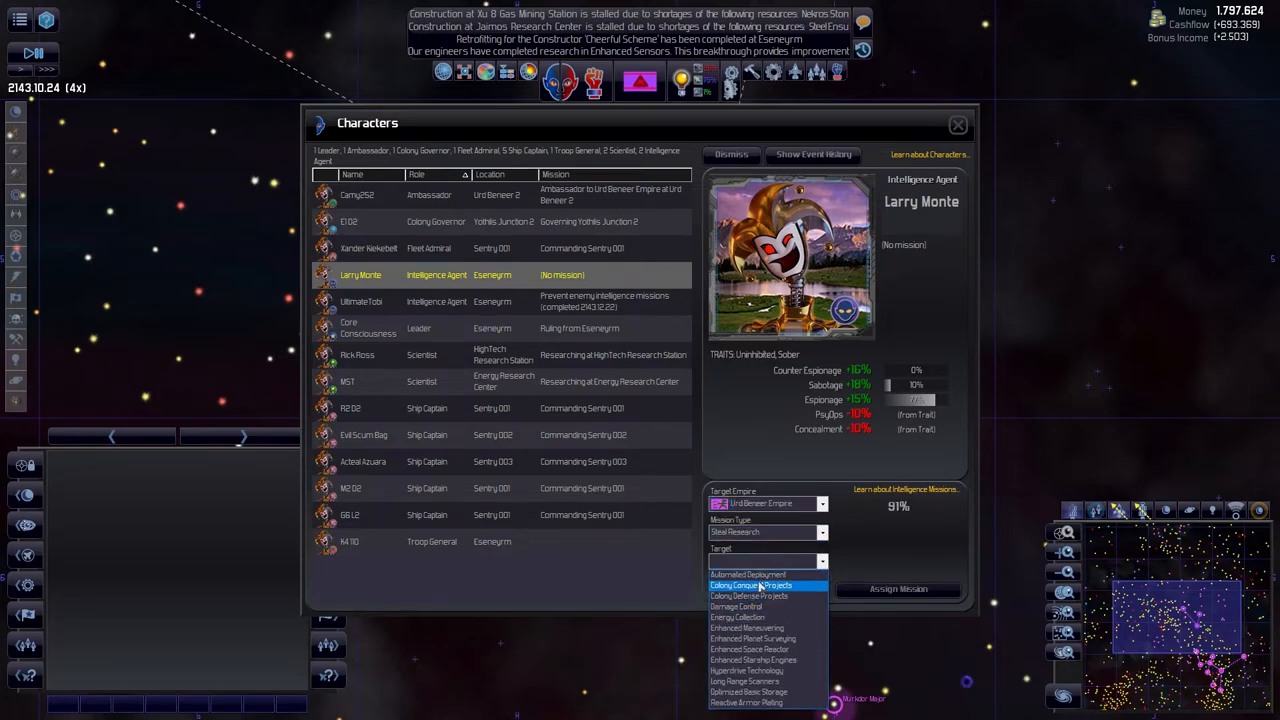
mouse_move(760, 574)
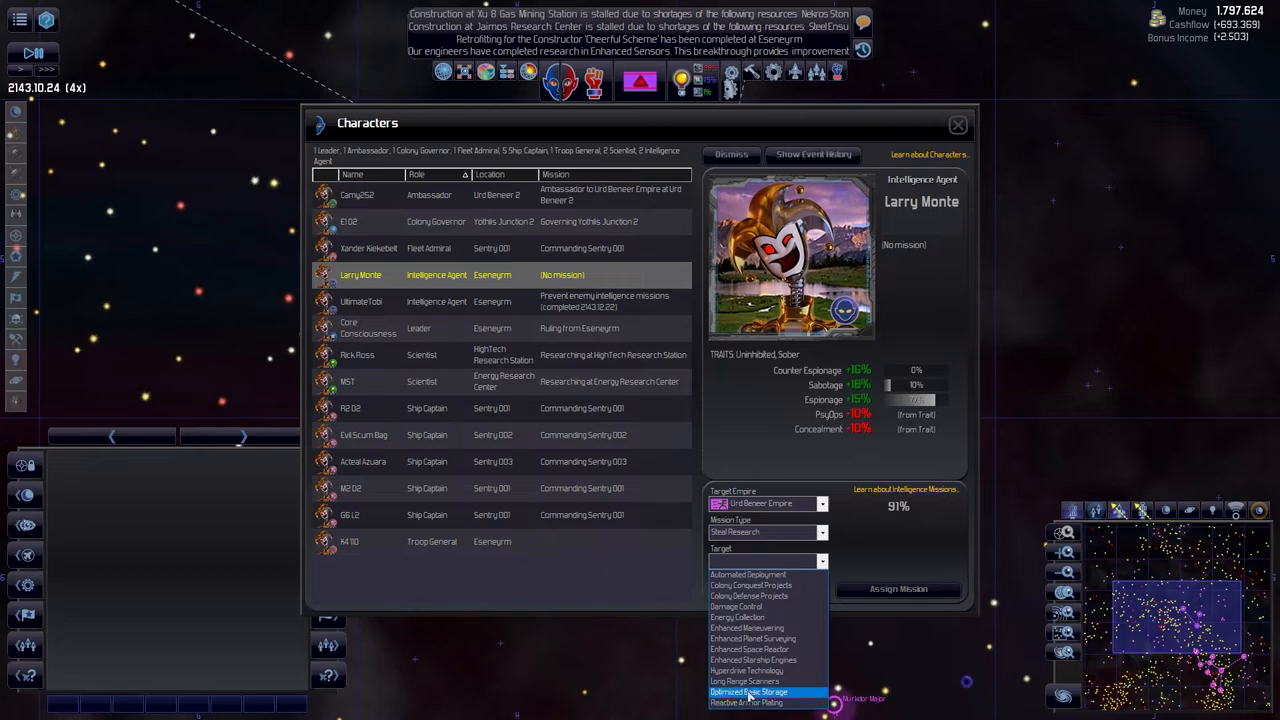
click(738, 616)
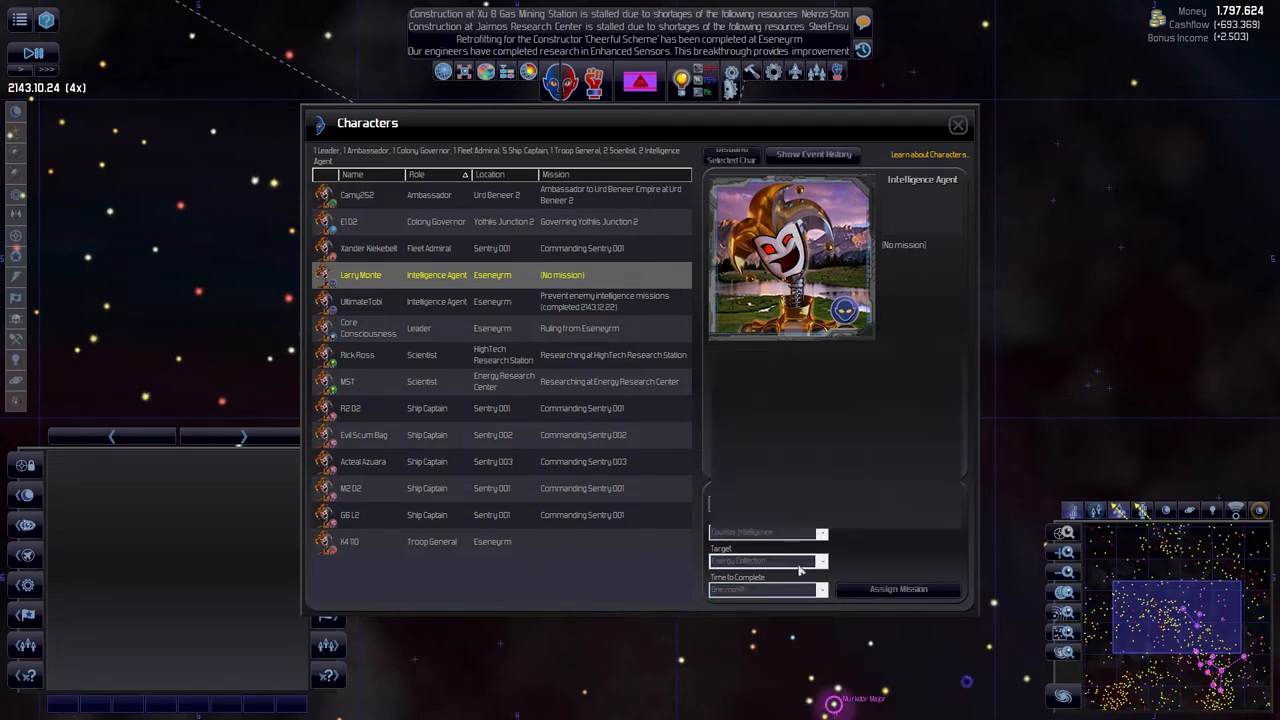
click(360, 300)
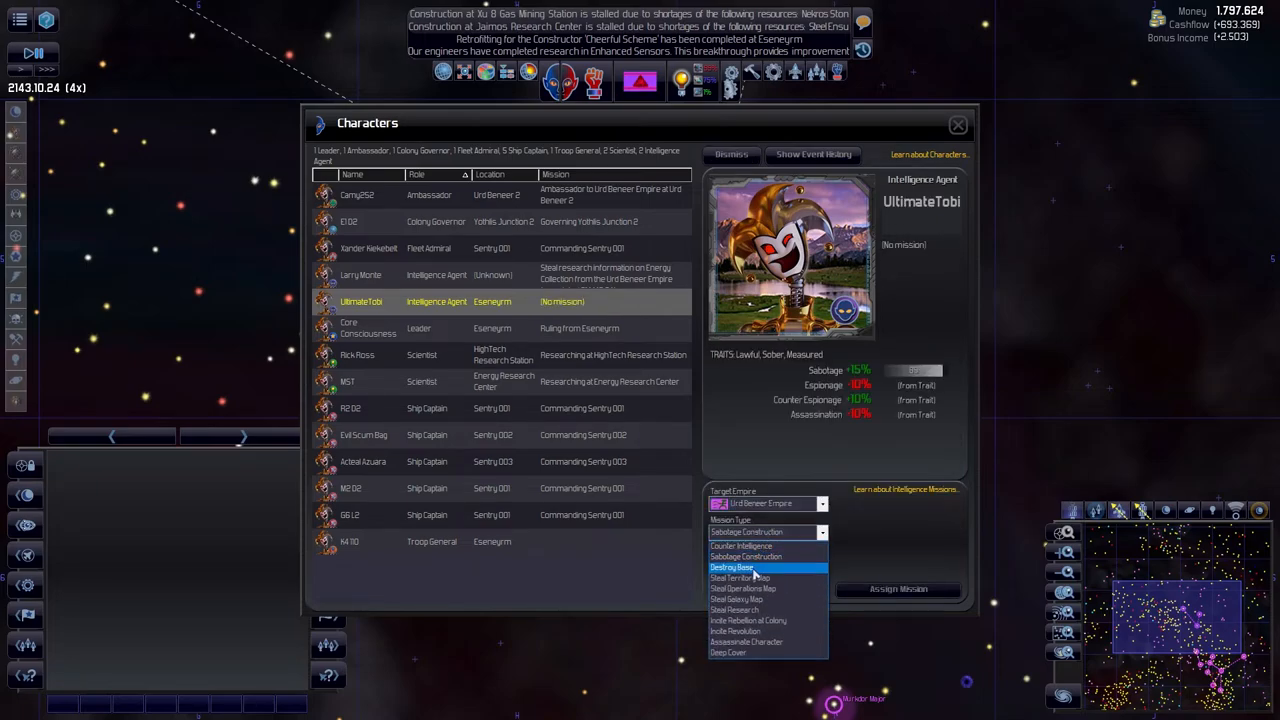
- Assign the other agent a Sabotage Construction mission with a chosen duration
click(760, 556)
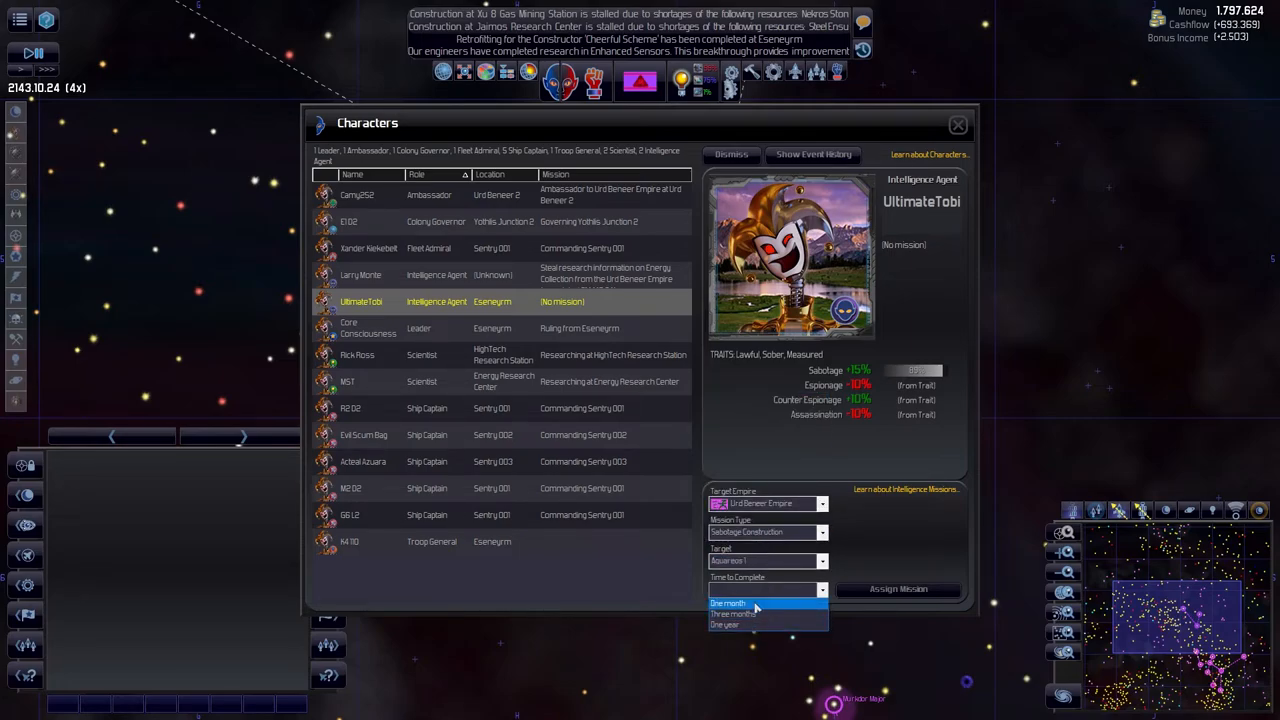
click(734, 612)
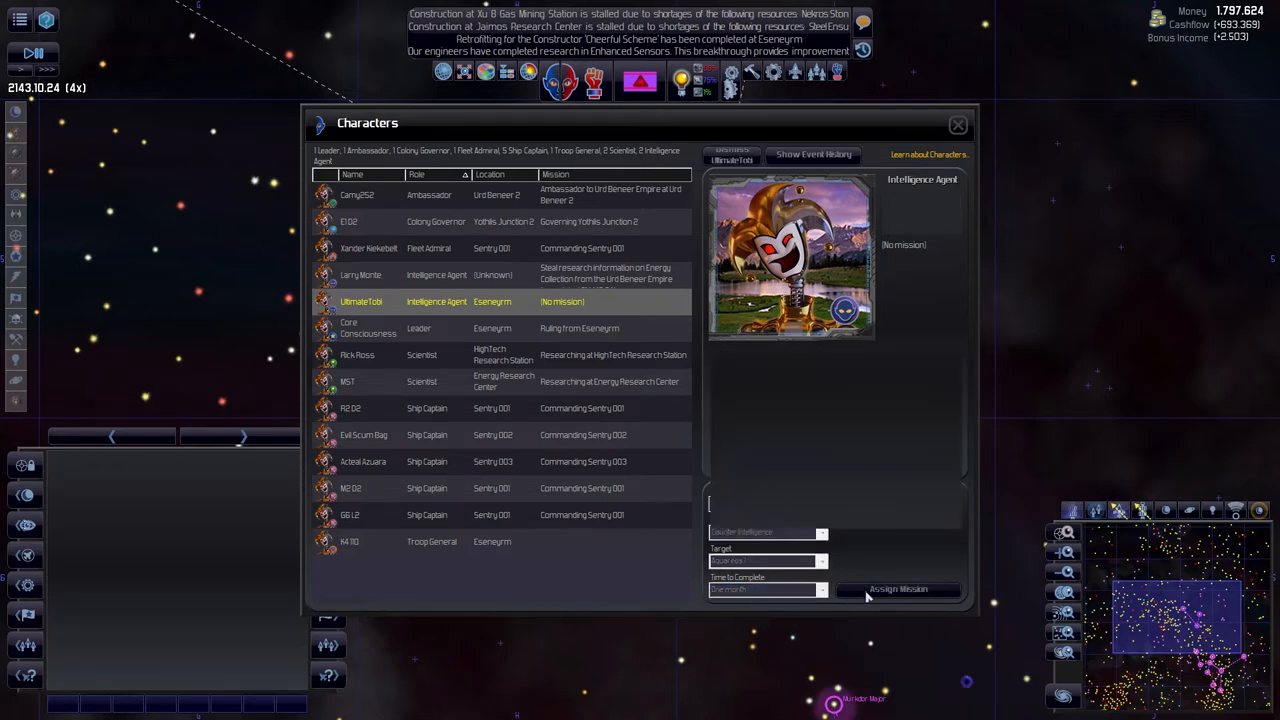
click(956, 124)
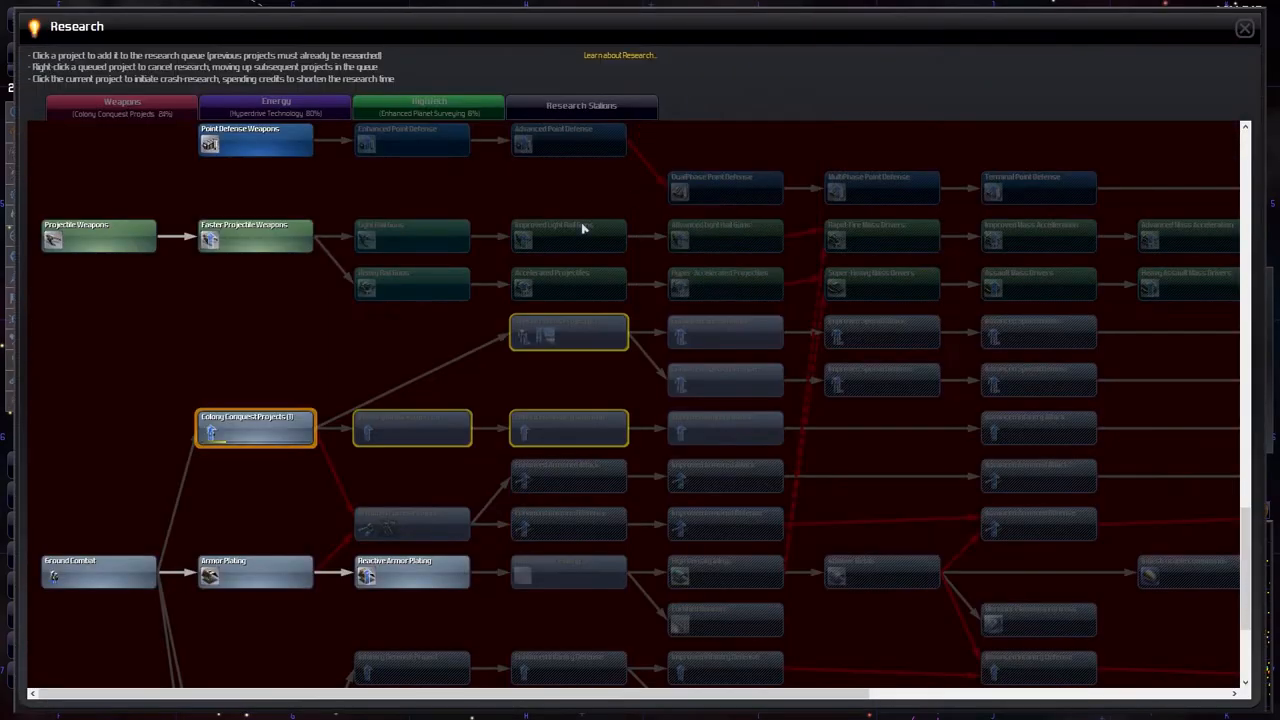
mouse_move(256, 428)
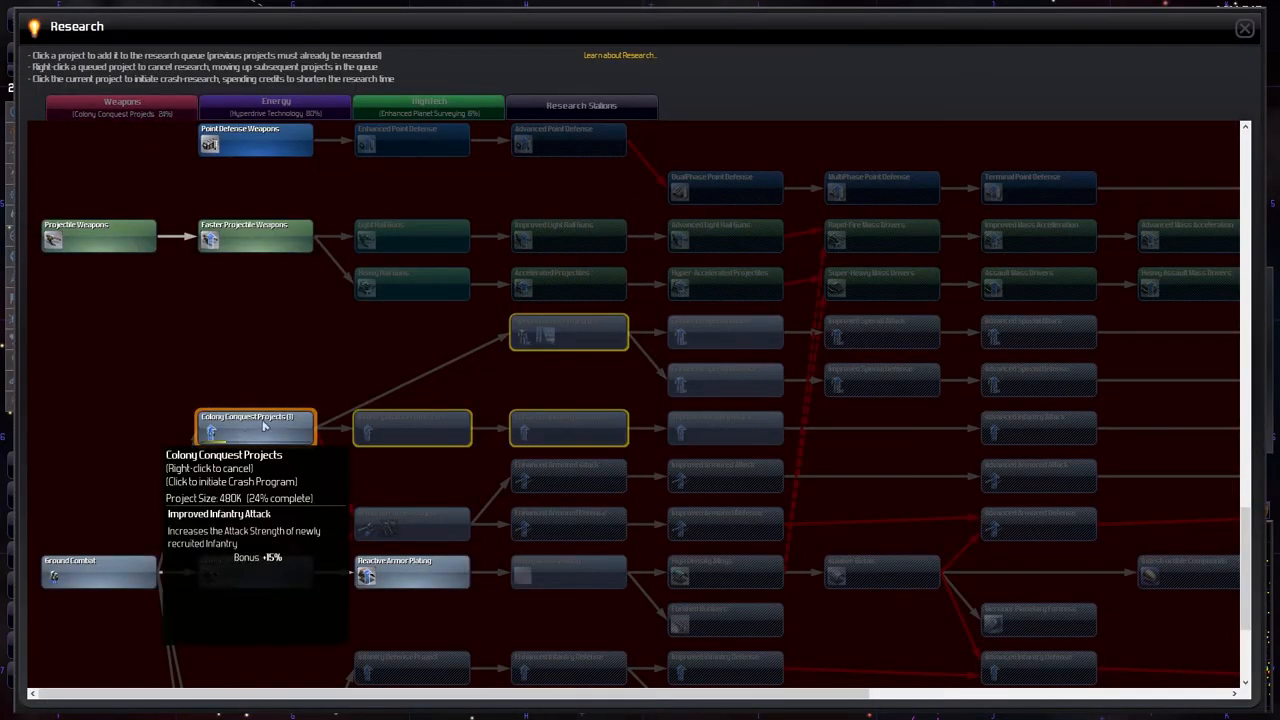
- Queue Open Trade Network, Biological Workshops and another research project across tech branches
click(276, 106)
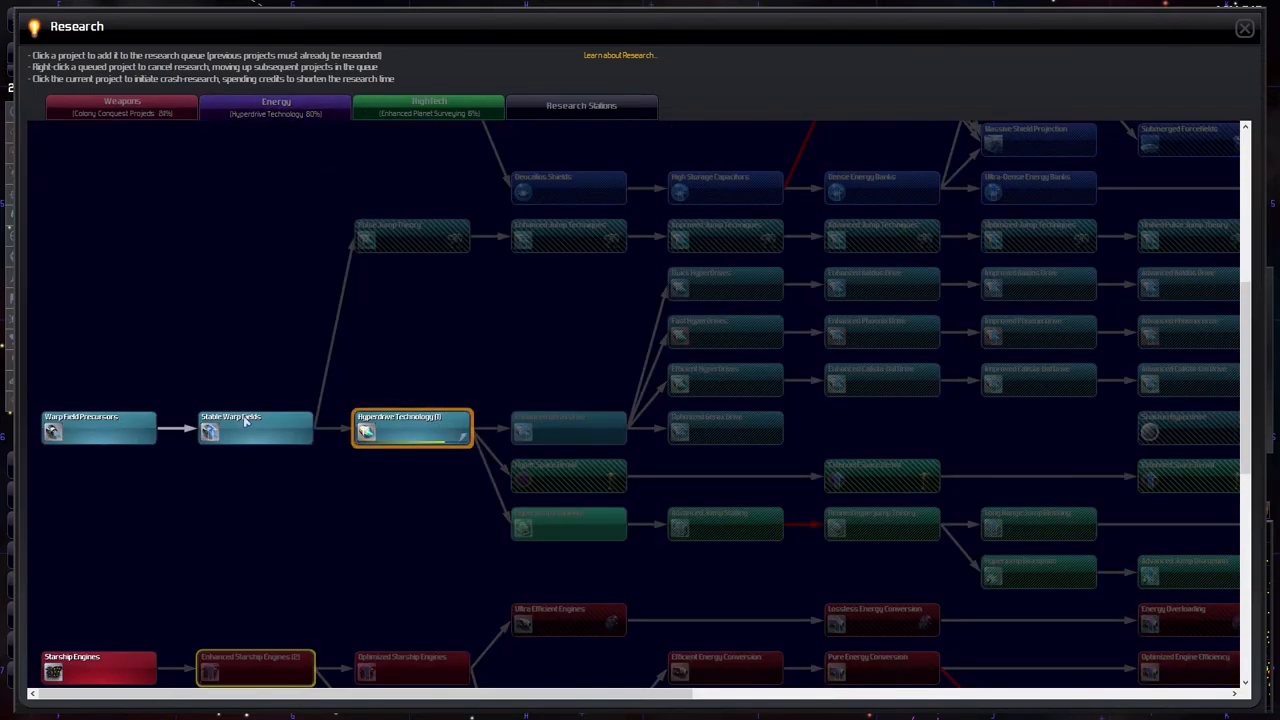
click(428, 106)
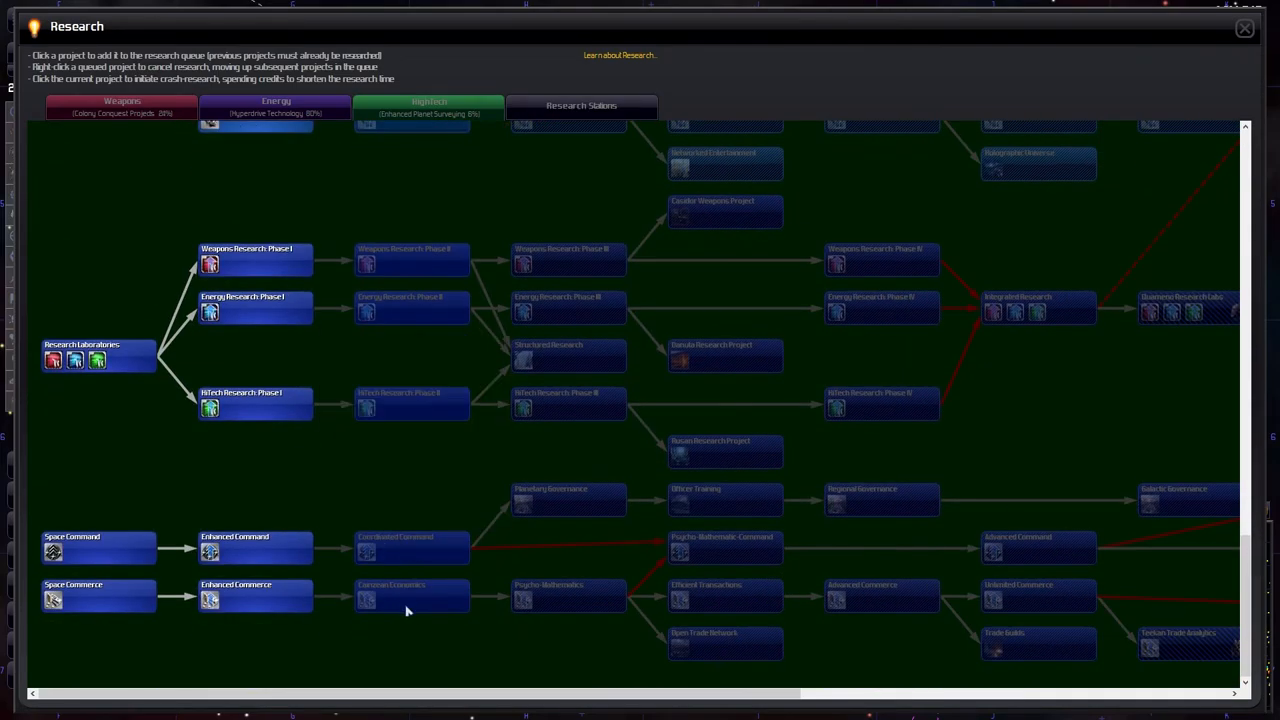
mouse_move(410, 598)
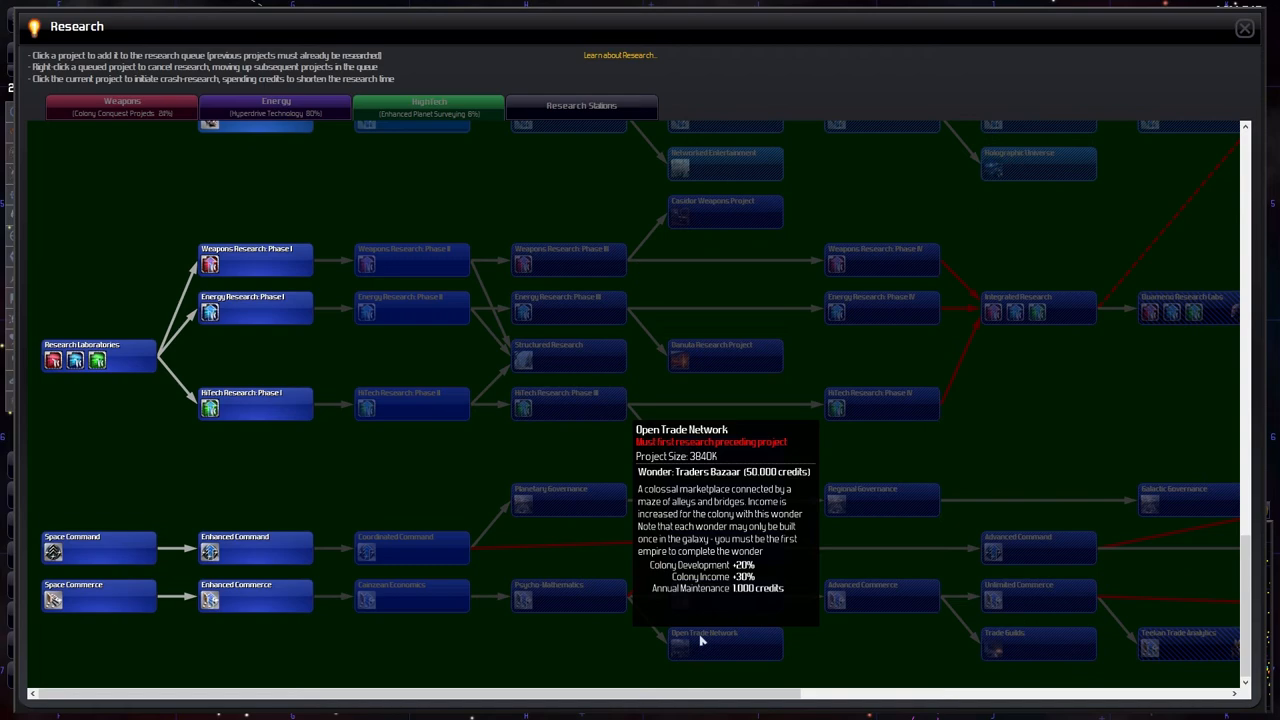
click(724, 644)
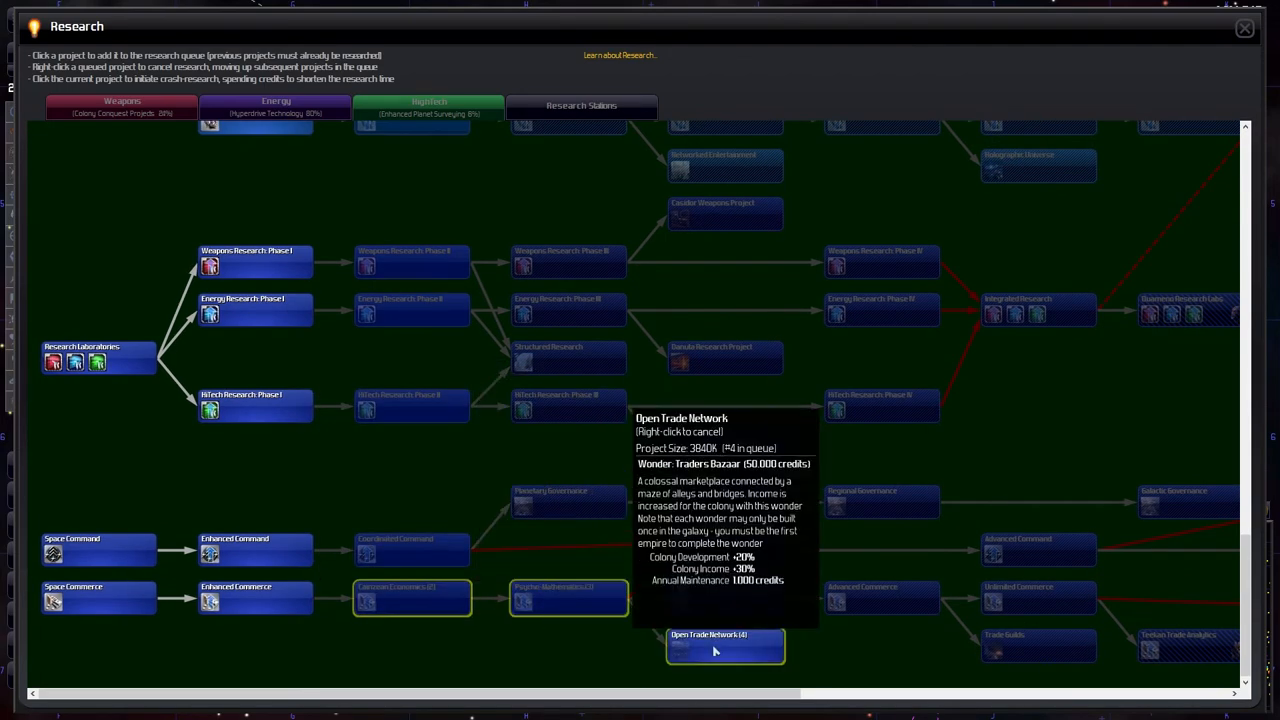
mouse_move(568, 598)
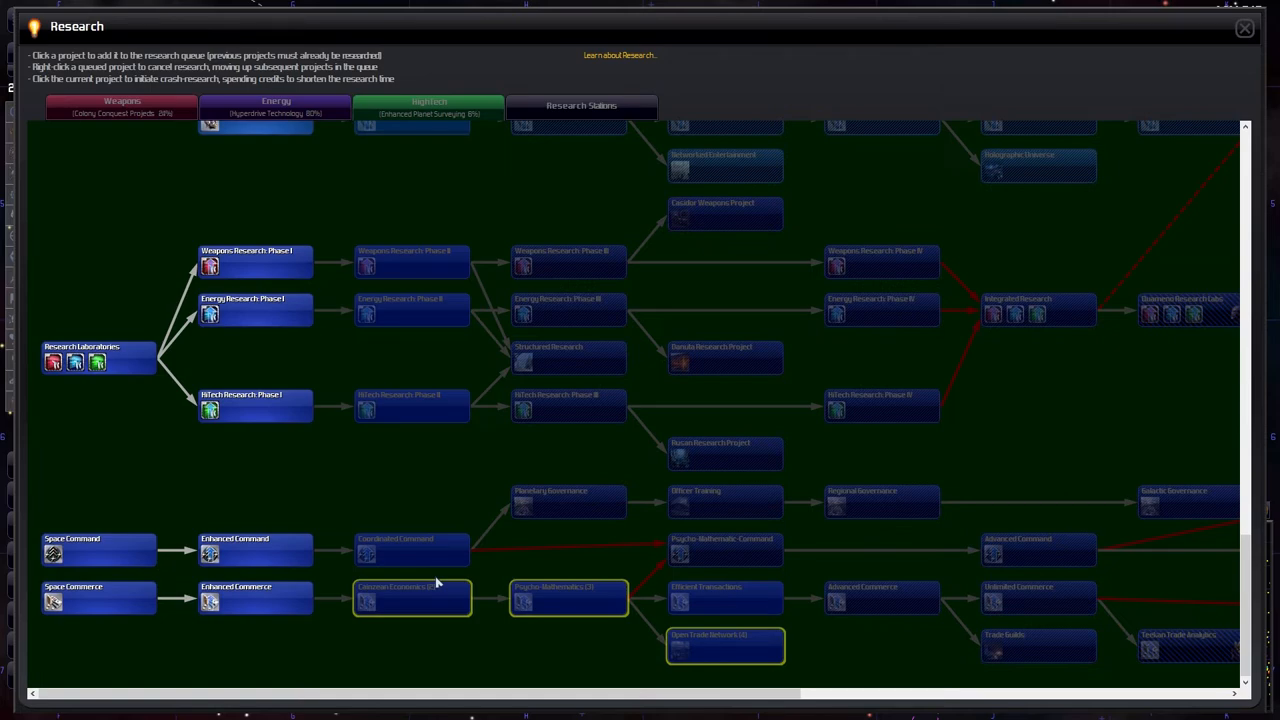
mouse_move(724, 644)
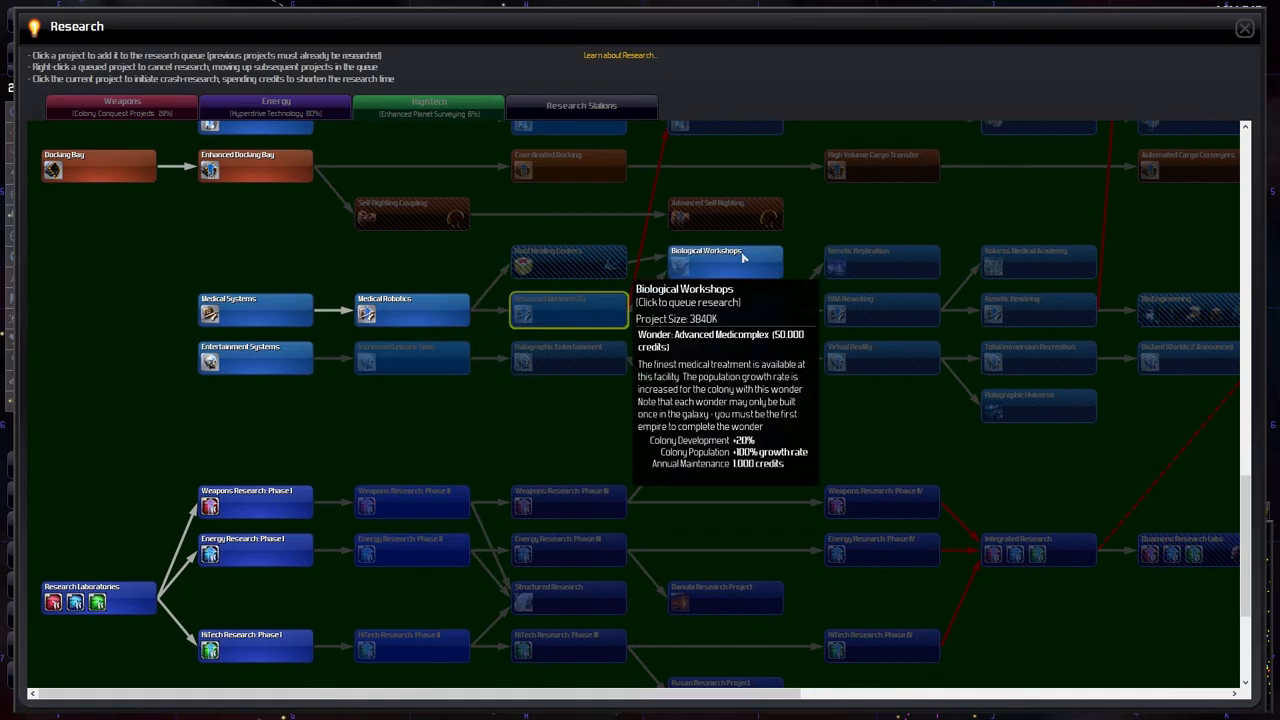
click(724, 260)
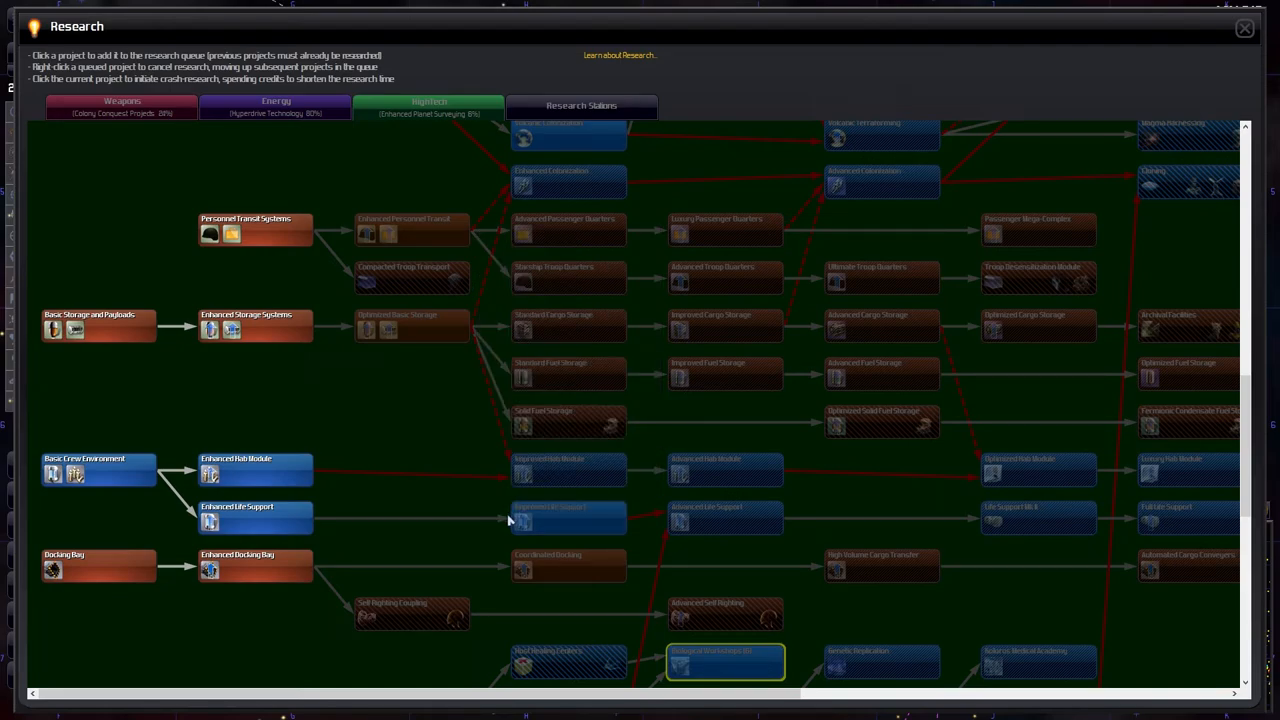
click(1244, 28)
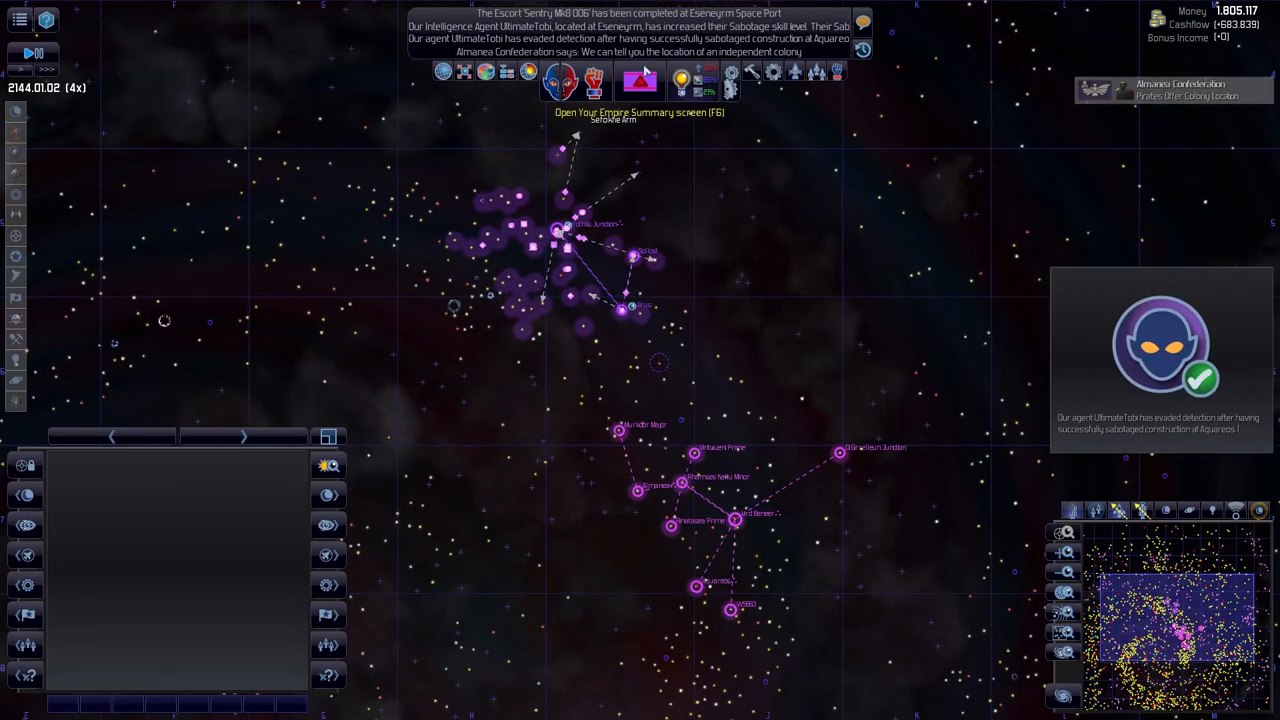
- Pause the game, read the captured-agent message, and close Messages
key(space)
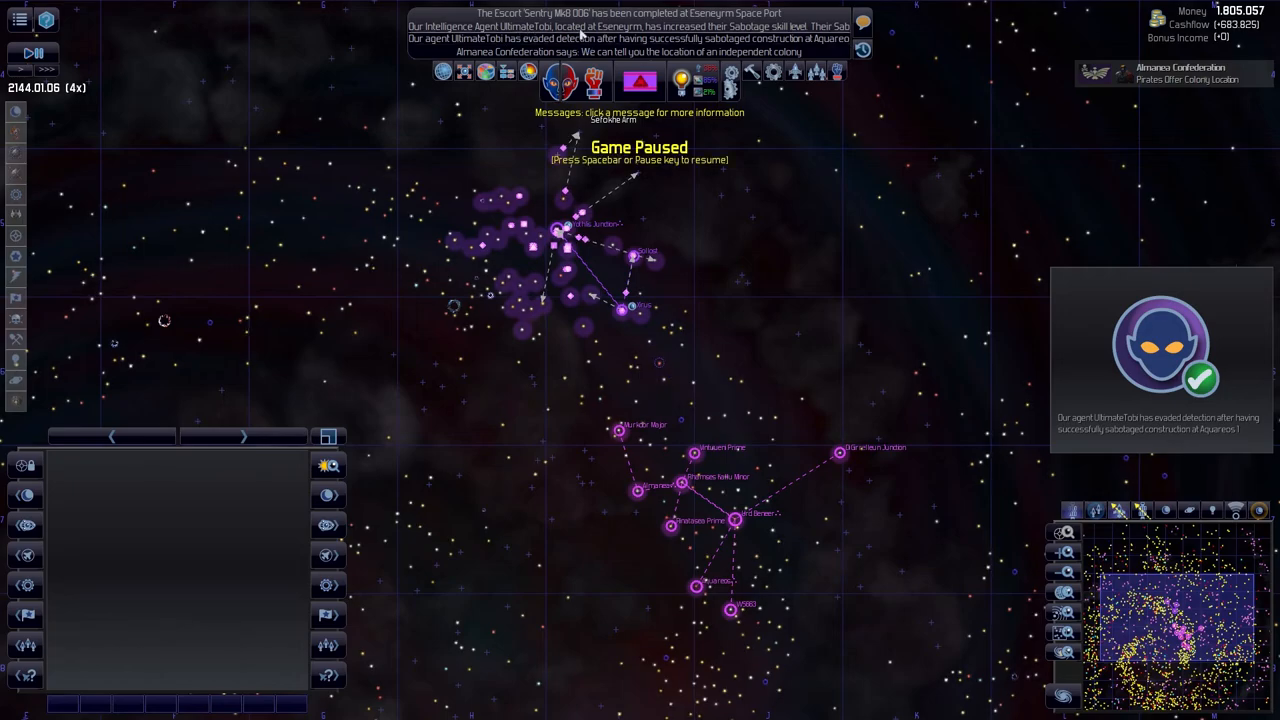
mouse_move(660, 32)
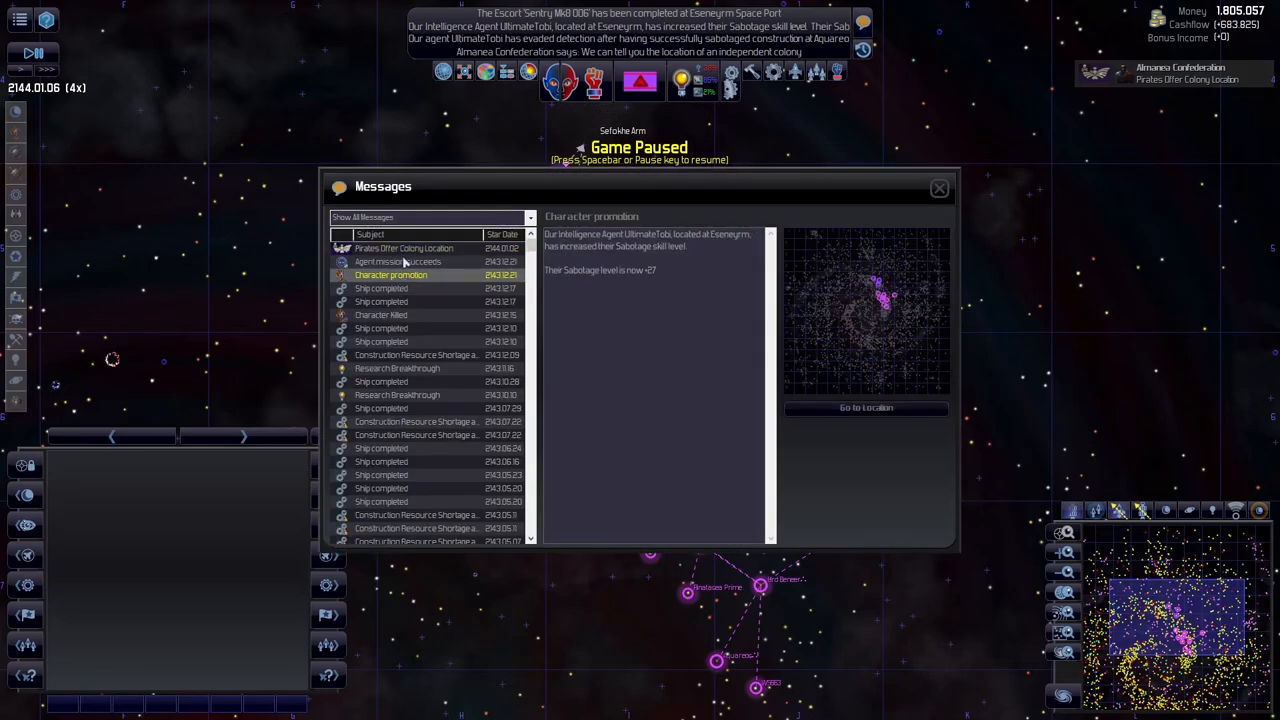
mouse_move(384, 324)
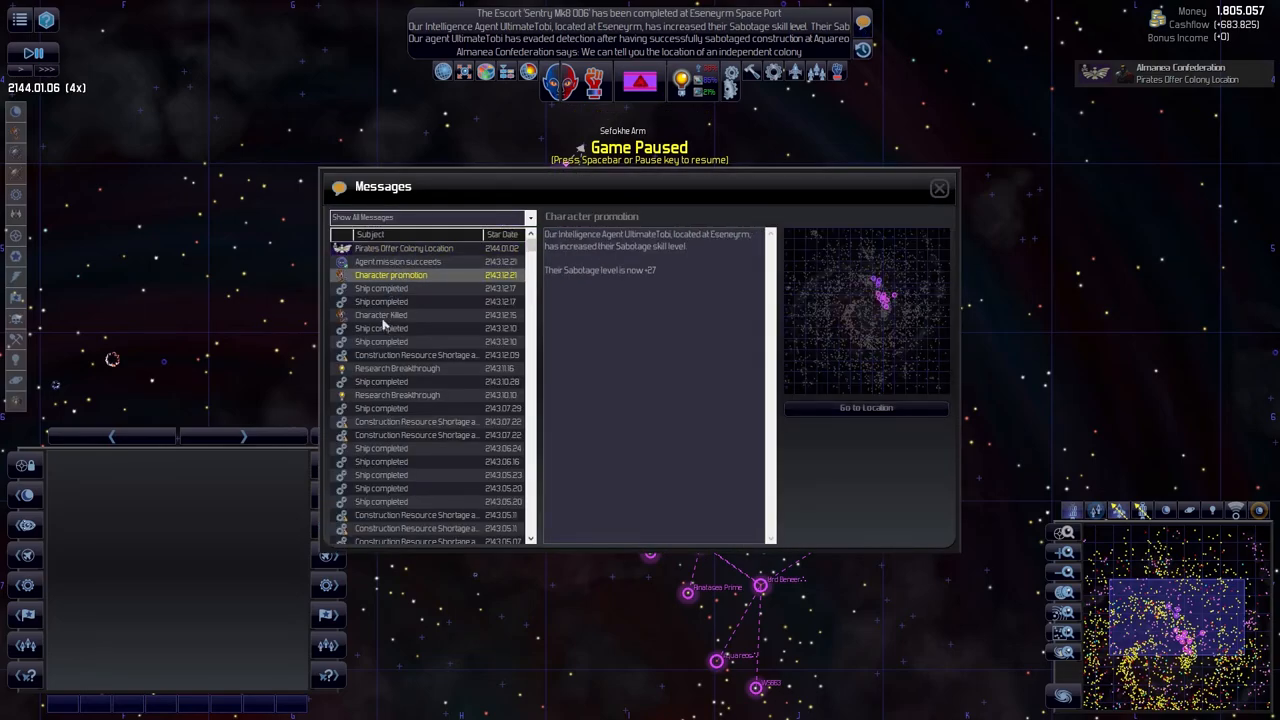
click(380, 316)
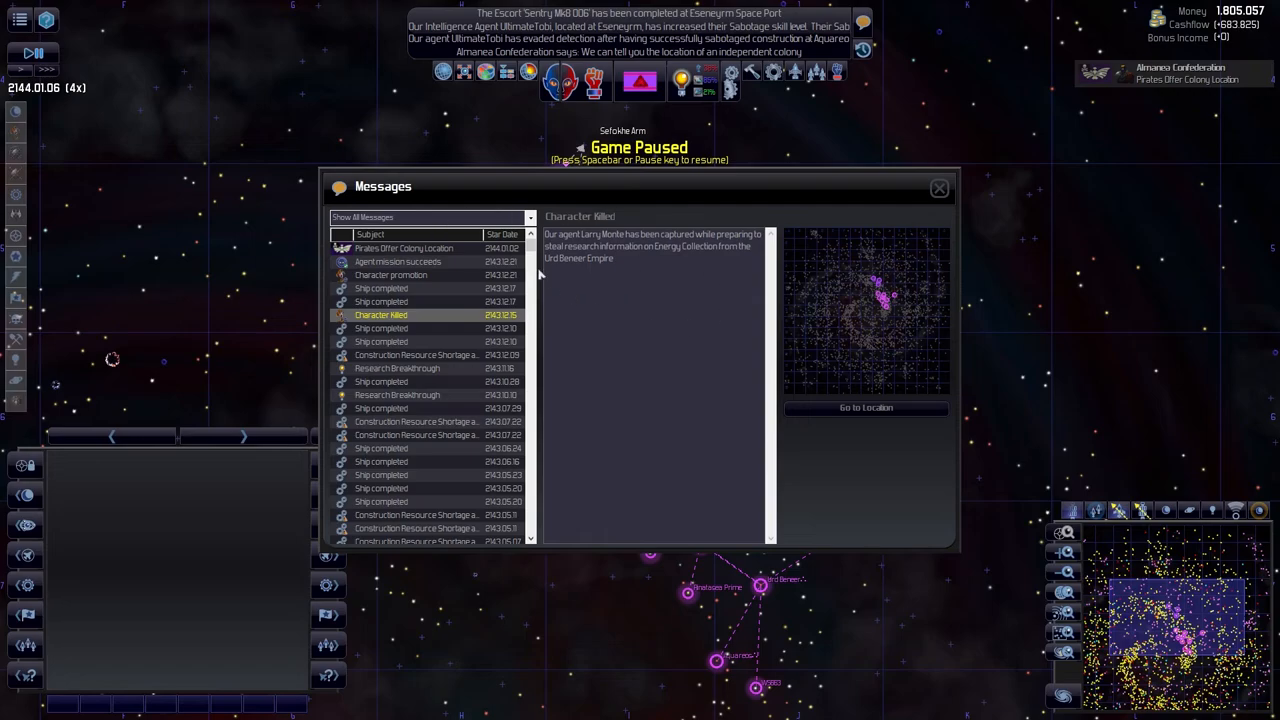
click(938, 188)
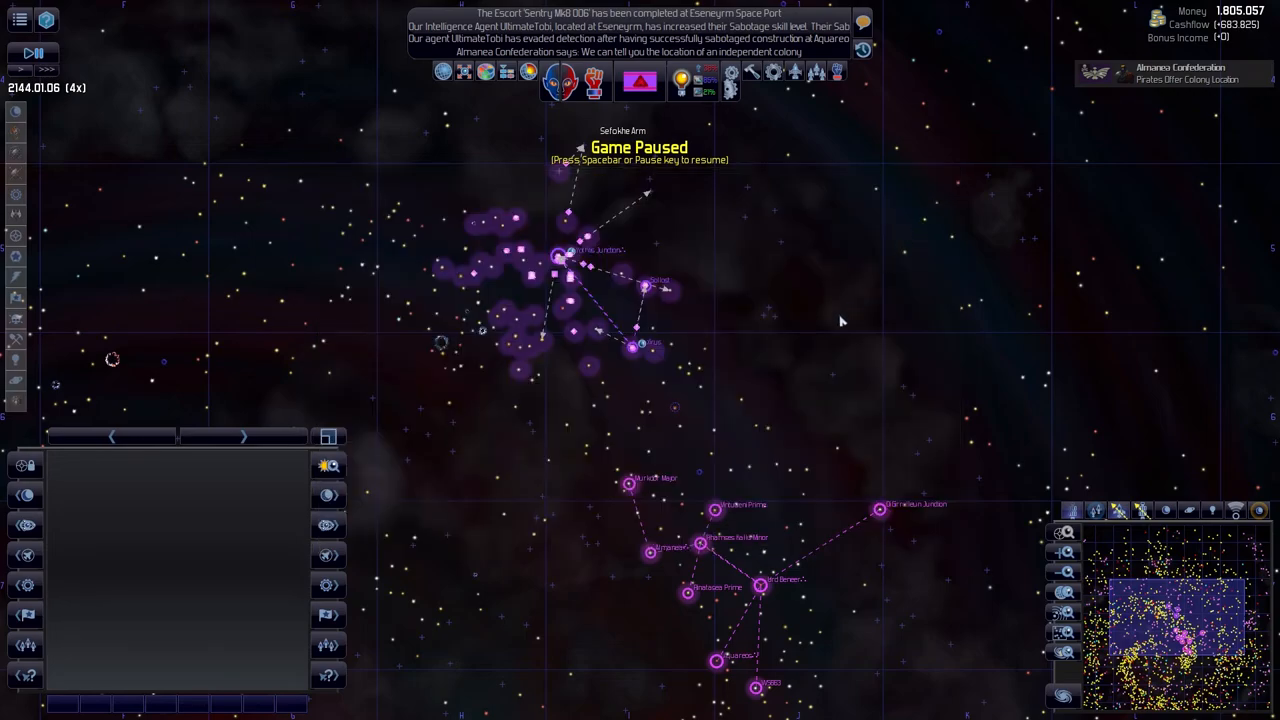
mouse_move(816, 72)
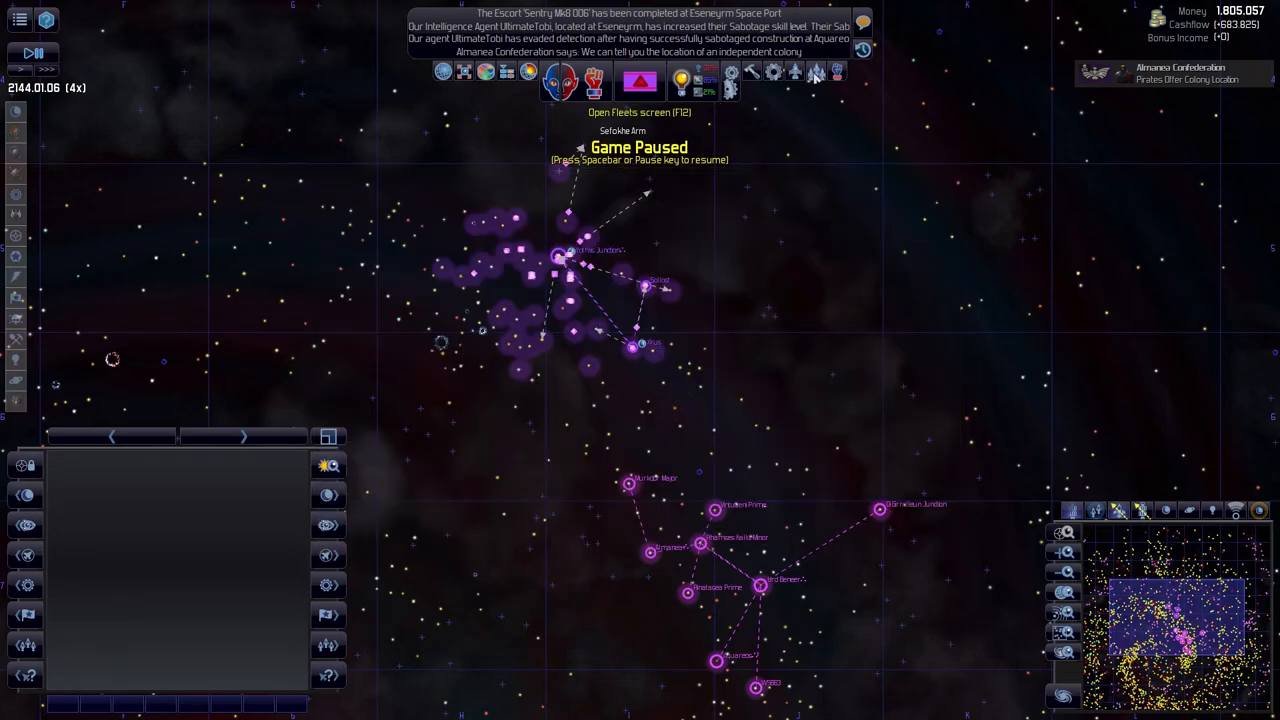
- Form a new 2nd Fleet from the Eagle destroyers in Ships and Bases
click(816, 72)
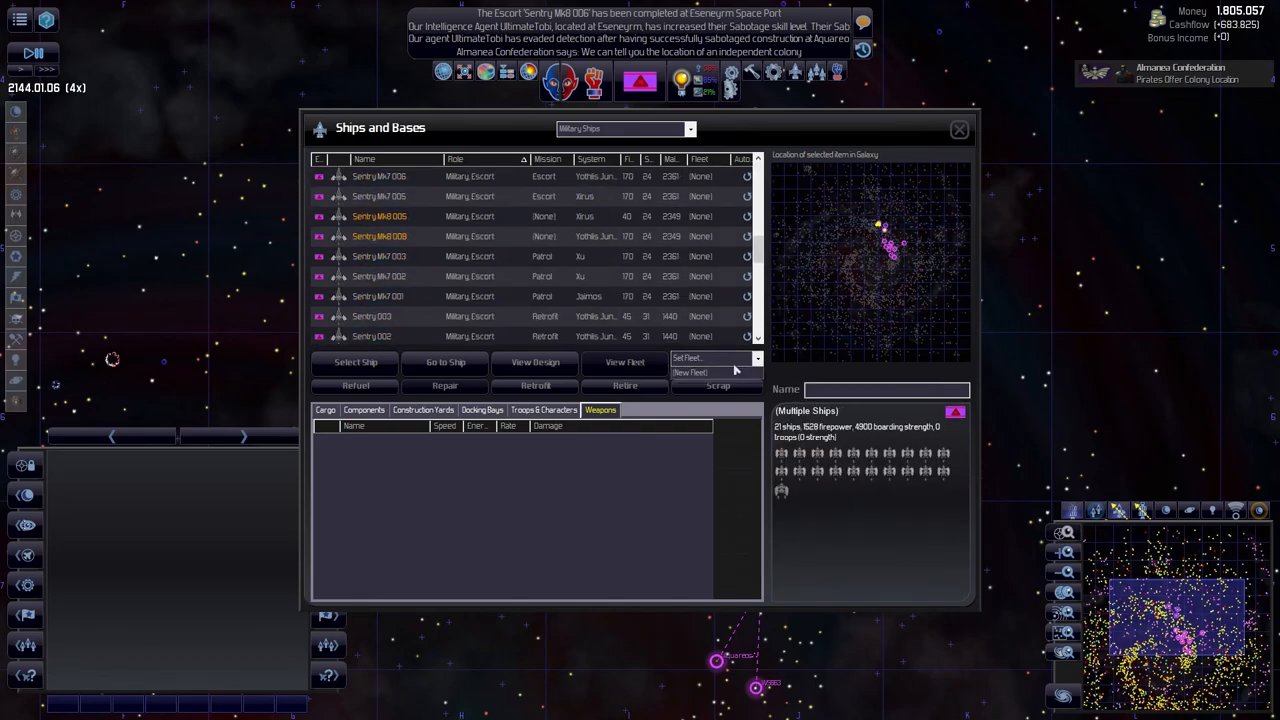
click(716, 358)
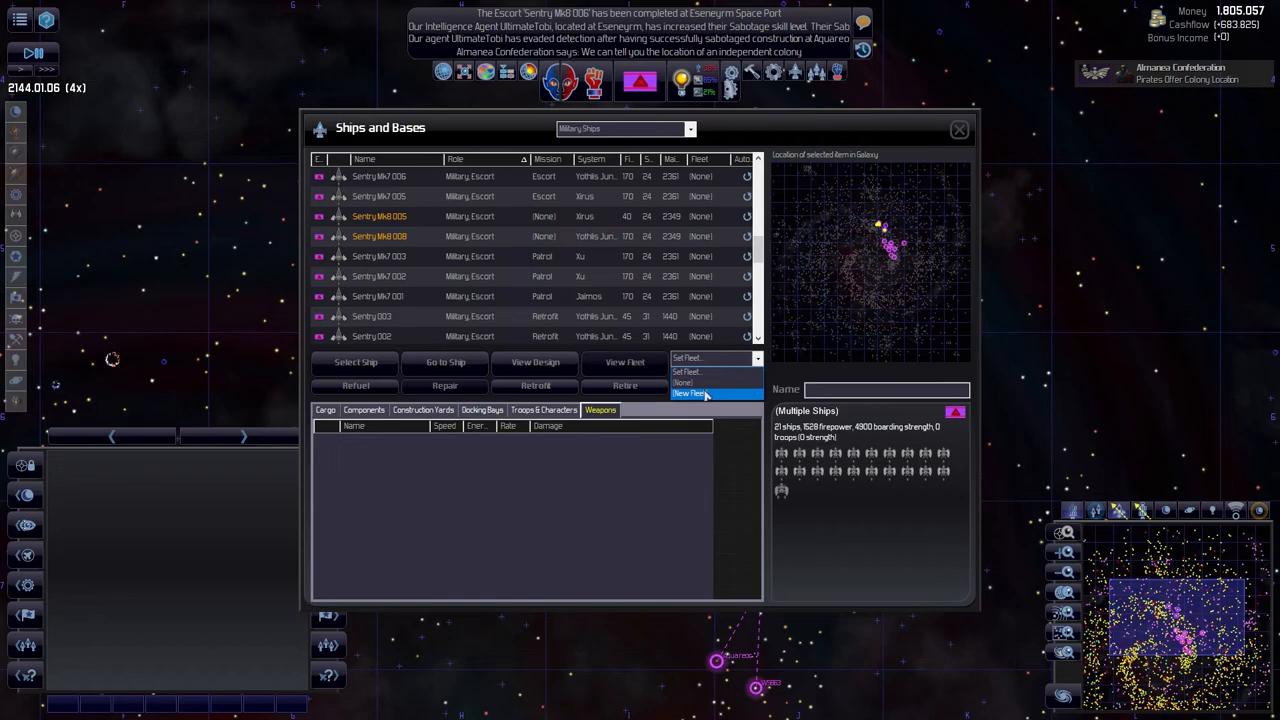
click(704, 392)
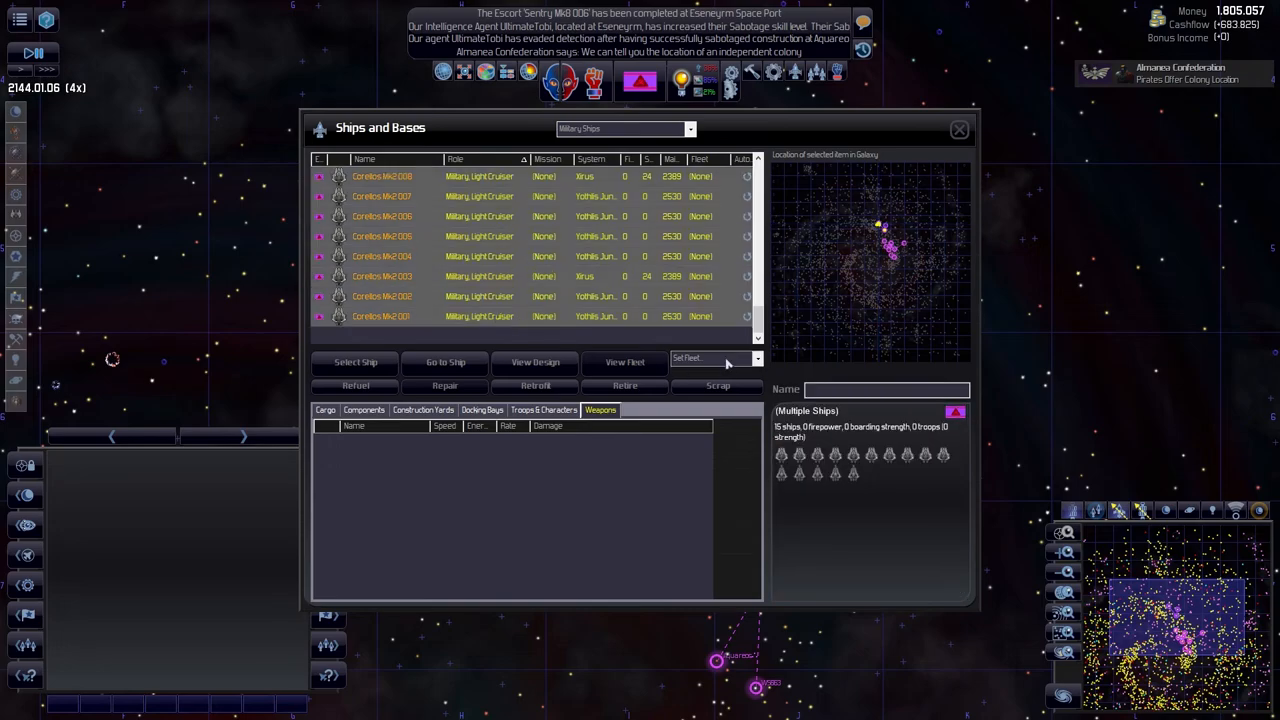
click(710, 358)
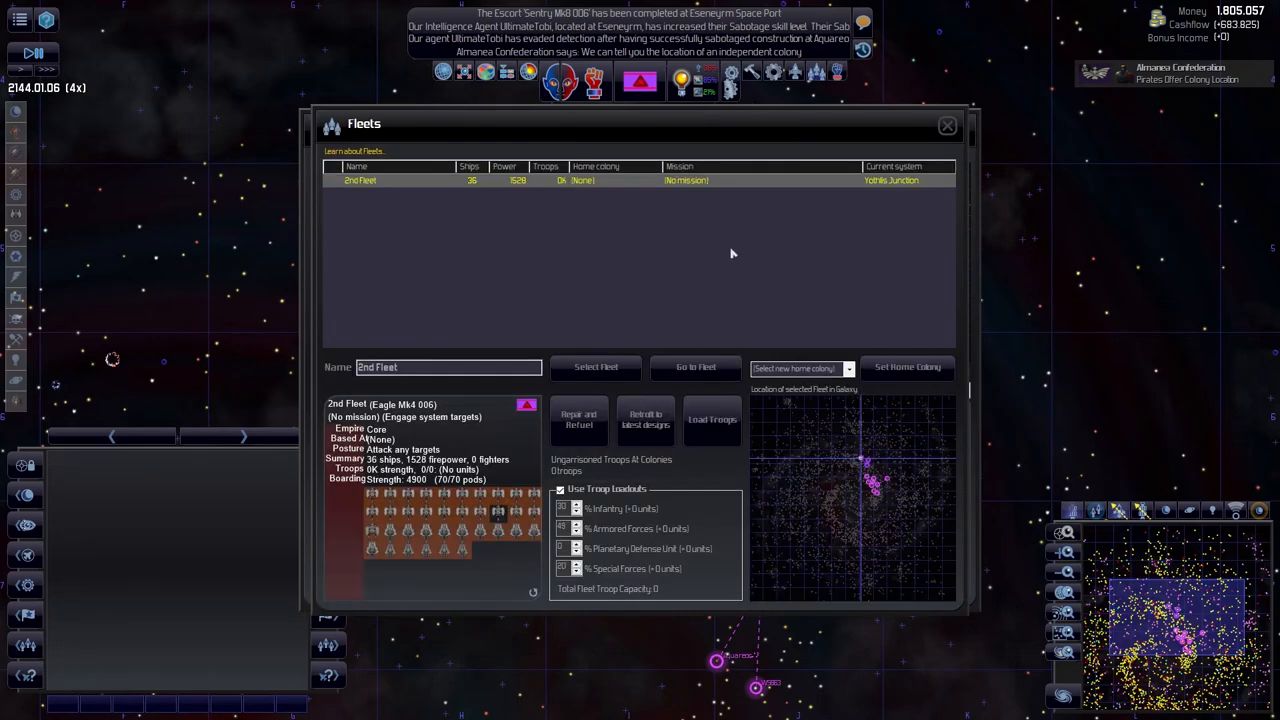
mouse_move(528, 206)
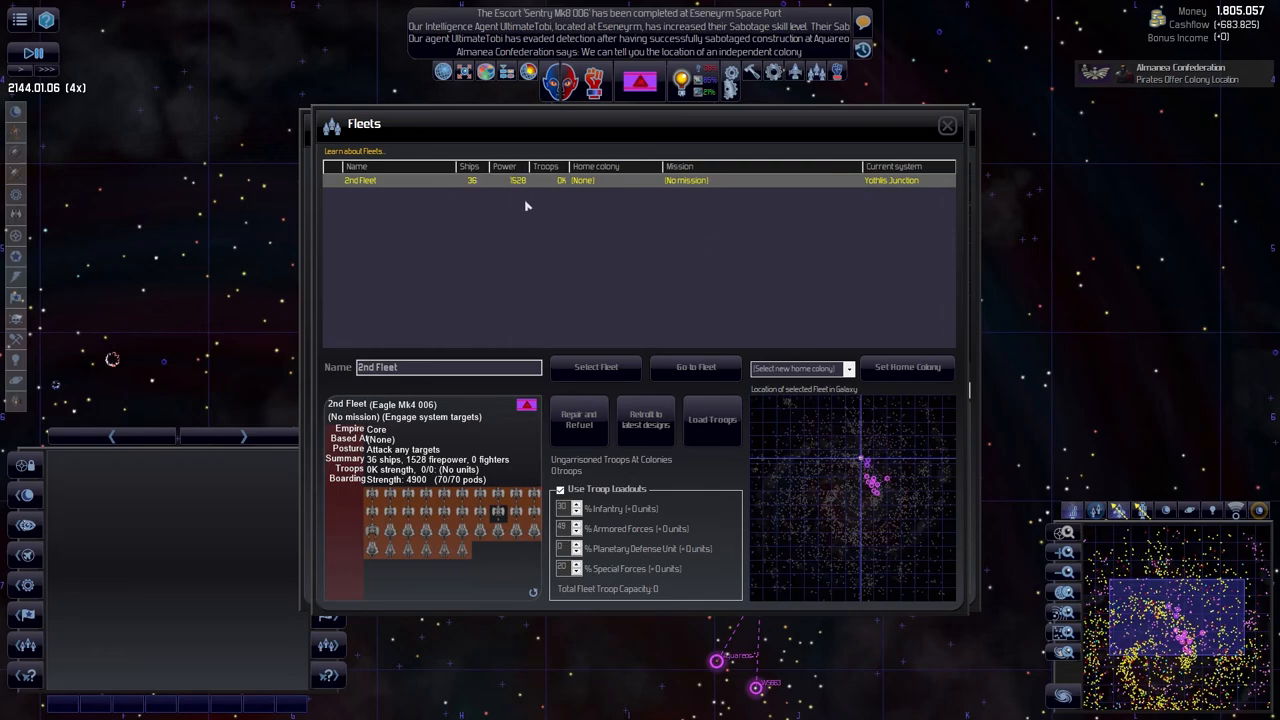
mouse_move(408, 488)
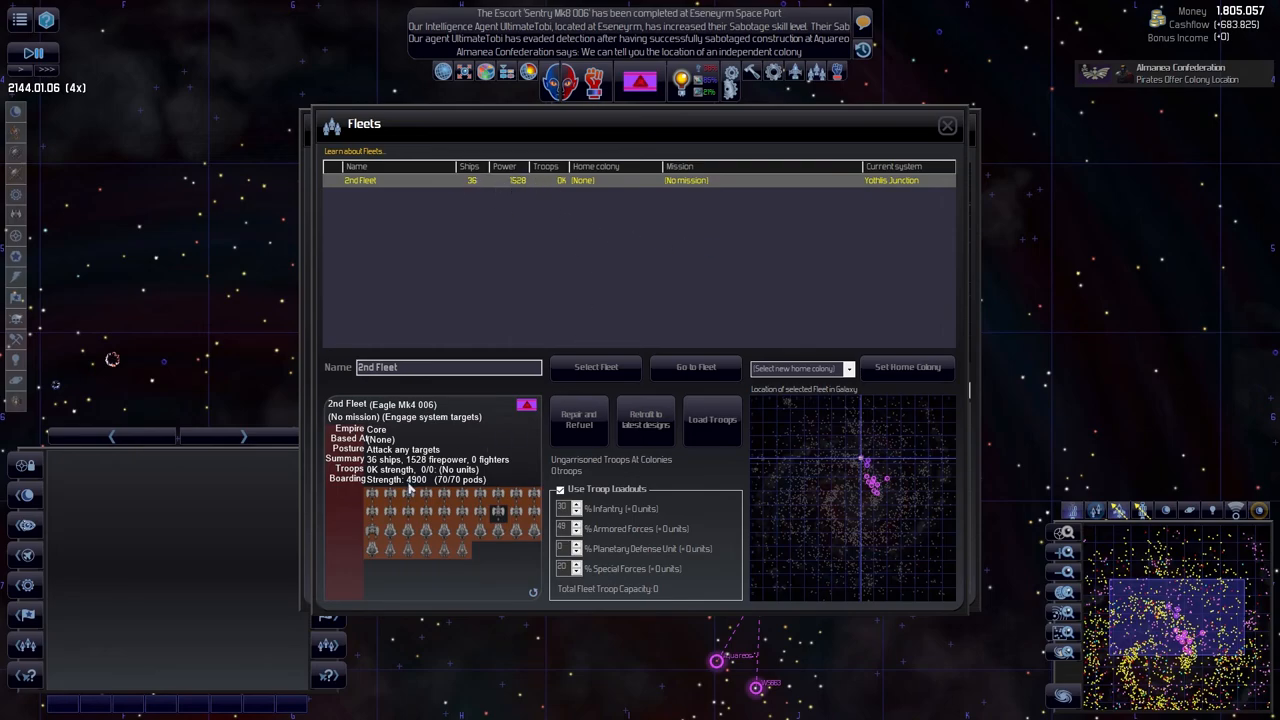
mouse_move(496, 514)
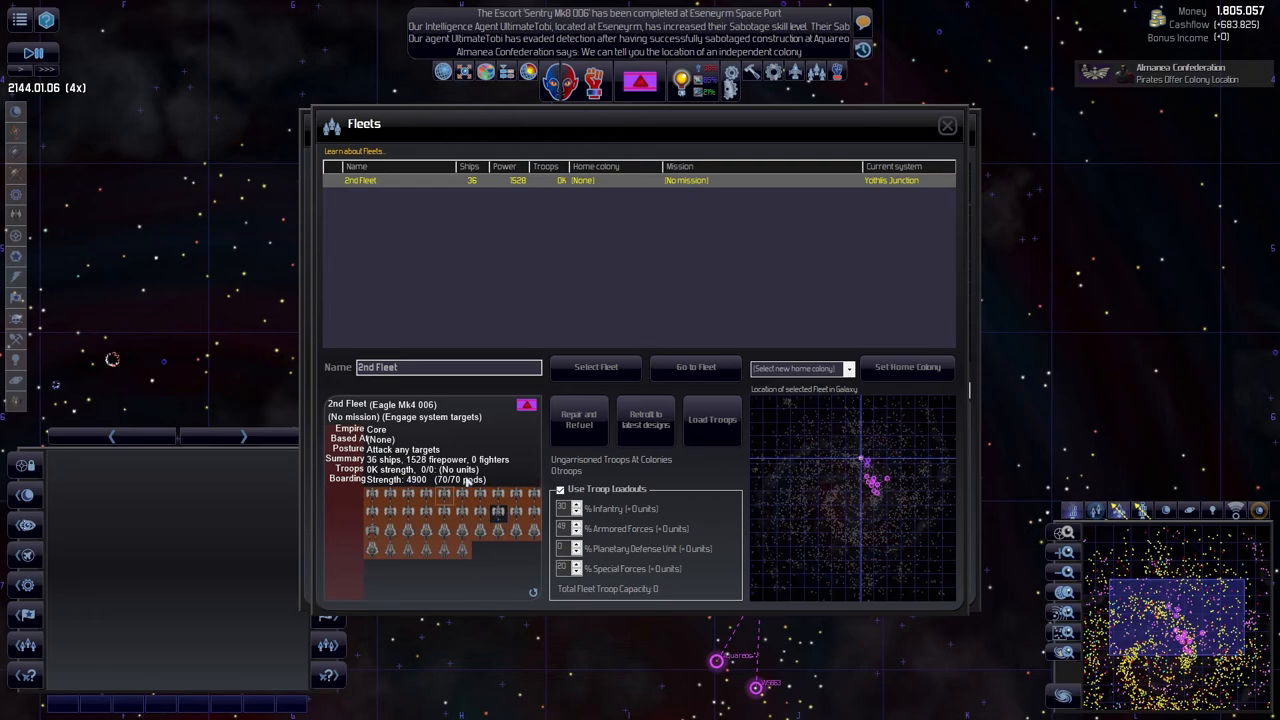
mouse_move(450, 482)
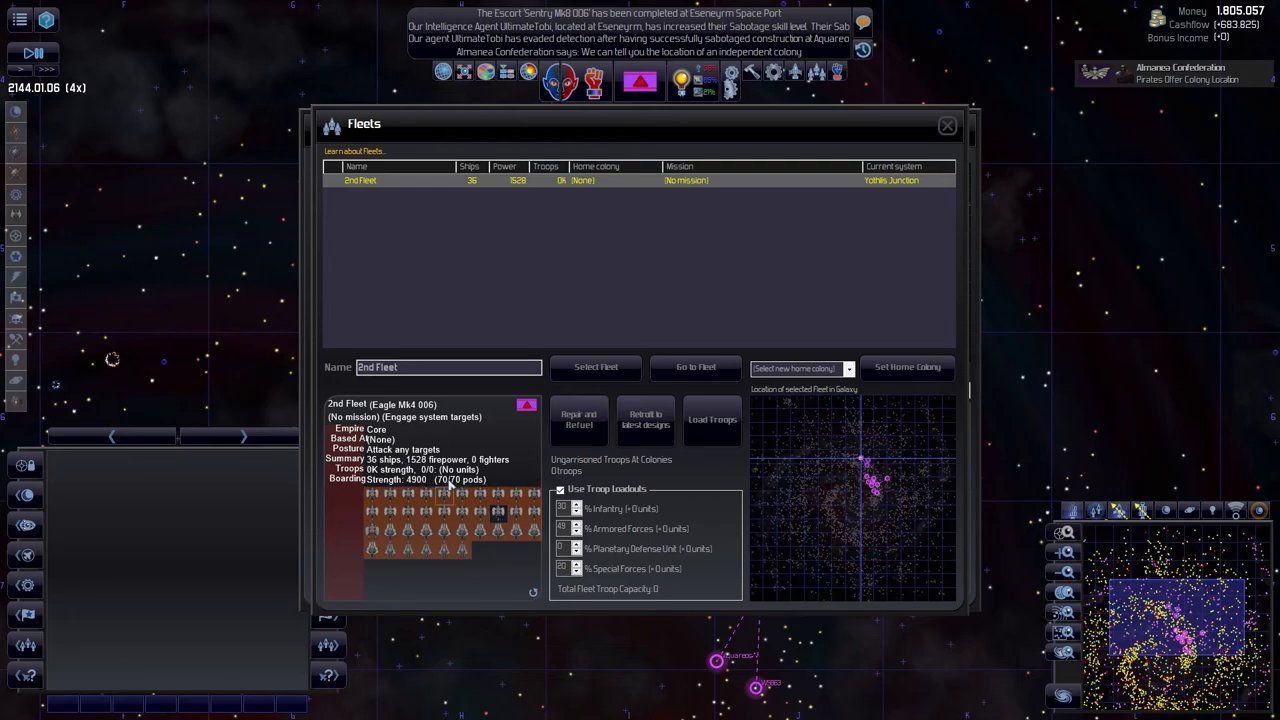
mouse_move(380, 488)
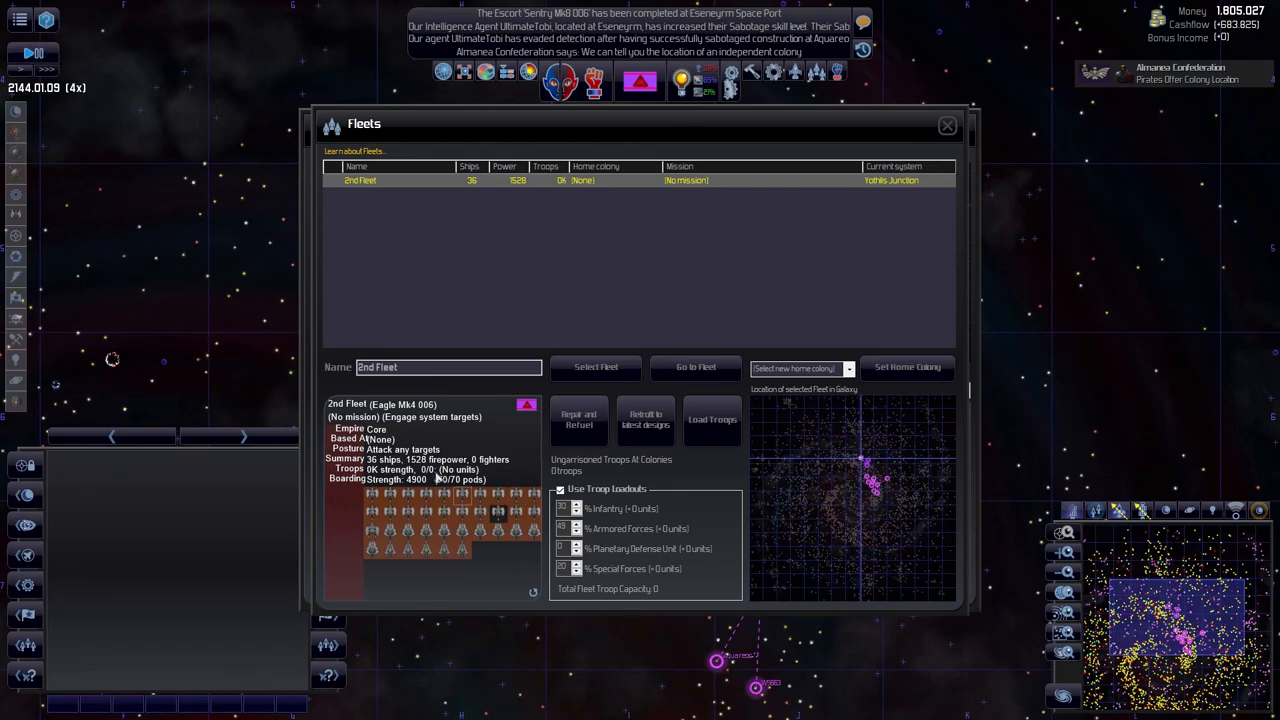
mouse_move(528, 470)
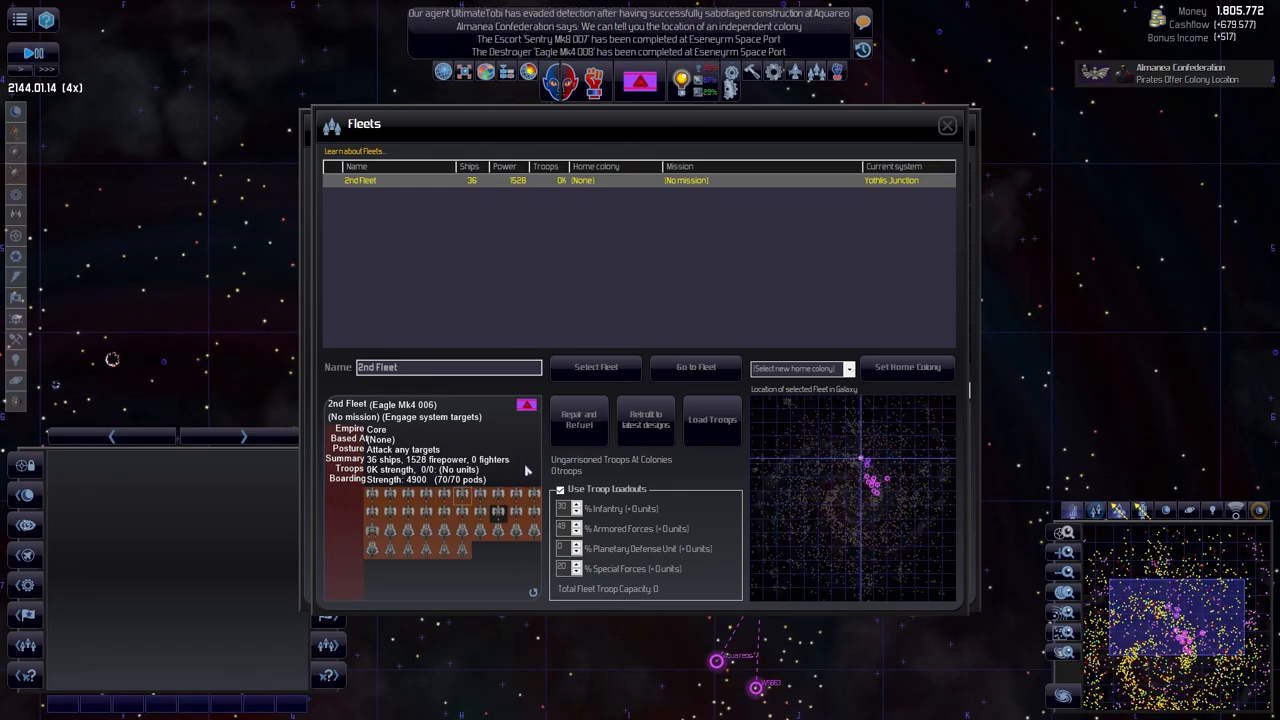
mouse_move(590, 236)
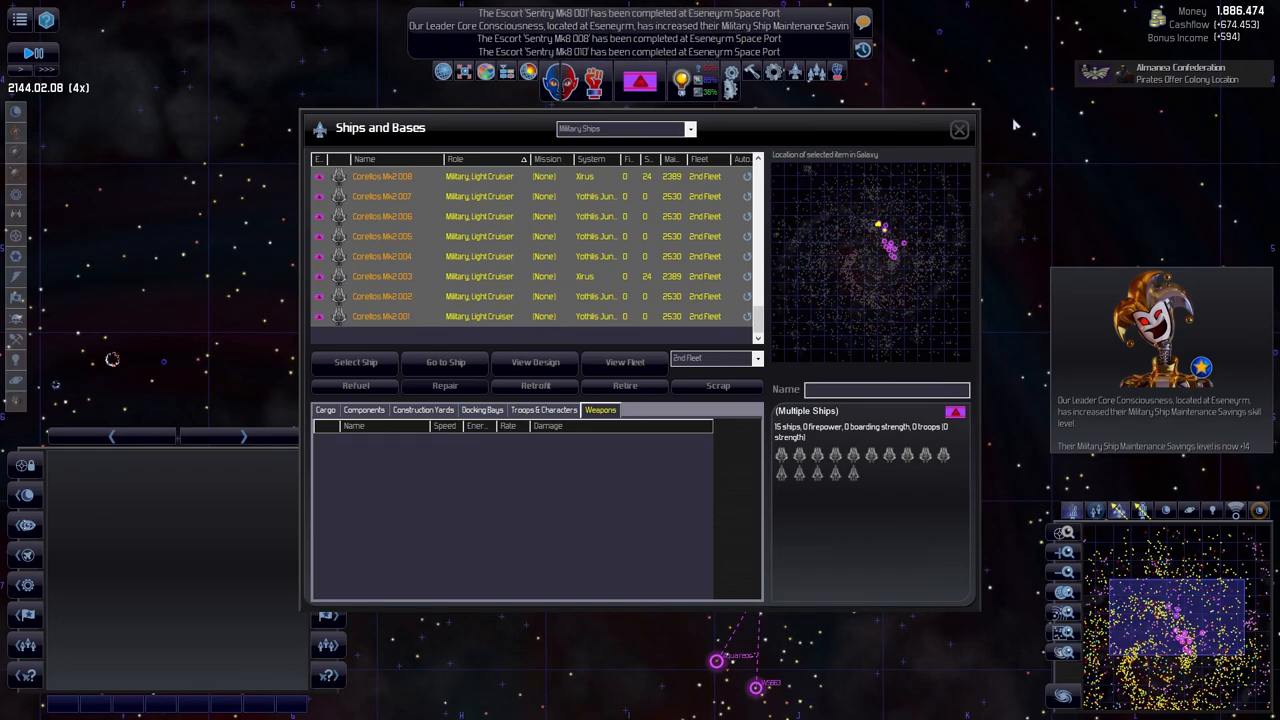
- Close the ships list after confirming the destroyers sit in 2nd Fleet
click(958, 128)
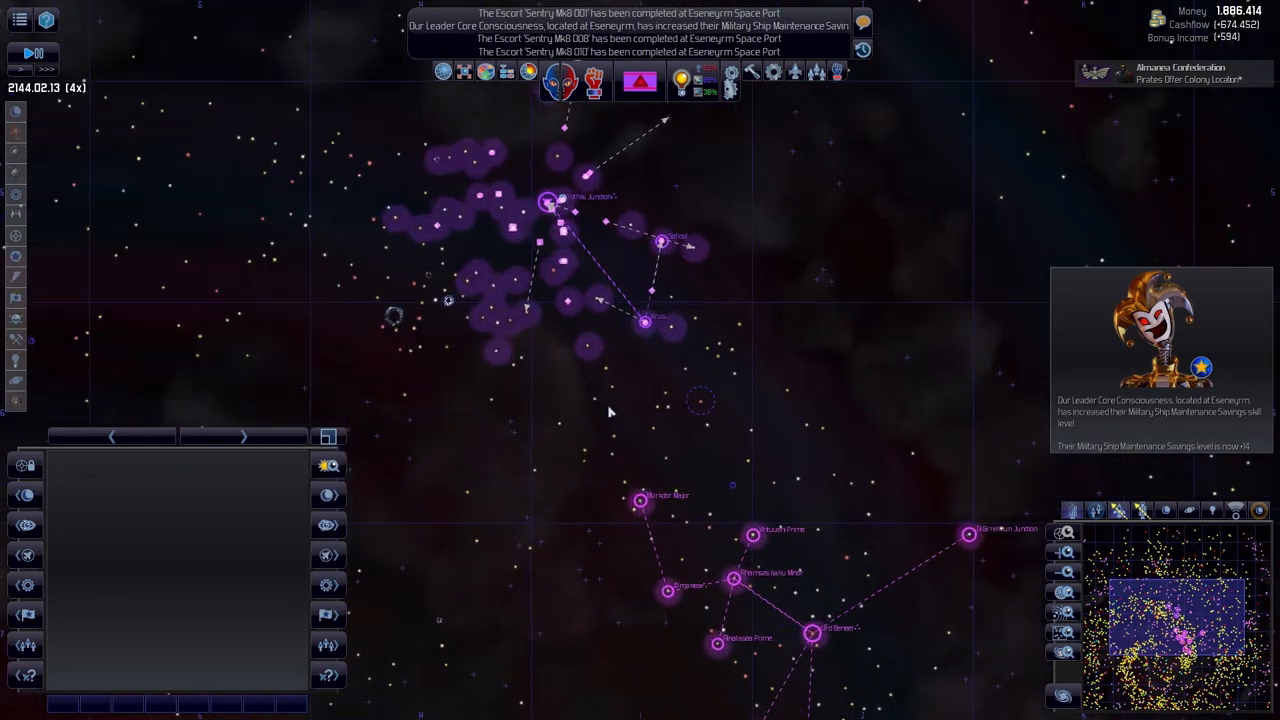